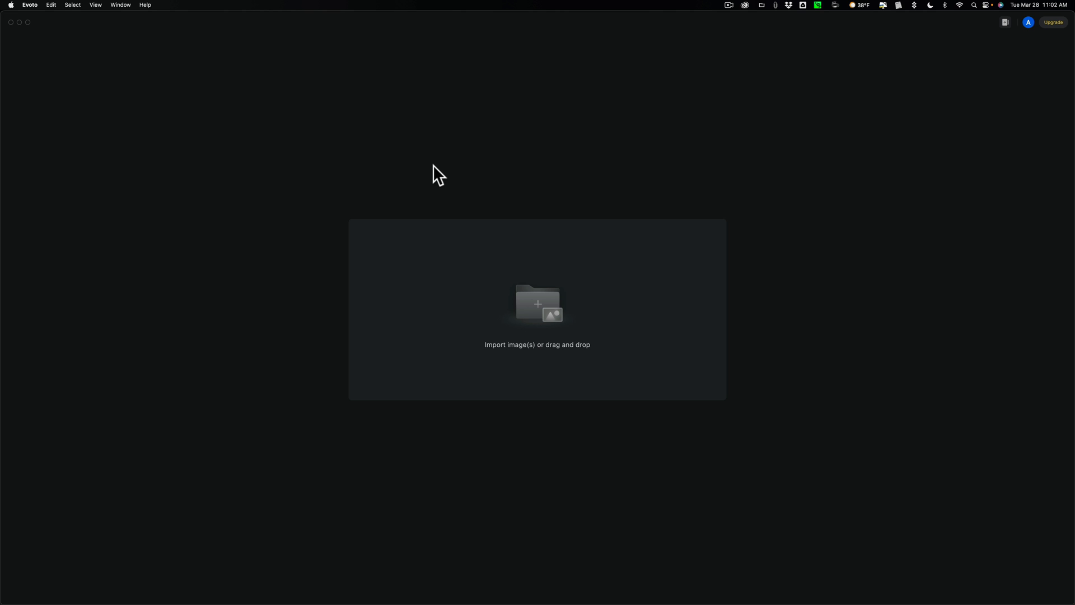
{"action": "mouse_move", "coordinate": [554, 291]}
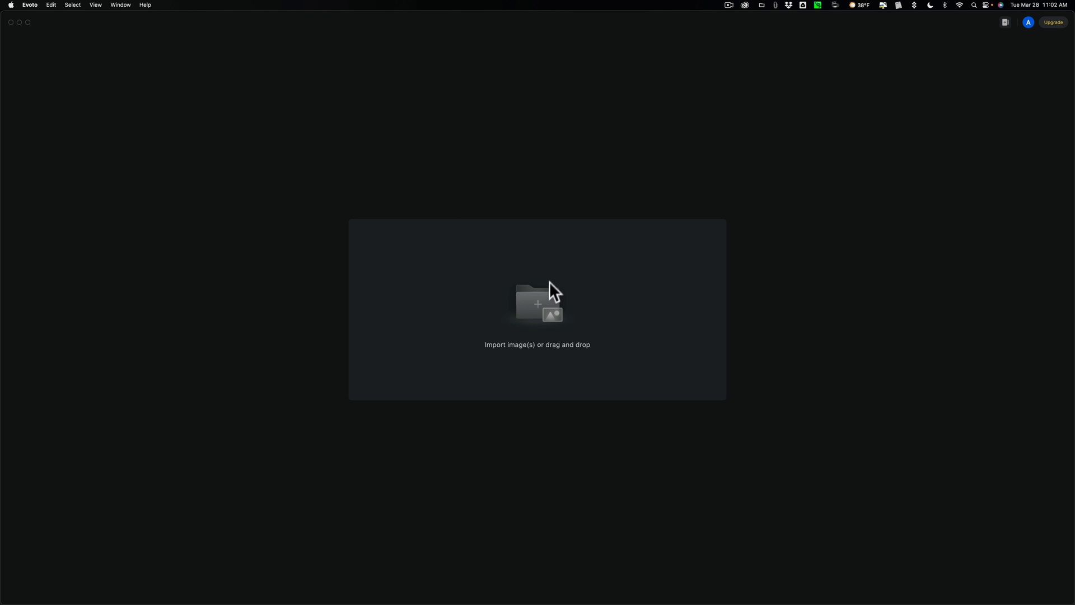
{"action": "mouse_move", "coordinate": [552, 309]}
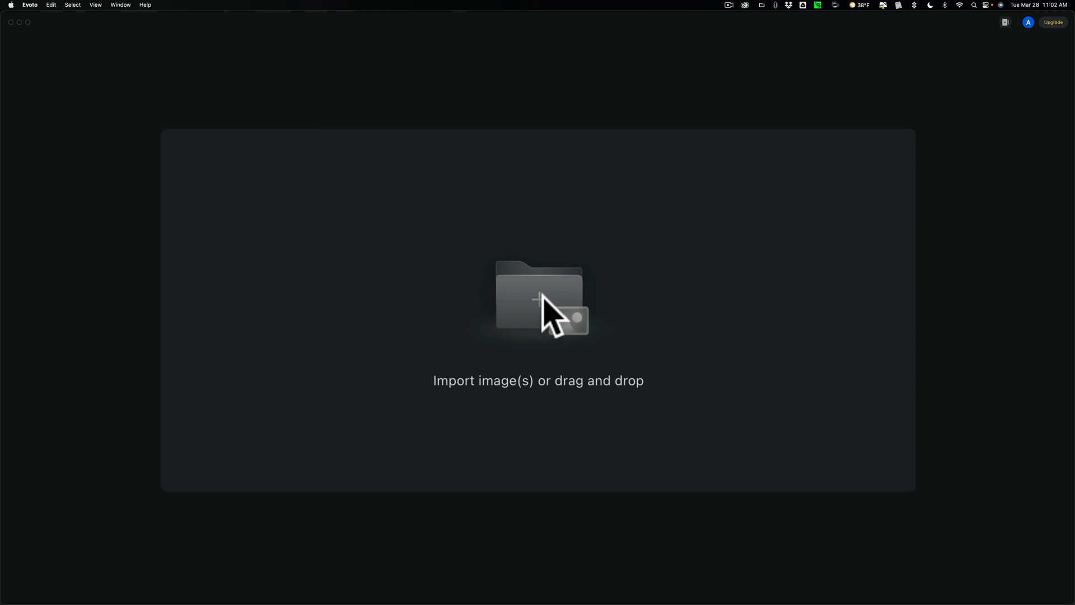
Begin importing images so Evoto prompts for a new project name.
{"action": "left_click", "coordinate": [539, 300]}
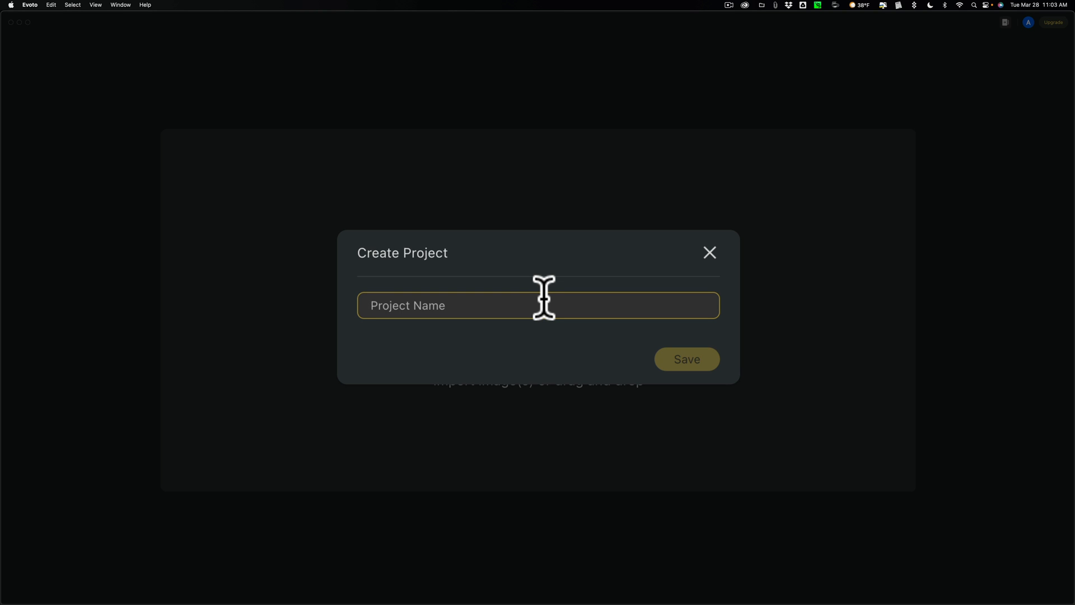
Name the new project 'Demo', fixing a typo, and save it.
{"action": "type", "text": "Den"}
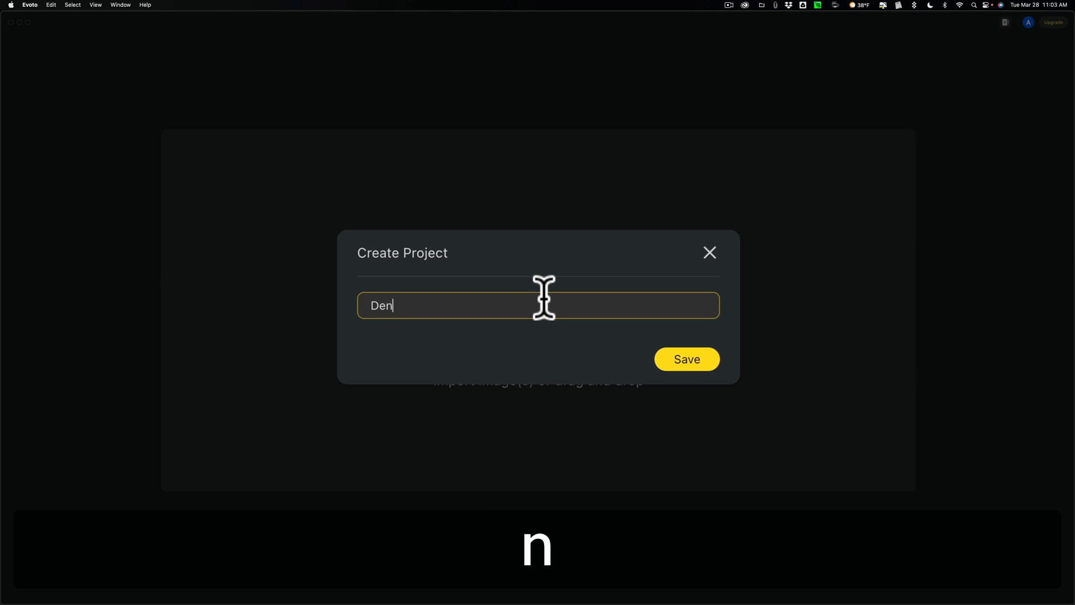
{"action": "key", "text": "backspace"}
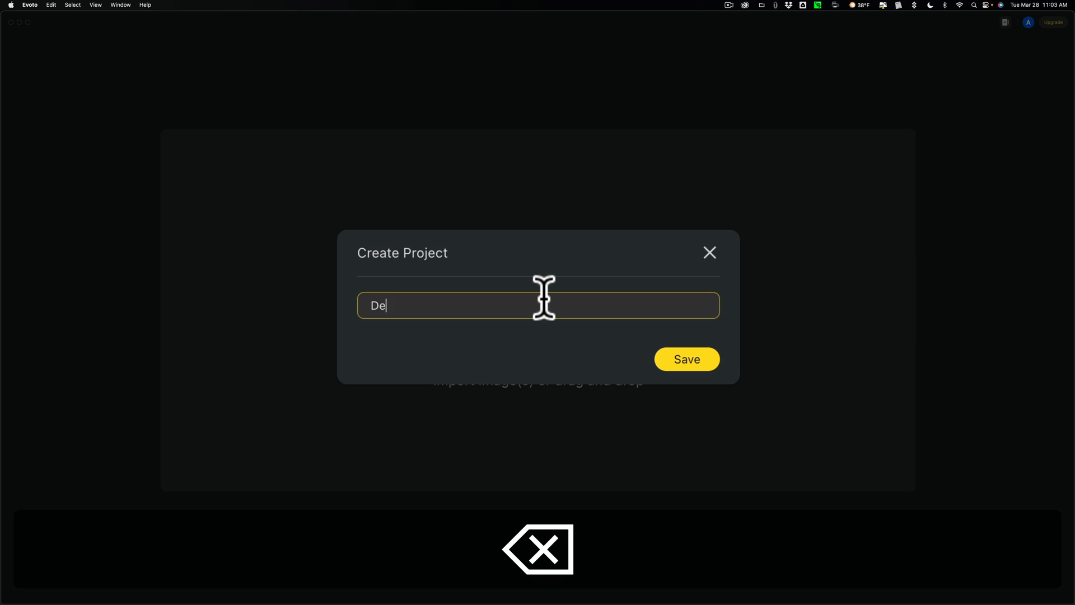
{"action": "type", "text": "mo"}
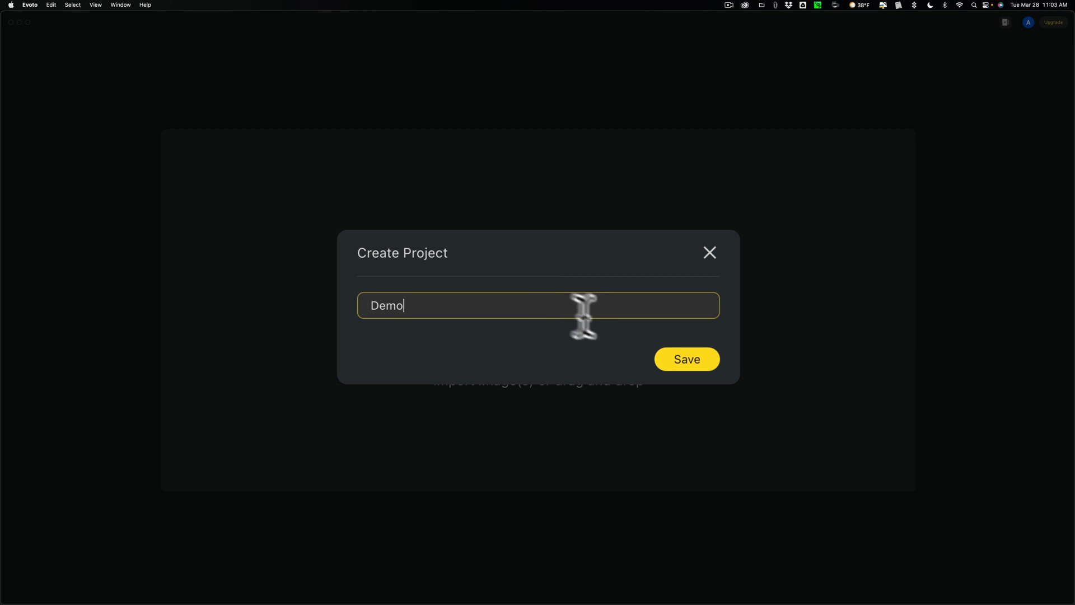
{"action": "left_click", "coordinate": [686, 359]}
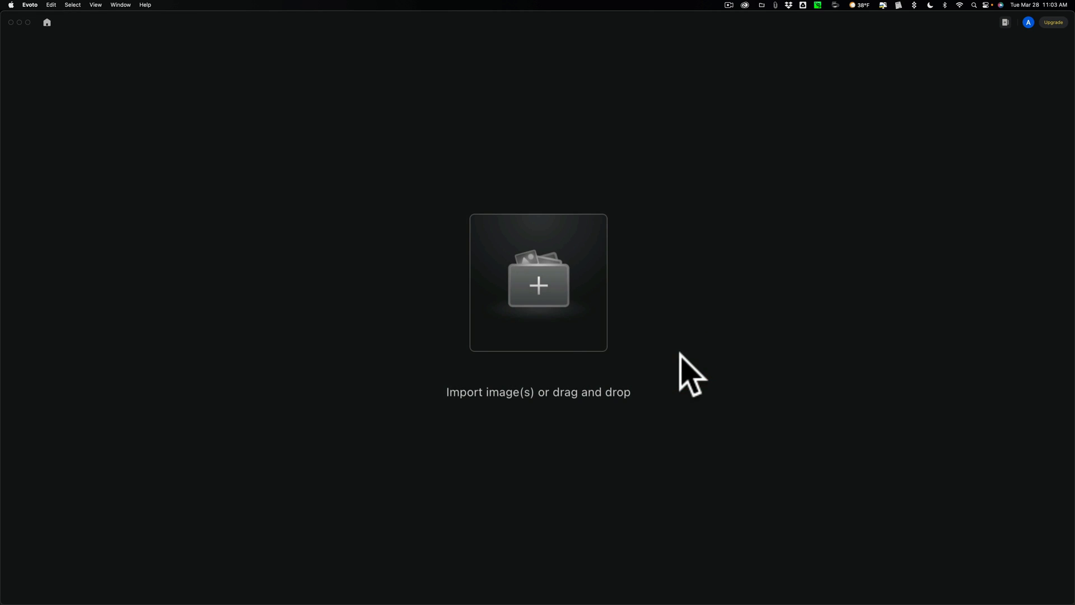
{"action": "mouse_move", "coordinate": [538, 287]}
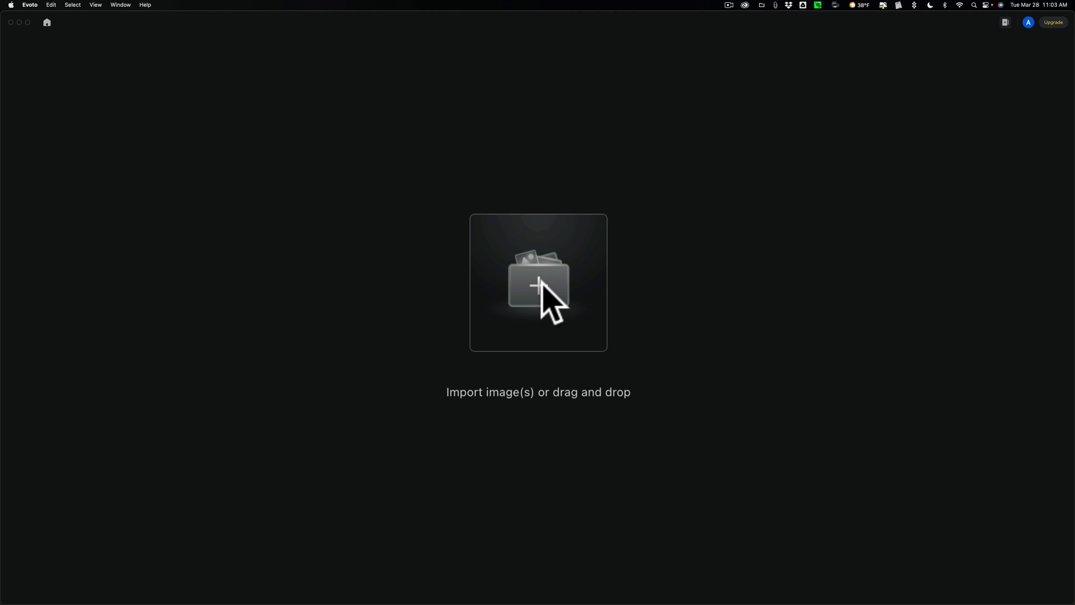
Import all three photos from the Desktop's Demo folder into the project.
{"action": "left_click", "coordinate": [537, 282]}
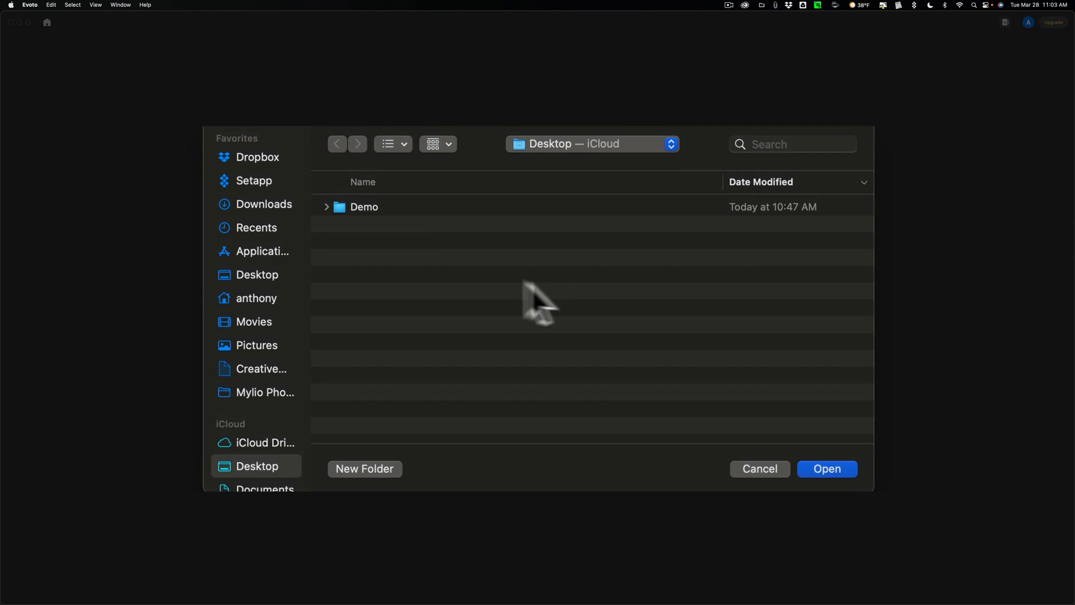
{"action": "double_click", "coordinate": [363, 206]}
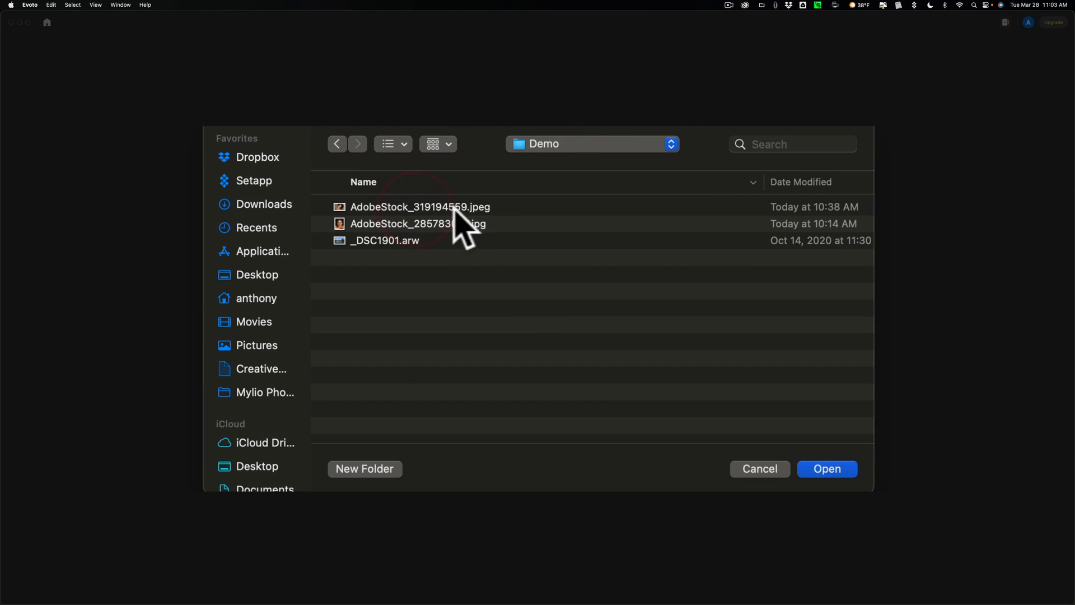
{"action": "left_click", "coordinate": [420, 206]}
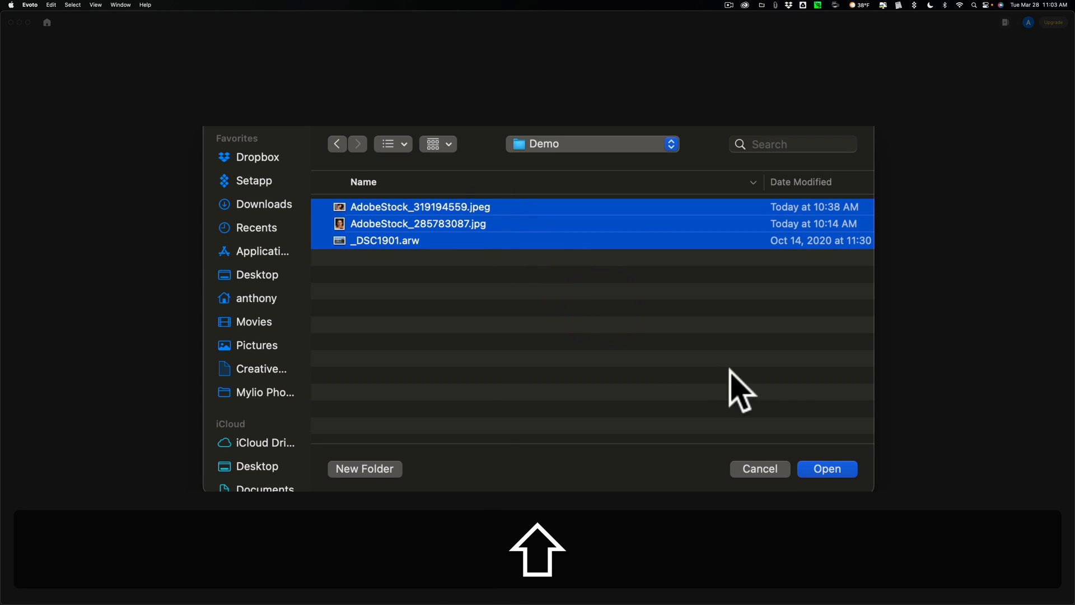
{"action": "left_click", "coordinate": [827, 468]}
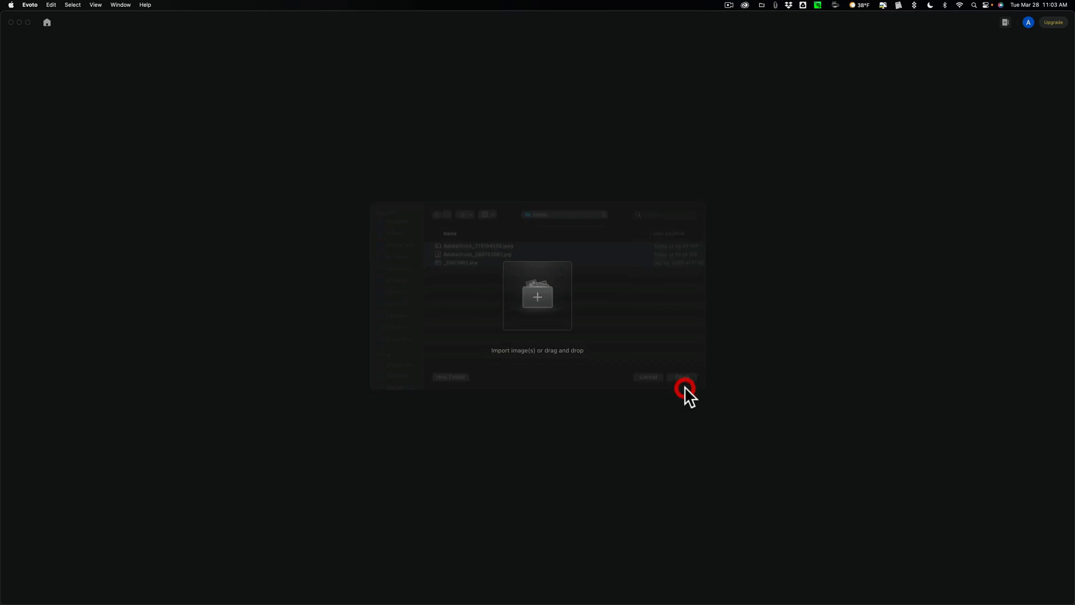
Browse the presets, try Headshot 01 on the lake photo, then leave the Presets panel.
{"action": "left_click", "coordinate": [682, 376]}
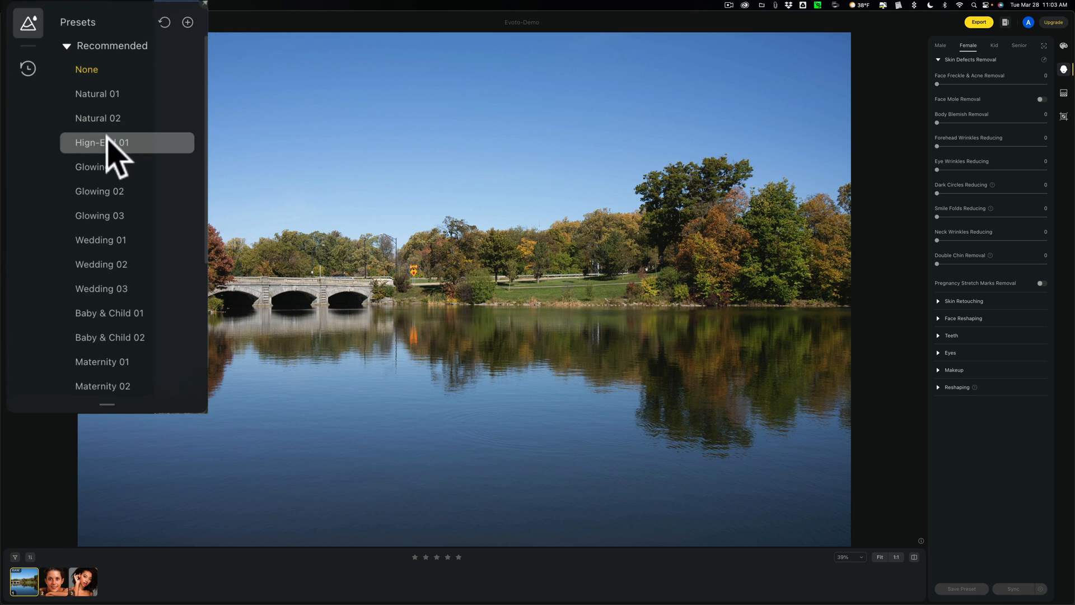
{"action": "mouse_move", "coordinate": [99, 94]}
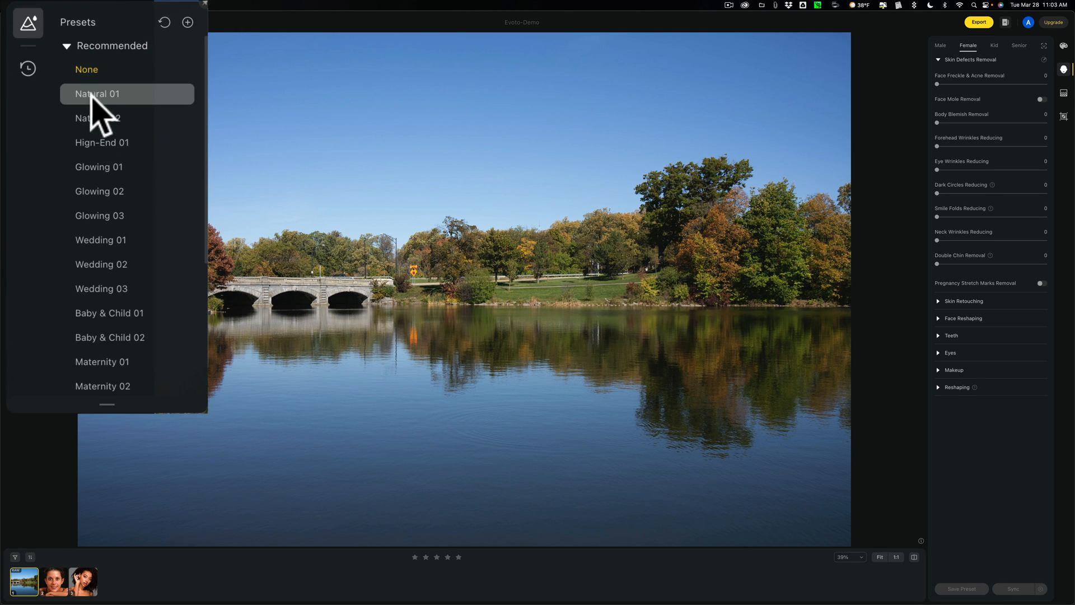
{"action": "scroll", "scroll_direction": "down", "scroll_amount": 3}
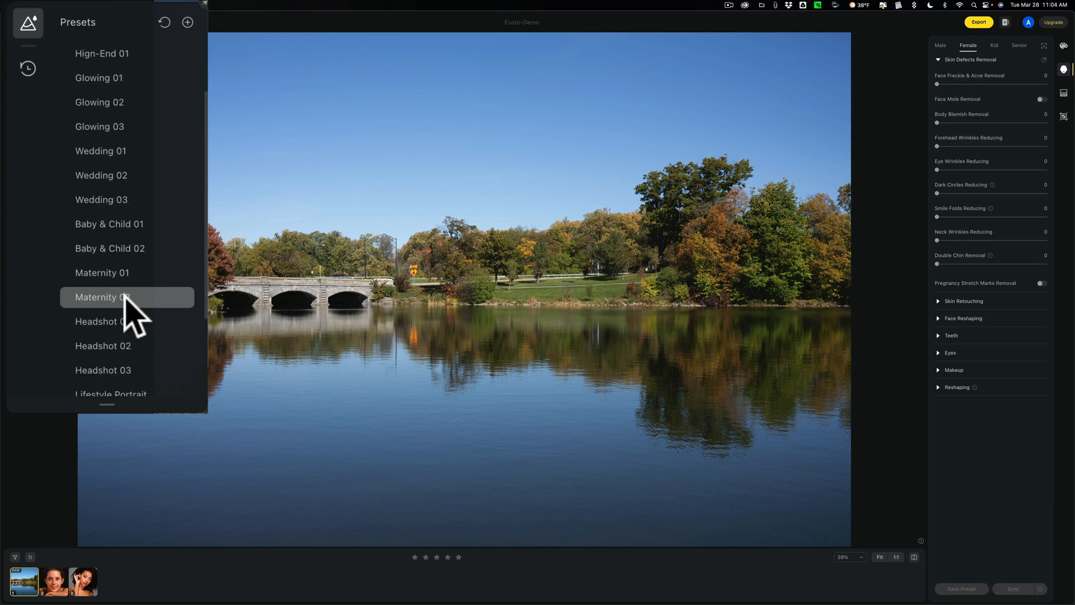
{"action": "scroll", "scroll_direction": "down", "scroll_amount": 3}
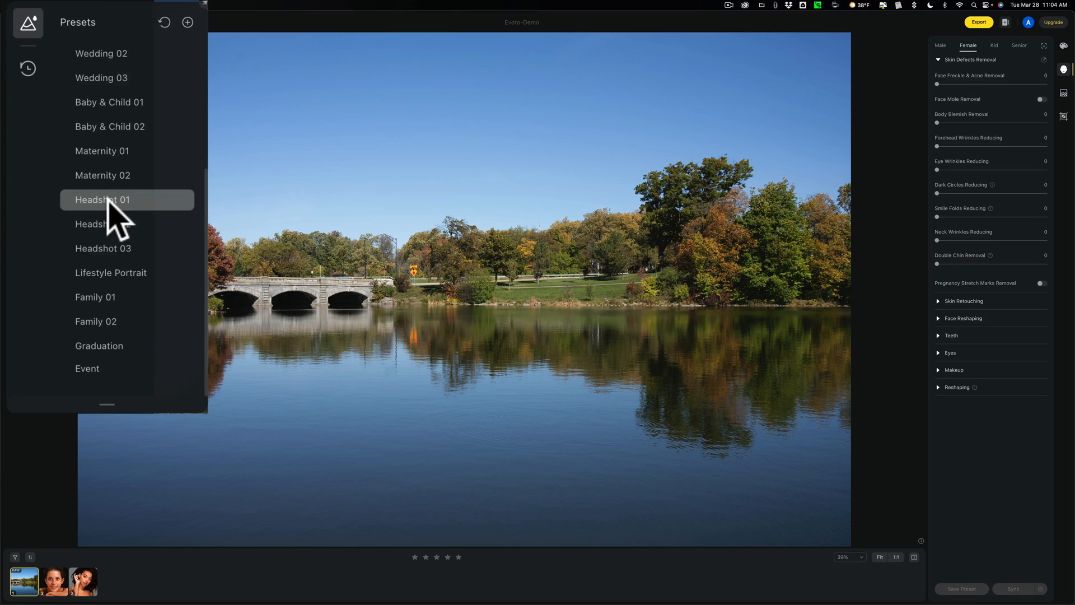
{"action": "left_click", "coordinate": [102, 200]}
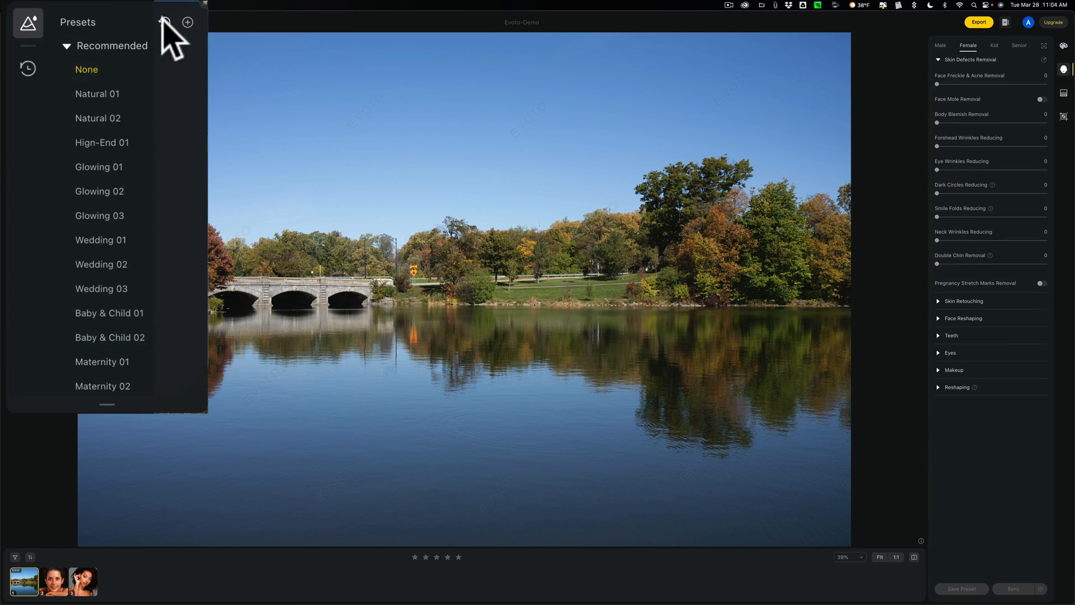
{"action": "mouse_move", "coordinate": [177, 41]}
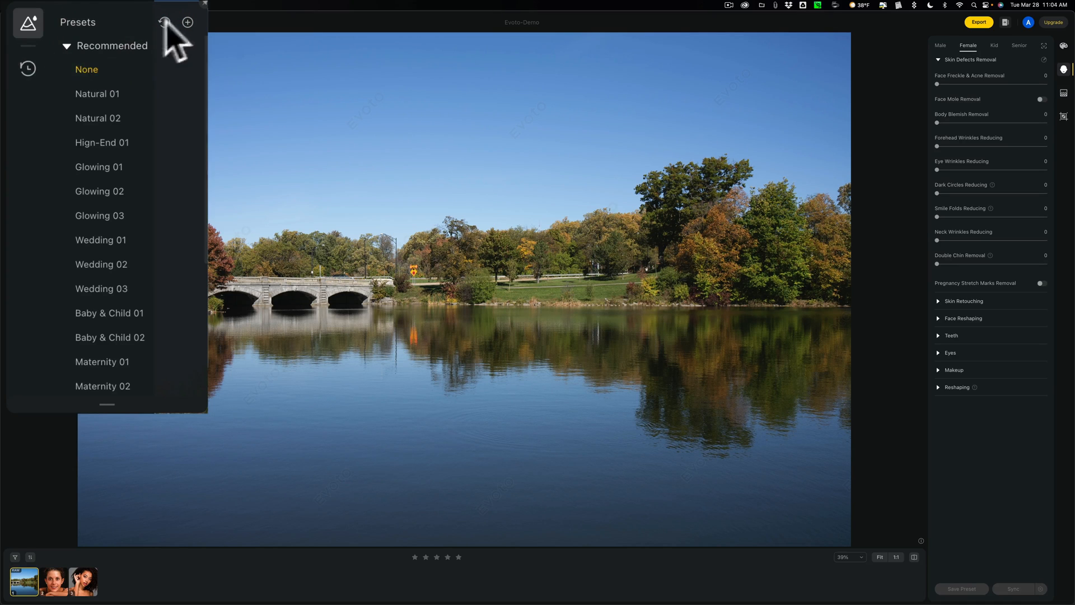
{"action": "left_click", "coordinate": [27, 22]}
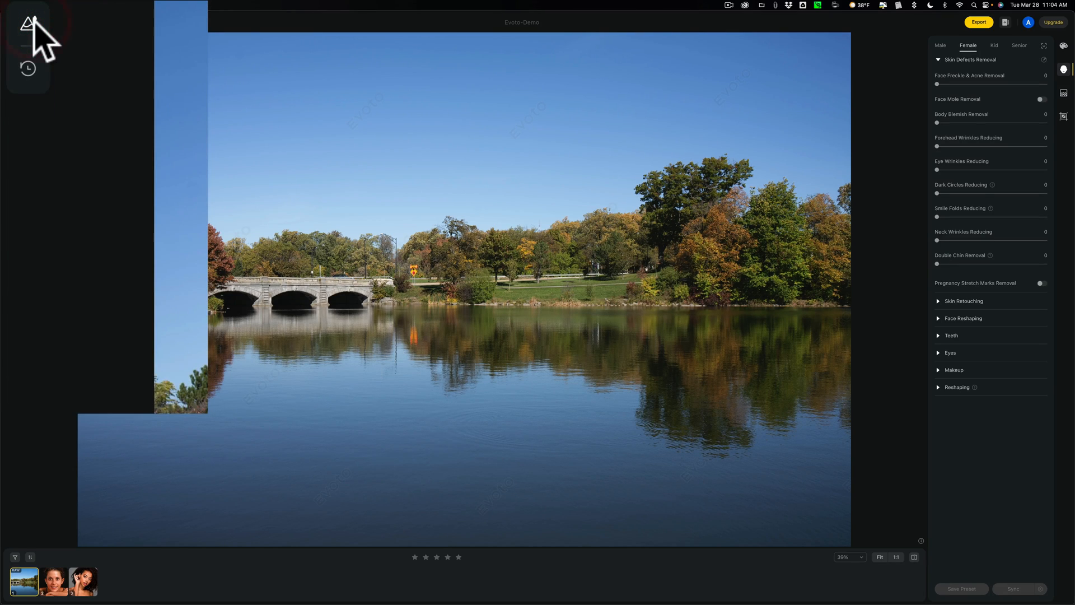
{"action": "left_click", "coordinate": [28, 68]}
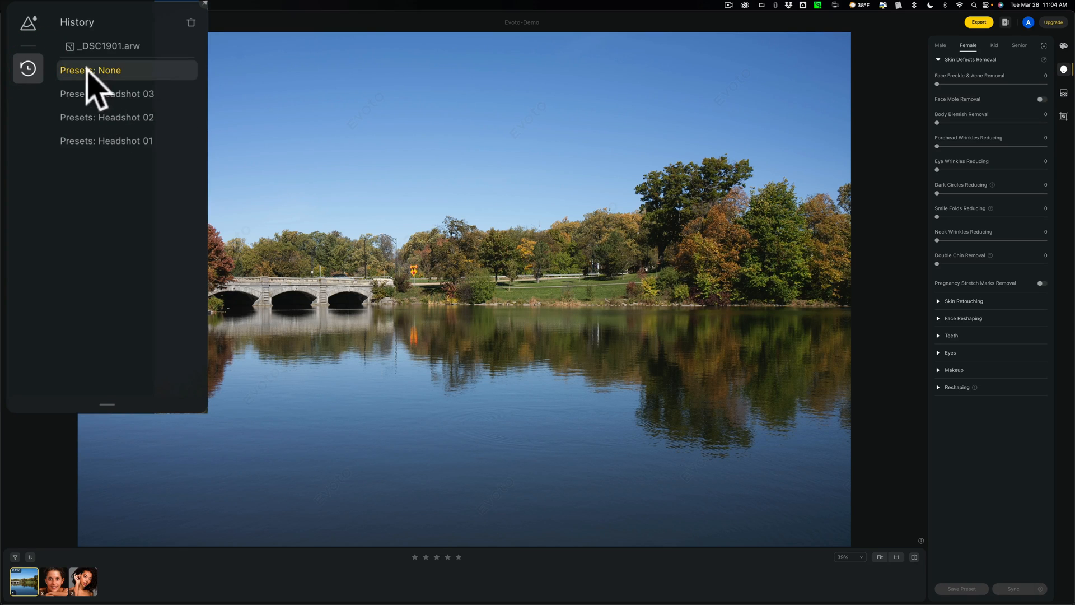
{"action": "left_click", "coordinate": [26, 69]}
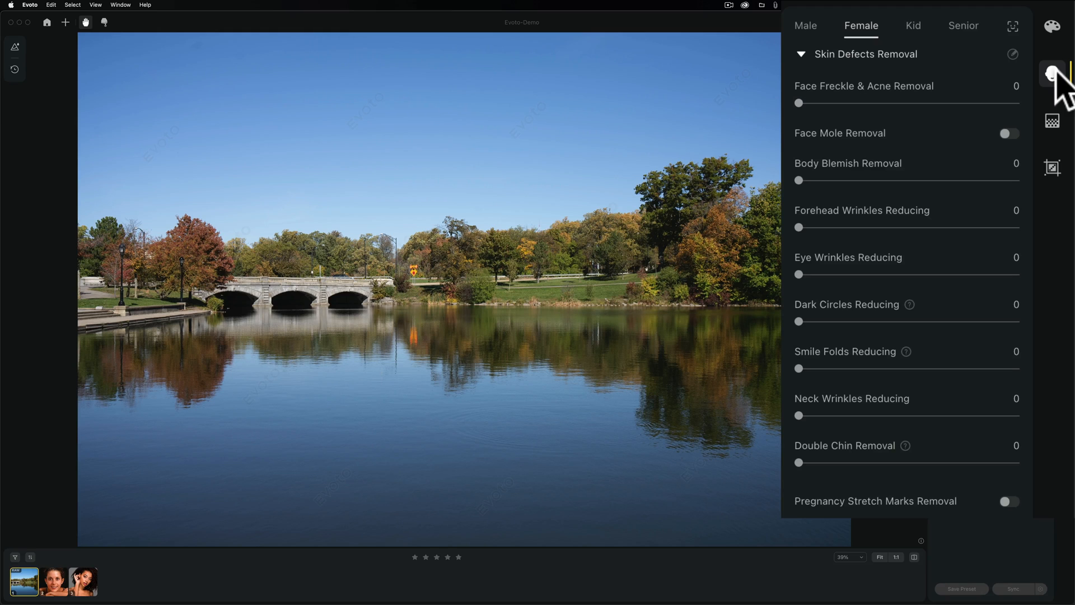
{"action": "mouse_move", "coordinate": [1053, 75]}
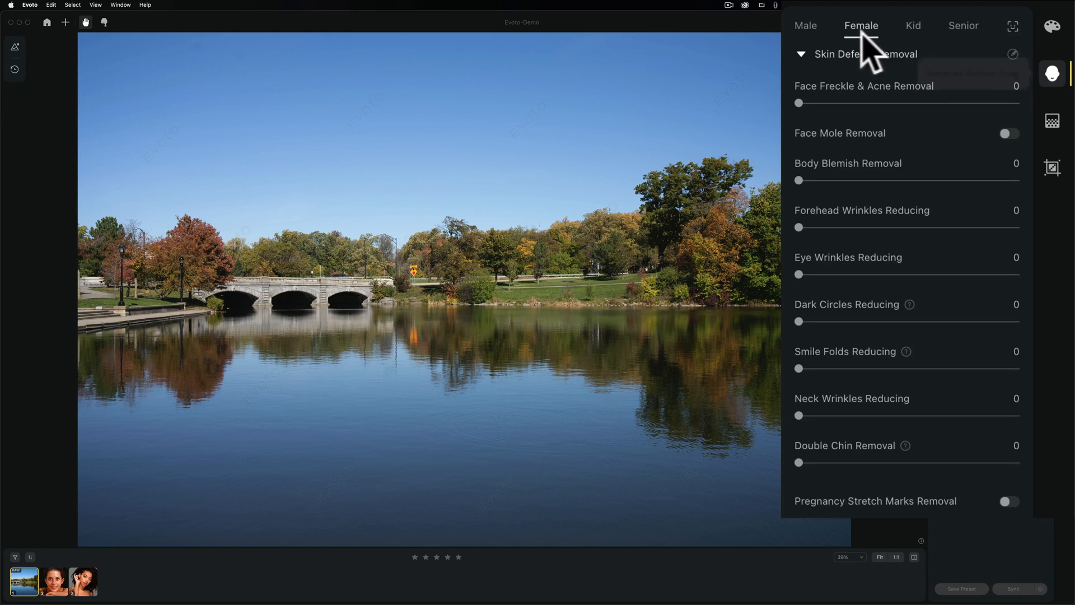
{"action": "mouse_move", "coordinate": [908, 42]}
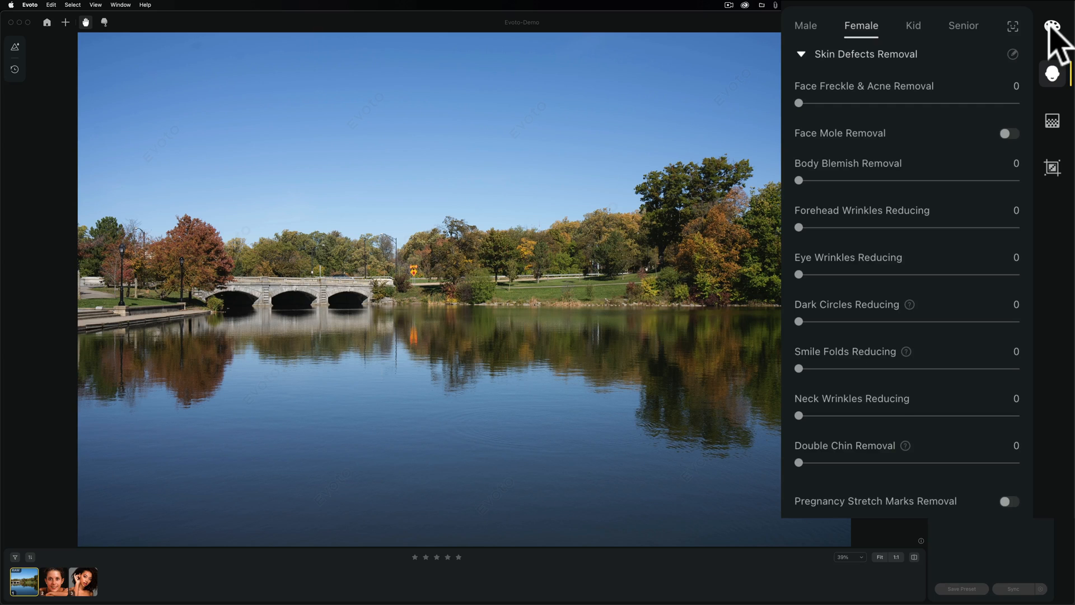
Show the colour adjustment panel with the White Balance section collapsed.
{"action": "left_click", "coordinate": [1052, 27]}
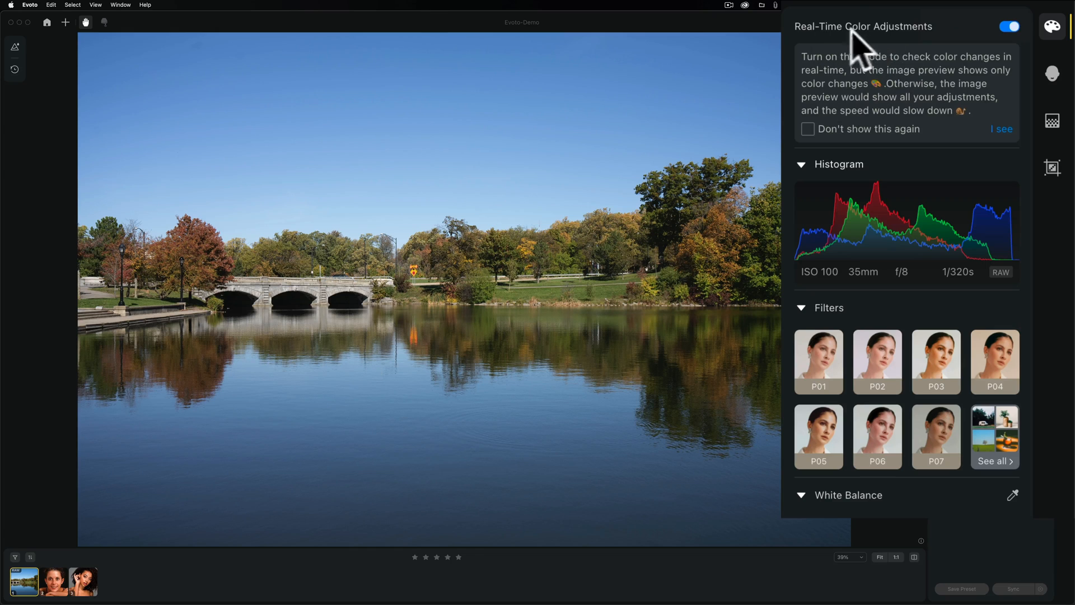
{"action": "mouse_move", "coordinate": [966, 75]}
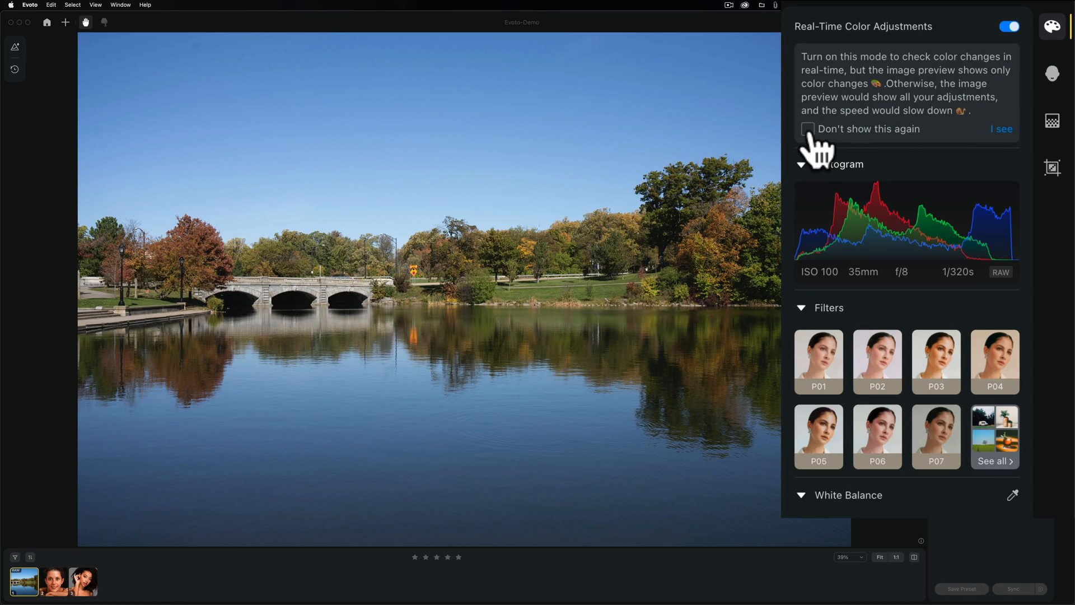
{"action": "mouse_move", "coordinate": [846, 230]}
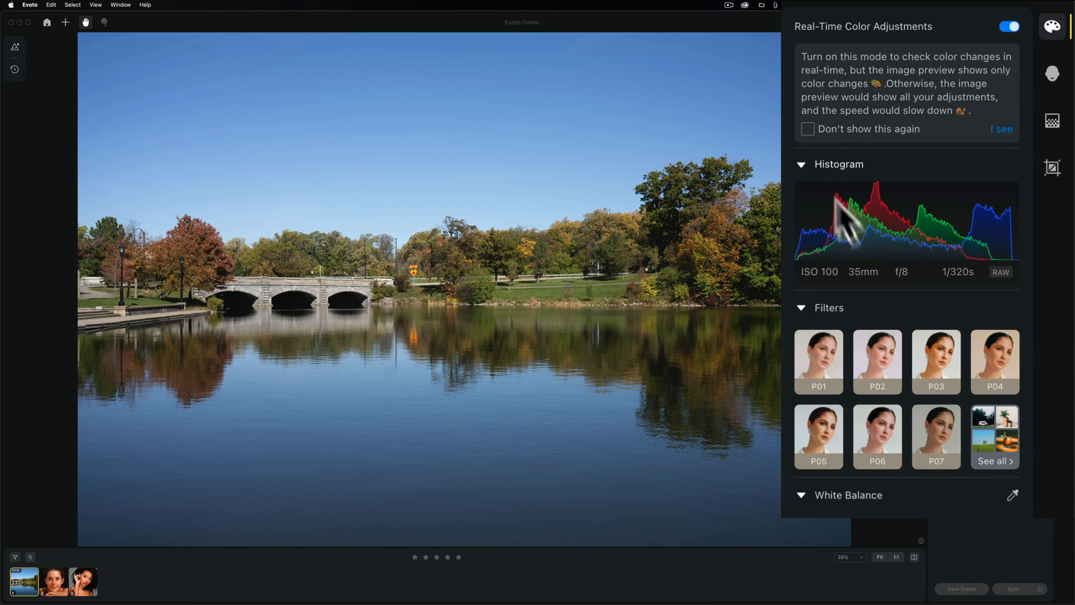
{"action": "mouse_move", "coordinate": [826, 329]}
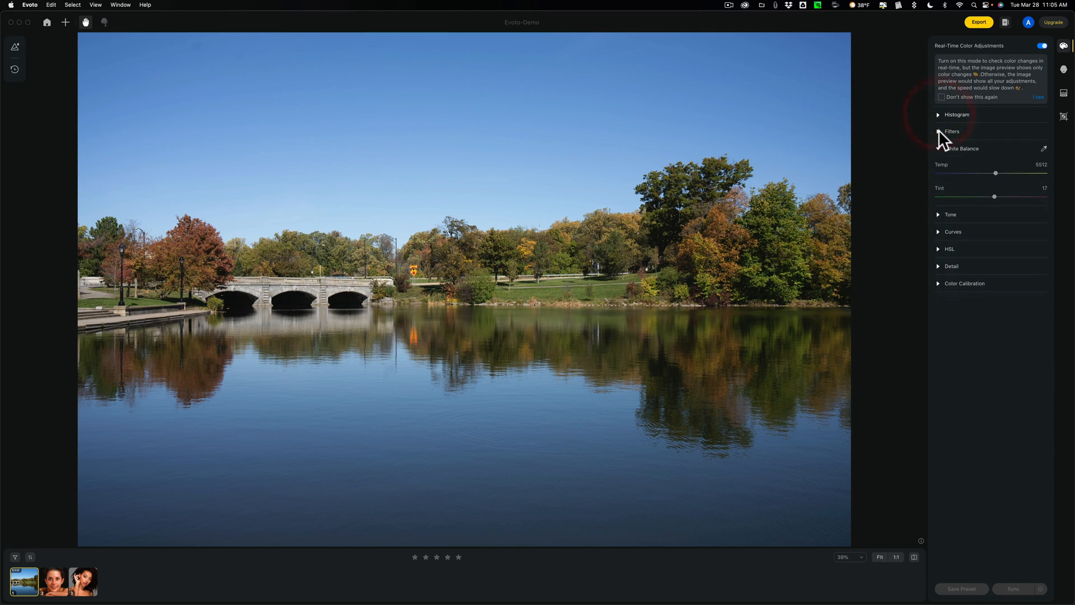
{"action": "left_click", "coordinate": [961, 148]}
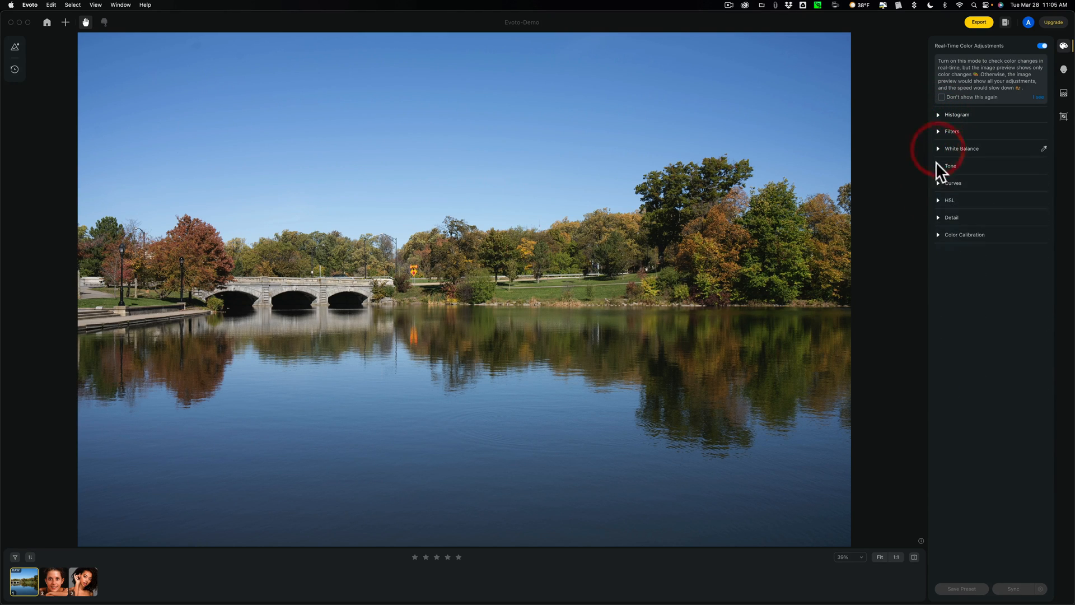
In Tone, set Highlight -60, Shadow 38, White 40, Black -34 and Clarity 10.
{"action": "left_click", "coordinate": [951, 165]}
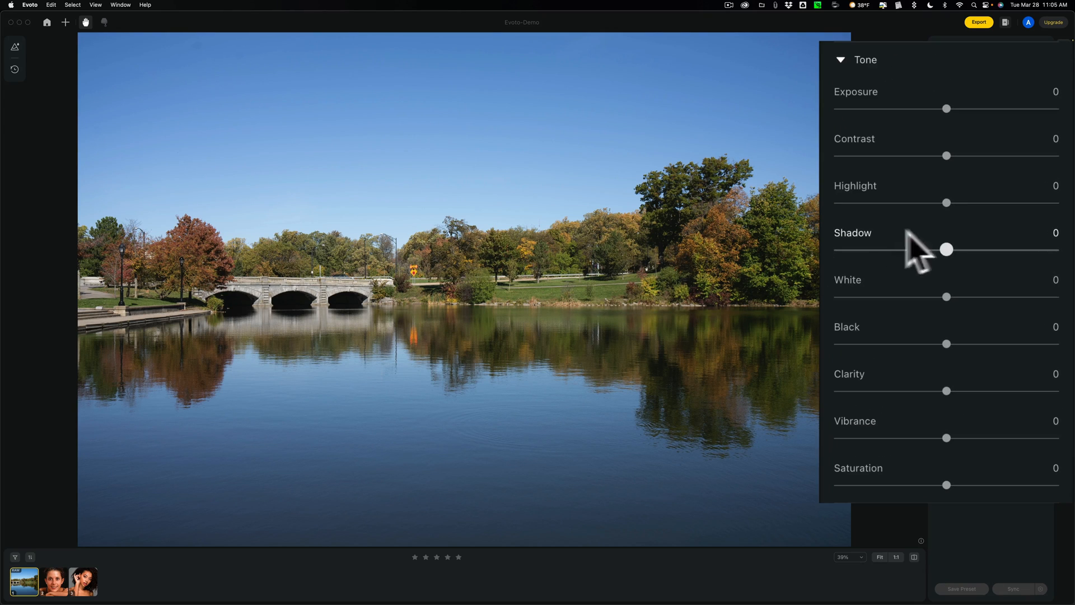
{"action": "mouse_move", "coordinate": [972, 214]}
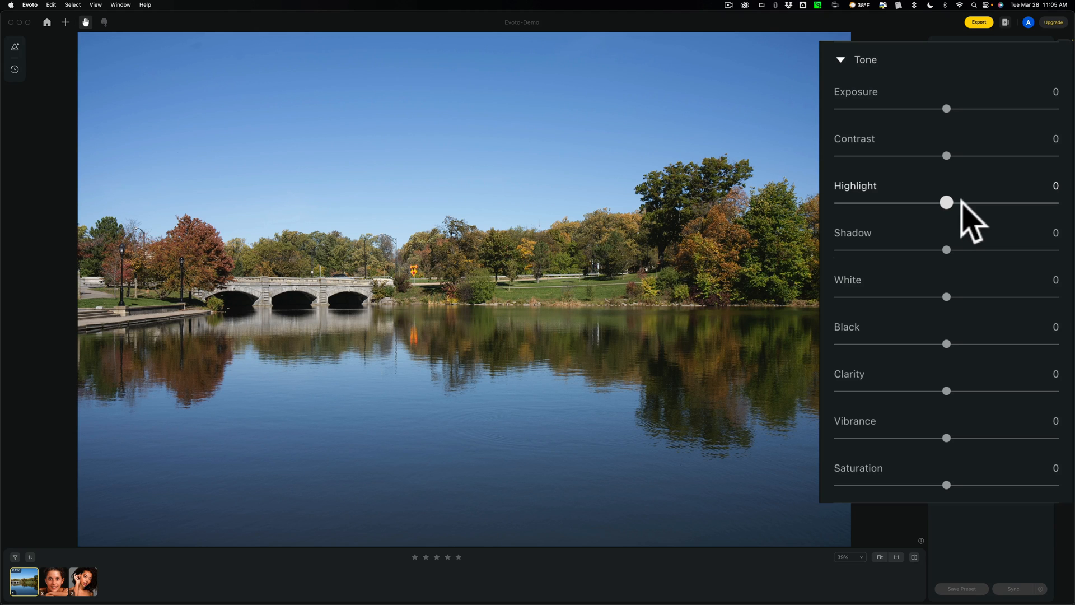
{"action": "left_click_drag", "start_coordinate": [947, 250], "coordinate": [991, 250]}
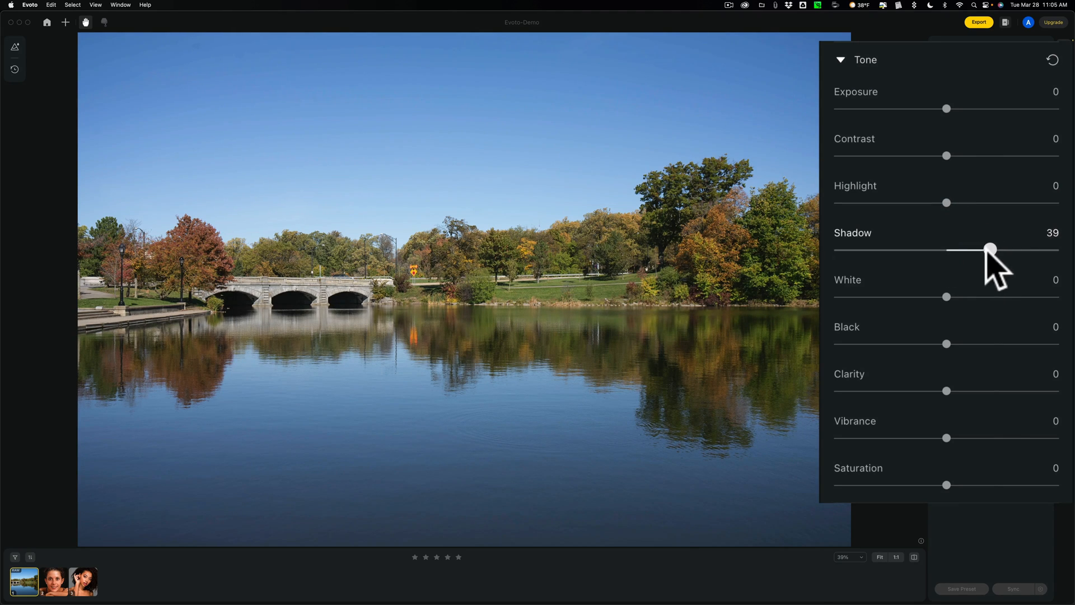
{"action": "left_click_drag", "start_coordinate": [947, 202], "coordinate": [896, 203]}
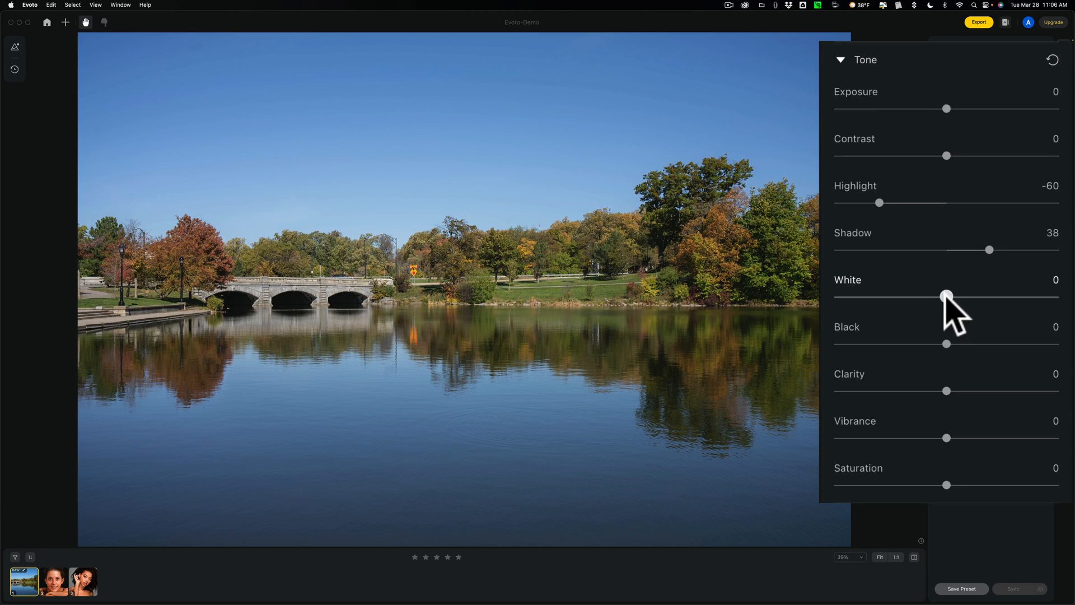
{"action": "left_click_drag", "start_coordinate": [947, 295], "coordinate": [952, 295]}
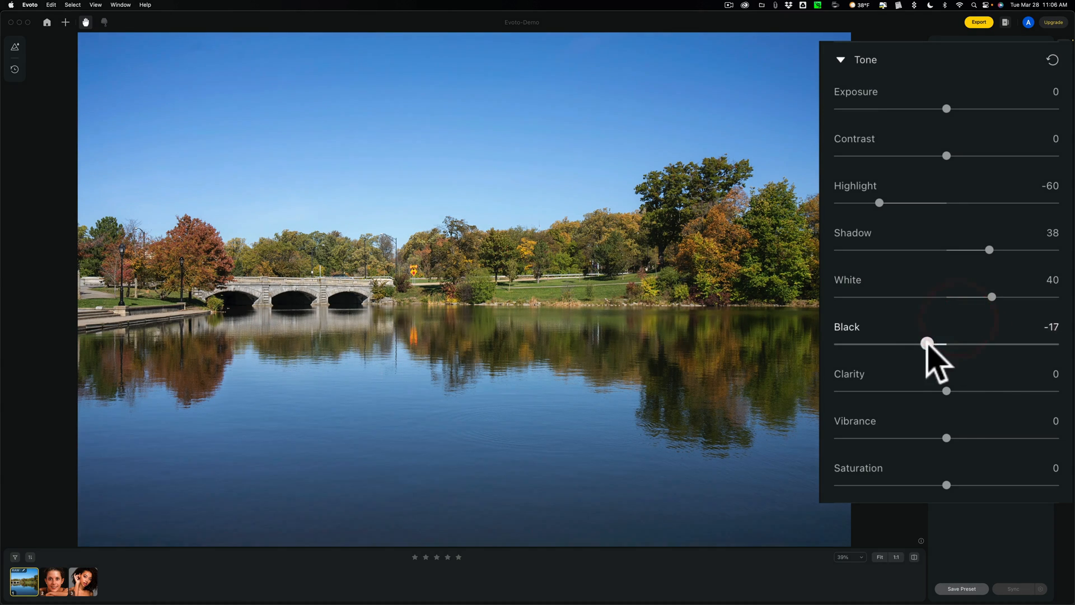
{"action": "left_click_drag", "start_coordinate": [927, 344], "coordinate": [904, 343]}
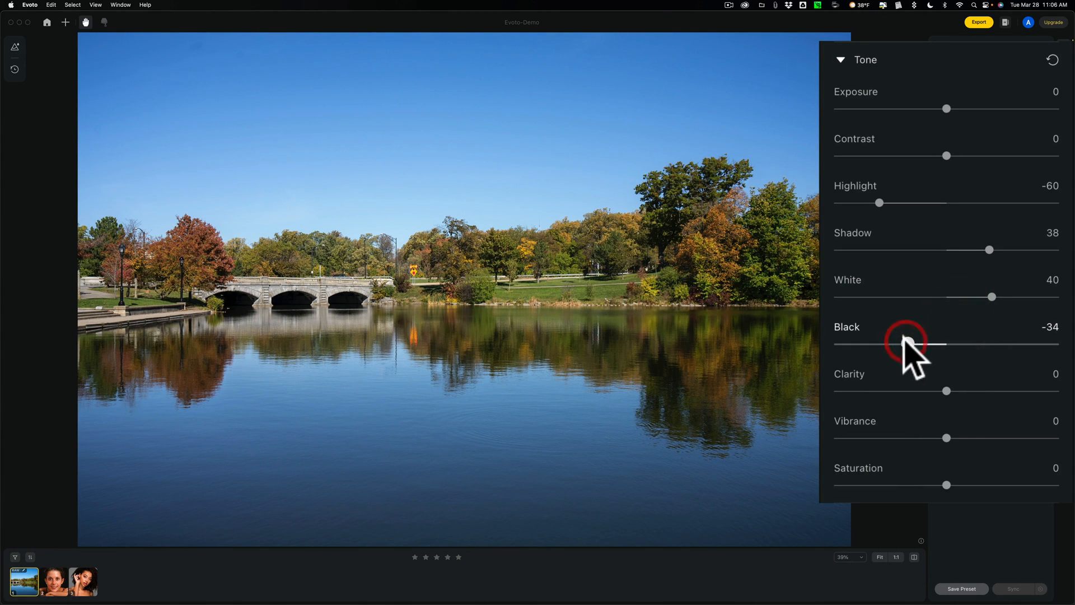
{"action": "left_click_drag", "start_coordinate": [947, 391], "coordinate": [967, 391]}
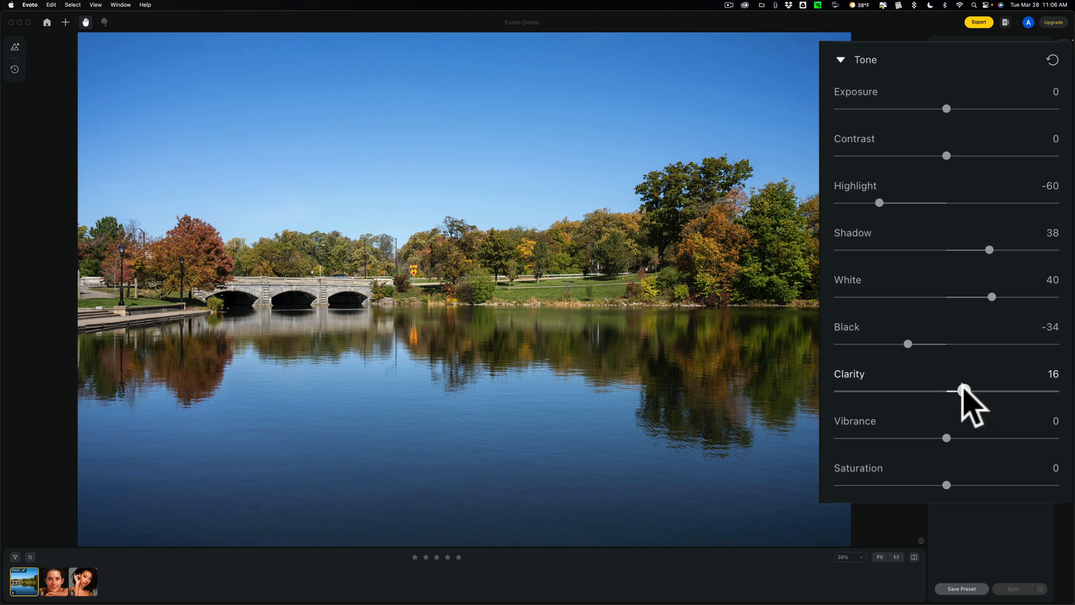
{"action": "left_click_drag", "start_coordinate": [959, 392], "coordinate": [952, 392]}
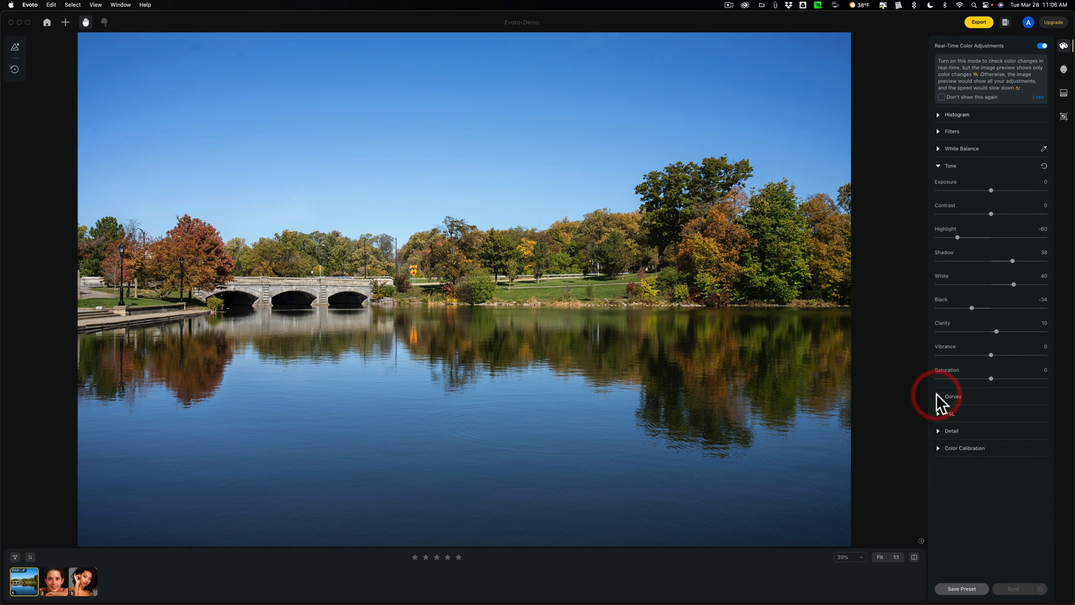
{"action": "left_click", "coordinate": [948, 413]}
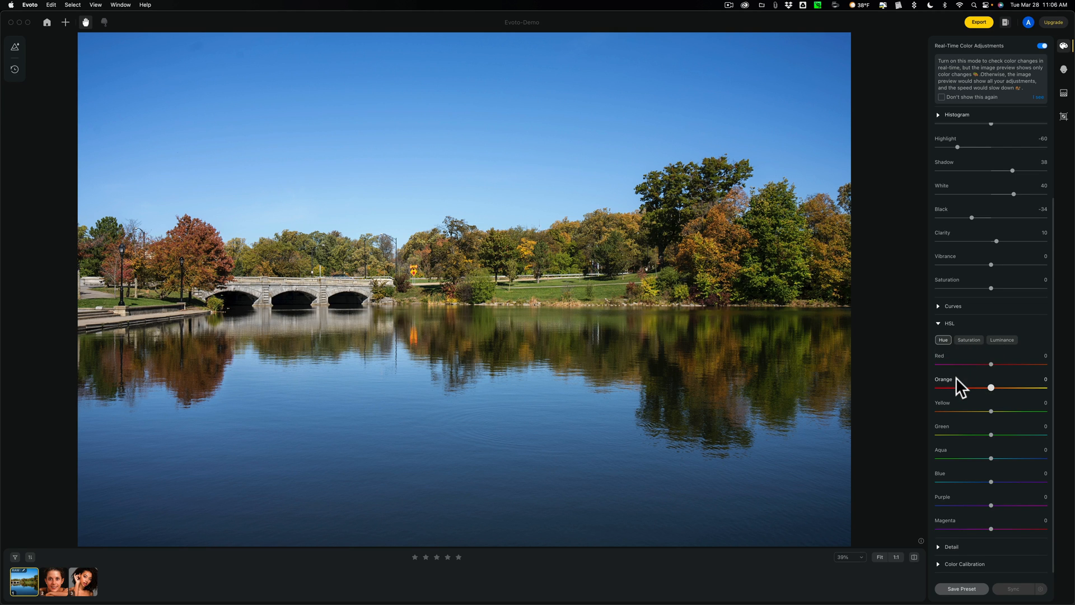
{"action": "mouse_move", "coordinate": [993, 363]}
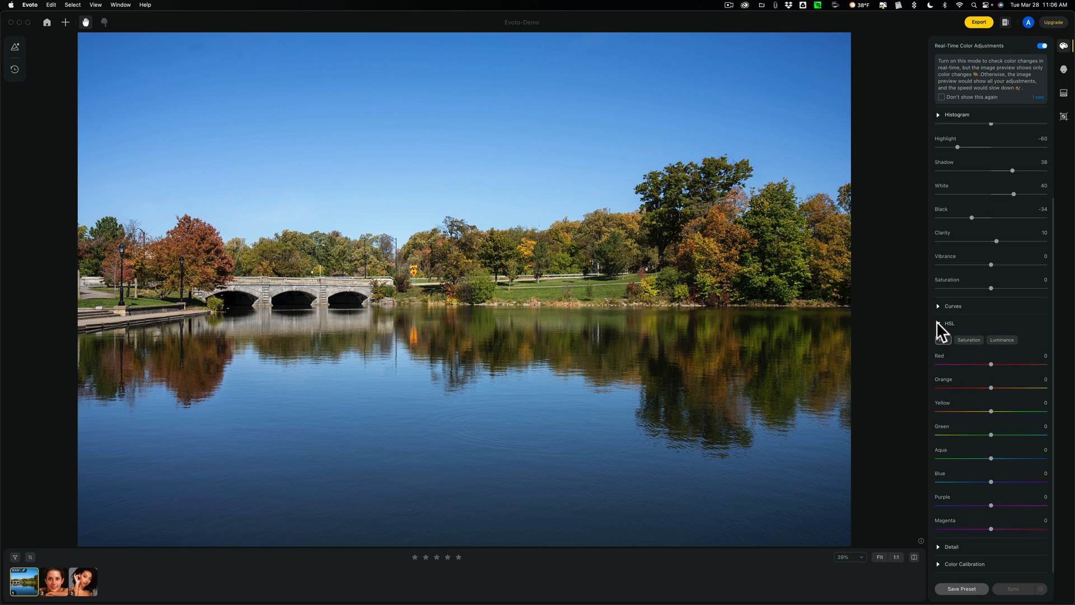
{"action": "left_click", "coordinate": [948, 323]}
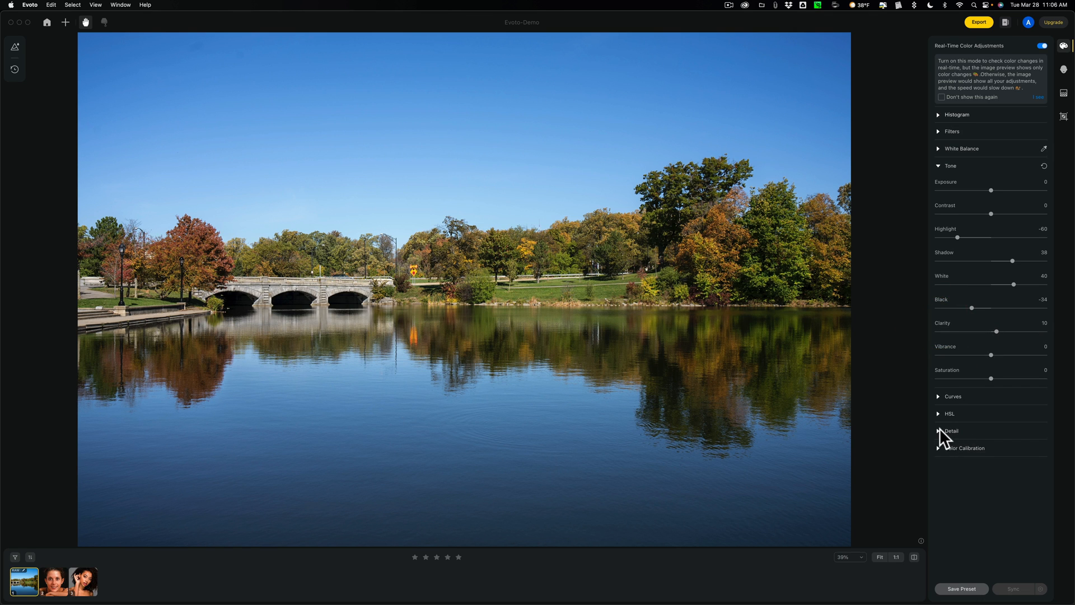
{"action": "left_click", "coordinate": [938, 430]}
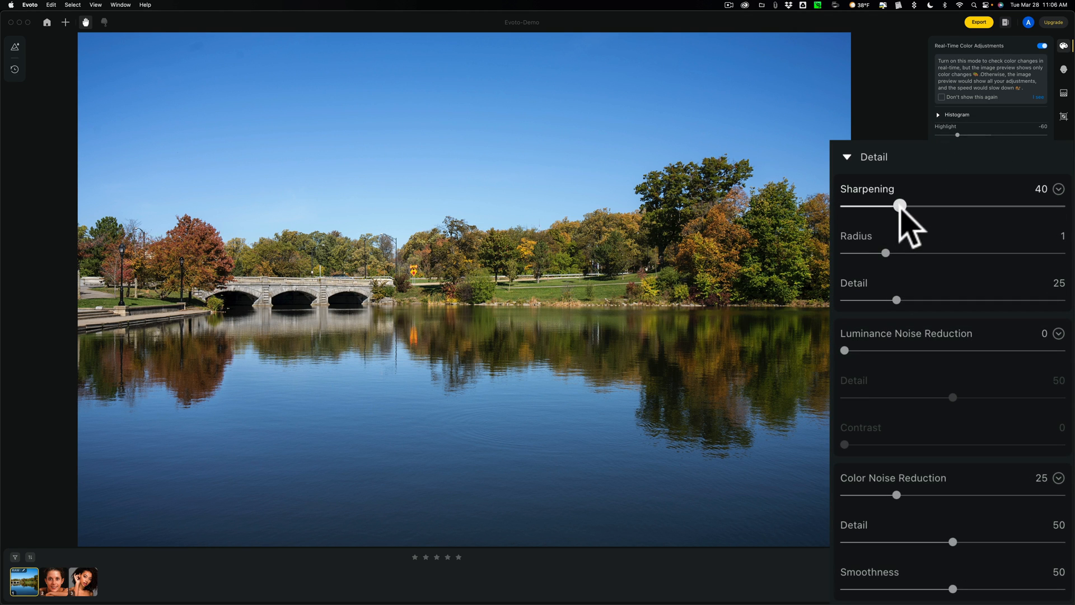
{"action": "mouse_move", "coordinate": [911, 284]}
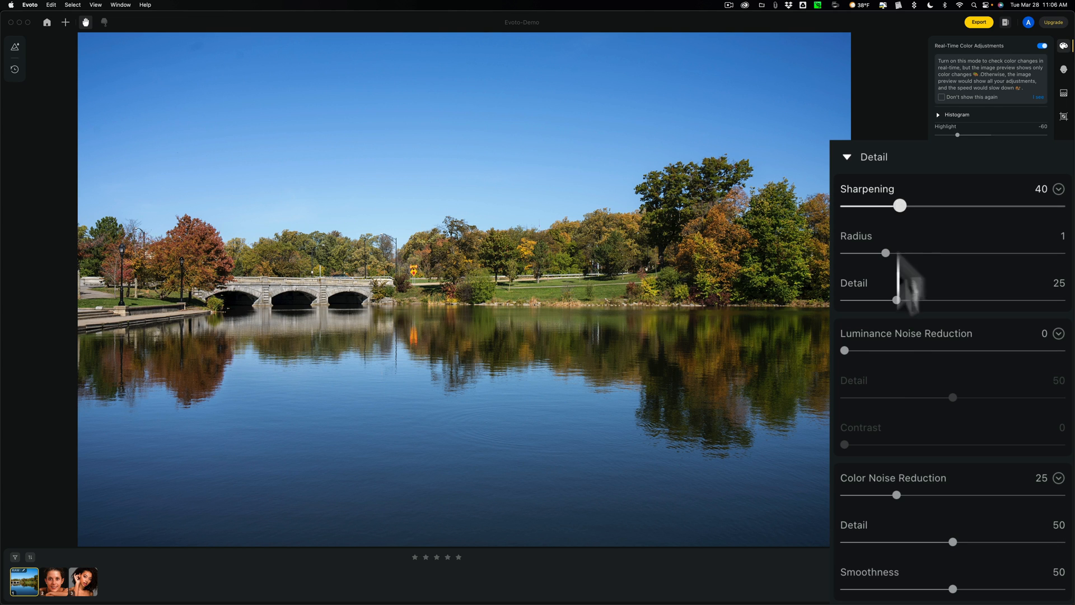
{"action": "mouse_move", "coordinate": [458, 197]}
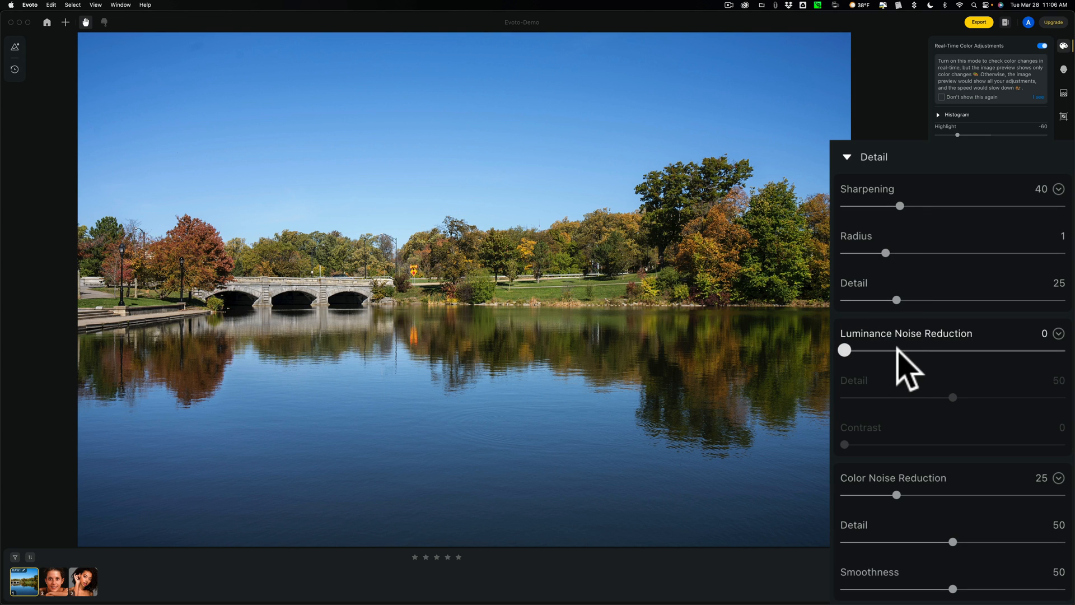
{"action": "mouse_move", "coordinate": [921, 284]}
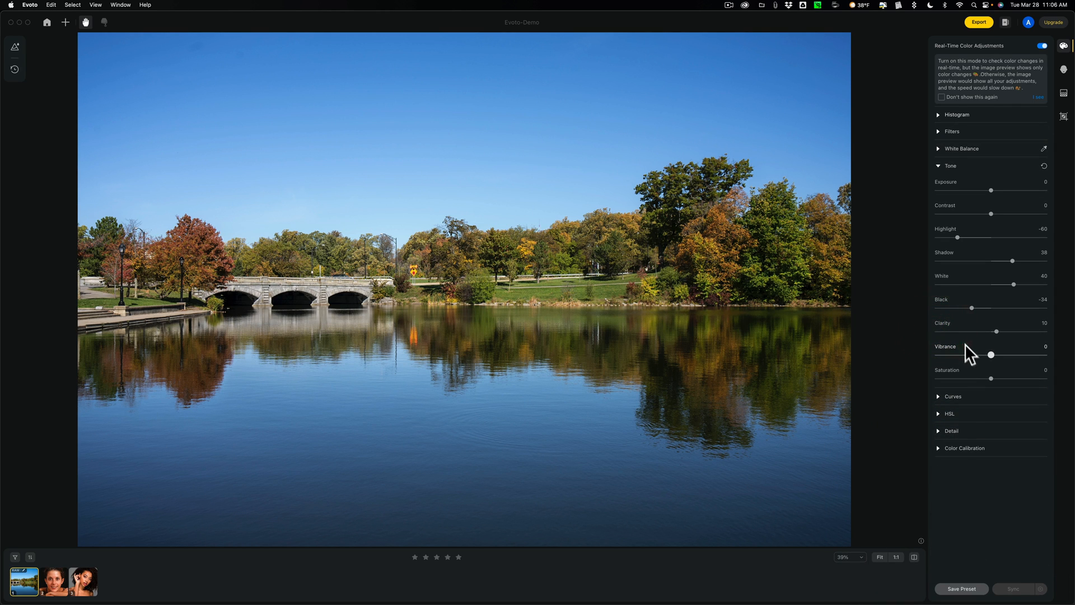
{"action": "left_click", "coordinate": [964, 448]}
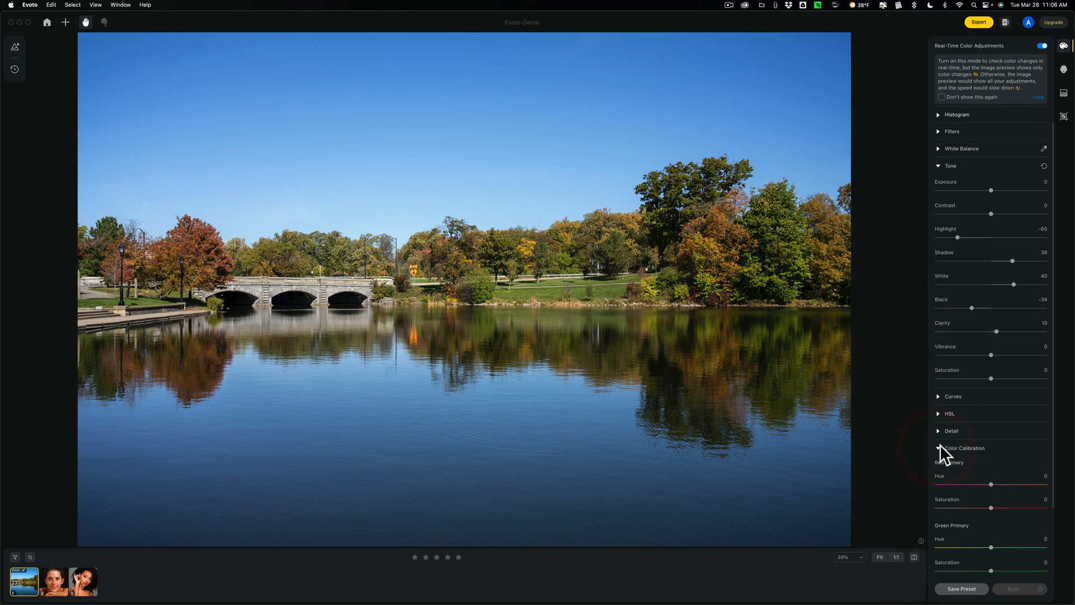
{"action": "left_click", "coordinate": [963, 448]}
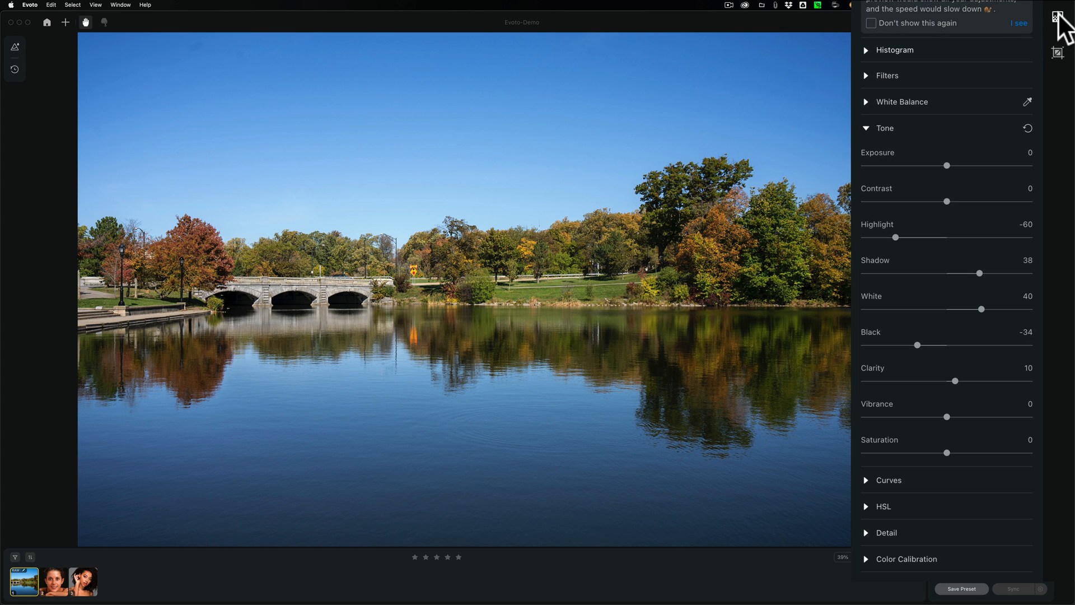
{"action": "mouse_move", "coordinate": [1058, 17]}
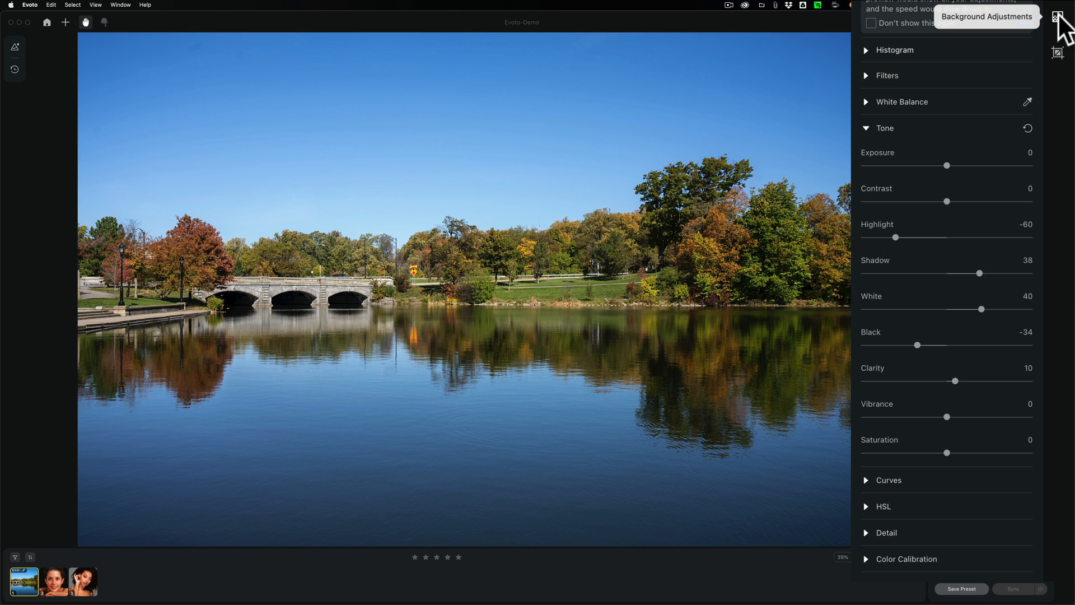
Expand Sky Replacement in the background adjustments and fit the photo in view (Cmd+0).
{"action": "left_click", "coordinate": [1058, 17]}
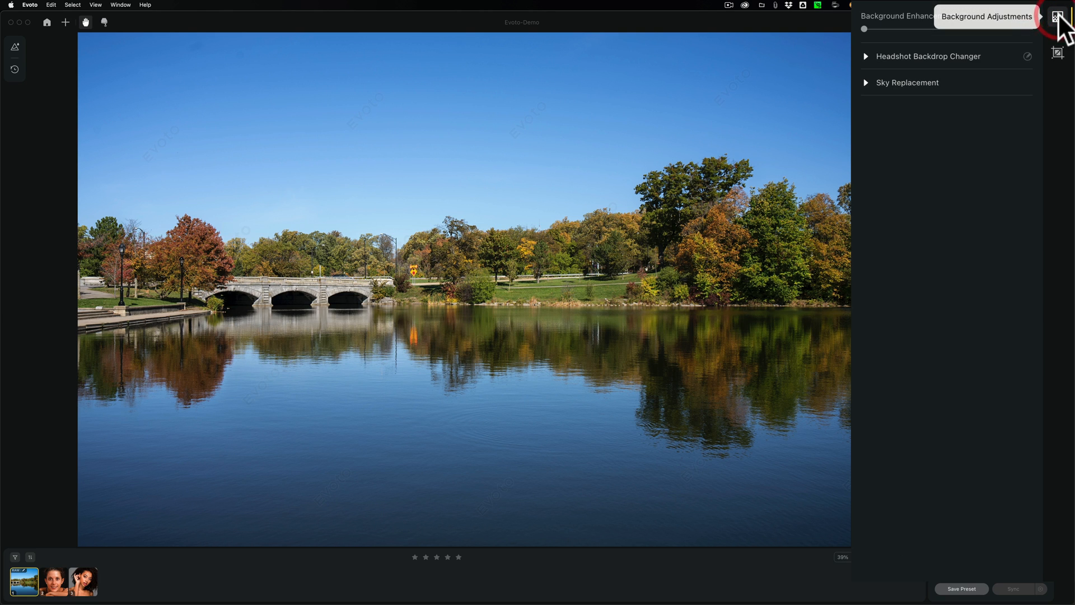
{"action": "mouse_move", "coordinate": [915, 96]}
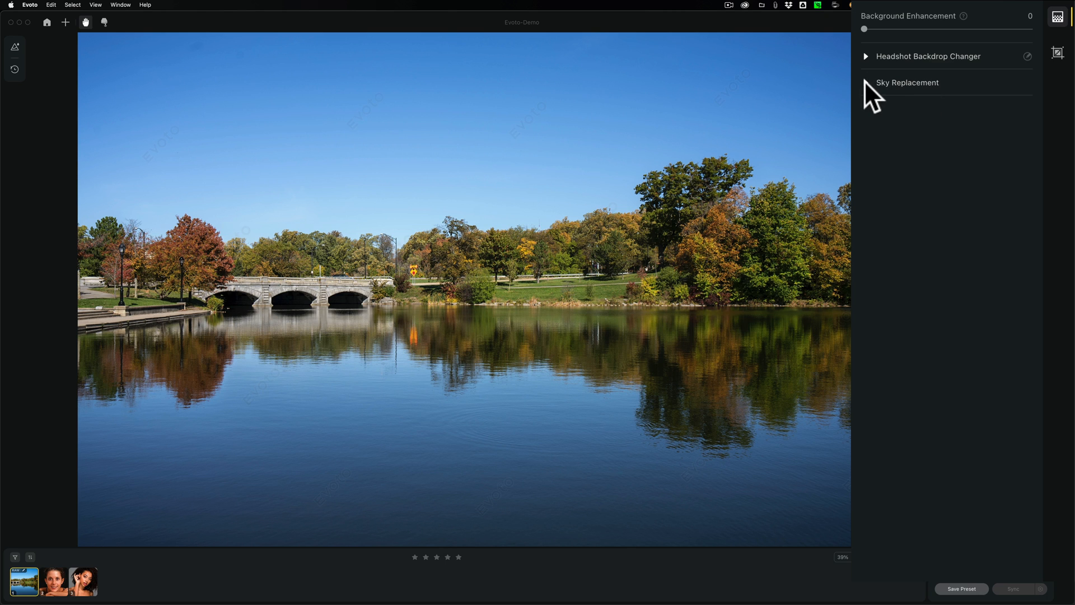
{"action": "left_click", "coordinate": [906, 81]}
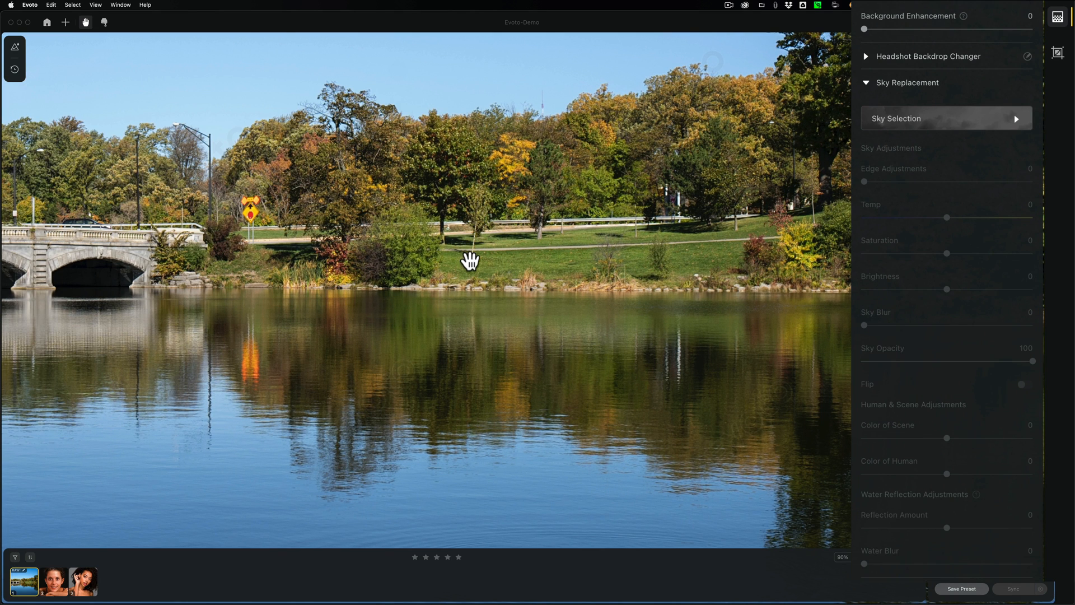
{"action": "mouse_move", "coordinate": [467, 255]}
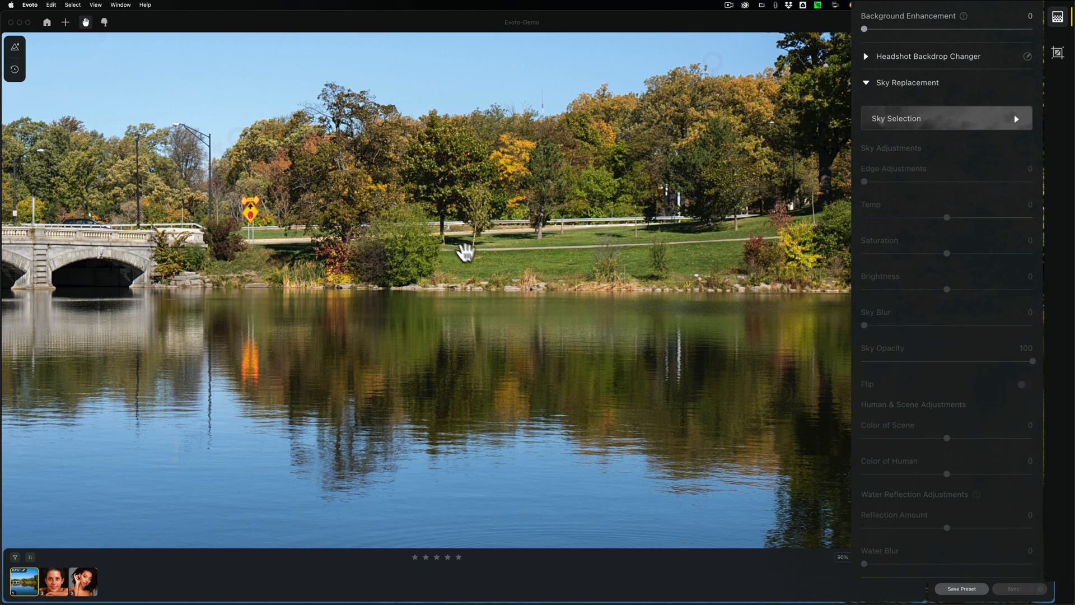
{"action": "mouse_move", "coordinate": [531, 240]}
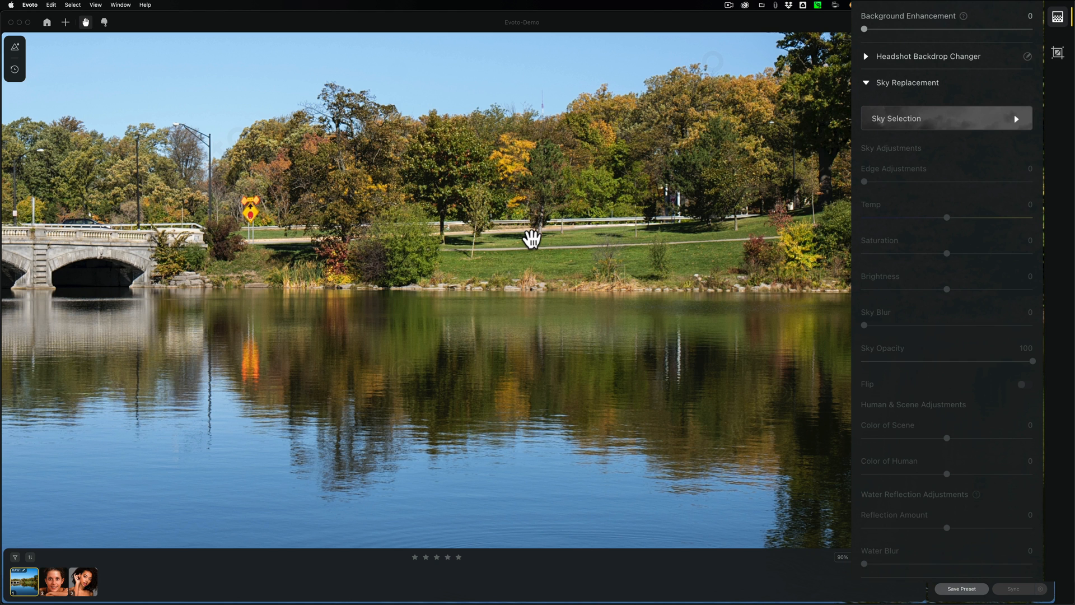
{"action": "key", "text": "cmd"}
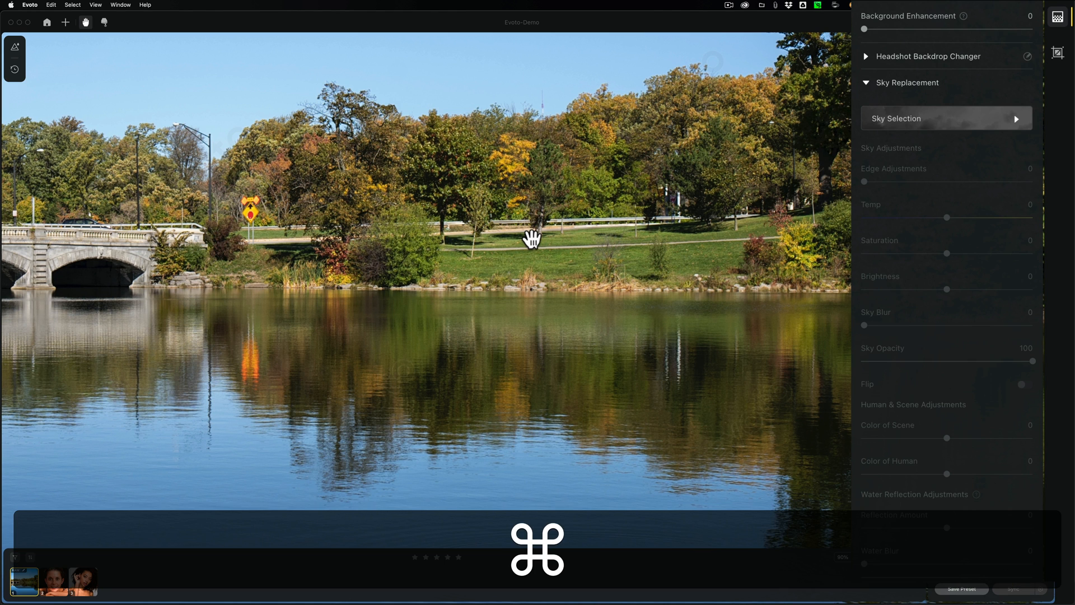
{"action": "key", "text": "cmd+0"}
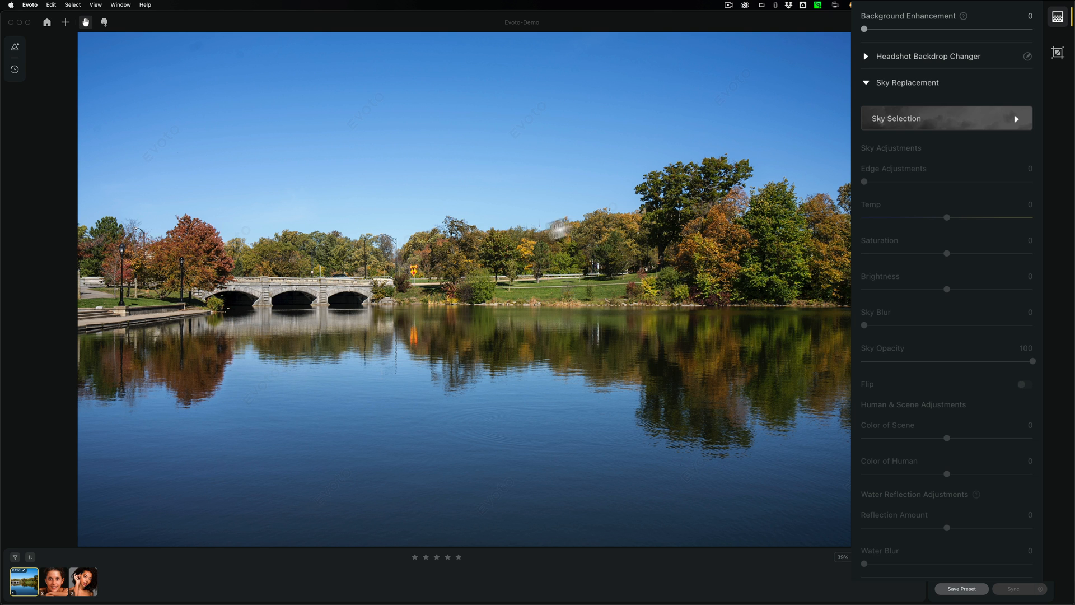
Replace the lake photo's sky with cloudy Blue Sky 04, keeping the All Skies category.
{"action": "left_click", "coordinate": [945, 118]}
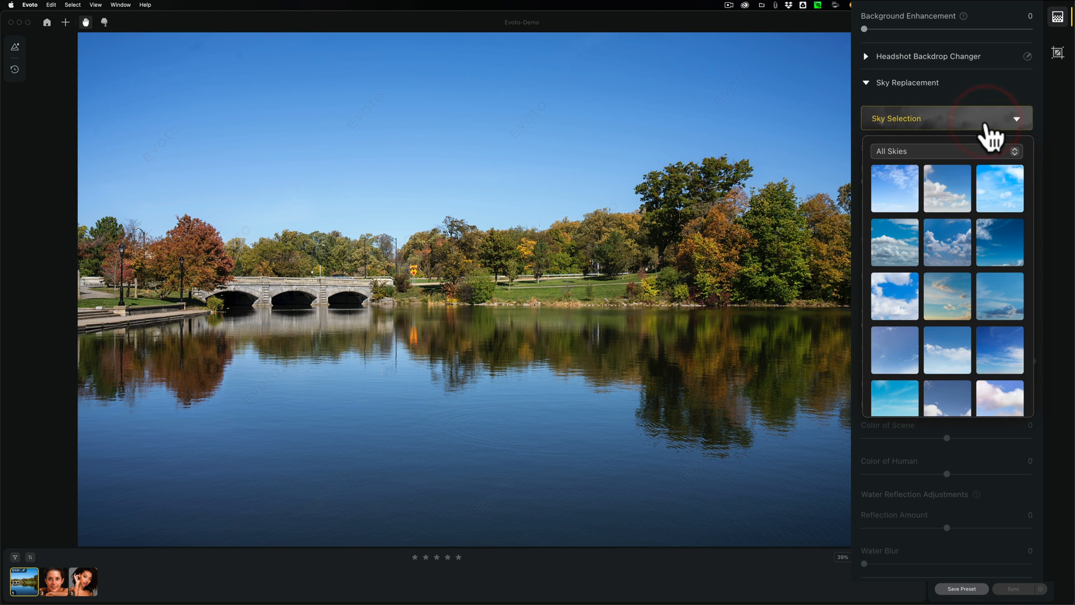
{"action": "left_click", "coordinate": [894, 242]}
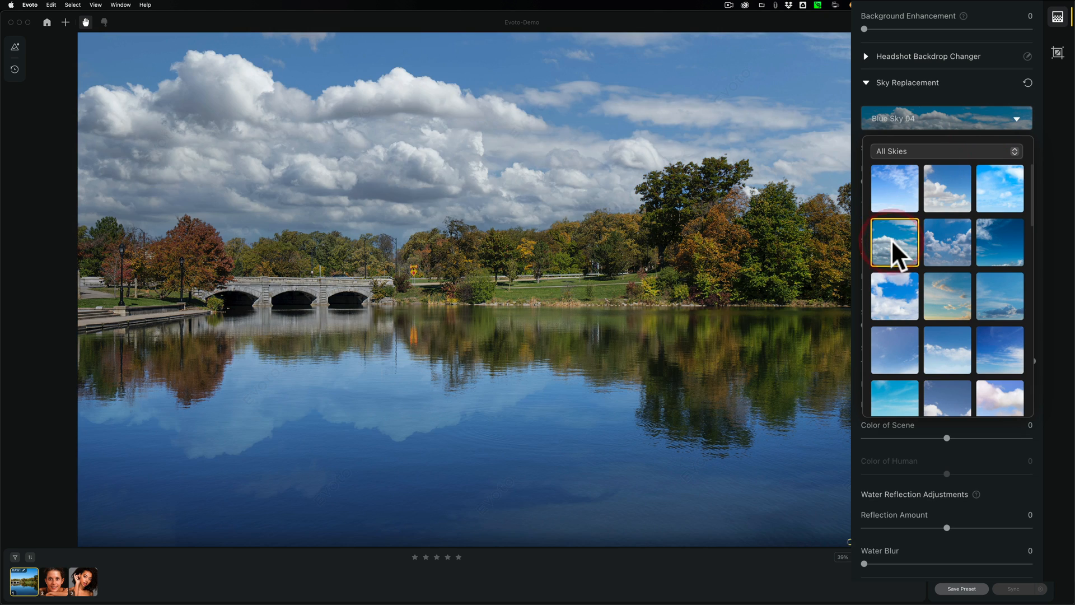
{"action": "left_click", "coordinate": [893, 242]}
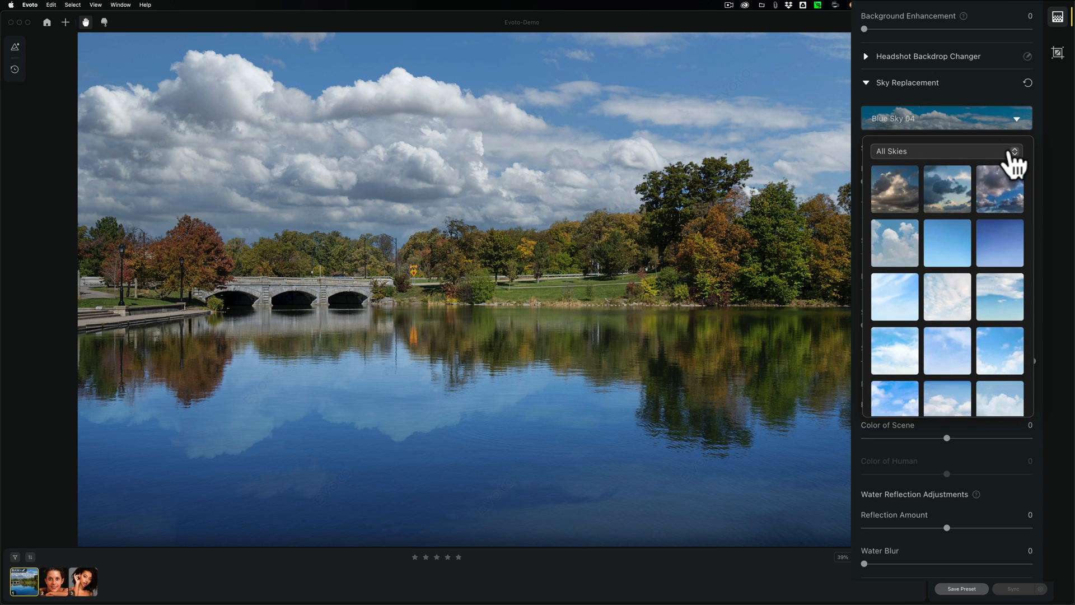
{"action": "left_click", "coordinate": [946, 151]}
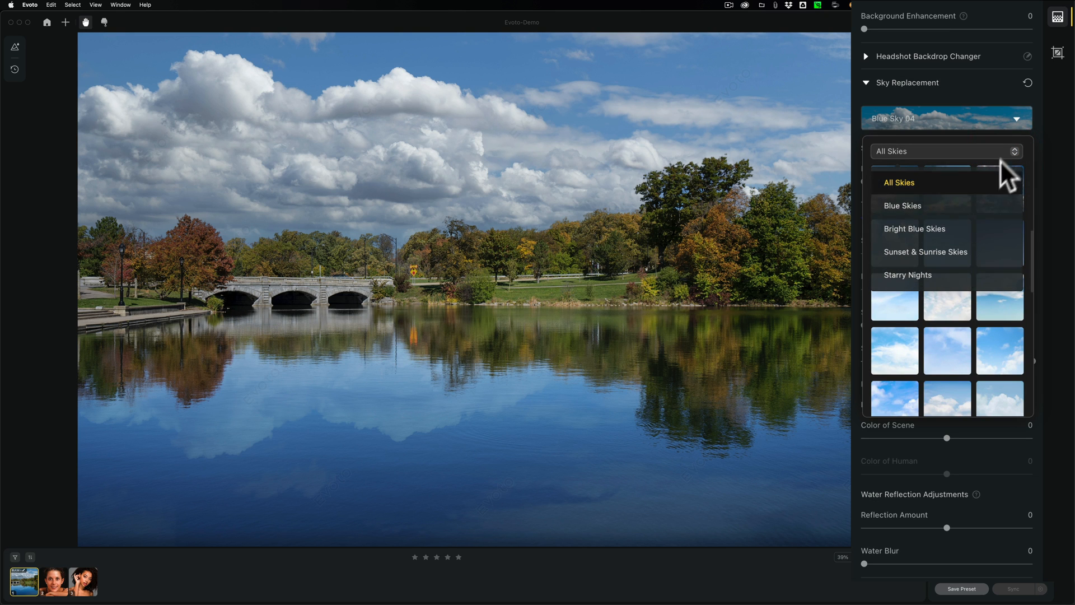
{"action": "left_click", "coordinate": [946, 151]}
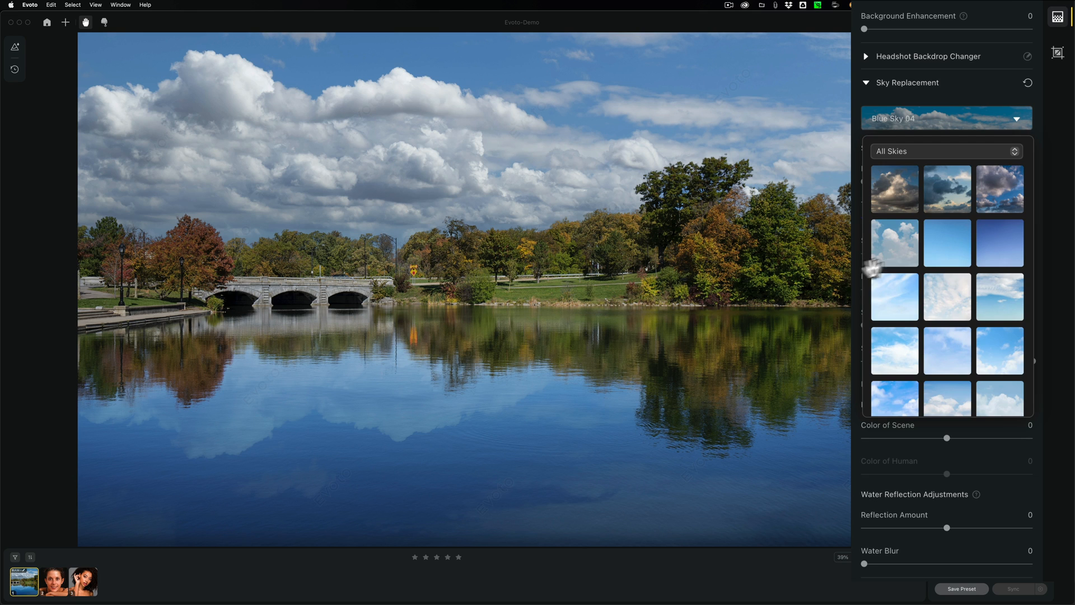
{"action": "mouse_move", "coordinate": [1011, 167]}
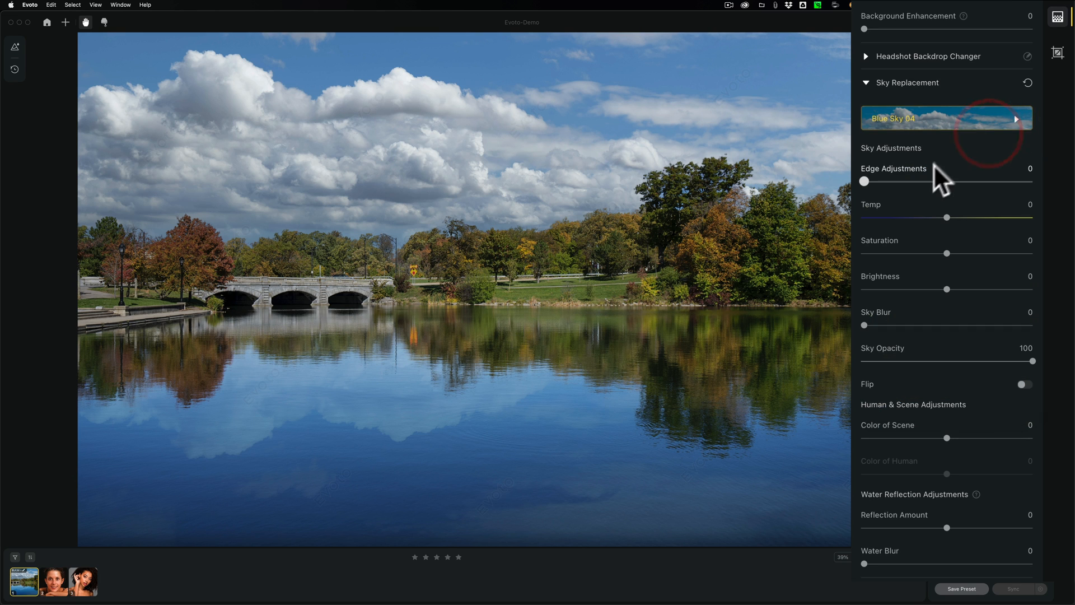
{"action": "mouse_move", "coordinate": [866, 182]}
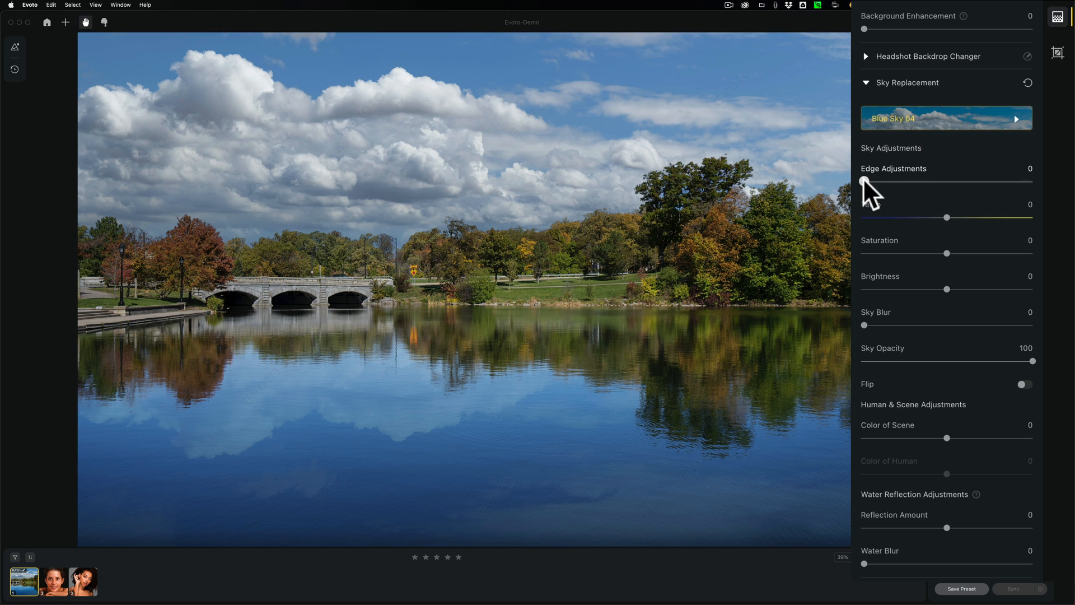
Set the sky's Edge Adjustments to 51 and return its temperature to 0 after testing.
{"action": "left_click_drag", "start_coordinate": [866, 181], "coordinate": [985, 182]}
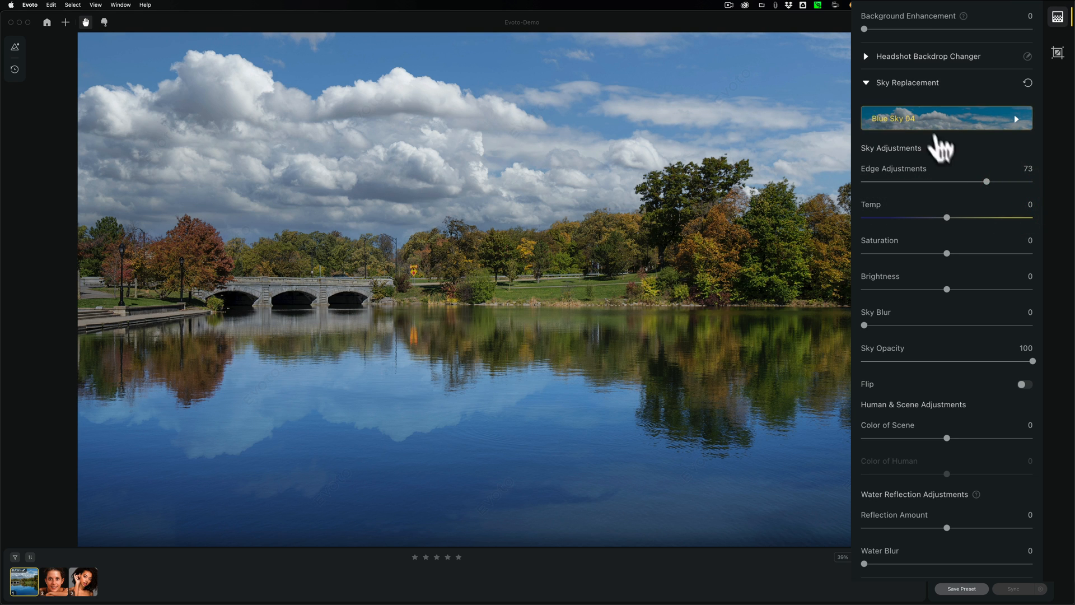
{"action": "left_click_drag", "start_coordinate": [986, 181], "coordinate": [948, 181]}
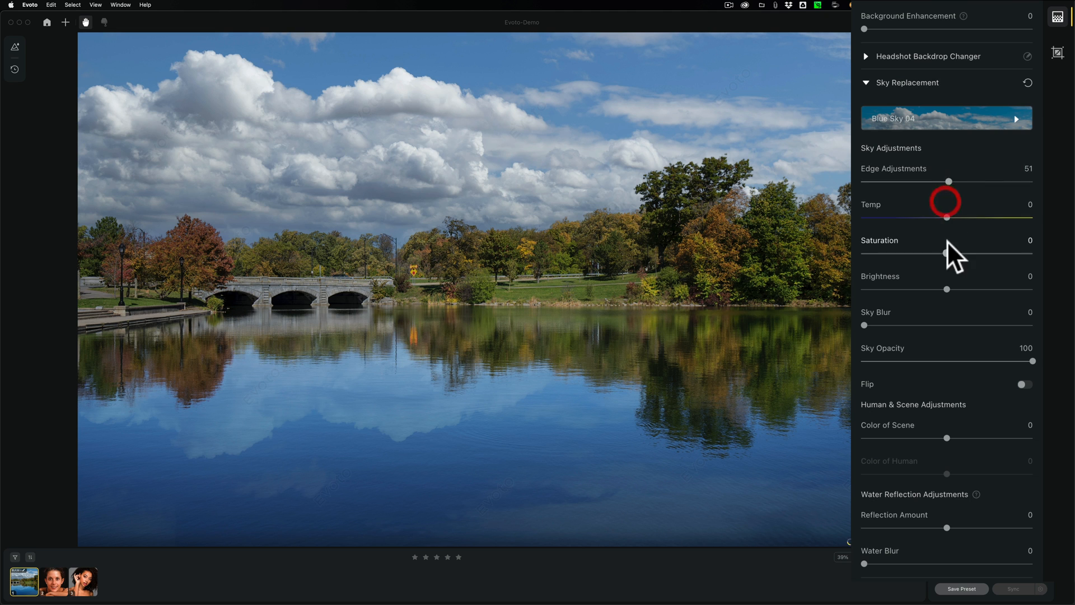
{"action": "left_click_drag", "start_coordinate": [947, 217], "coordinate": [1001, 218]}
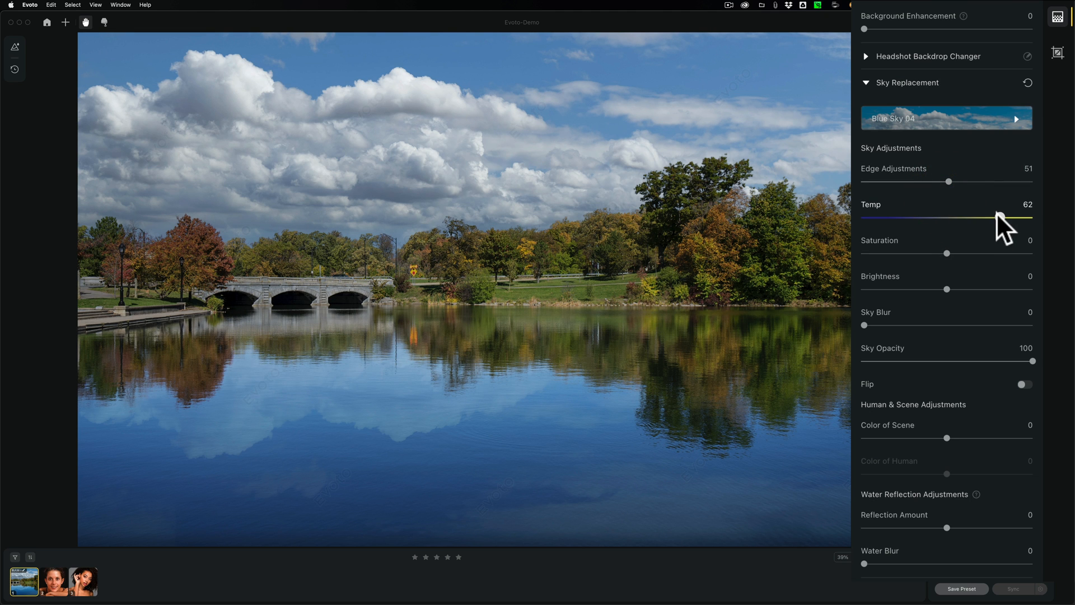
{"action": "left_click_drag", "start_coordinate": [1008, 218], "coordinate": [966, 219]}
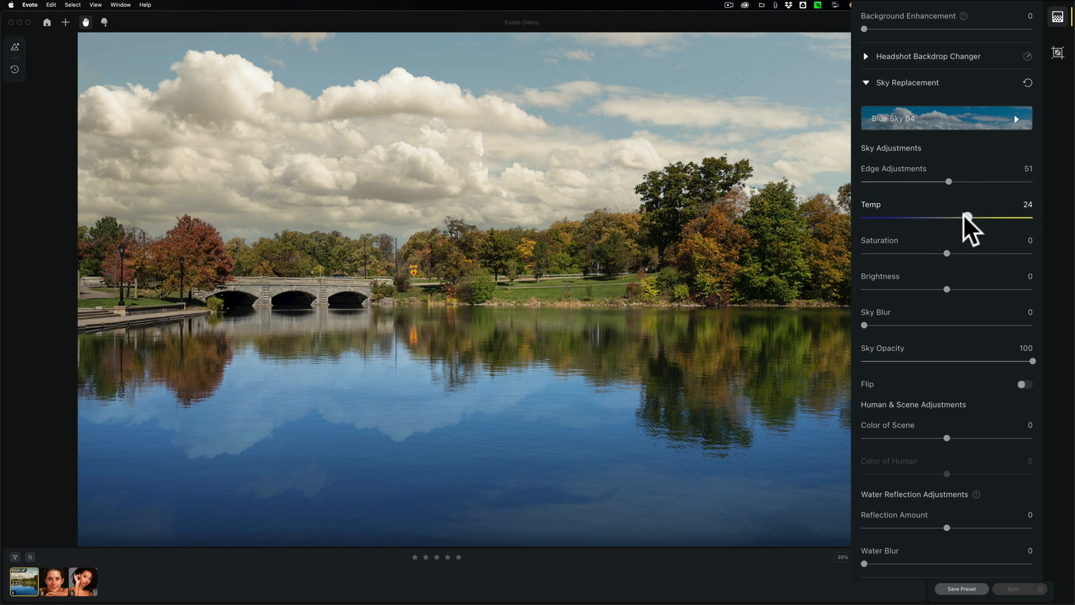
{"action": "left_click_drag", "start_coordinate": [967, 217], "coordinate": [949, 217]}
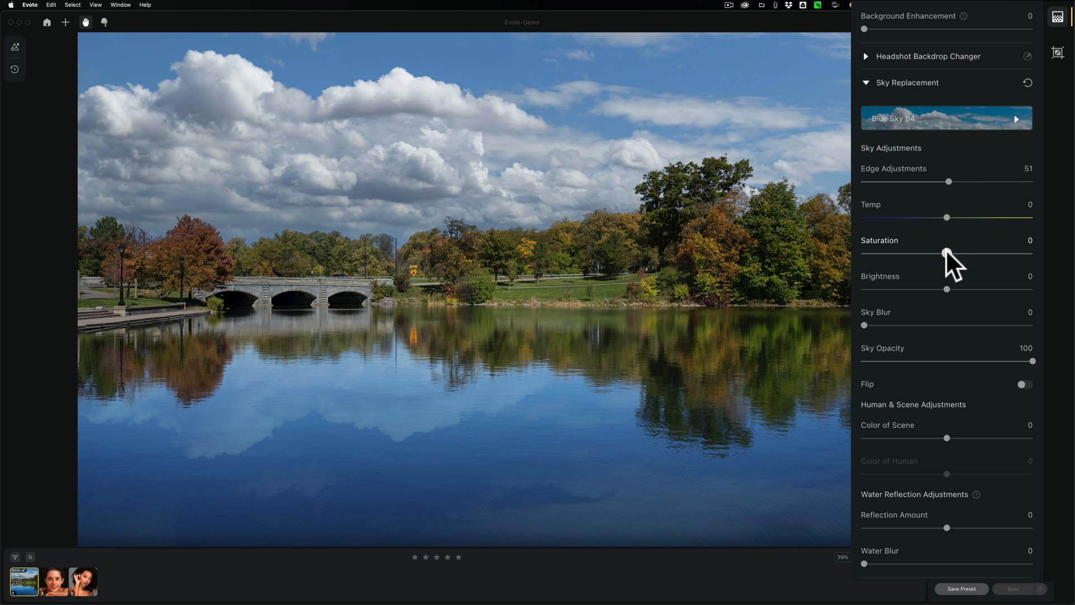
Try sky Brightness and Sky Blur, then reset both to 0.
{"action": "left_click_drag", "start_coordinate": [947, 288], "coordinate": [969, 288]}
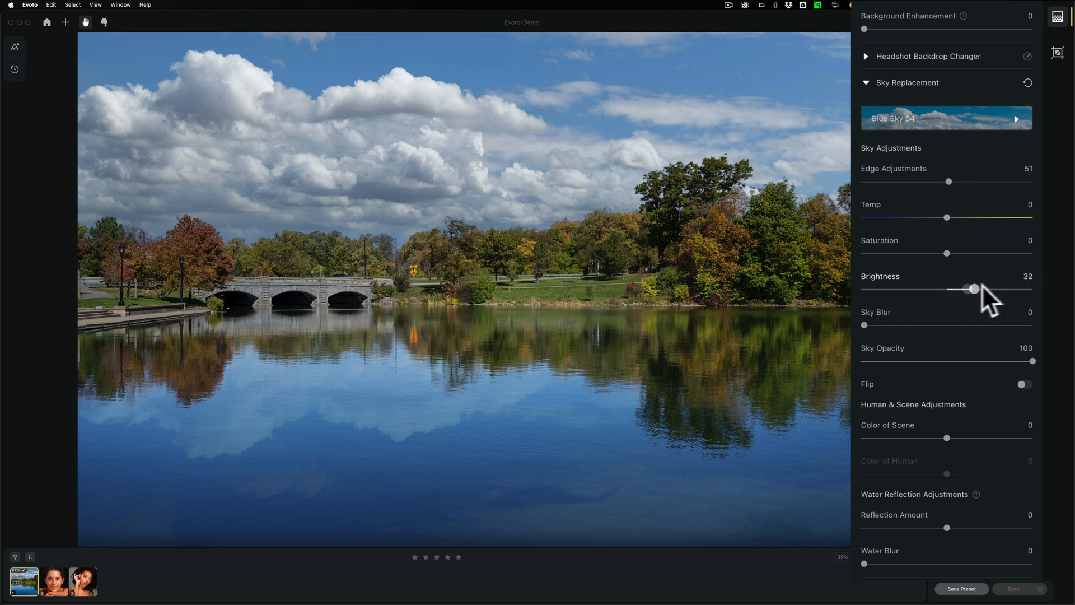
{"action": "left_click_drag", "start_coordinate": [972, 289], "coordinate": [947, 288]}
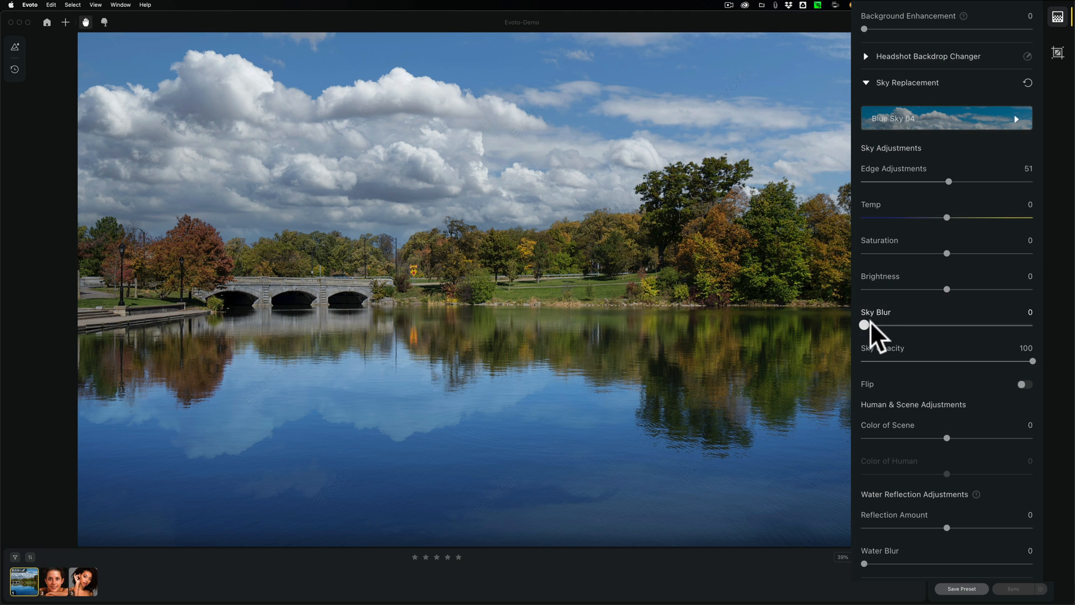
{"action": "left_click_drag", "start_coordinate": [862, 325], "coordinate": [948, 325]}
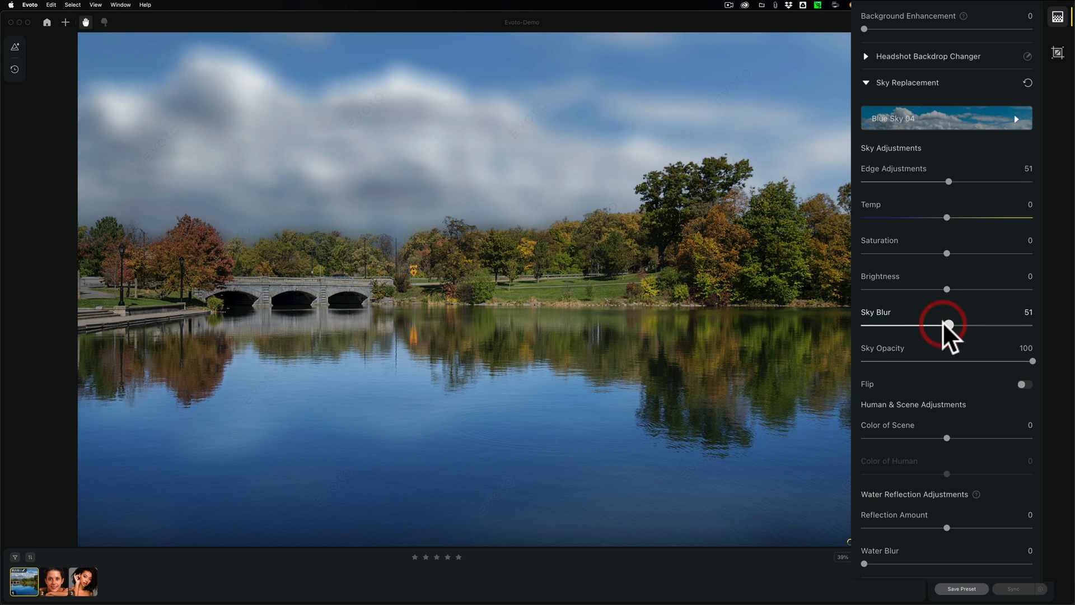
{"action": "left_click_drag", "start_coordinate": [949, 324], "coordinate": [863, 325]}
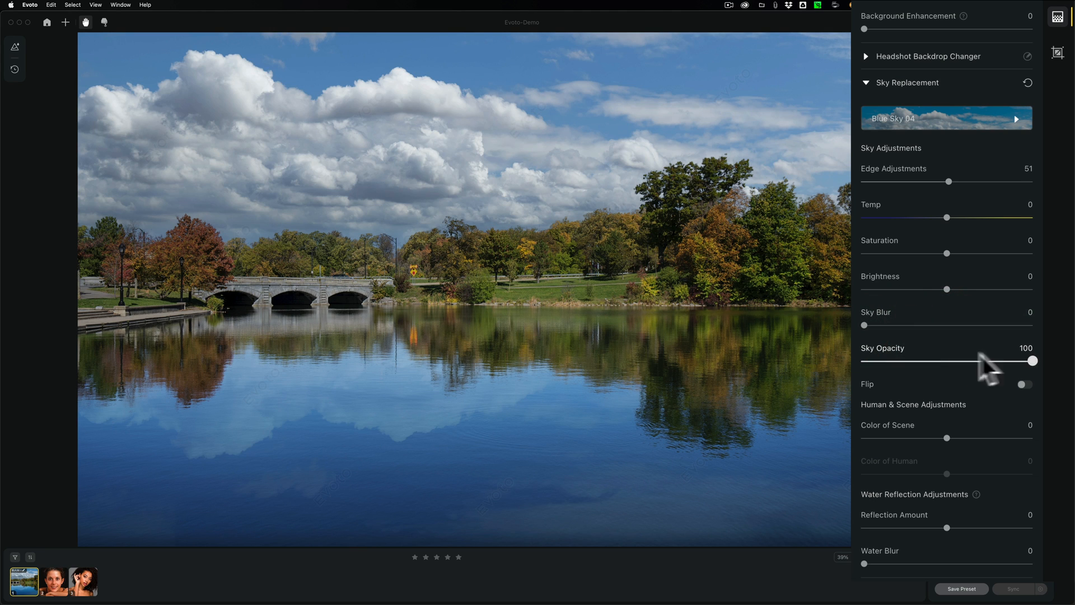
{"action": "mouse_move", "coordinate": [949, 213]}
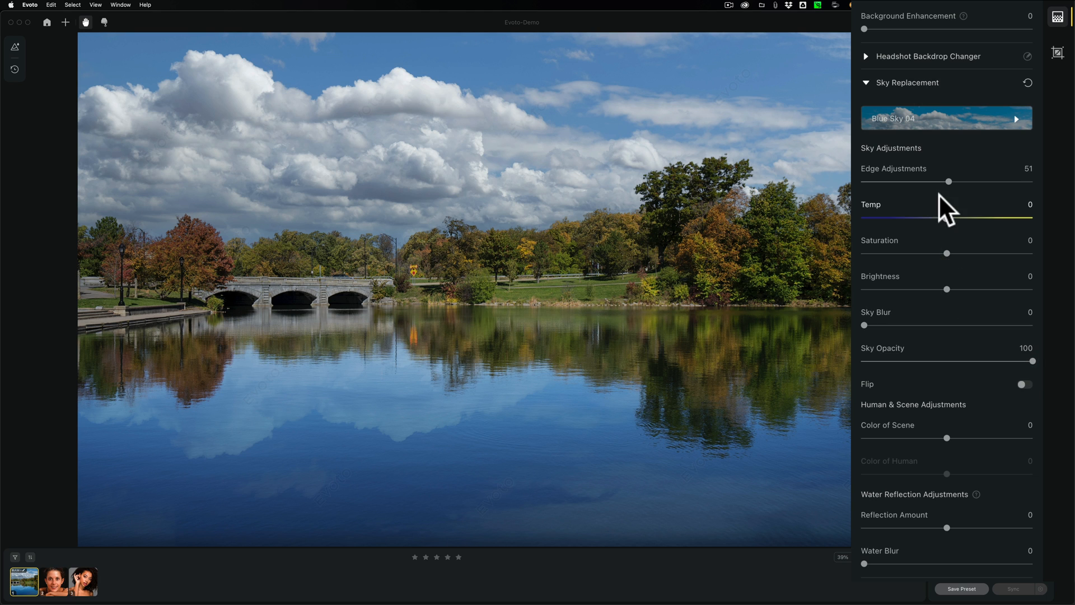
{"action": "mouse_move", "coordinate": [938, 367]}
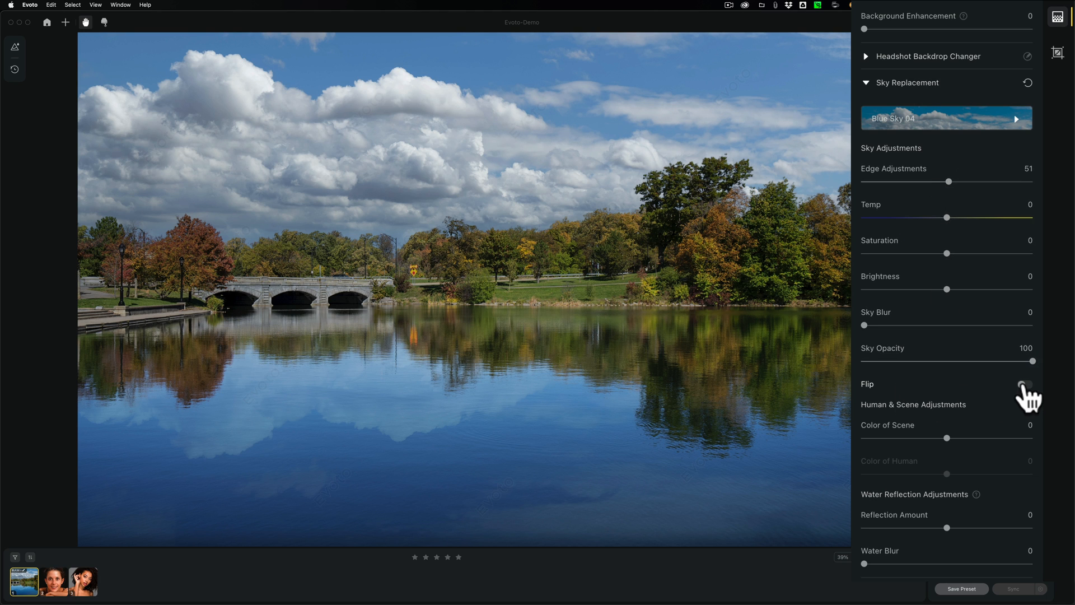
{"action": "left_click", "coordinate": [1021, 384]}
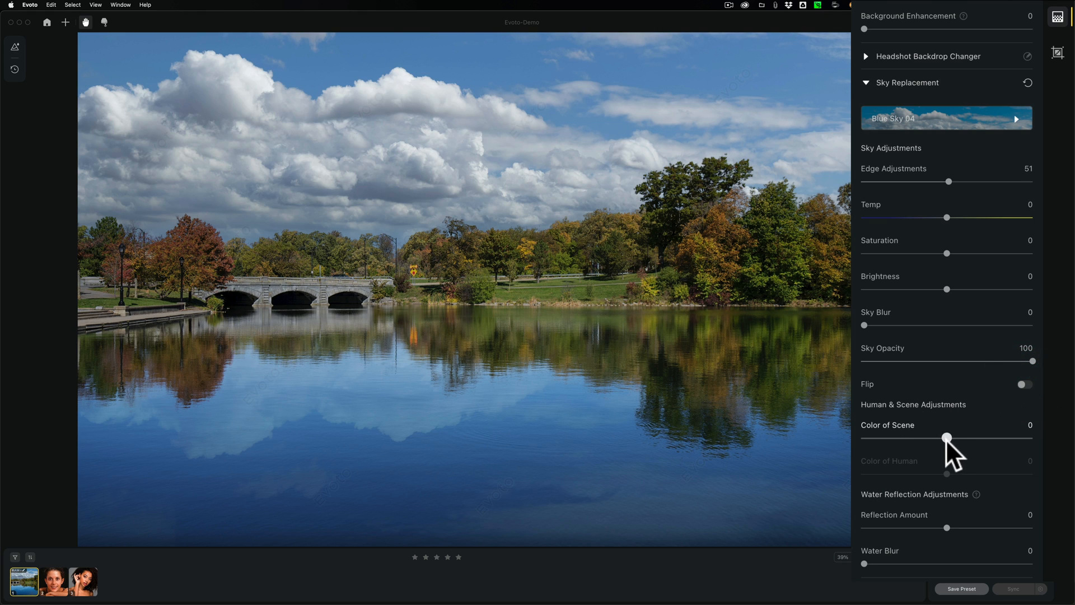
{"action": "mouse_move", "coordinate": [583, 291]}
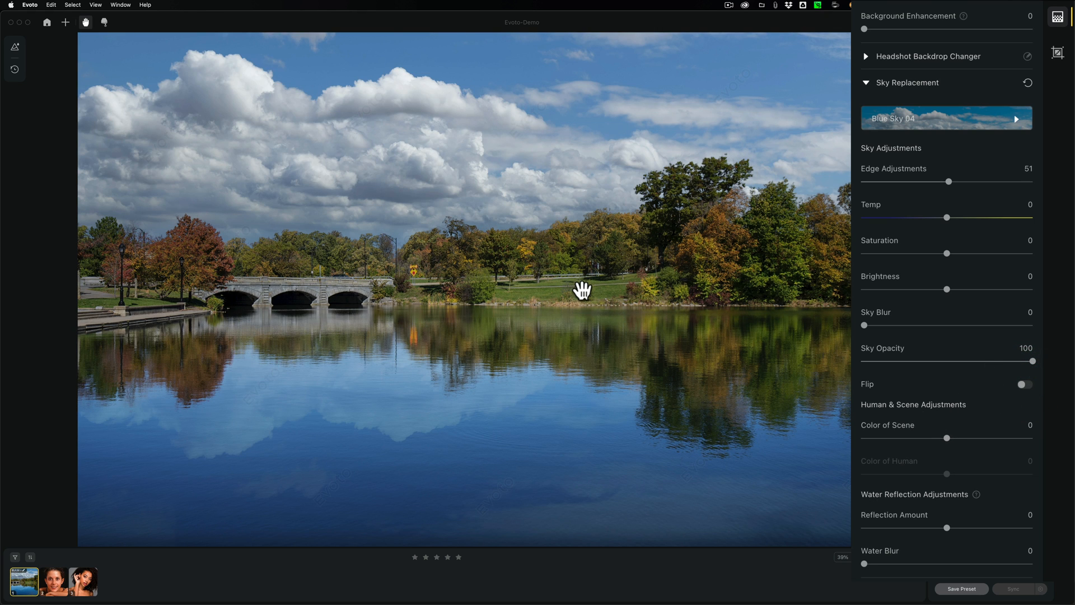
Swing the scene colour around and settle it at -33.
{"action": "left_click_drag", "start_coordinate": [947, 438], "coordinate": [966, 437]}
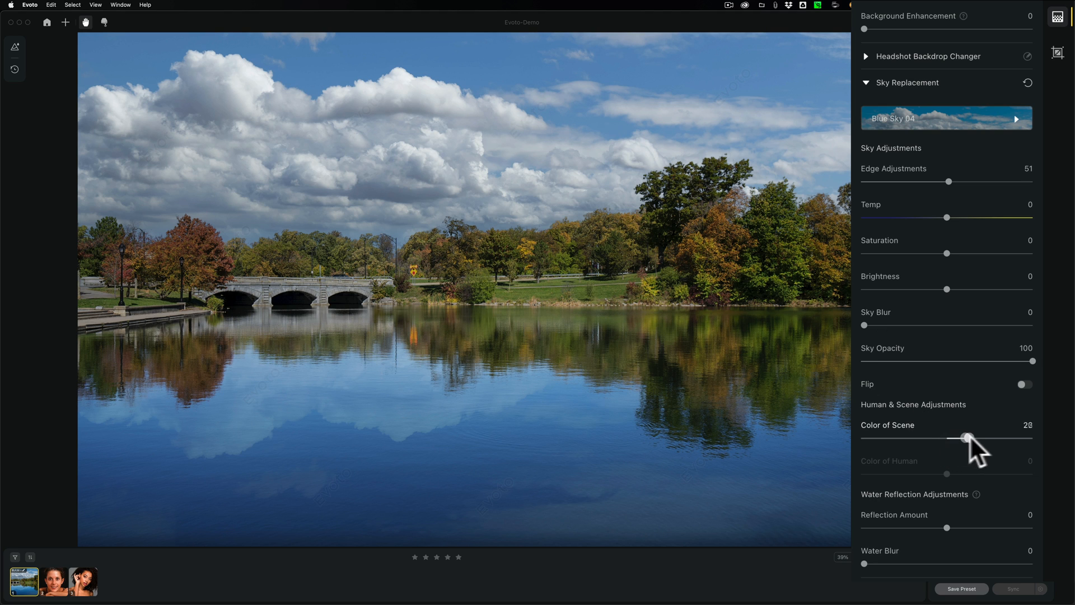
{"action": "left_click_drag", "start_coordinate": [966, 438], "coordinate": [1017, 438]}
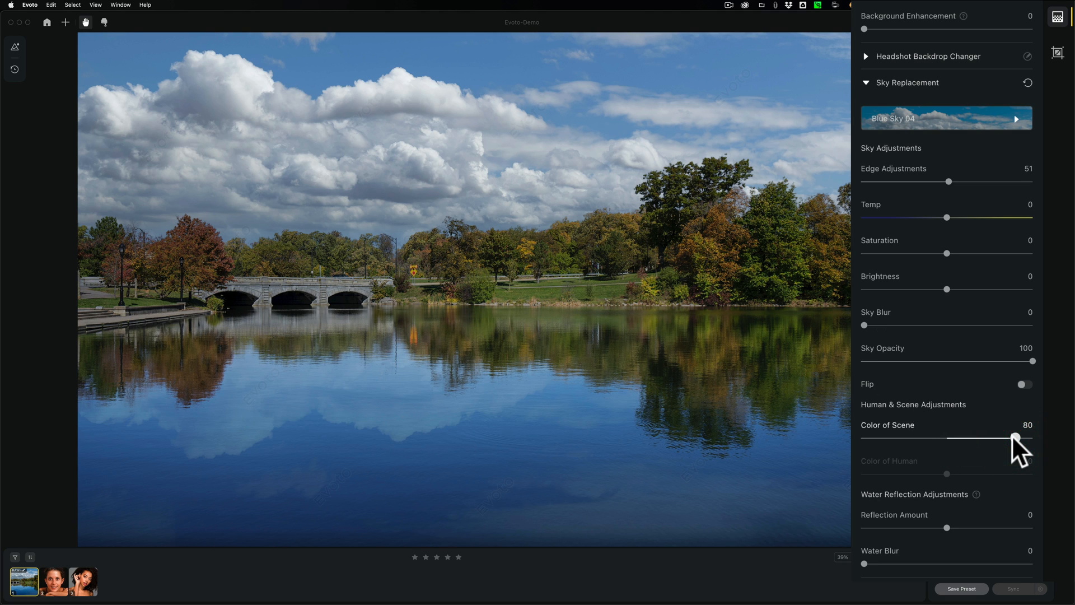
{"action": "left_click_drag", "start_coordinate": [1016, 439], "coordinate": [1027, 439]}
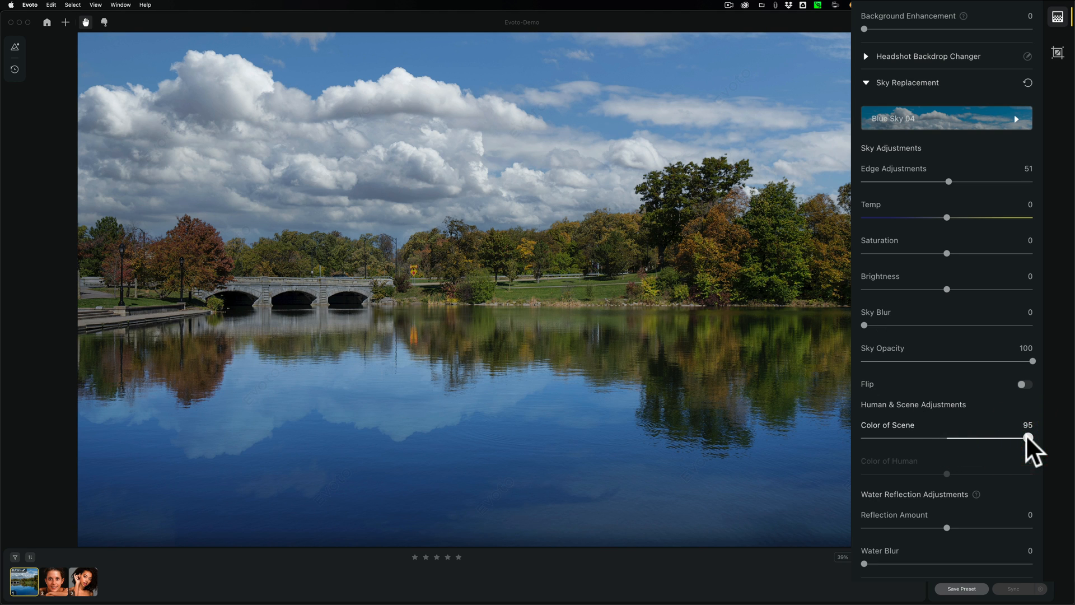
{"action": "left_click_drag", "start_coordinate": [1027, 439], "coordinate": [884, 438]}
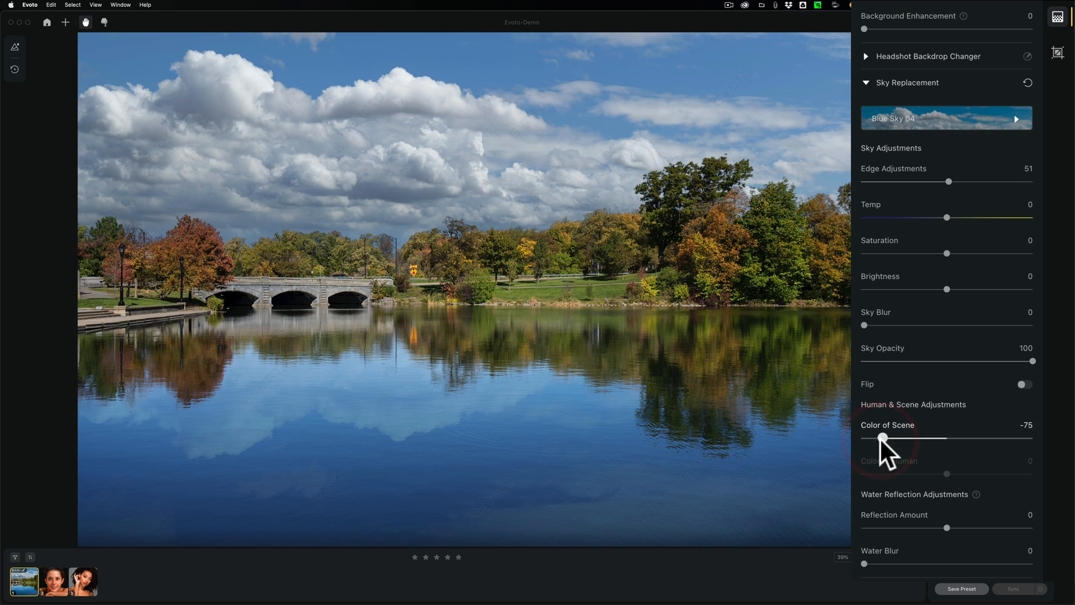
{"action": "left_click_drag", "start_coordinate": [884, 438], "coordinate": [911, 438]}
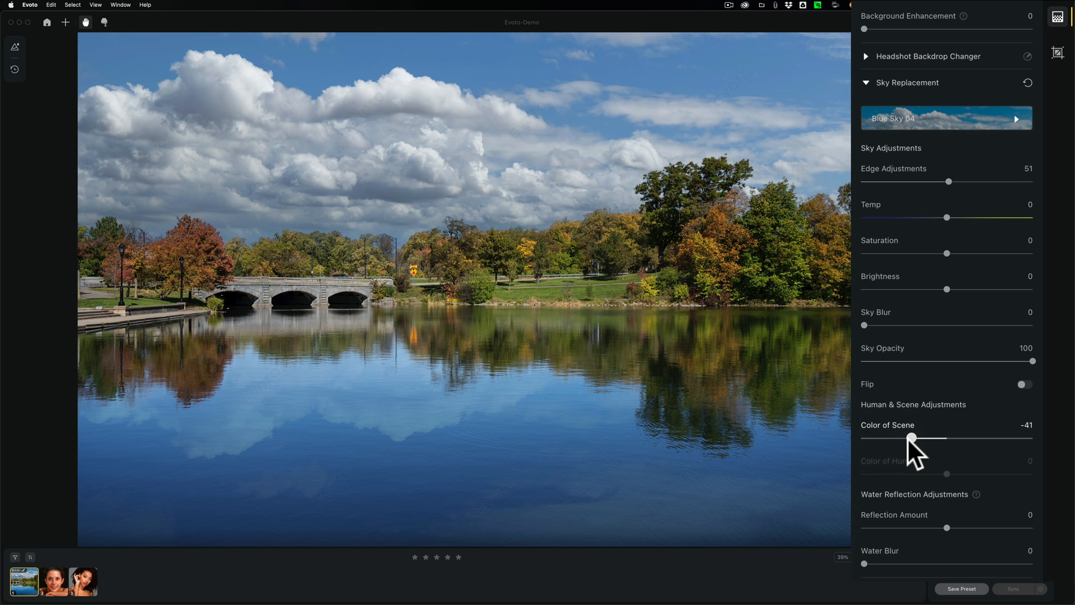
{"action": "left_click_drag", "start_coordinate": [911, 438], "coordinate": [918, 438]}
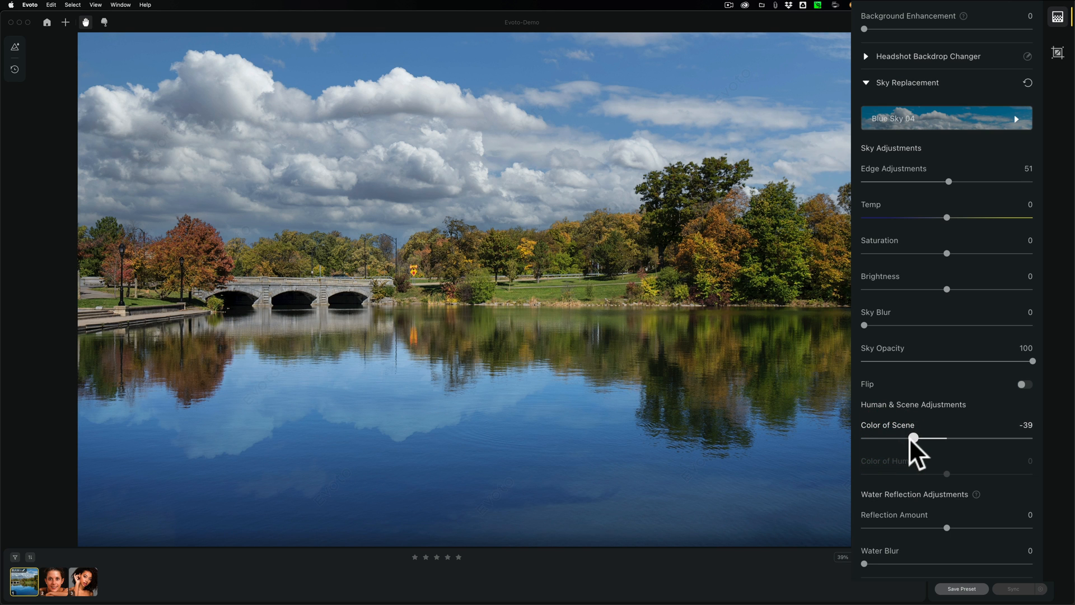
{"action": "left_click_drag", "start_coordinate": [915, 438], "coordinate": [932, 438]}
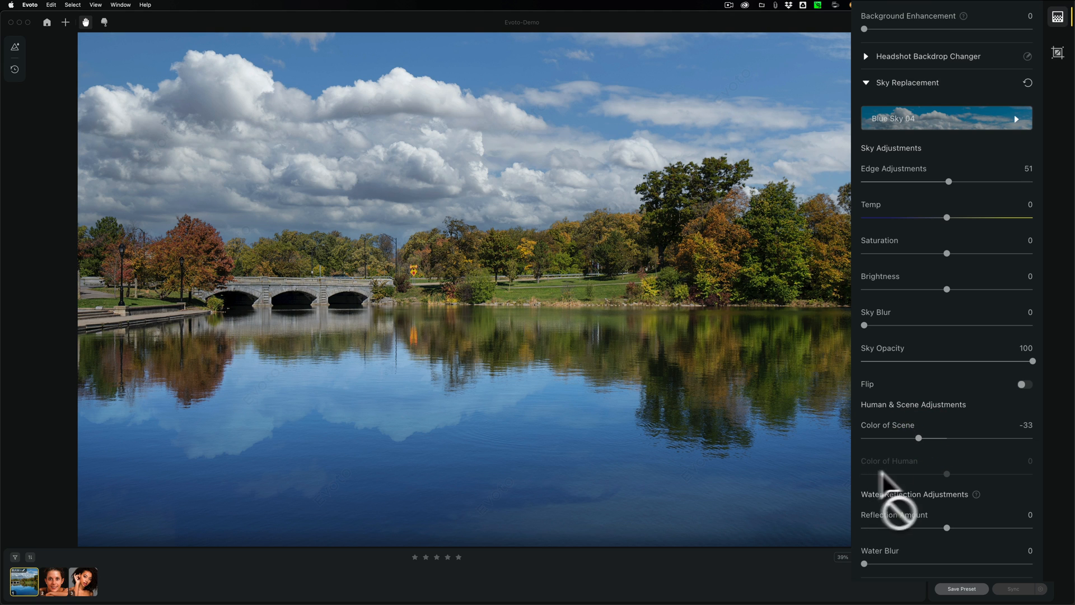
{"action": "mouse_move", "coordinate": [898, 477]}
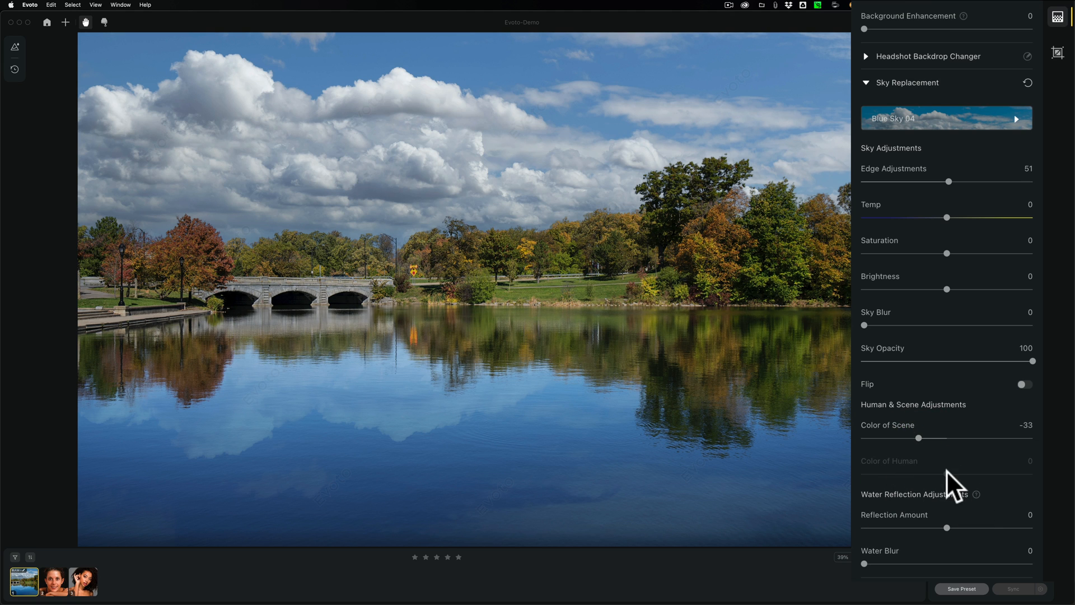
{"action": "mouse_move", "coordinate": [976, 494]}
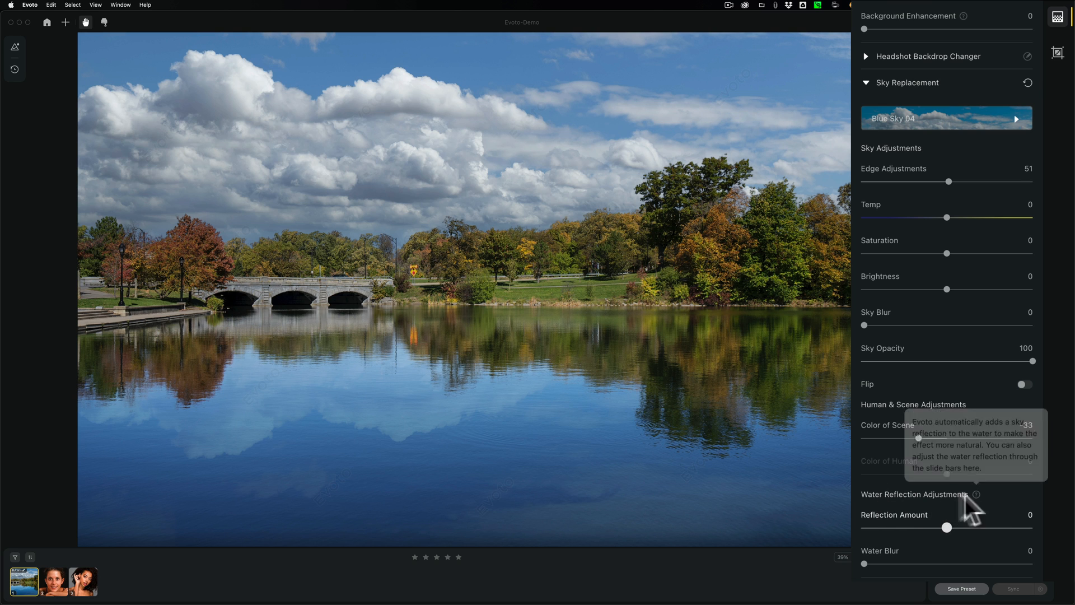
Set the water reflection amount near 1 and a slight water blur of about 7.
{"action": "left_click_drag", "start_coordinate": [947, 527], "coordinate": [1005, 528]}
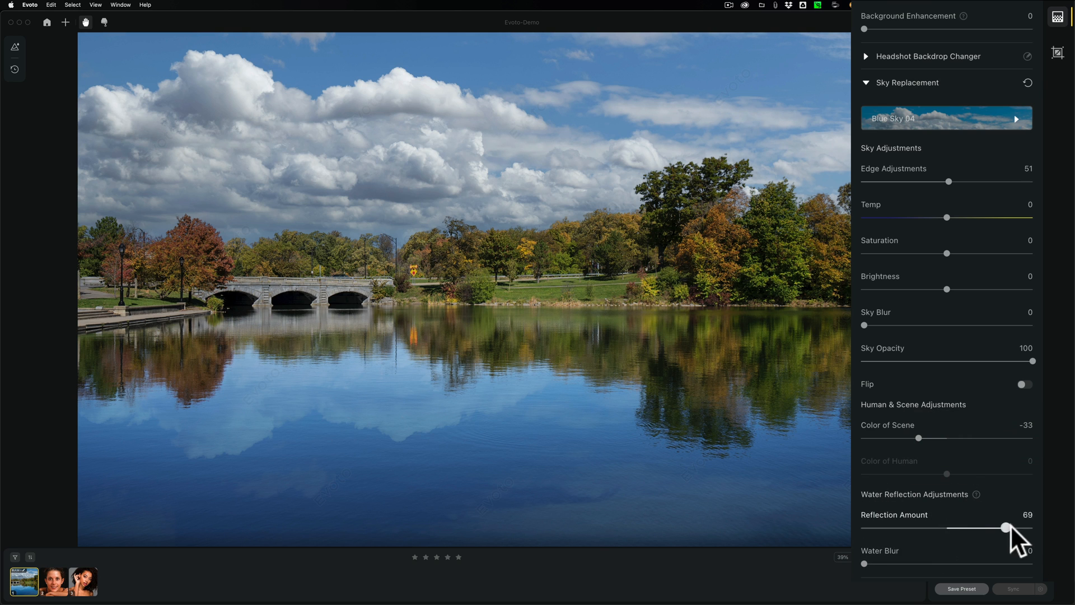
{"action": "left_click_drag", "start_coordinate": [1005, 527], "coordinate": [944, 527]}
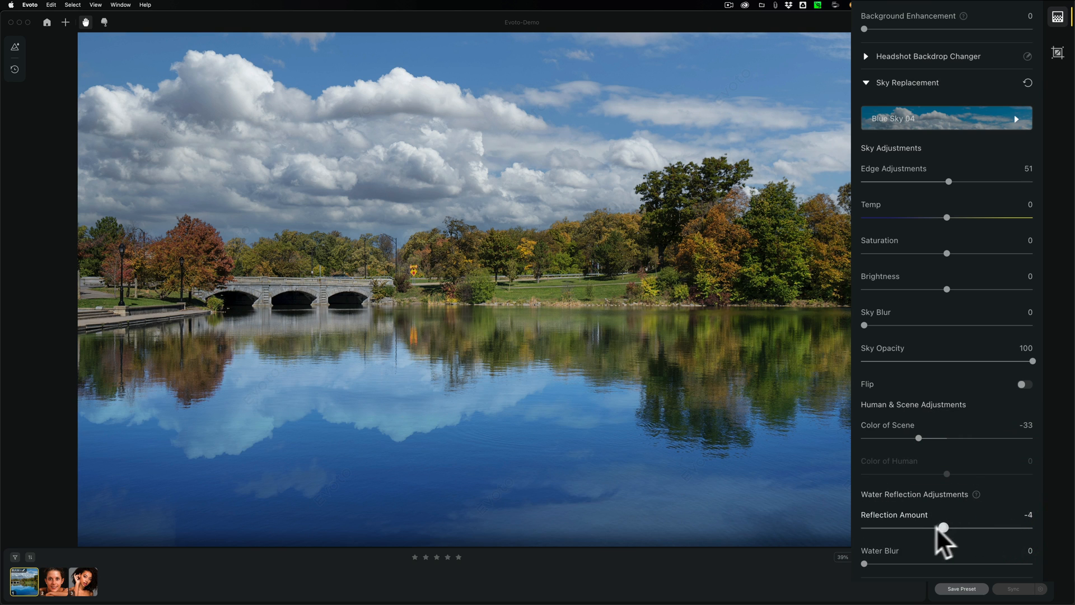
{"action": "left_click_drag", "start_coordinate": [943, 526], "coordinate": [934, 526]}
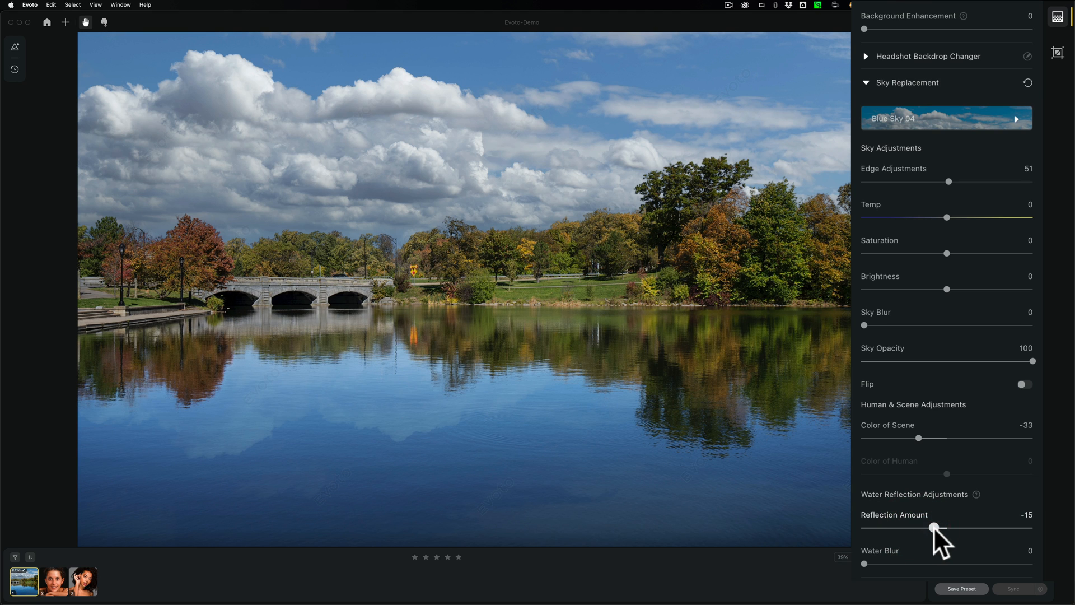
{"action": "left_click_drag", "start_coordinate": [932, 528], "coordinate": [942, 528]}
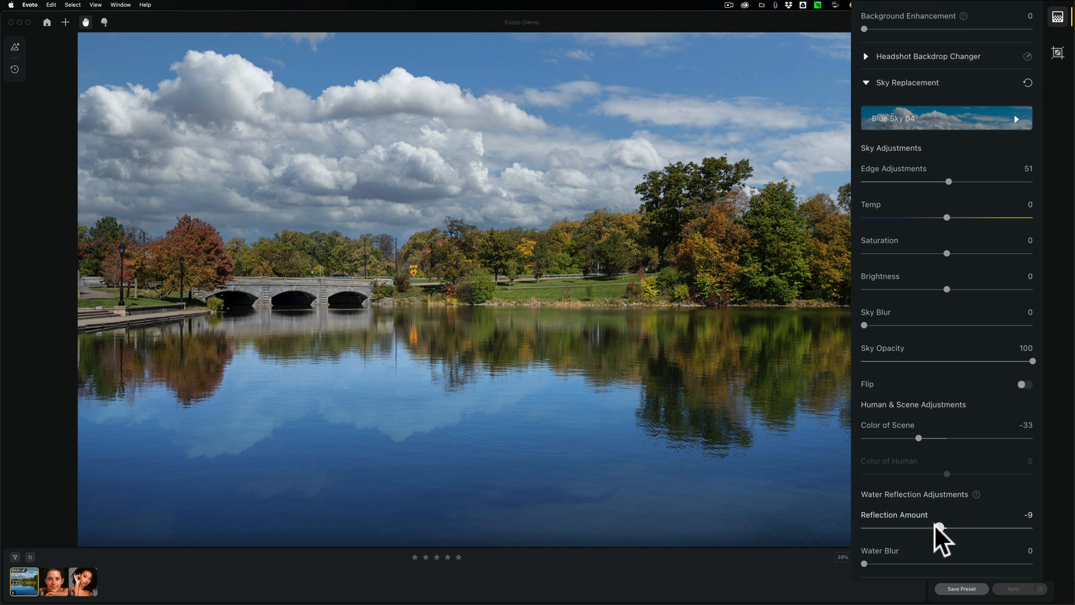
{"action": "left_click_drag", "start_coordinate": [937, 527], "coordinate": [949, 528]}
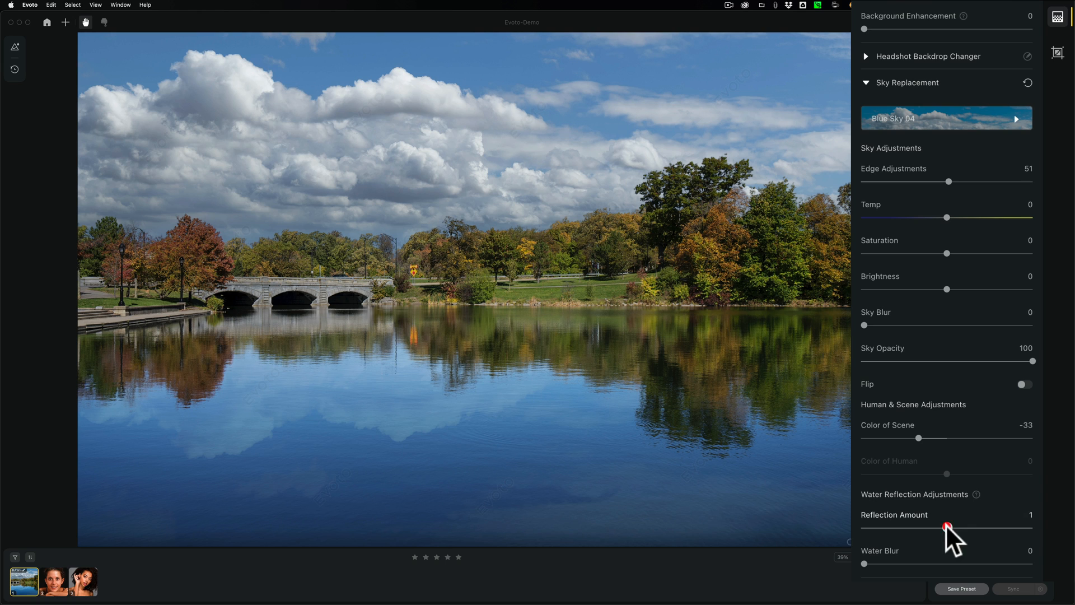
{"action": "mouse_move", "coordinate": [382, 399]}
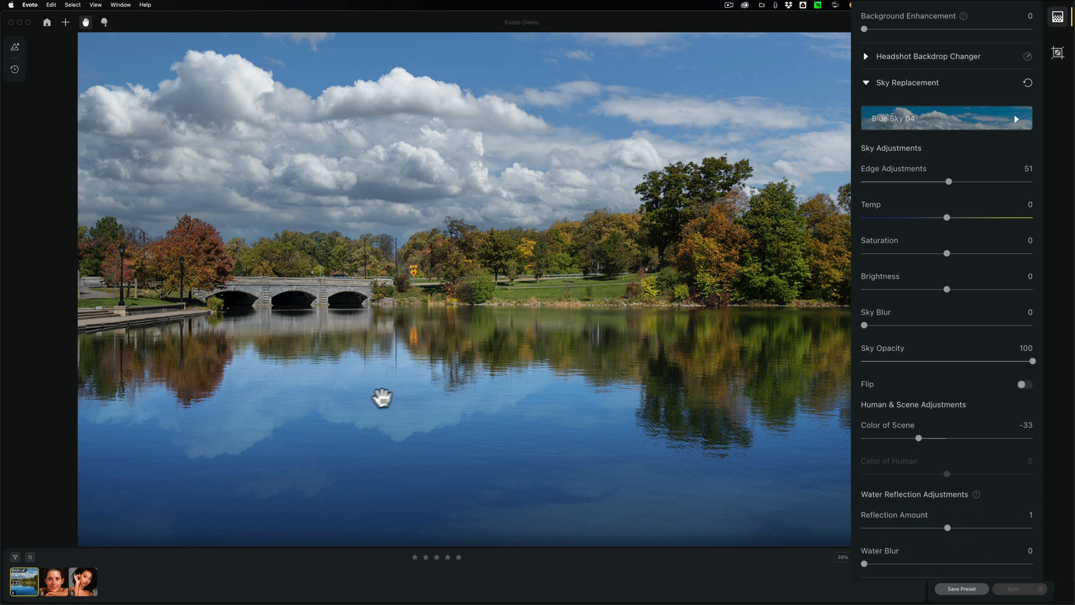
{"action": "mouse_move", "coordinate": [351, 388]}
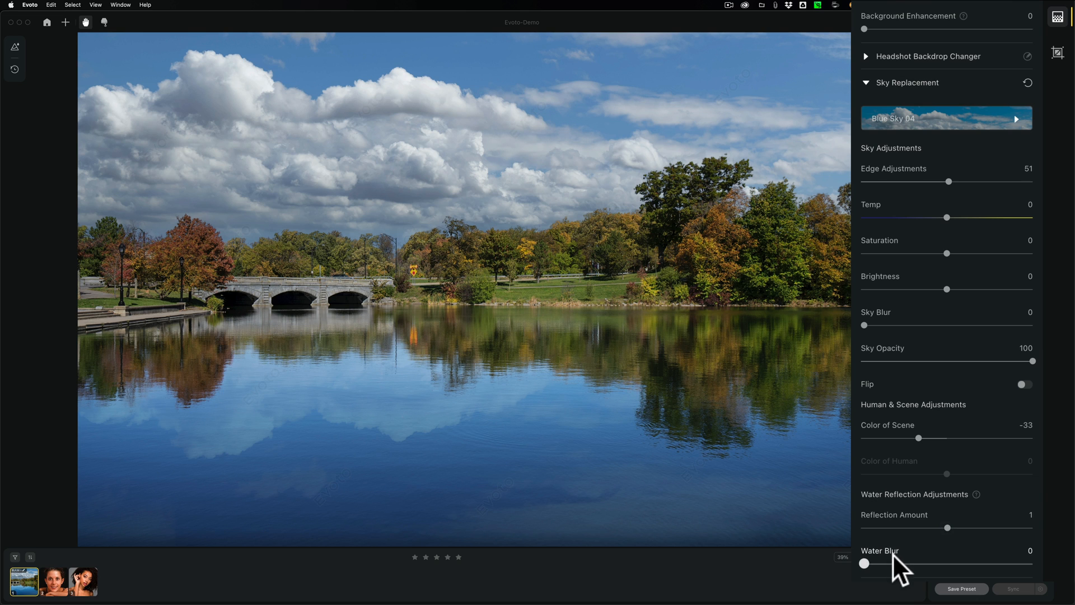
{"action": "left_click_drag", "start_coordinate": [864, 563], "coordinate": [878, 563]}
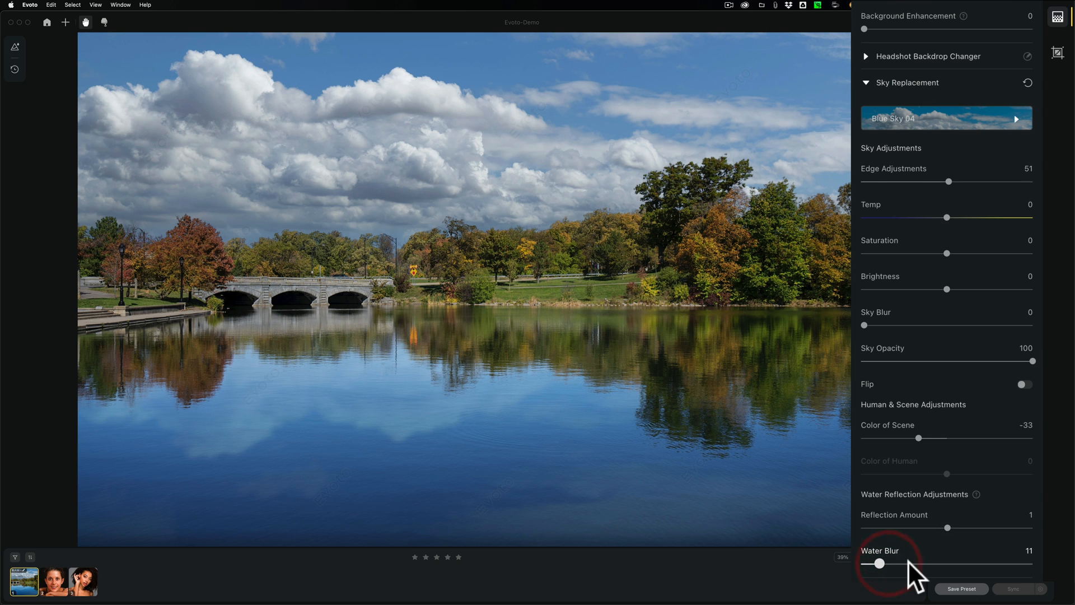
{"action": "left_click_drag", "start_coordinate": [879, 563], "coordinate": [988, 563]}
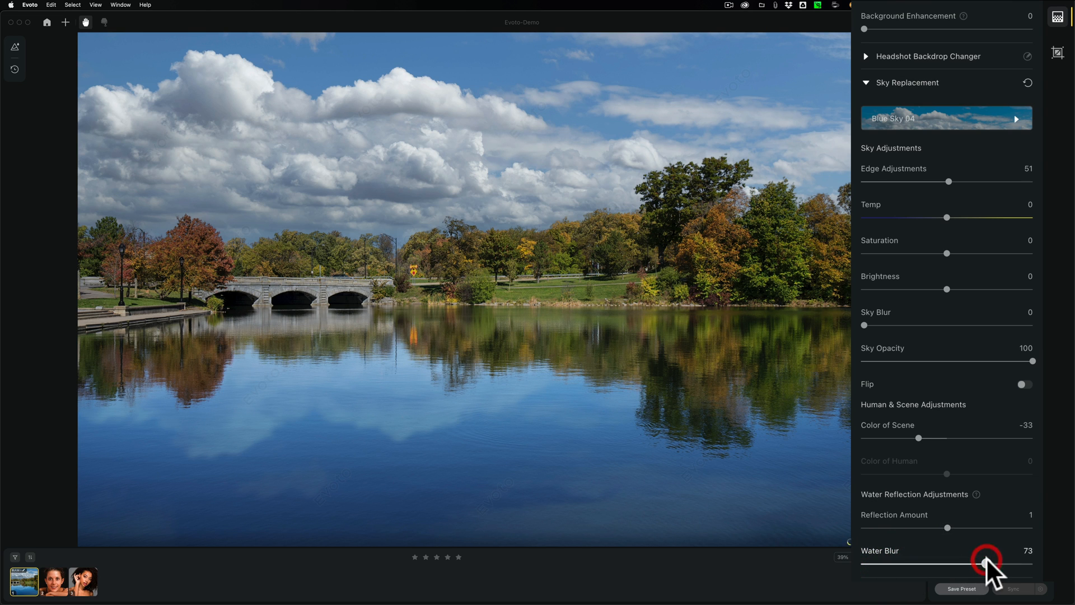
{"action": "left_click_drag", "start_coordinate": [1001, 562], "coordinate": [871, 564]}
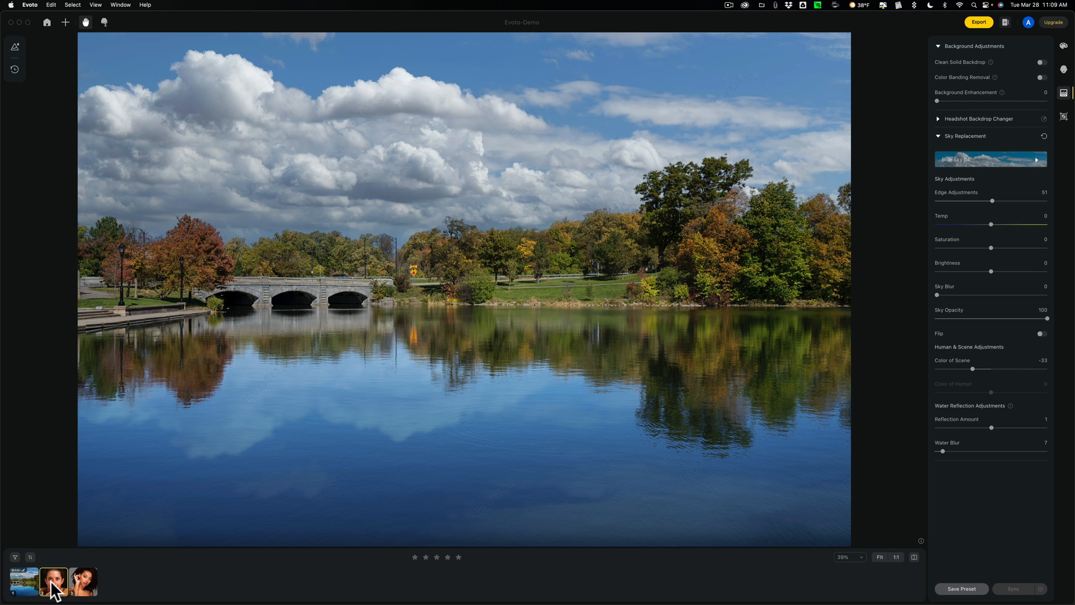
Switch to the smiling woman's portrait and show her Skin Defects Removal adjustments, all at 0.
{"action": "left_click", "coordinate": [53, 581]}
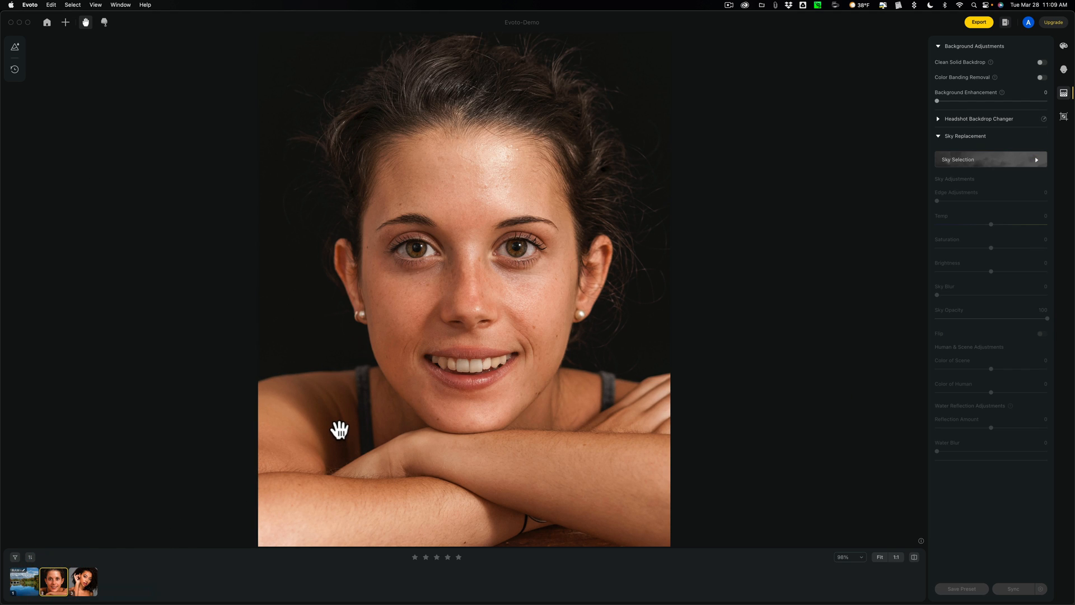
{"action": "mouse_move", "coordinate": [306, 276]}
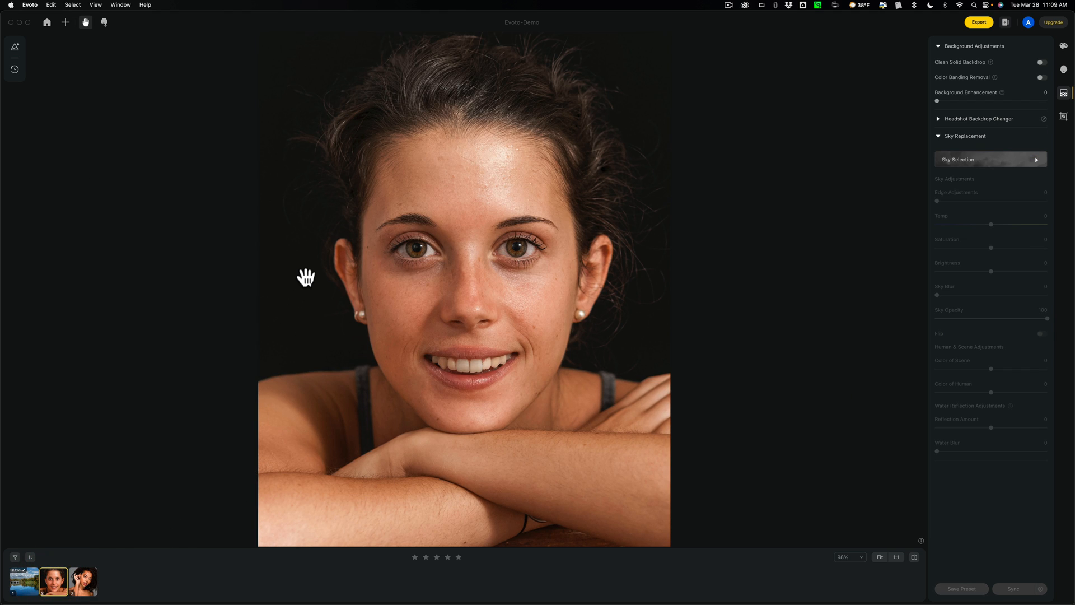
{"action": "left_click", "coordinate": [988, 159]}
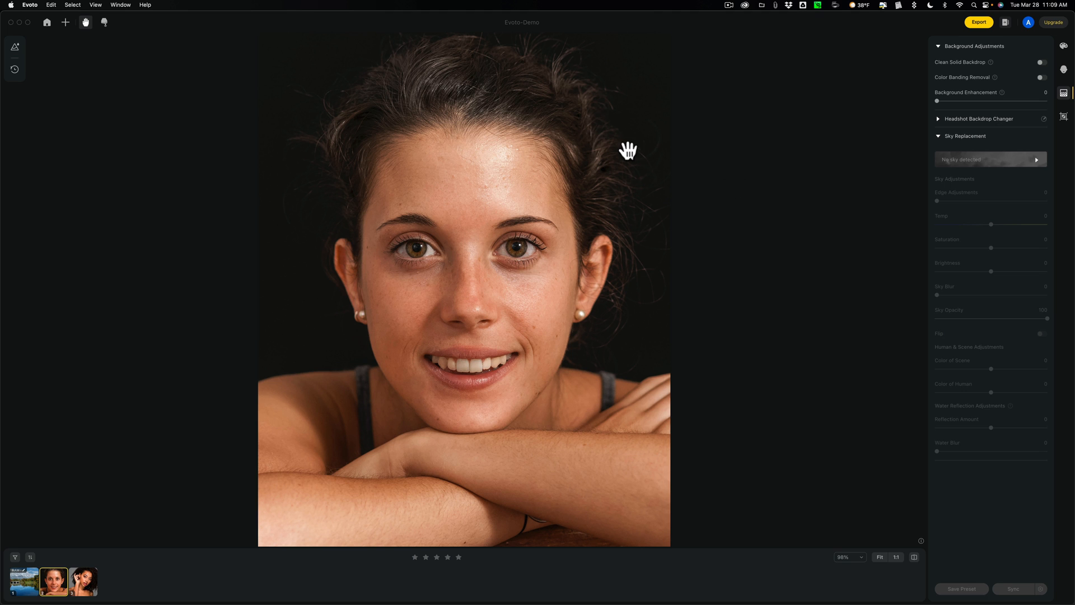
{"action": "mouse_move", "coordinate": [1061, 75]}
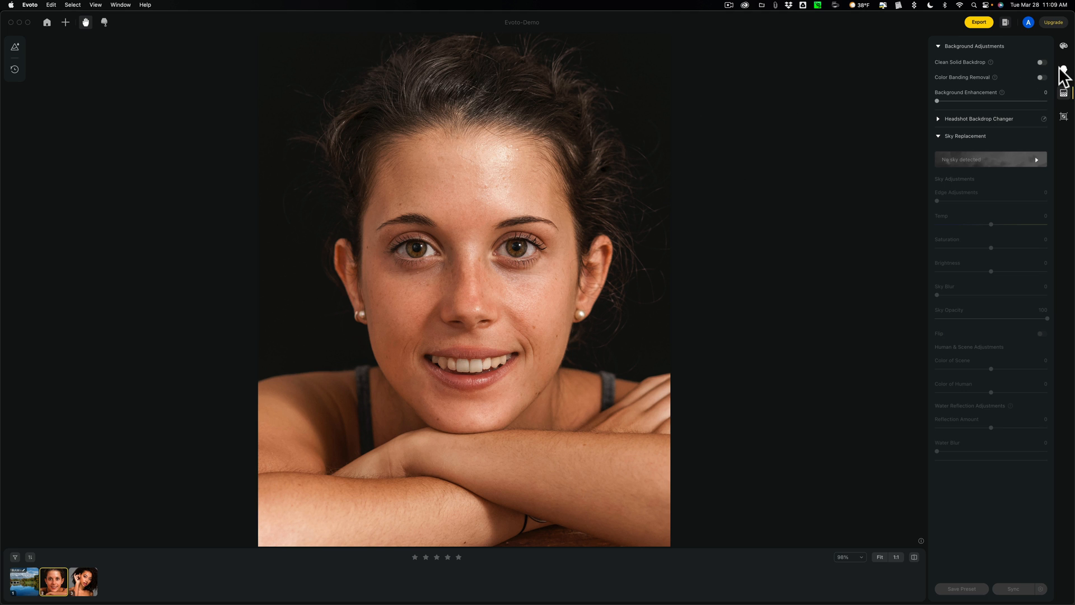
{"action": "left_click", "coordinate": [1063, 68]}
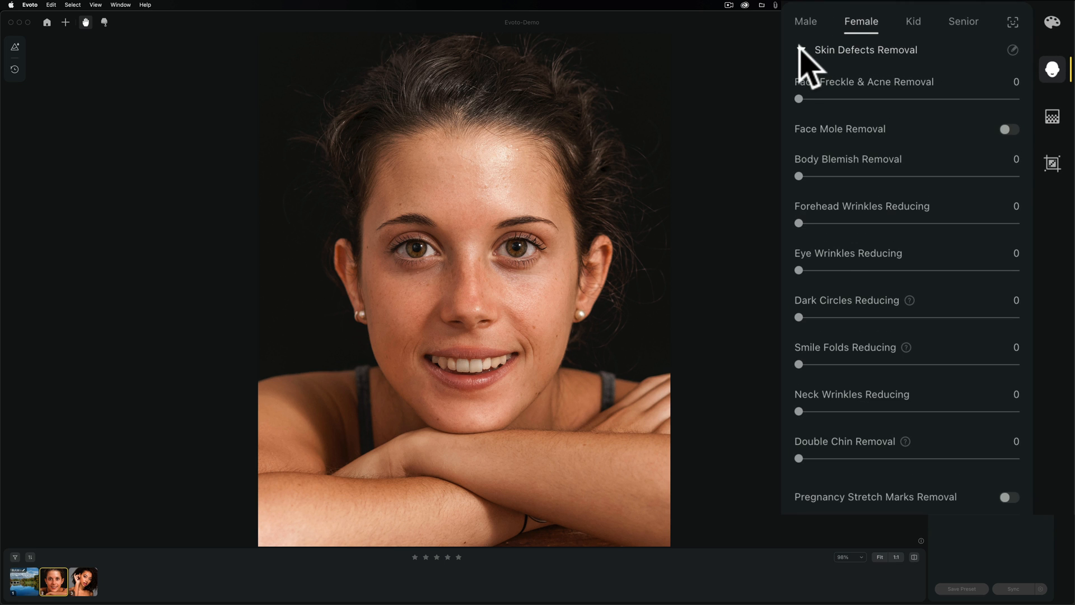
{"action": "left_click", "coordinate": [804, 54]}
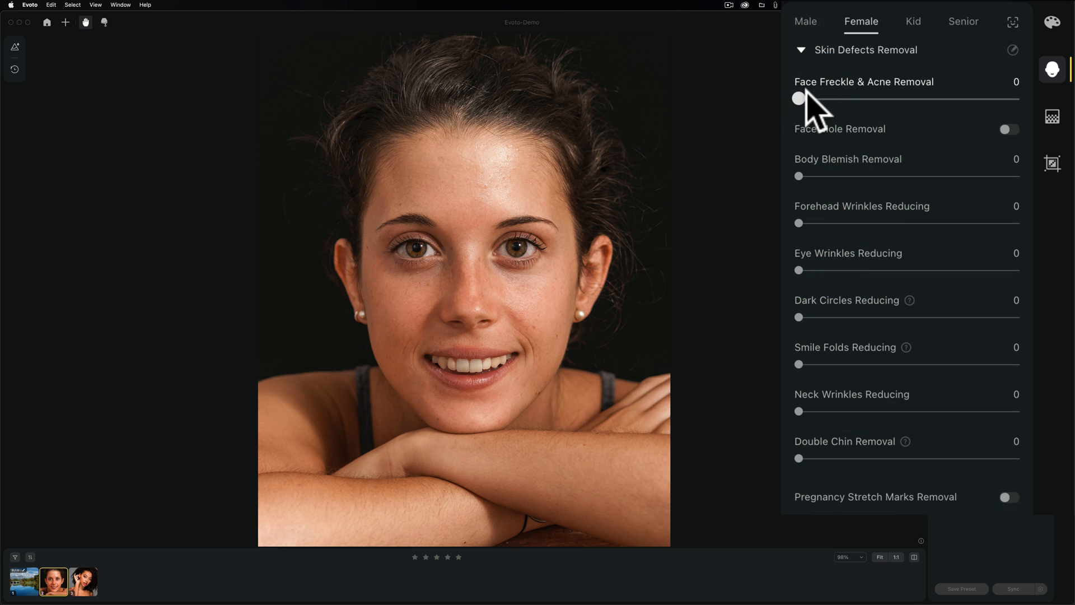
Set Face Freckle & Acne Removal to 100 after an on/off comparison, and Body Blemish Removal to 65.
{"action": "left_click_drag", "start_coordinate": [796, 99], "coordinate": [804, 99]}
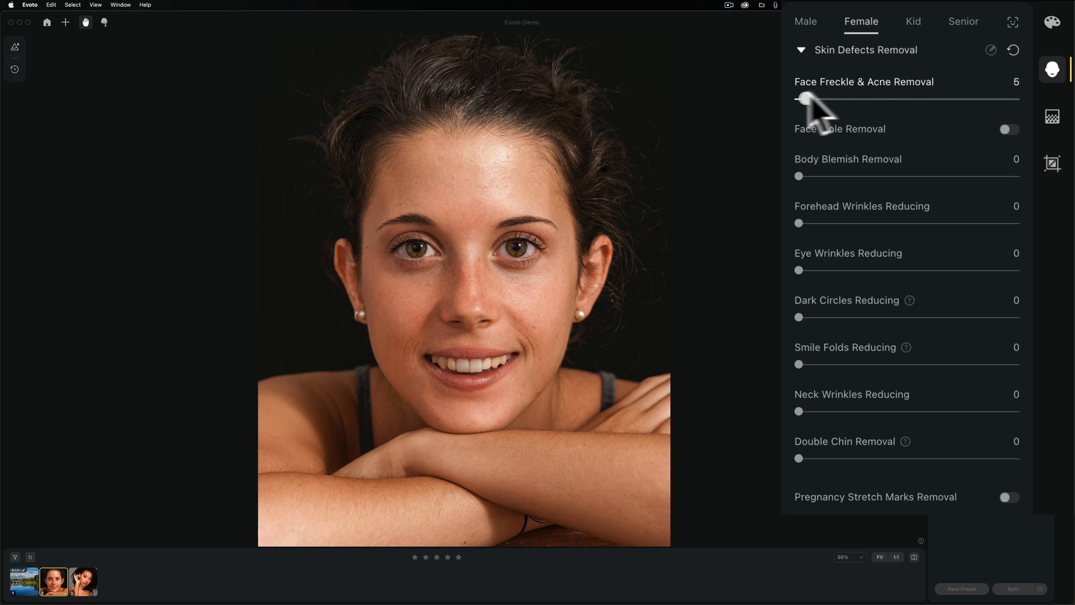
{"action": "left_click_drag", "start_coordinate": [804, 97], "coordinate": [1021, 97]}
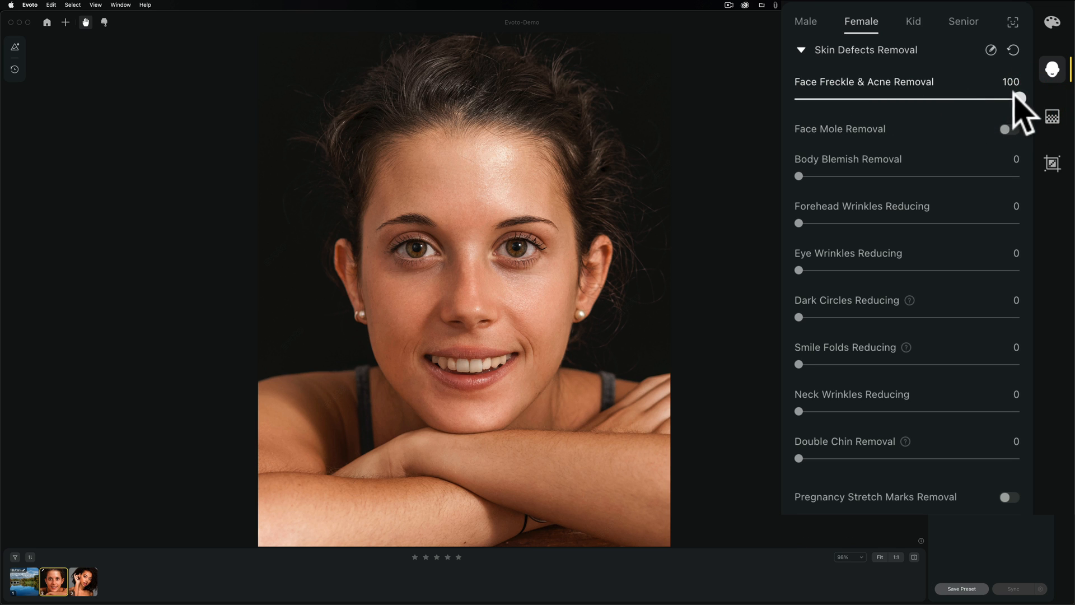
{"action": "left_click_drag", "start_coordinate": [1018, 97], "coordinate": [798, 97]}
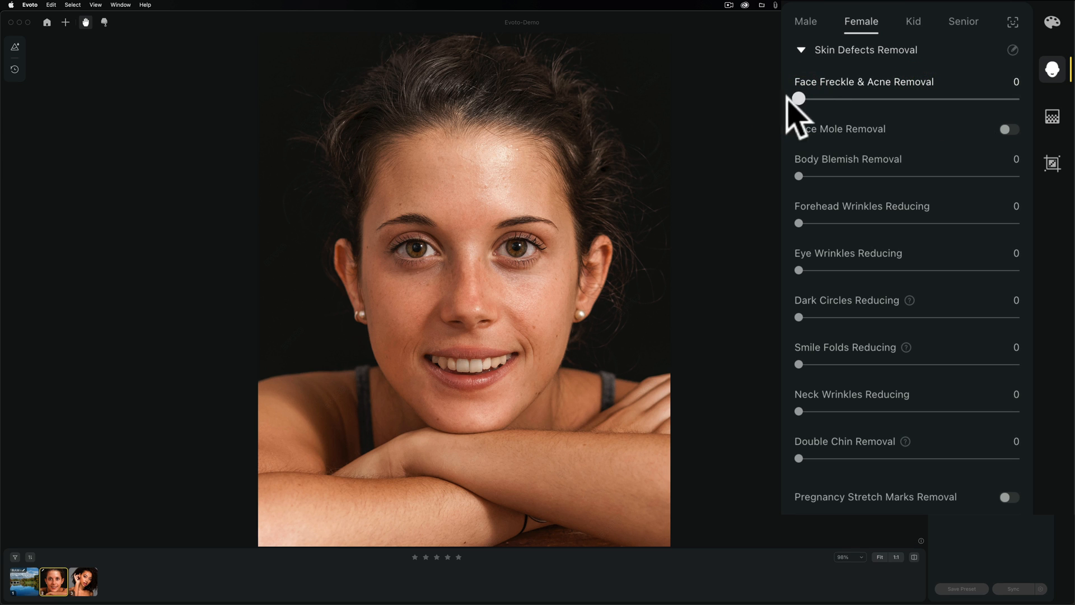
{"action": "left_click_drag", "start_coordinate": [796, 99], "coordinate": [1019, 99]}
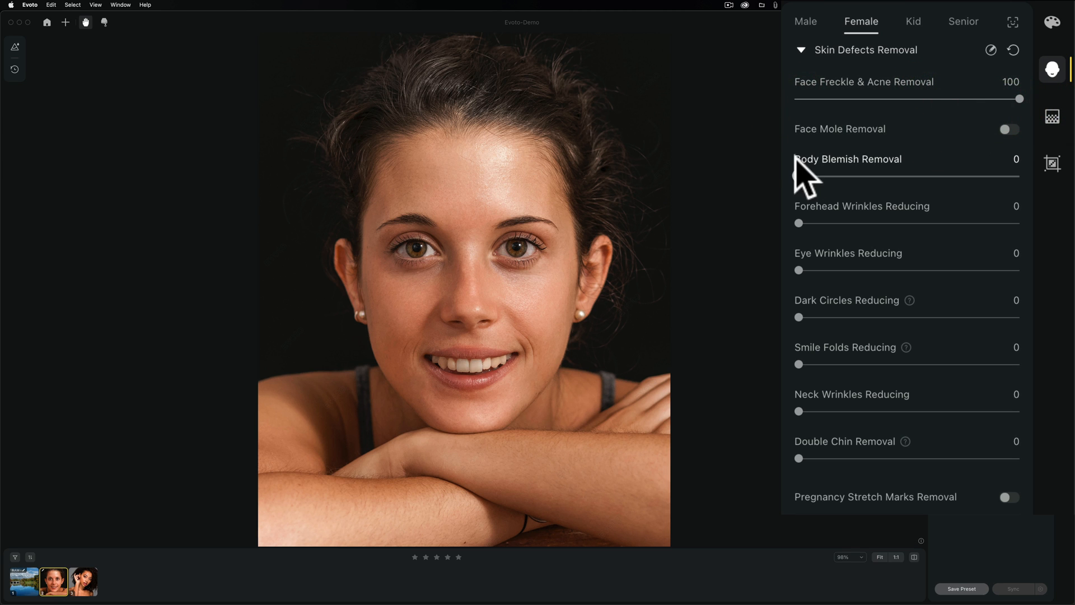
{"action": "left_click_drag", "start_coordinate": [796, 176], "coordinate": [804, 175]}
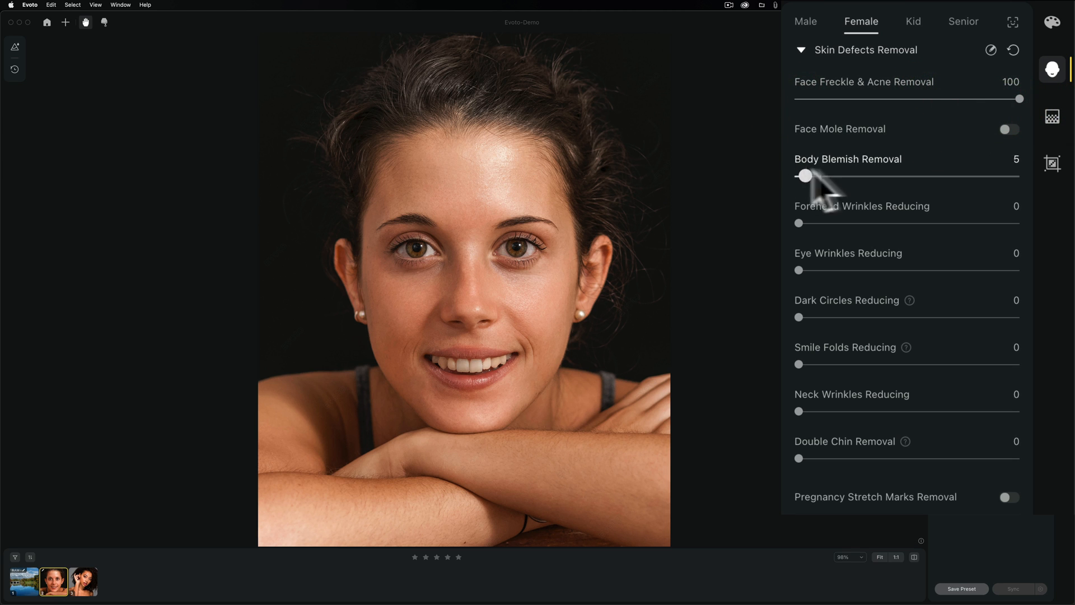
{"action": "left_click_drag", "start_coordinate": [802, 176], "coordinate": [940, 176]}
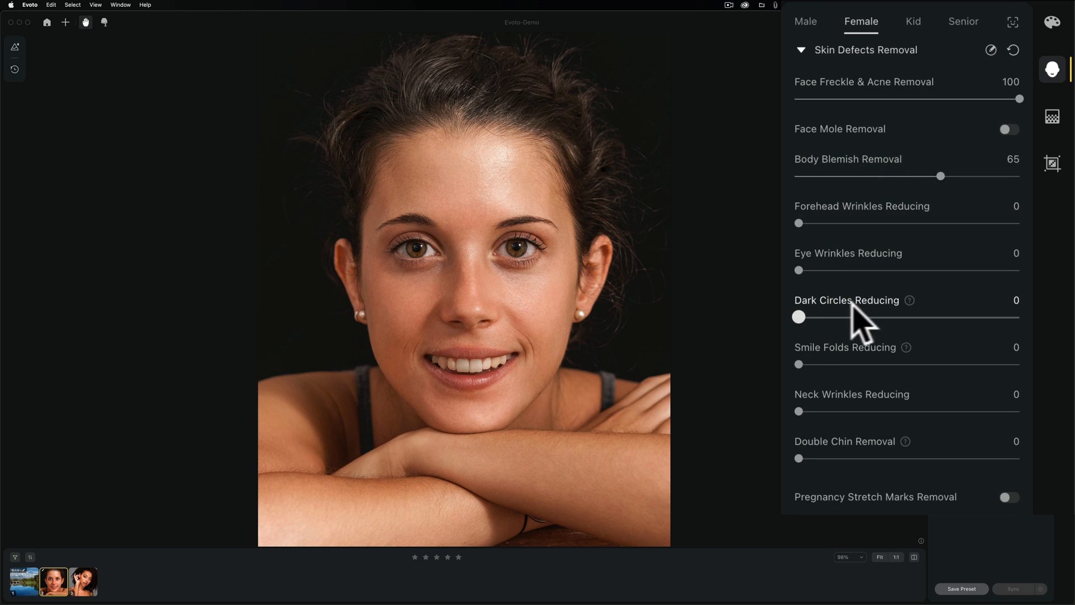
Set Dark Circles and Smile Folds reduction both to full strength 100.
{"action": "left_click_drag", "start_coordinate": [797, 317], "coordinate": [963, 317]}
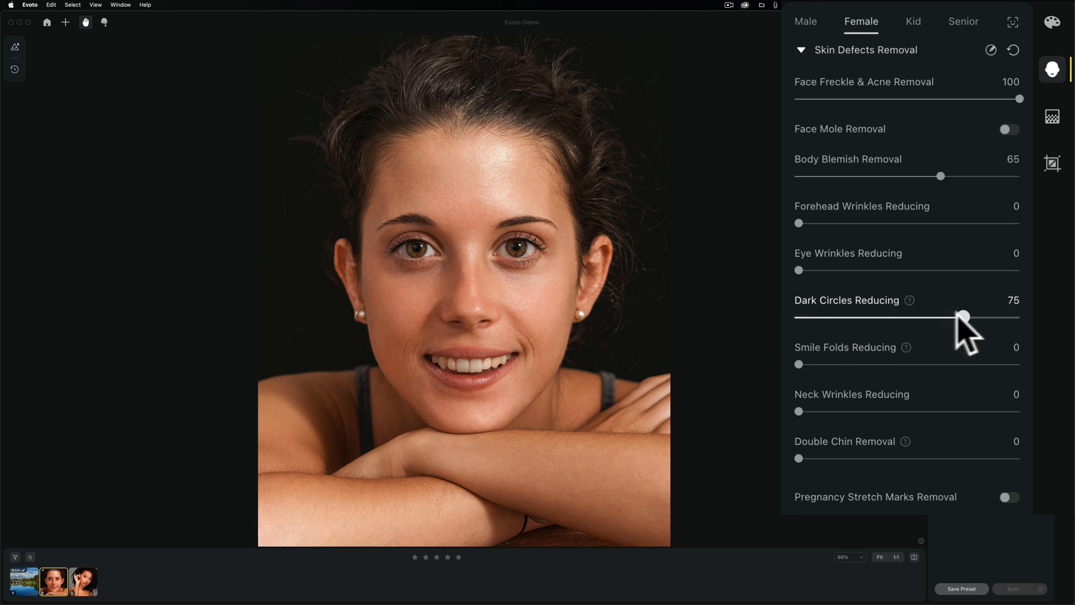
{"action": "left_click_drag", "start_coordinate": [963, 316], "coordinate": [1019, 317]}
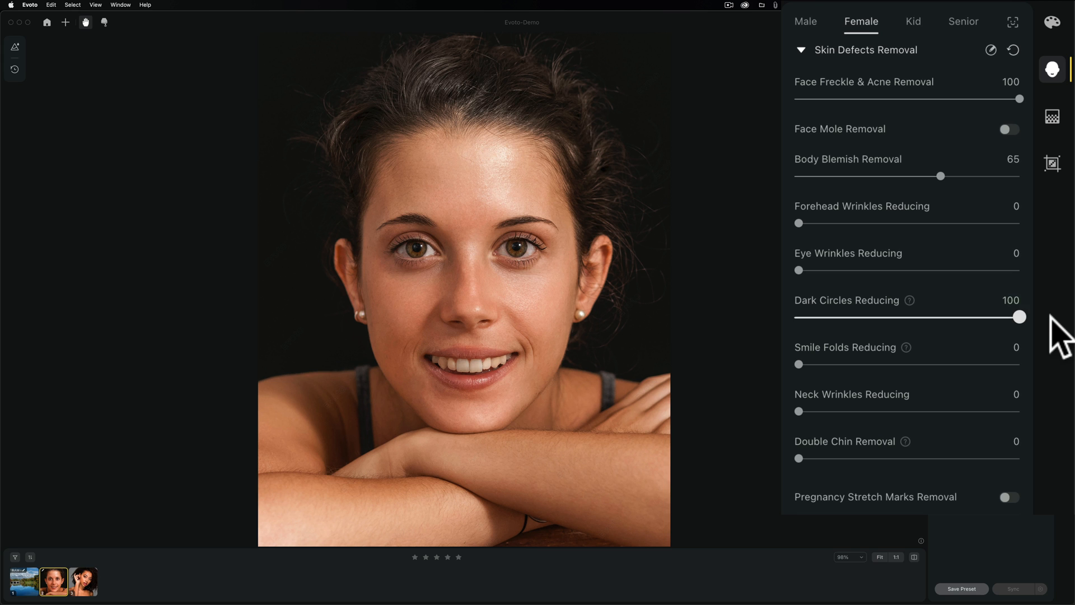
{"action": "left_click_drag", "start_coordinate": [1018, 317], "coordinate": [826, 317]}
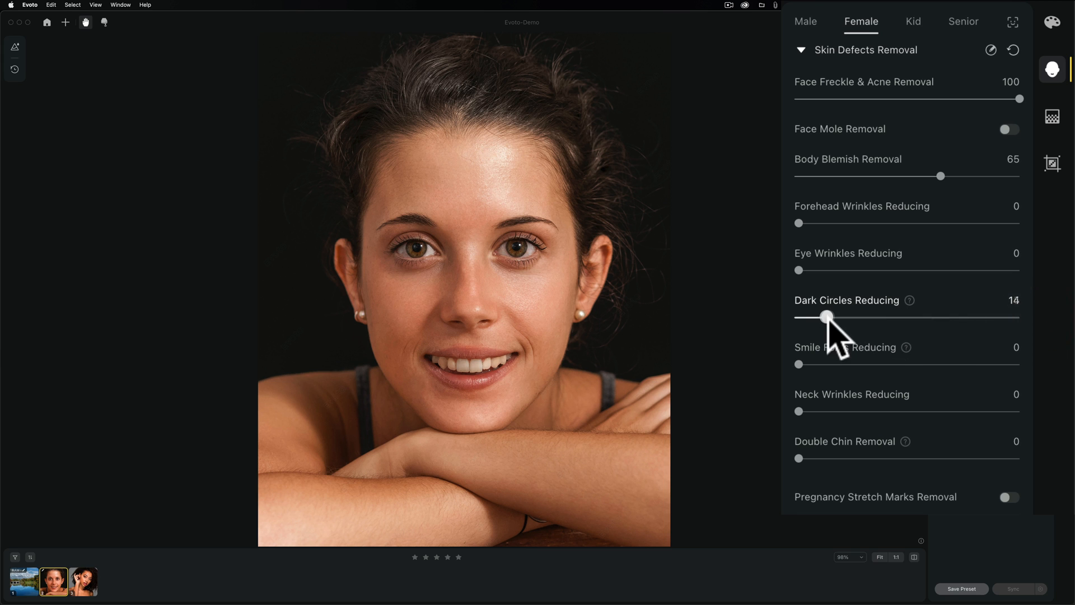
{"action": "left_click_drag", "start_coordinate": [827, 316], "coordinate": [1019, 315]}
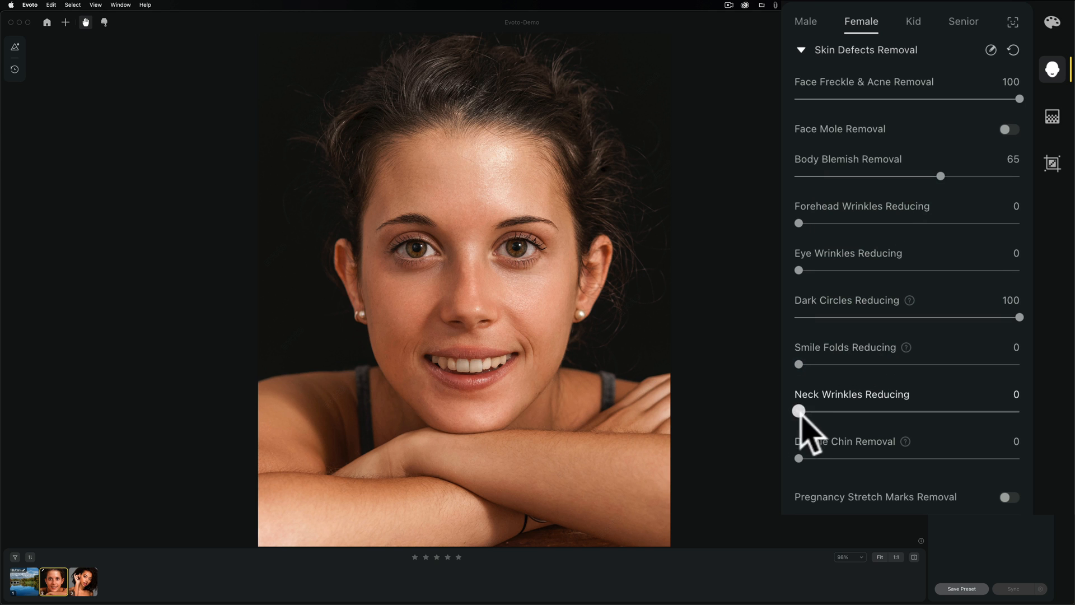
{"action": "left_click_drag", "start_coordinate": [798, 364], "coordinate": [952, 364]}
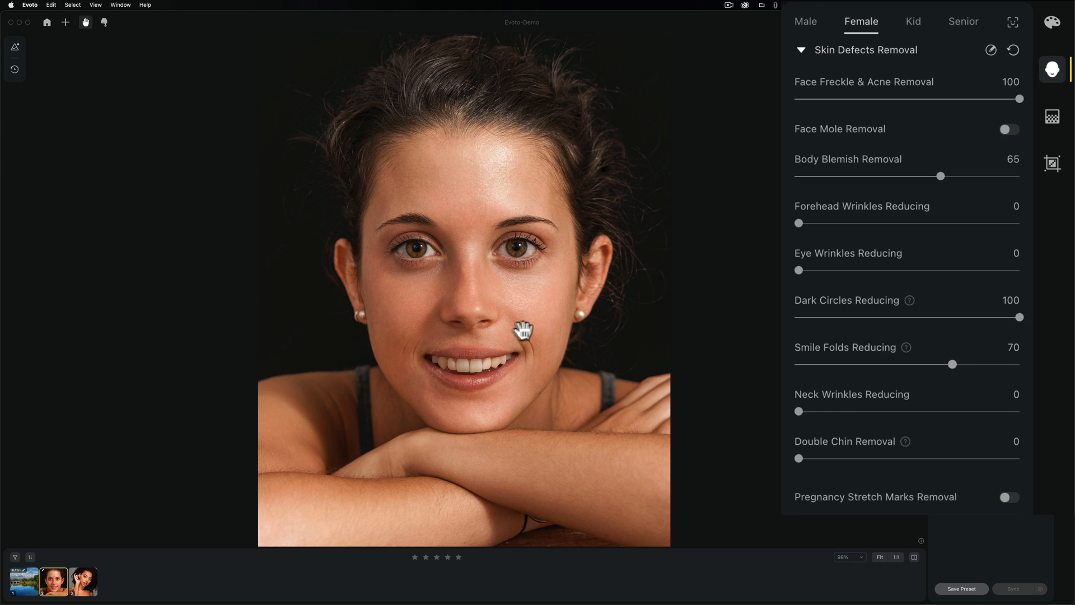
{"action": "left_click_drag", "start_coordinate": [952, 364], "coordinate": [951, 363]}
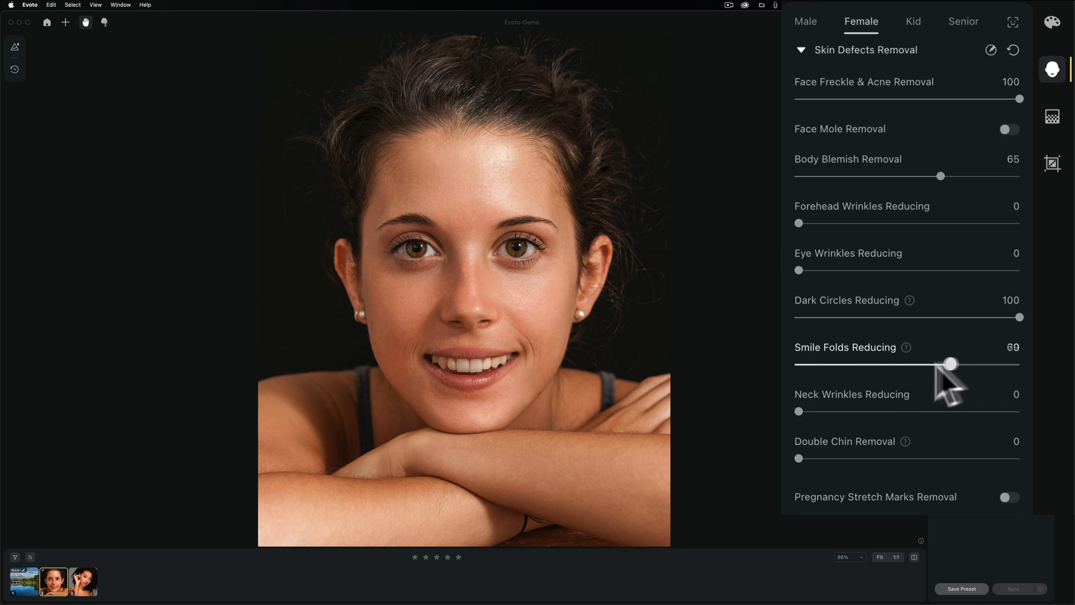
{"action": "left_click_drag", "start_coordinate": [951, 363], "coordinate": [1021, 362]}
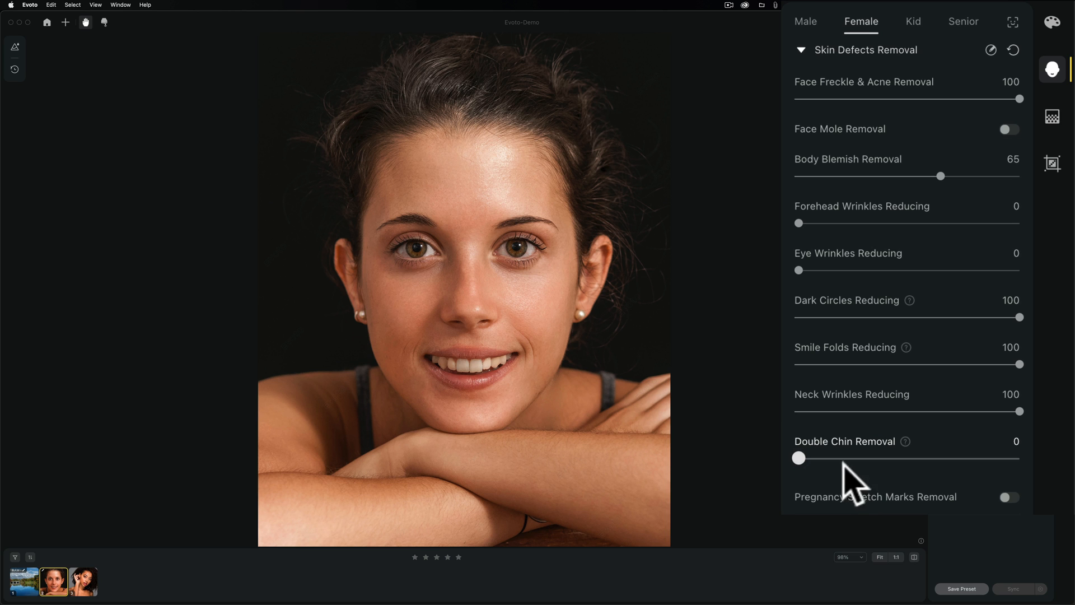
{"action": "mouse_move", "coordinate": [936, 513]}
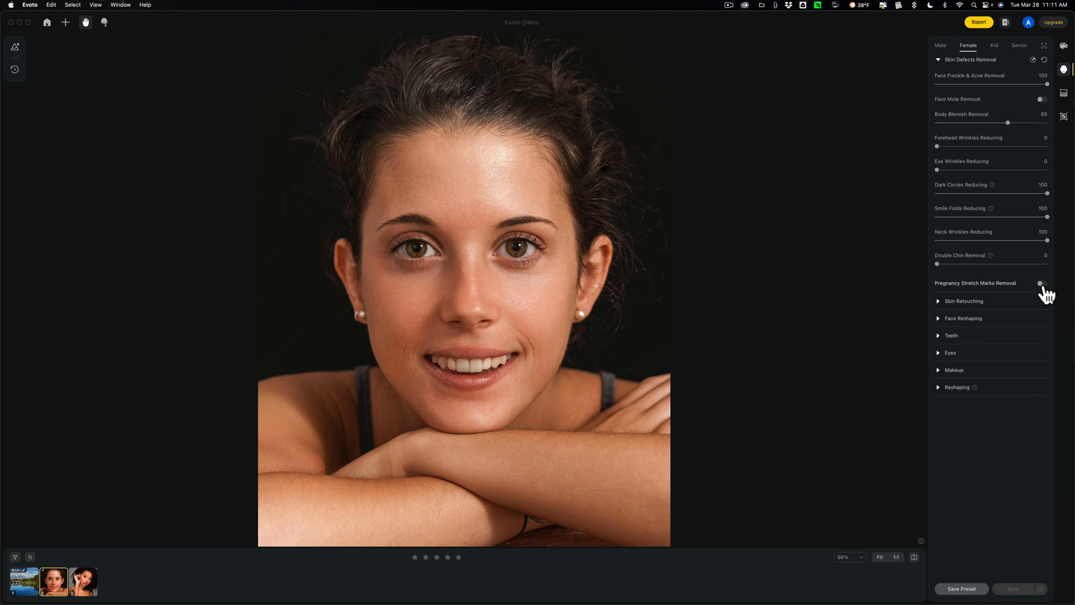
{"action": "mouse_move", "coordinate": [953, 296]}
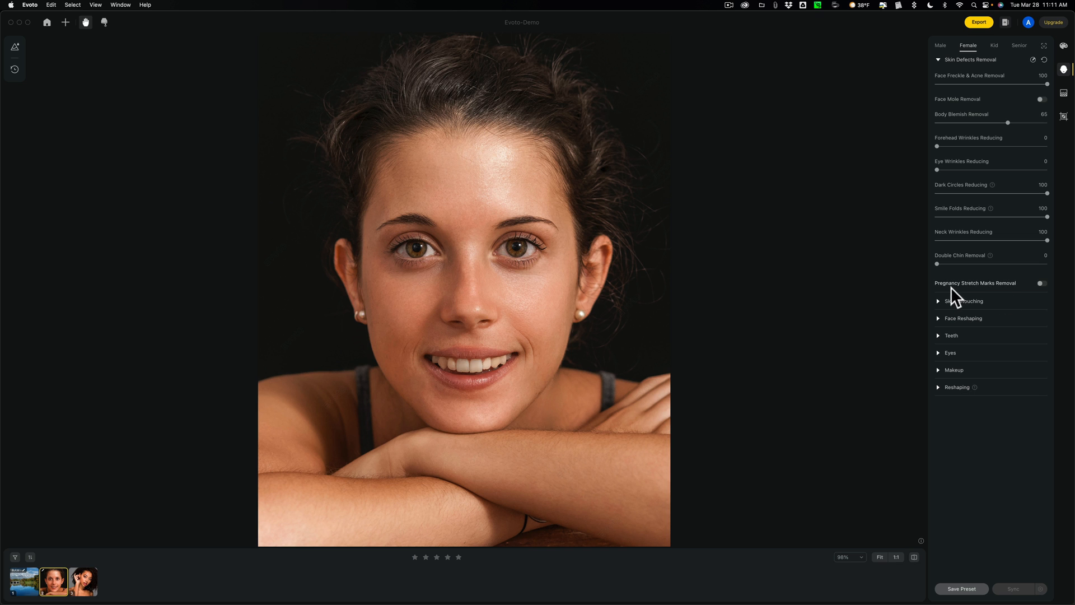
In Skin Retouching, settle dodge and burn at about 76 and face skin smoothing at 31.
{"action": "left_click", "coordinate": [938, 59]}
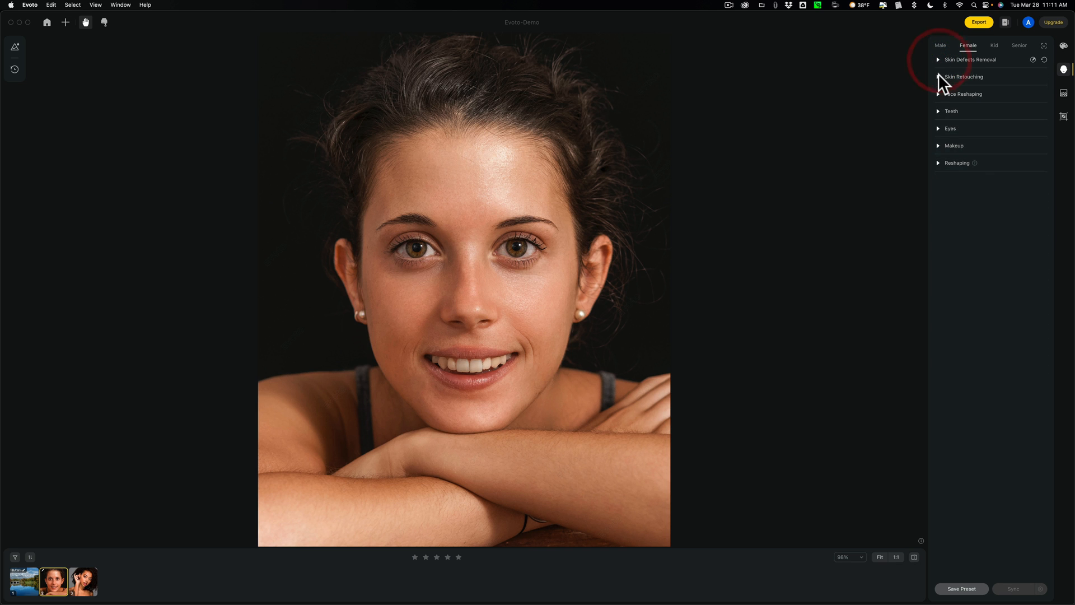
{"action": "left_click", "coordinate": [964, 76]}
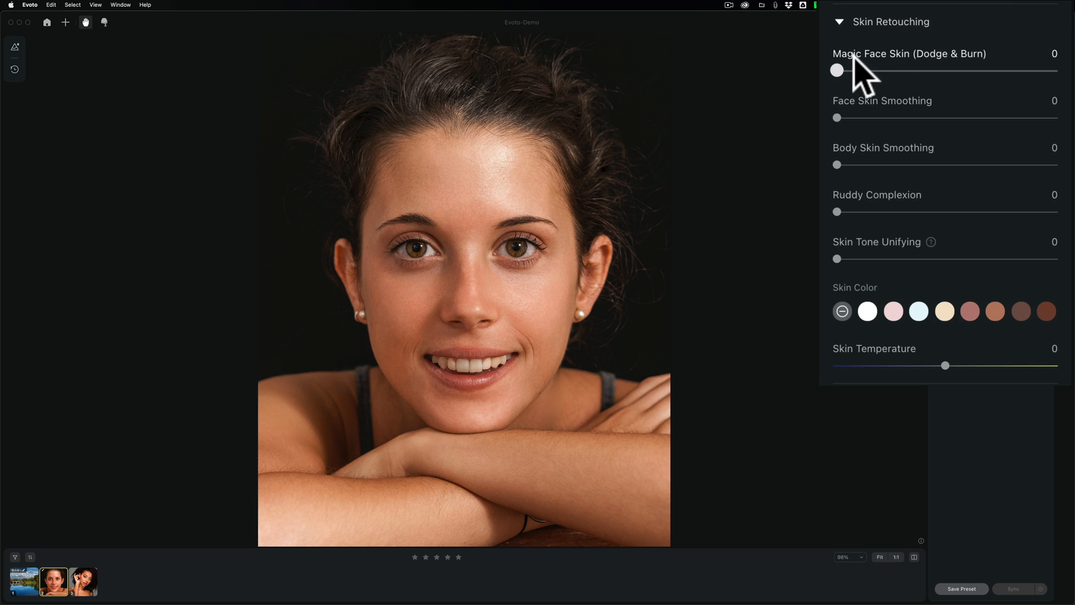
{"action": "left_click_drag", "start_coordinate": [838, 69], "coordinate": [1056, 69]}
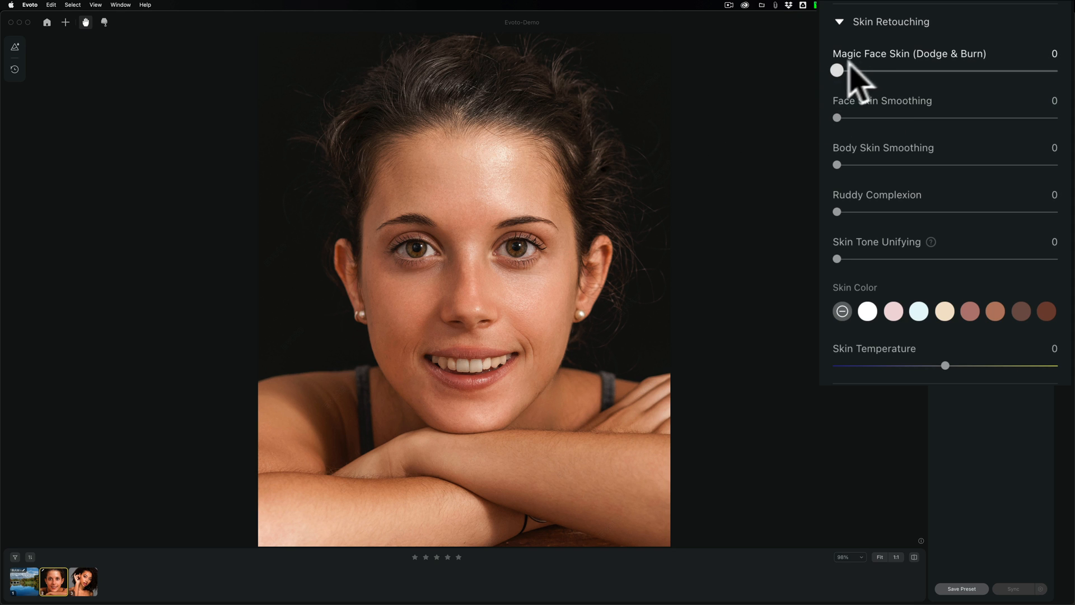
{"action": "left_click_drag", "start_coordinate": [838, 69], "coordinate": [1058, 70]}
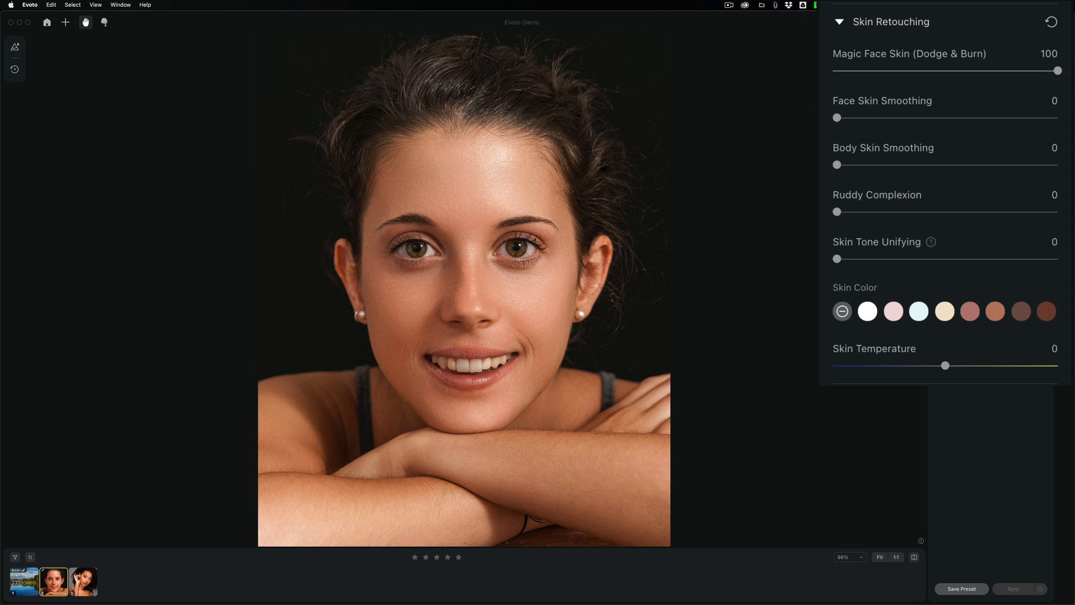
{"action": "left_click_drag", "start_coordinate": [1057, 69], "coordinate": [1004, 69]}
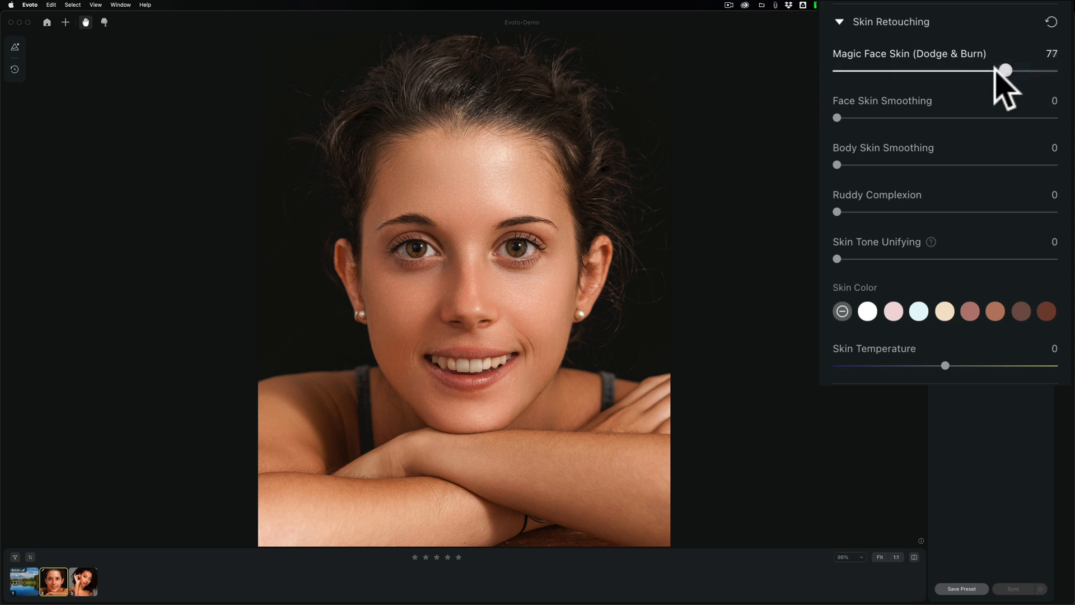
{"action": "left_click_drag", "start_coordinate": [835, 117], "coordinate": [1059, 118]}
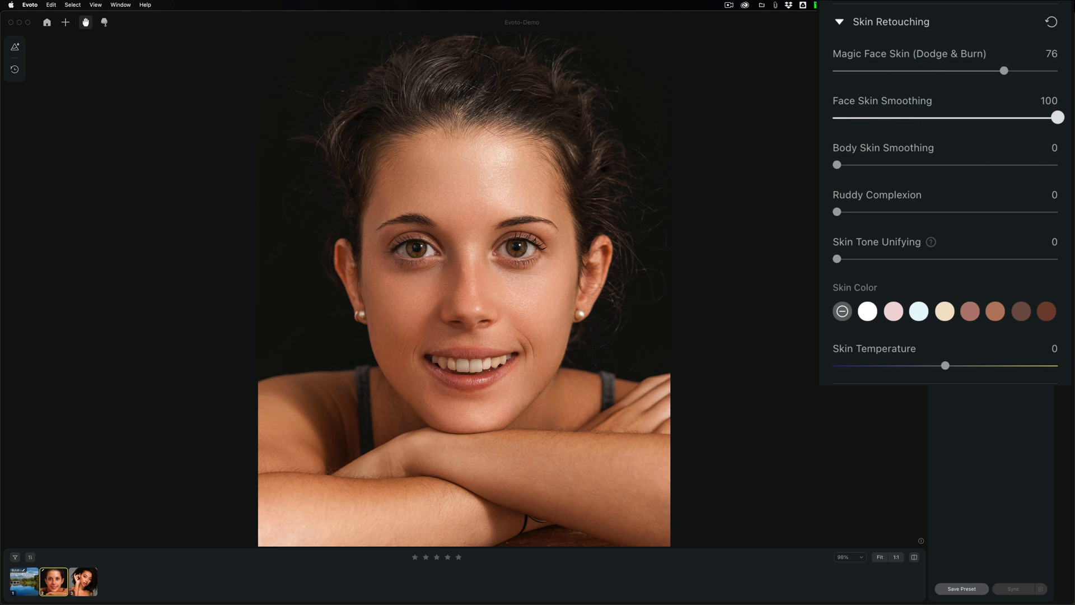
{"action": "left_click_drag", "start_coordinate": [1058, 116], "coordinate": [901, 116]}
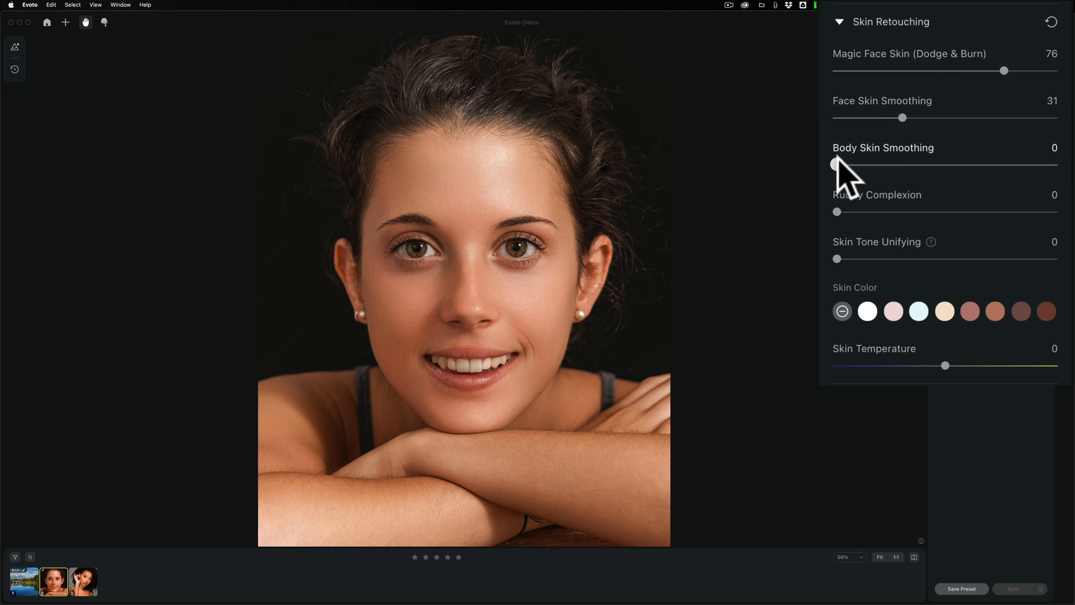
Set body skin smoothing to 34 and, after trying several values, ruddy complexion to 60.
{"action": "left_click_drag", "start_coordinate": [834, 164], "coordinate": [1007, 163]}
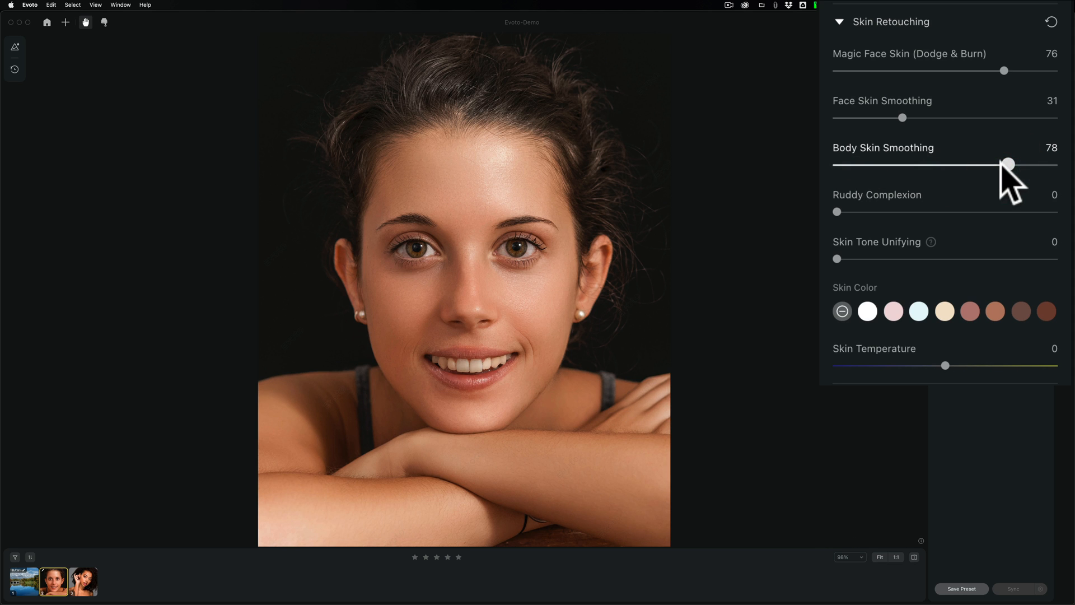
{"action": "left_click_drag", "start_coordinate": [1008, 163], "coordinate": [909, 164]}
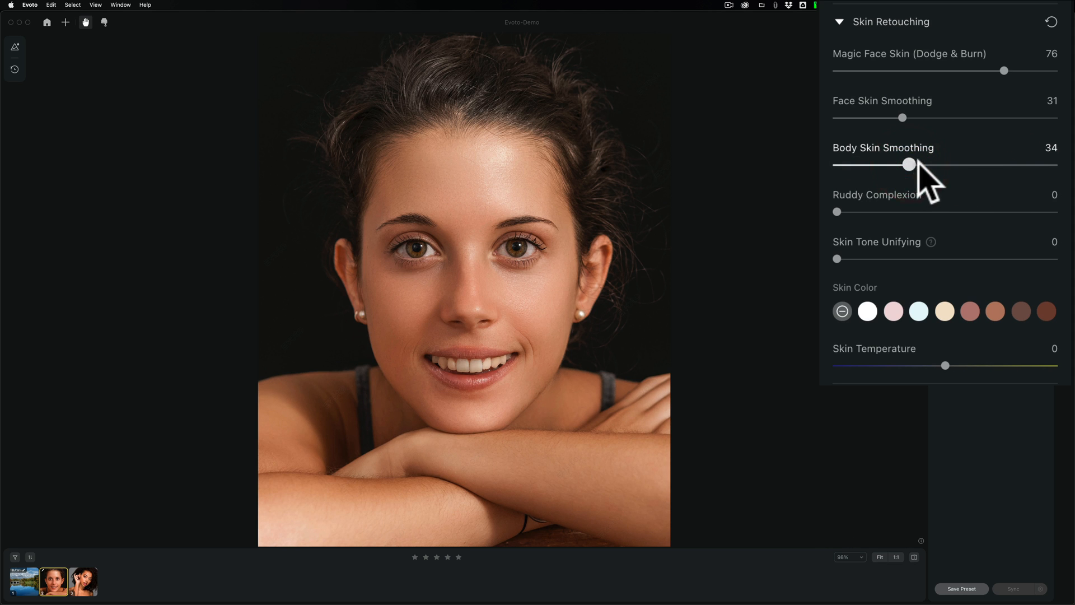
{"action": "left_click_drag", "start_coordinate": [838, 211], "coordinate": [976, 211]}
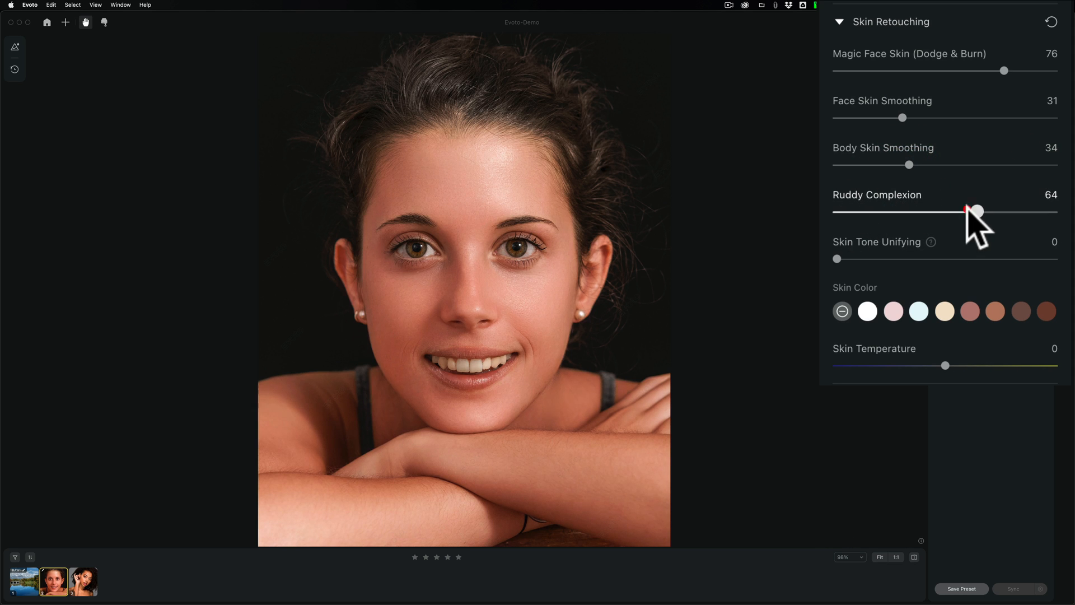
{"action": "left_click_drag", "start_coordinate": [977, 210], "coordinate": [1037, 211]}
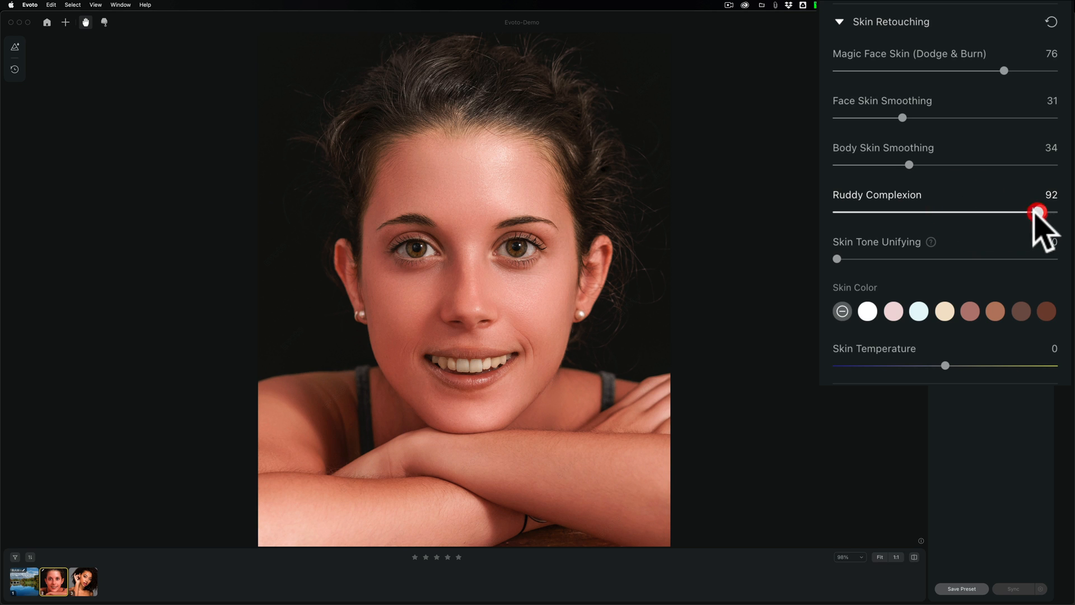
{"action": "left_click_drag", "start_coordinate": [1037, 211], "coordinate": [887, 212]}
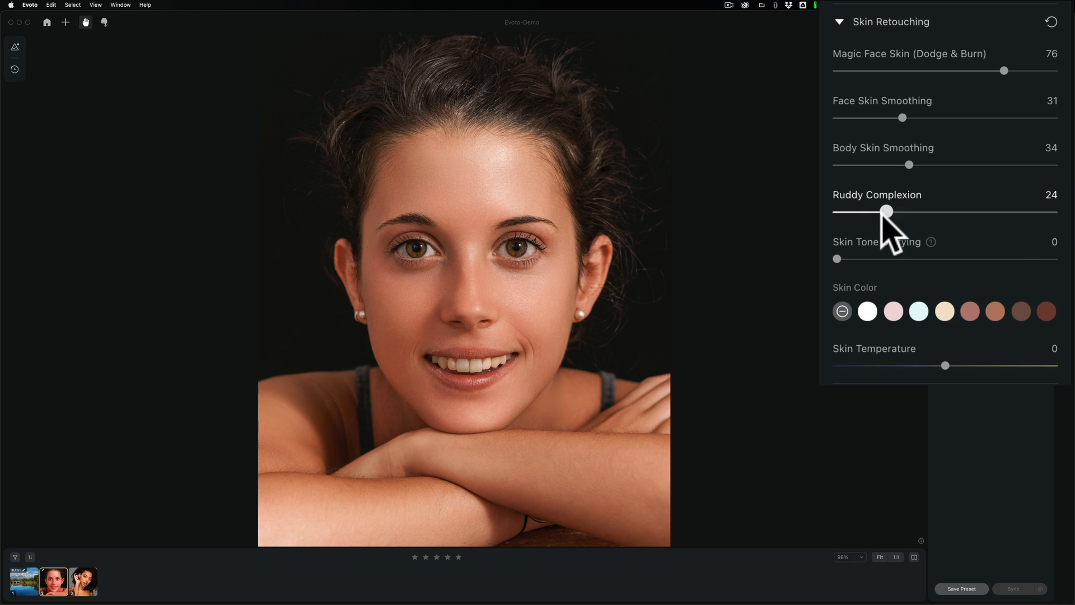
{"action": "left_click_drag", "start_coordinate": [887, 210], "coordinate": [1056, 211]}
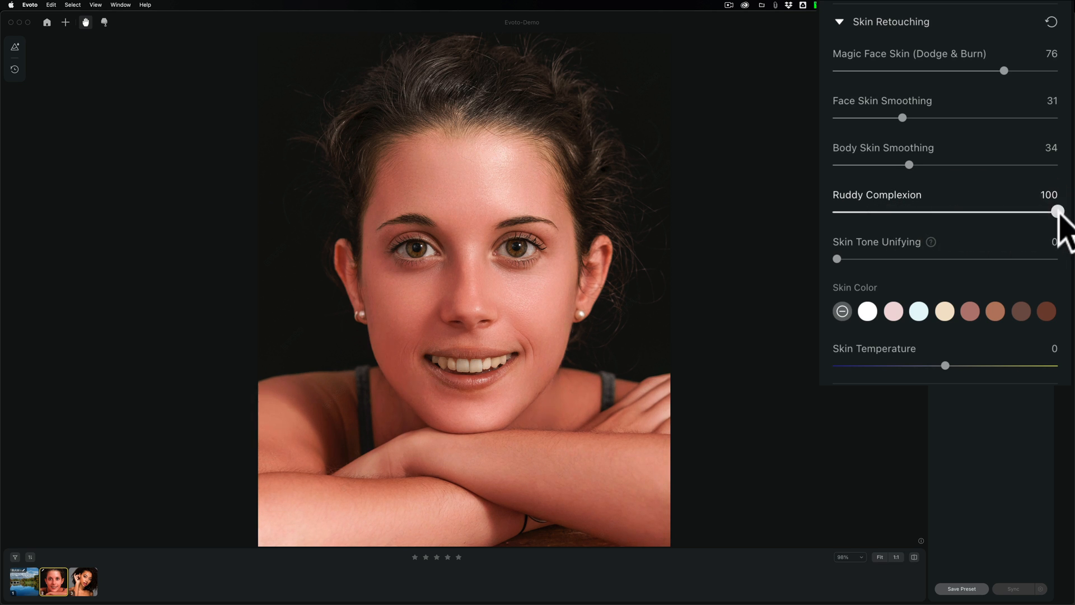
{"action": "left_click_drag", "start_coordinate": [1056, 211], "coordinate": [967, 211]}
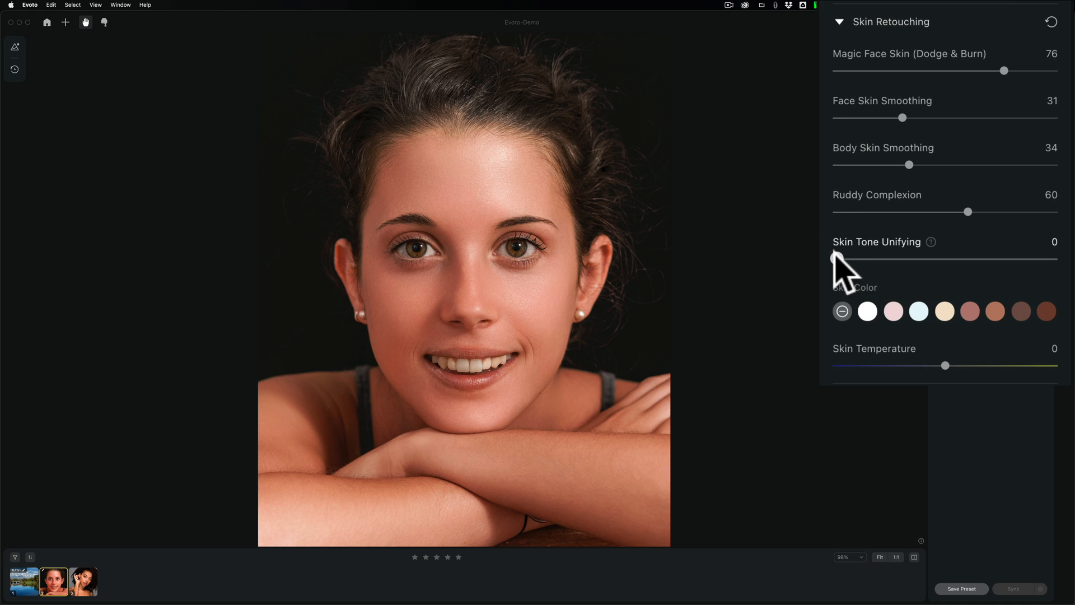
Set skin tone unifying to 35 after pushing it to 100.
{"action": "left_click_drag", "start_coordinate": [833, 259], "coordinate": [997, 259]}
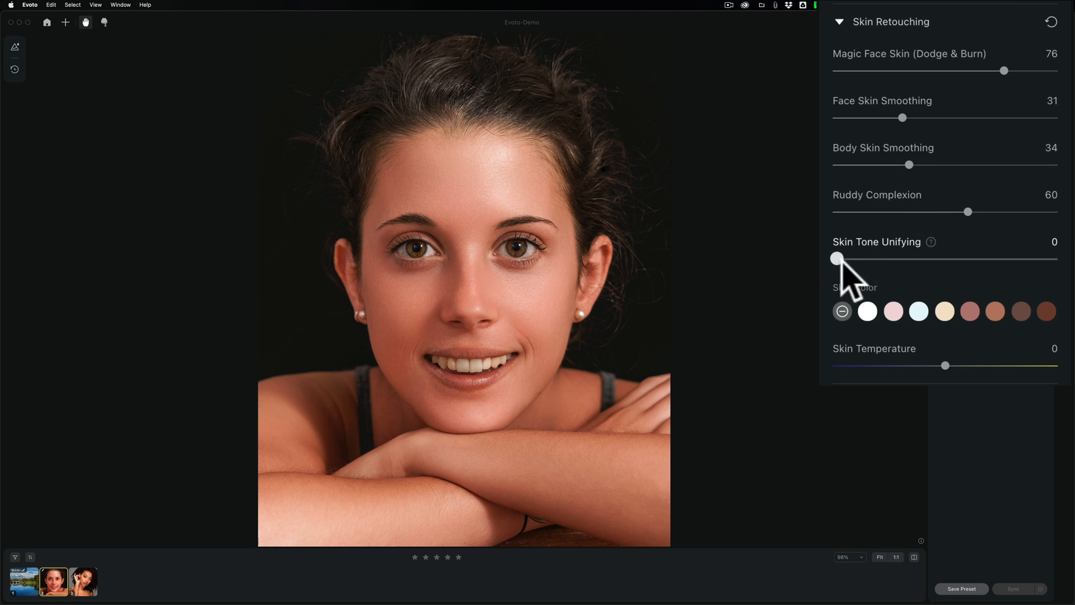
{"action": "left_click_drag", "start_coordinate": [835, 259], "coordinate": [1058, 259]}
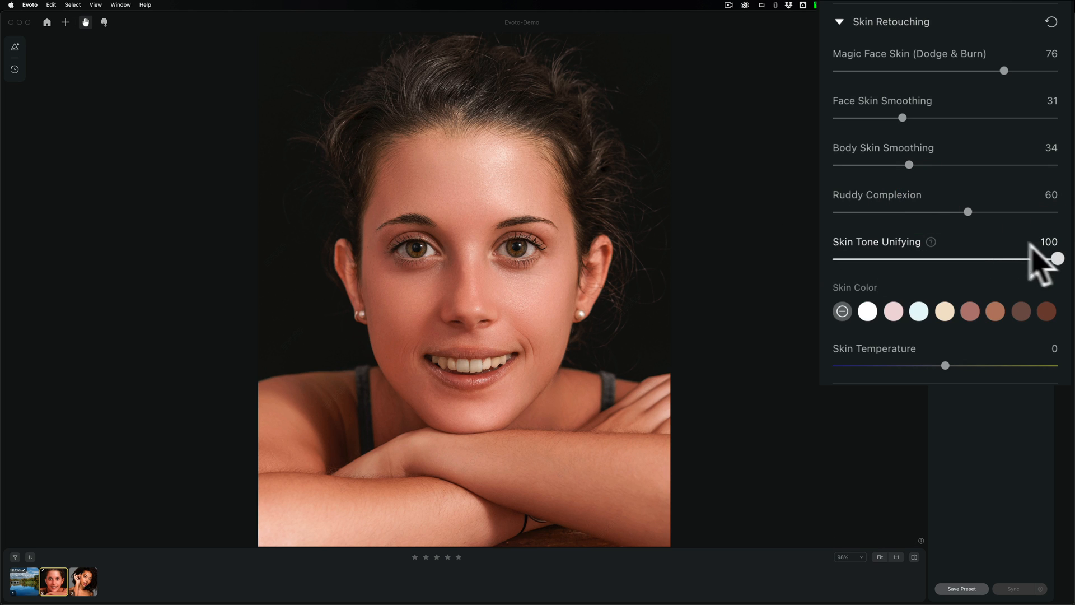
{"action": "left_click_drag", "start_coordinate": [1058, 259], "coordinate": [911, 259]}
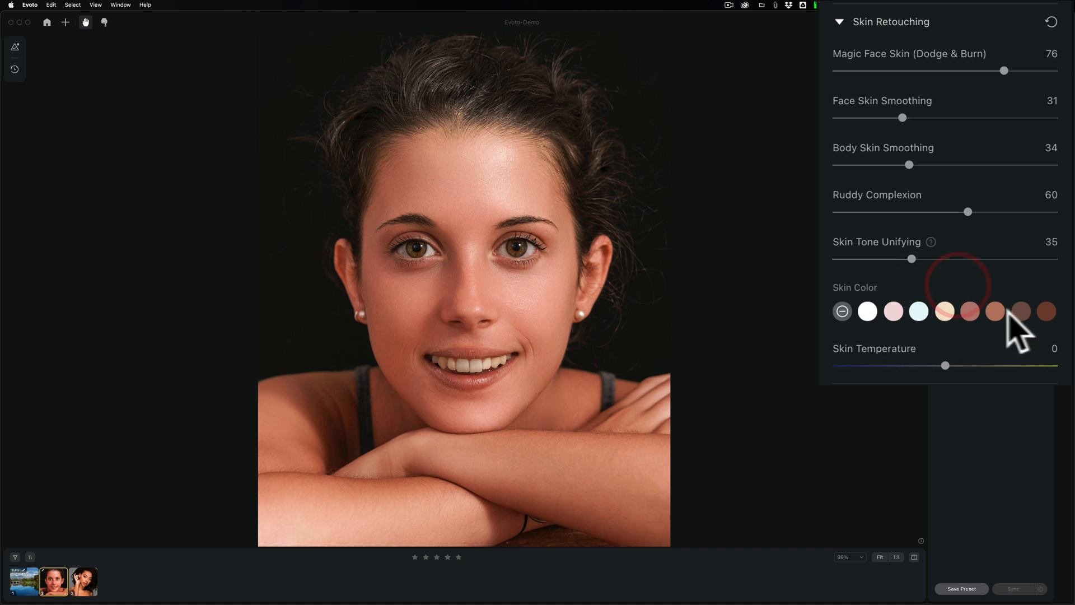
{"action": "left_click", "coordinate": [1045, 311]}
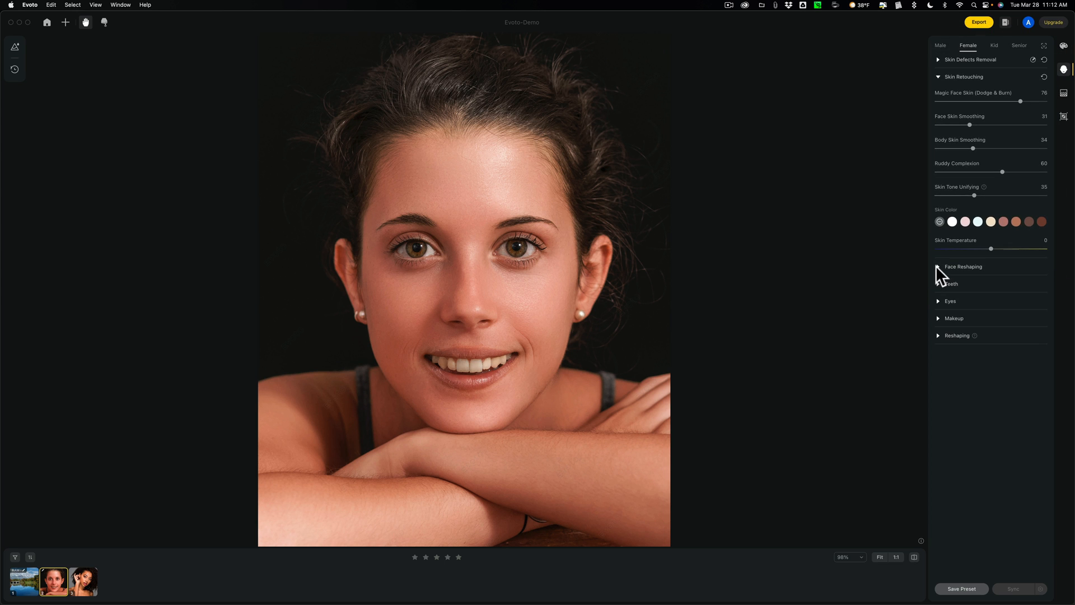
Swap the Skin Retouching section for Face Reshaping and nudge the first face shape sliders.
{"action": "left_click", "coordinate": [963, 76]}
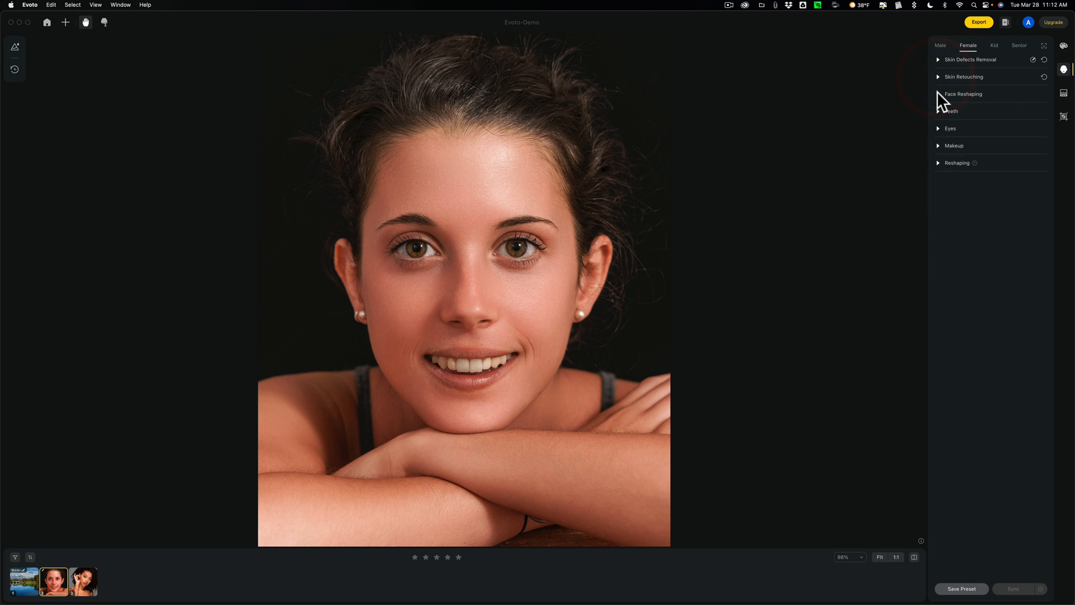
{"action": "left_click", "coordinate": [963, 94]}
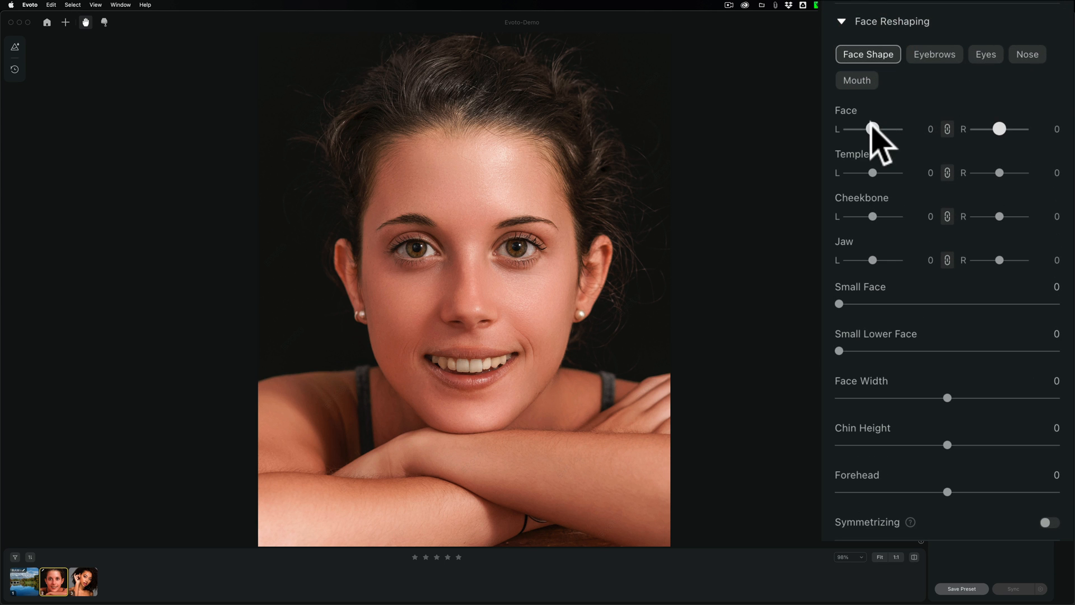
{"action": "left_click_drag", "start_coordinate": [872, 129], "coordinate": [863, 129]}
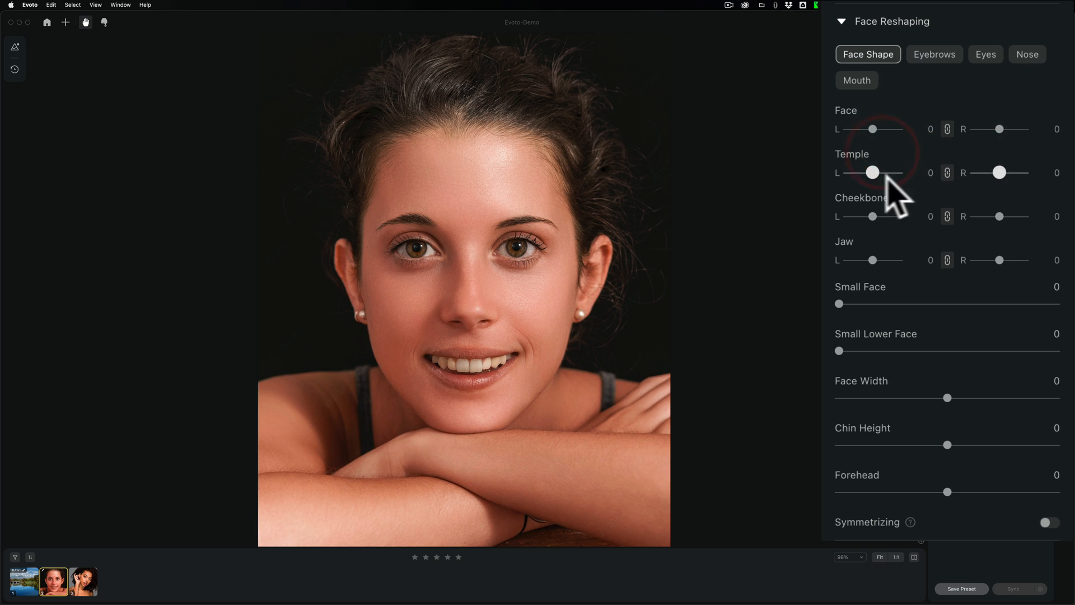
{"action": "left_click_drag", "start_coordinate": [872, 173], "coordinate": [894, 172]}
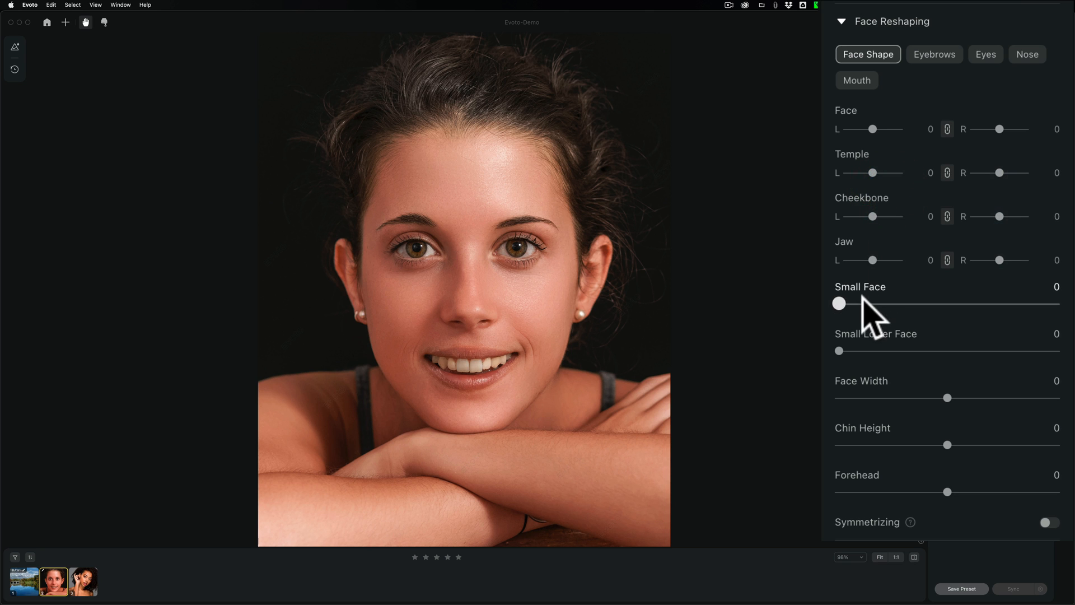
Test small face, face width and forehead sliders, returning each to 0.
{"action": "left_click_drag", "start_coordinate": [839, 304], "coordinate": [843, 304]}
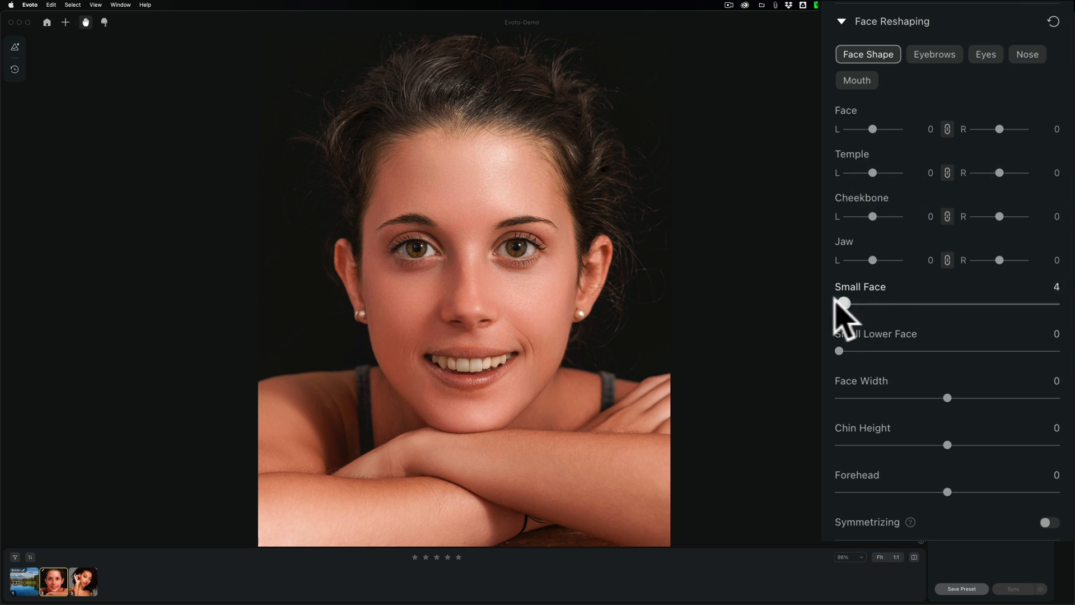
{"action": "left_click_drag", "start_coordinate": [843, 303], "coordinate": [837, 304]}
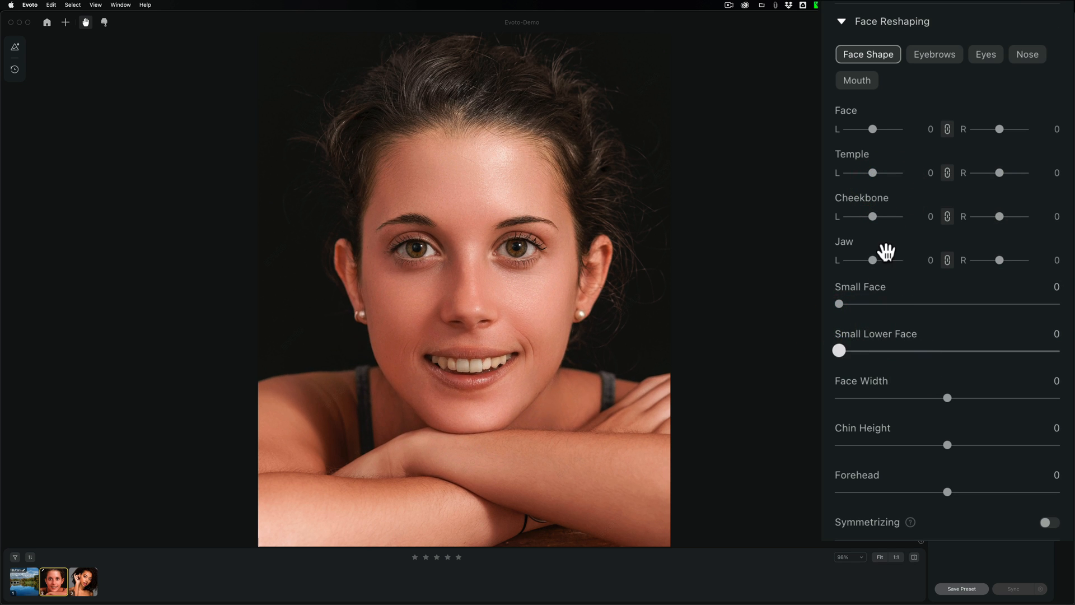
{"action": "left_click_drag", "start_coordinate": [966, 398], "coordinate": [1004, 396]}
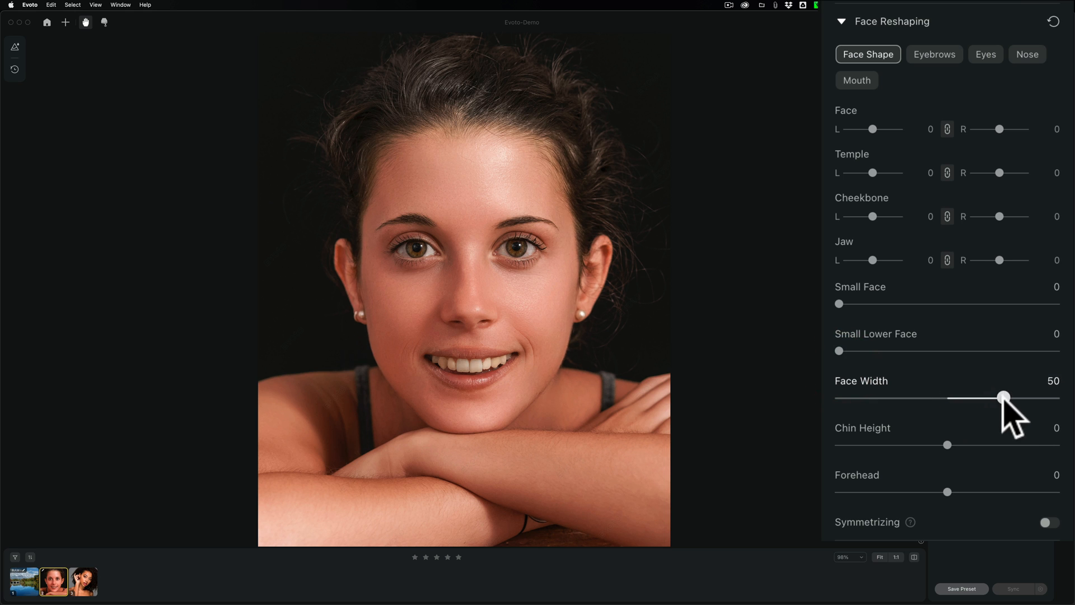
{"action": "left_click_drag", "start_coordinate": [1002, 397], "coordinate": [947, 397]}
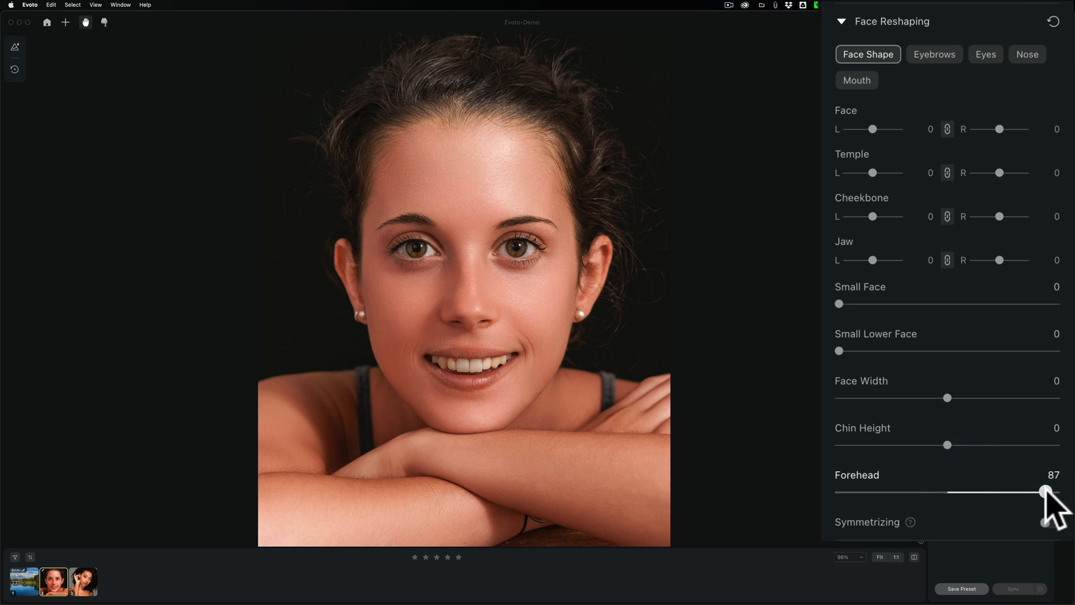
{"action": "left_click_drag", "start_coordinate": [1045, 491], "coordinate": [947, 490]}
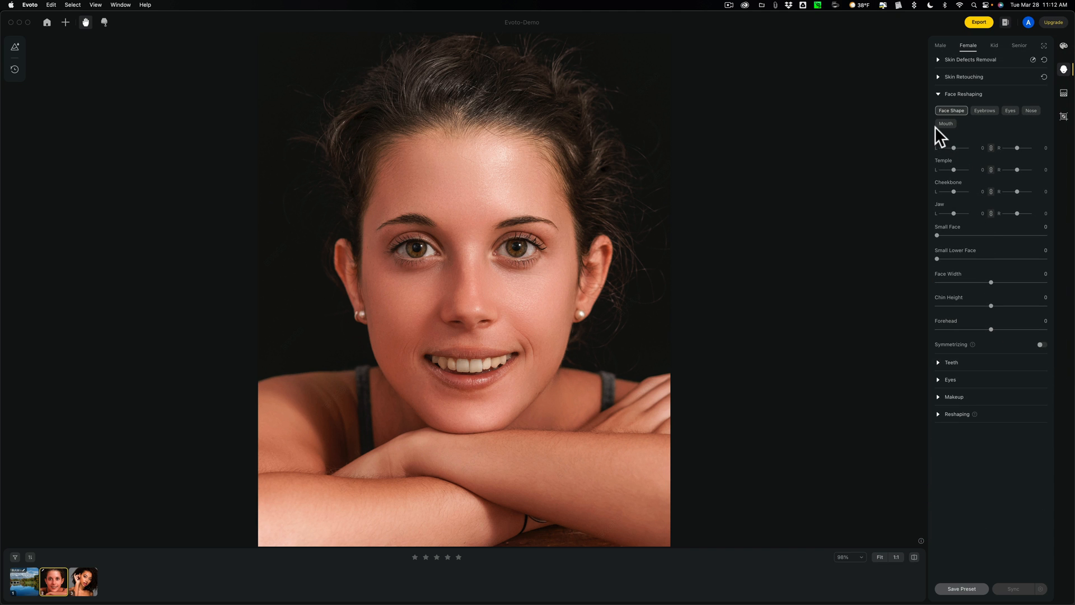
In the Teeth section, set whitening 59, brightness 74 and desaturation 86.
{"action": "left_click", "coordinate": [962, 94]}
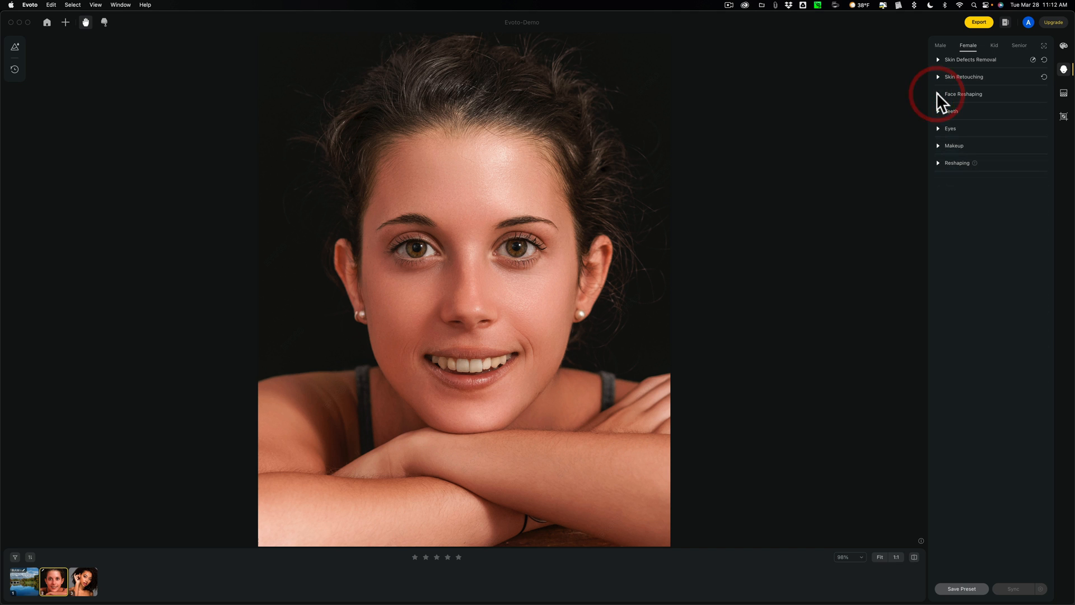
{"action": "left_click", "coordinate": [950, 111]}
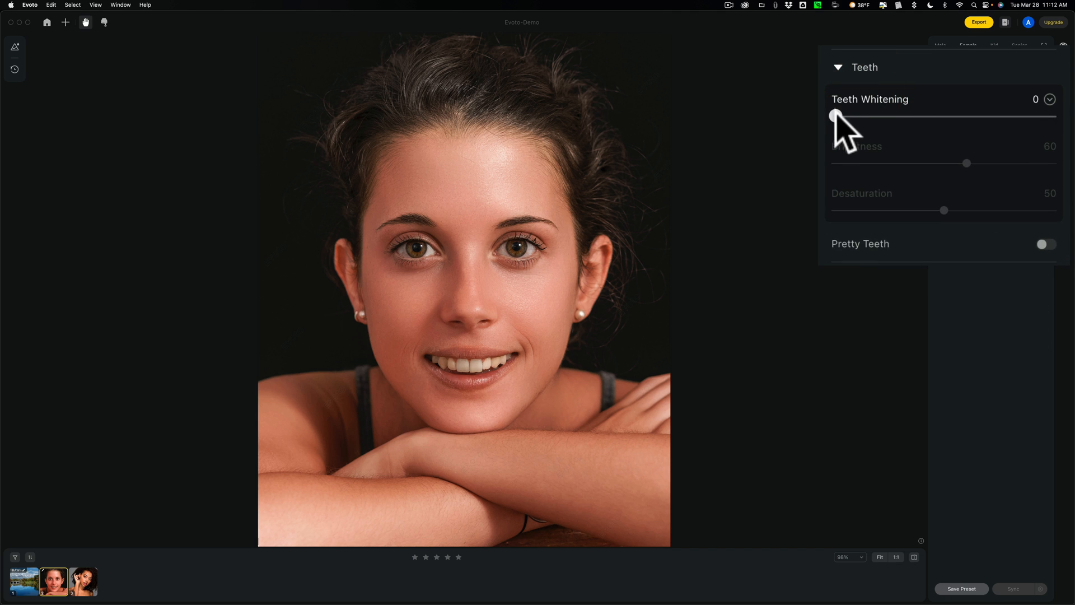
{"action": "left_click_drag", "start_coordinate": [835, 116], "coordinate": [964, 116]}
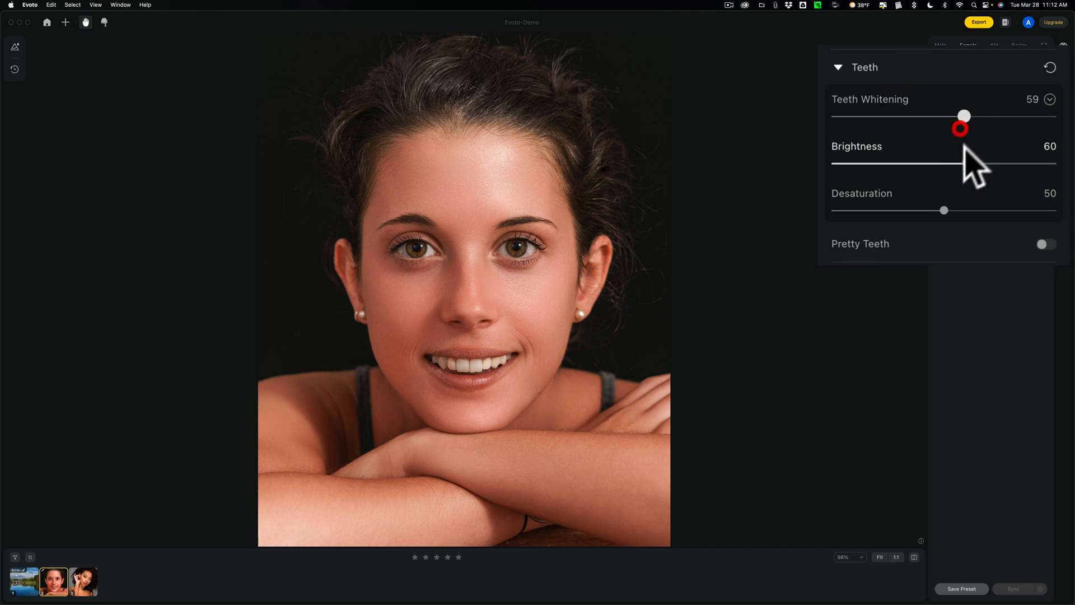
{"action": "left_click_drag", "start_coordinate": [960, 162], "coordinate": [997, 163]}
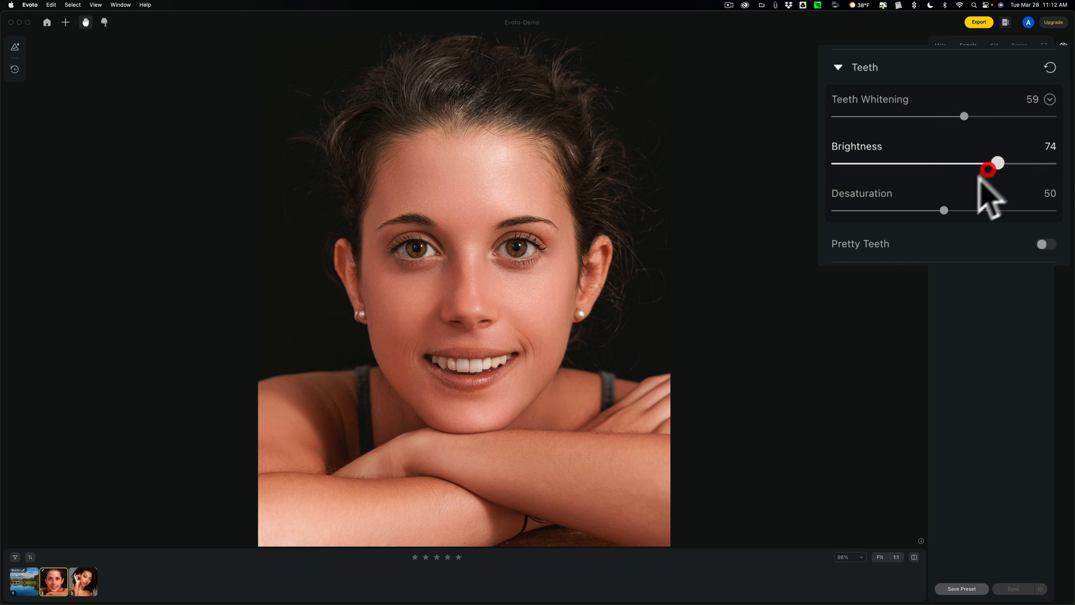
{"action": "left_click_drag", "start_coordinate": [942, 209], "coordinate": [835, 209]}
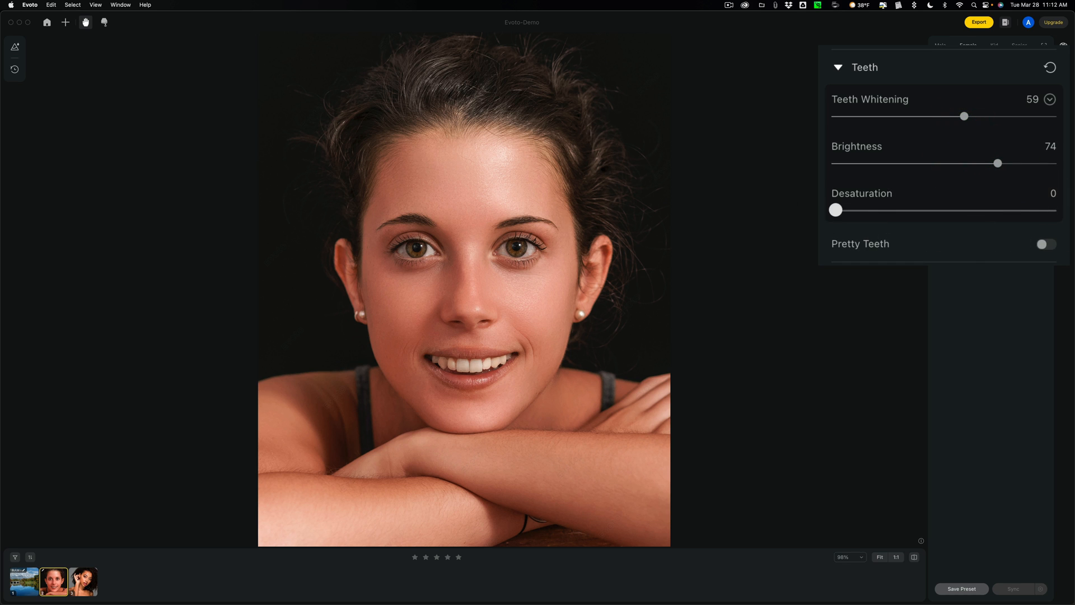
{"action": "left_click_drag", "start_coordinate": [835, 210], "coordinate": [1024, 211]}
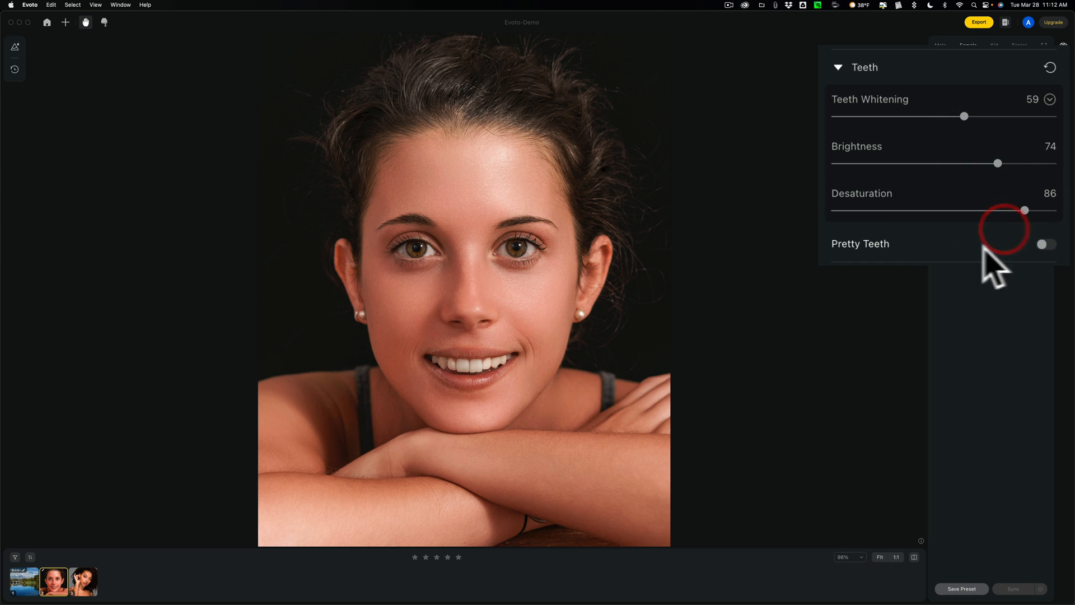
Toggle Pretty Teeth on and back off, then collapse the Teeth section.
{"action": "left_click", "coordinate": [1044, 244]}
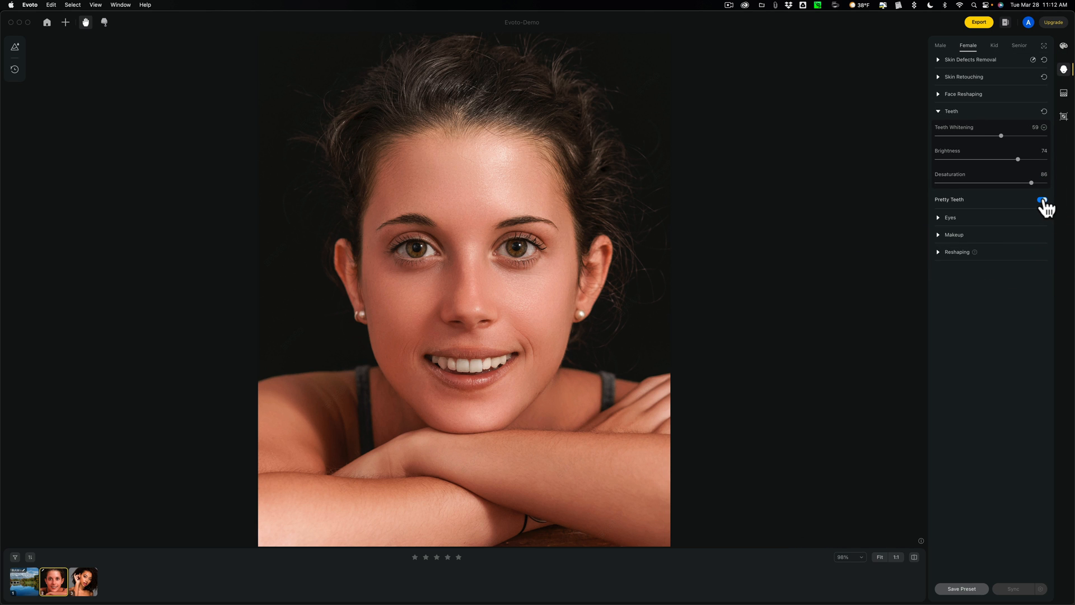
{"action": "left_click", "coordinate": [1041, 200]}
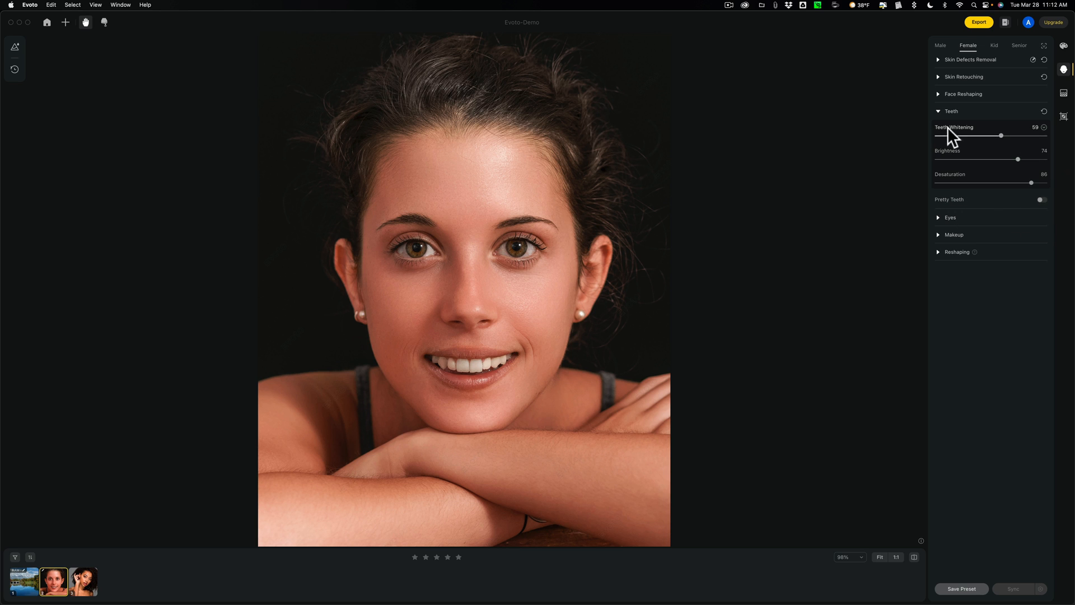
{"action": "left_click", "coordinate": [938, 111]}
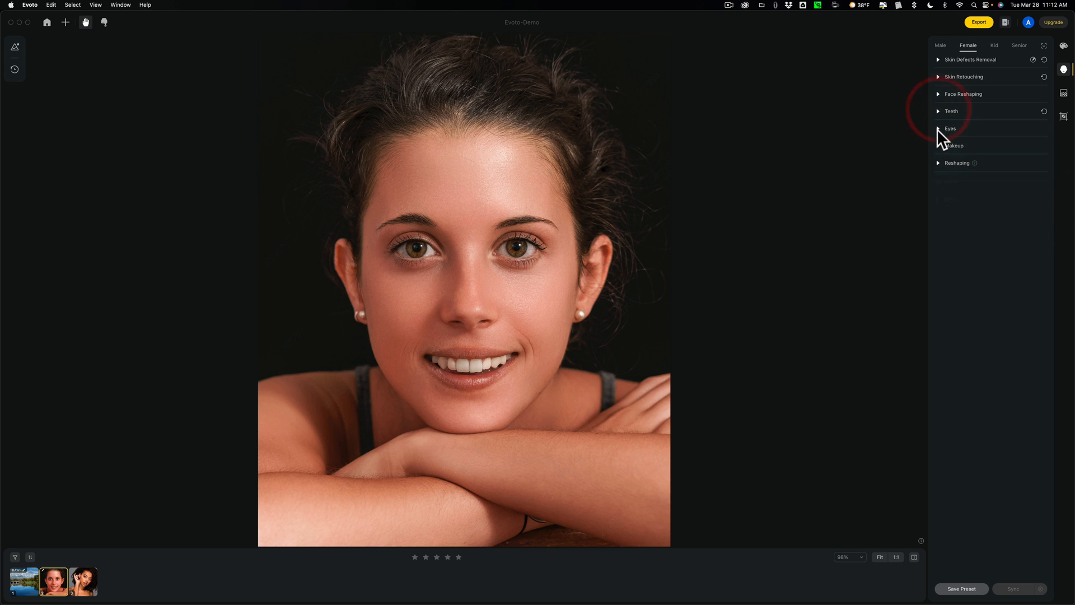
In the Eyes section, lower eye brightness to 47 and collapse it again.
{"action": "left_click", "coordinate": [950, 128]}
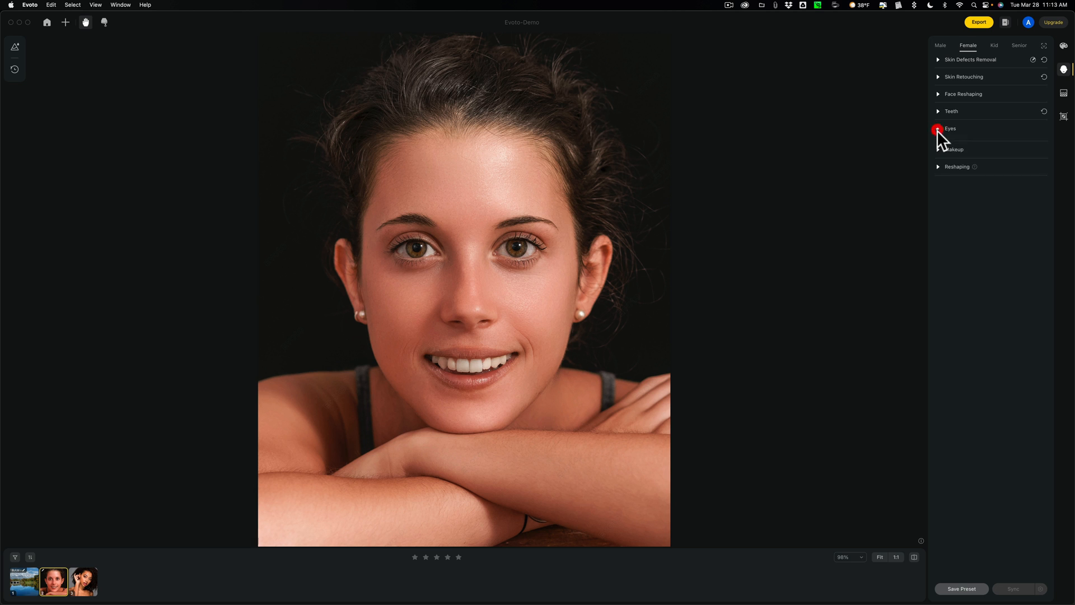
{"action": "left_click", "coordinate": [949, 128]}
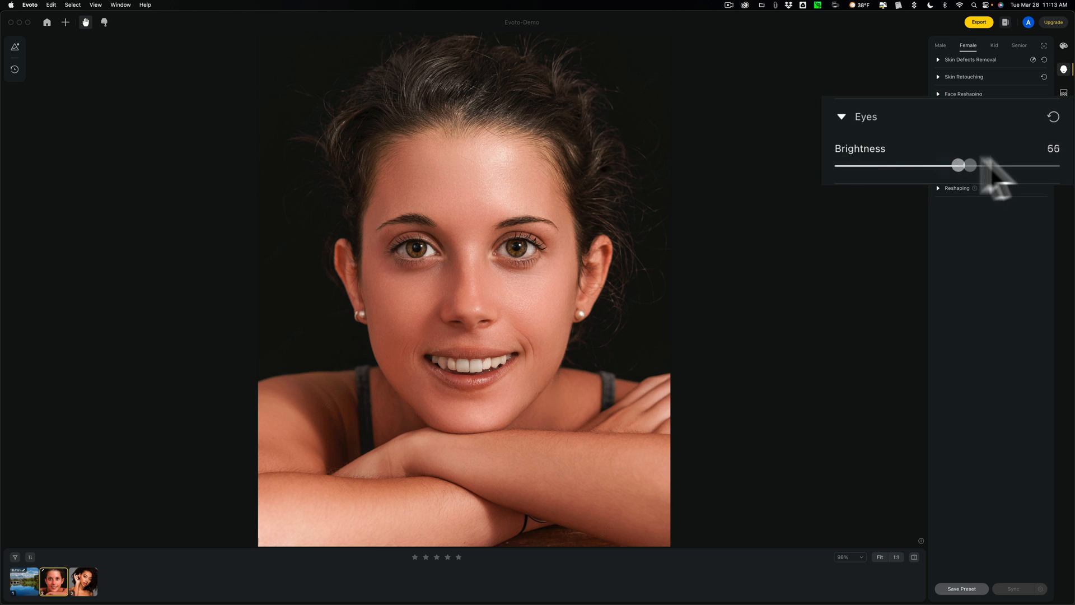
{"action": "left_click_drag", "start_coordinate": [958, 164], "coordinate": [937, 164]}
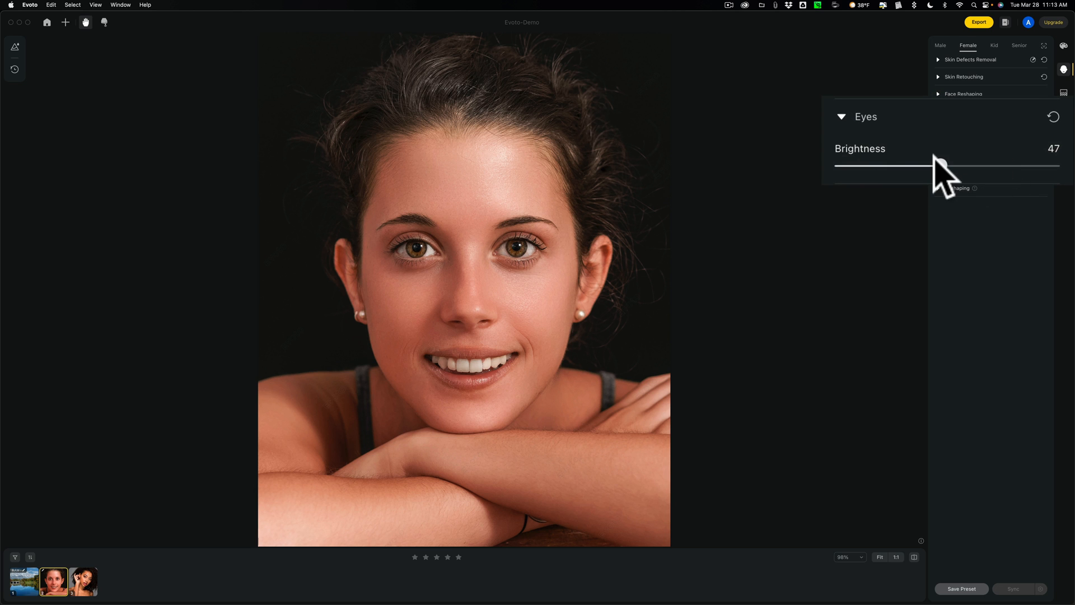
{"action": "left_click", "coordinate": [950, 128]}
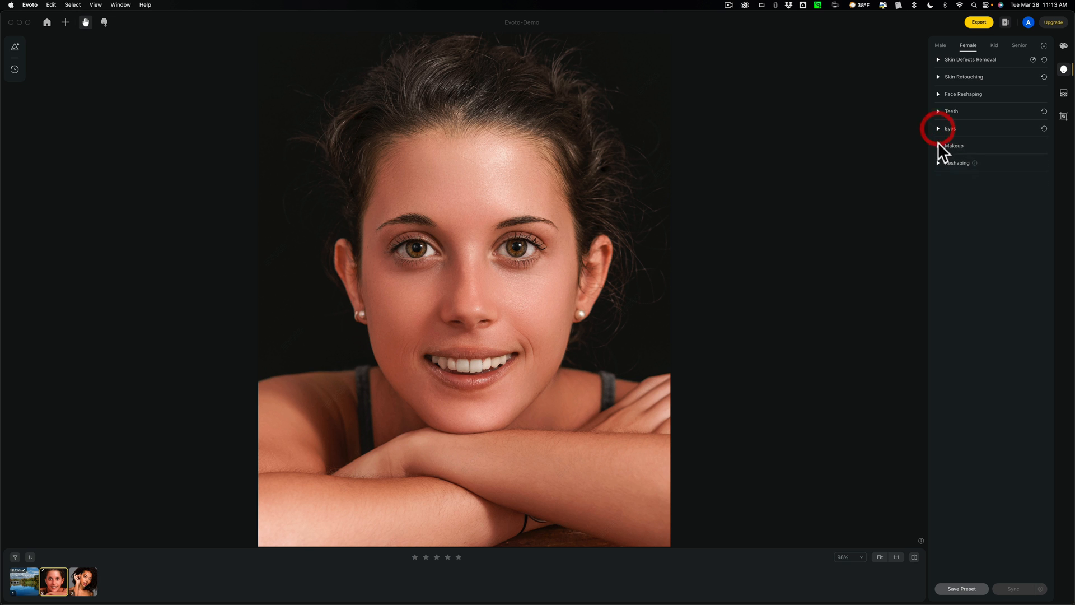
In Makeup, set Highlight to 80 and Contour to 64.
{"action": "left_click", "coordinate": [953, 145]}
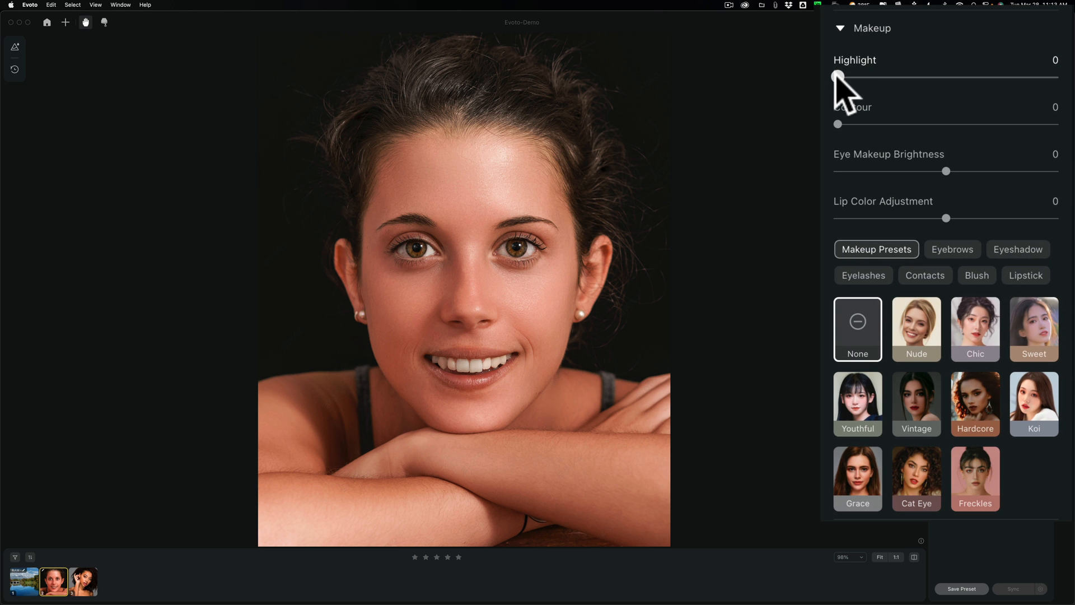
{"action": "left_click_drag", "start_coordinate": [838, 76], "coordinate": [1018, 76]}
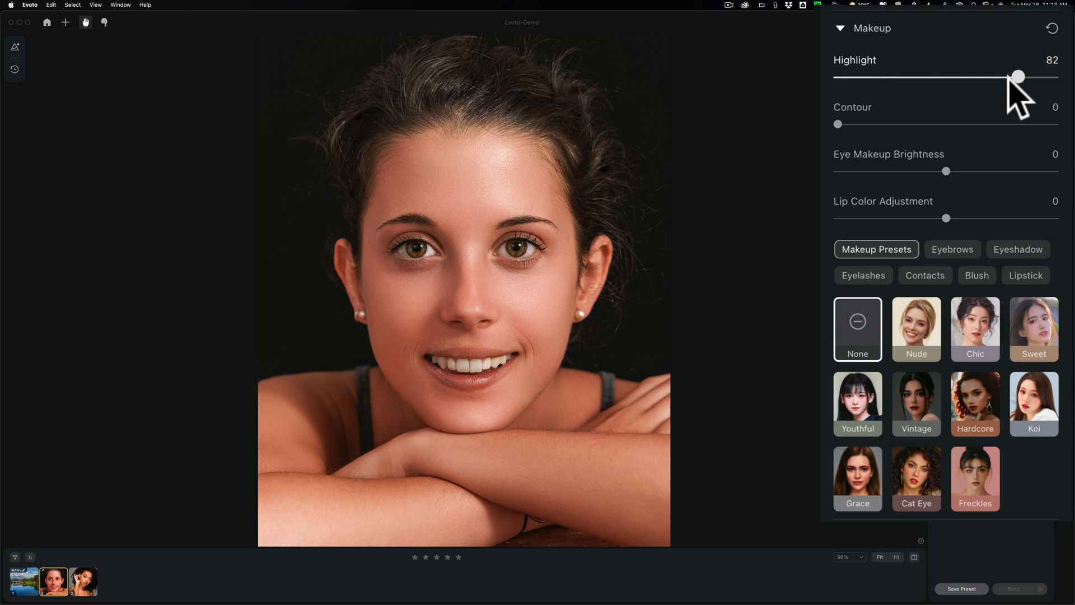
{"action": "left_click_drag", "start_coordinate": [837, 125], "coordinate": [915, 124]}
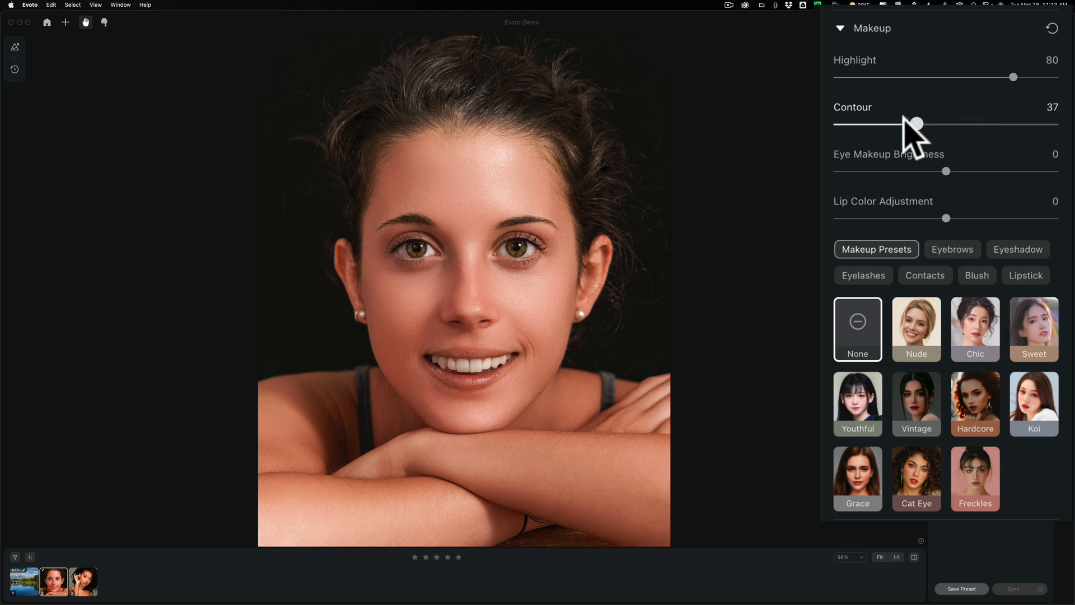
{"action": "left_click_drag", "start_coordinate": [915, 124], "coordinate": [981, 125]}
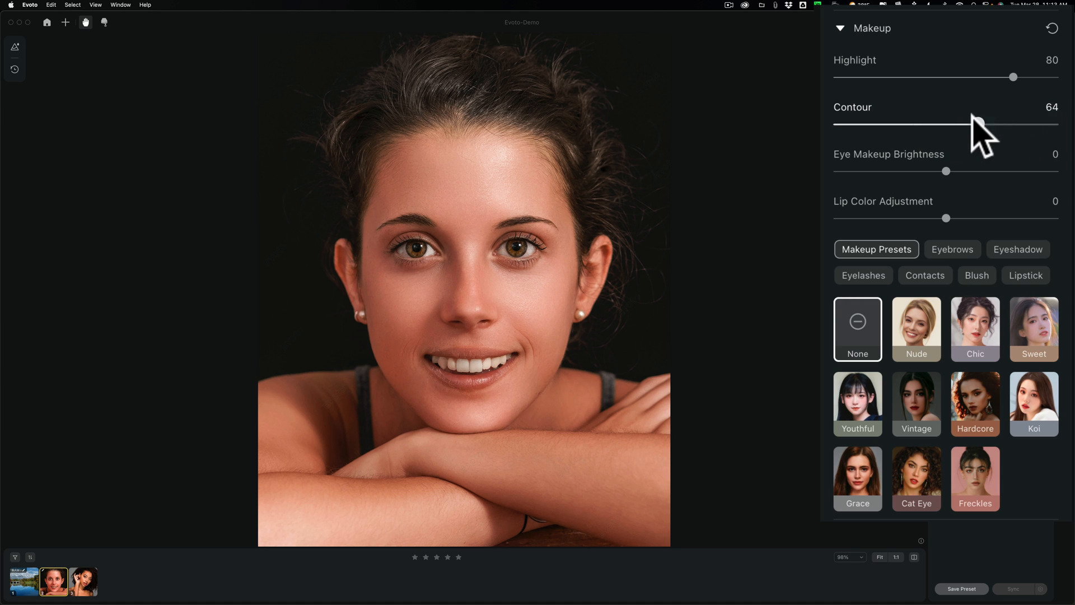
Try eye makeup brightness and return it to neutral, then warm Lip Color Adjustment to 13.
{"action": "left_click_drag", "start_coordinate": [946, 171], "coordinate": [1042, 170]}
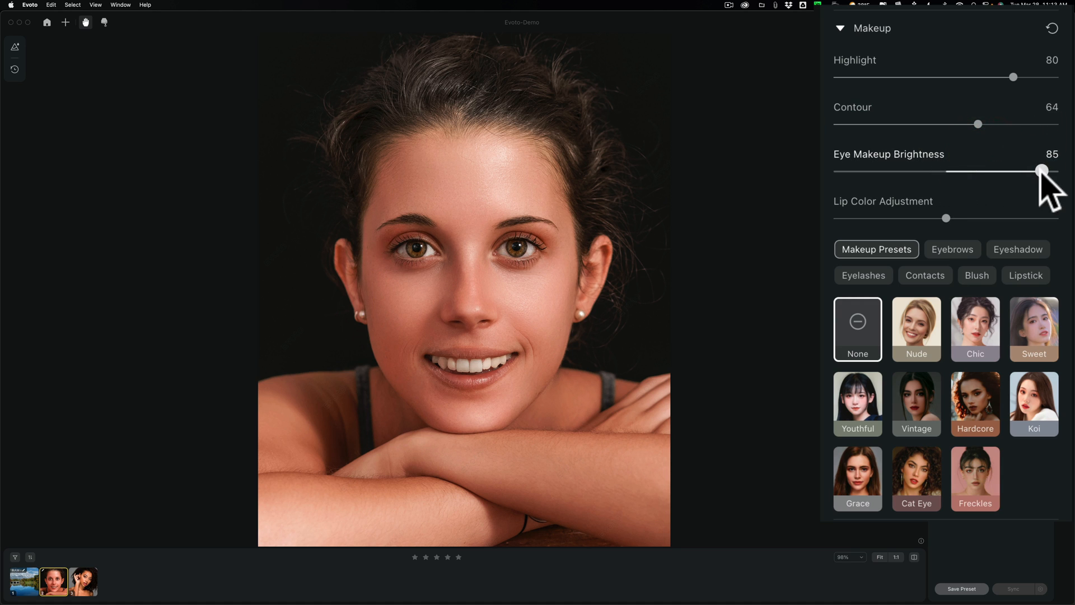
{"action": "left_click_drag", "start_coordinate": [1041, 170], "coordinate": [920, 170]}
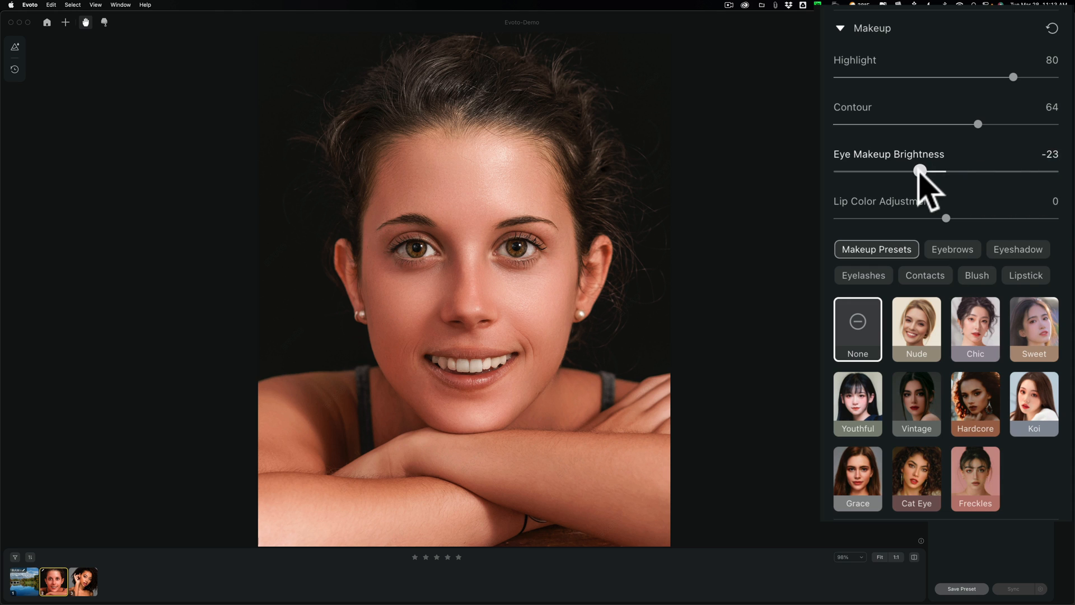
{"action": "left_click_drag", "start_coordinate": [921, 170], "coordinate": [947, 170]}
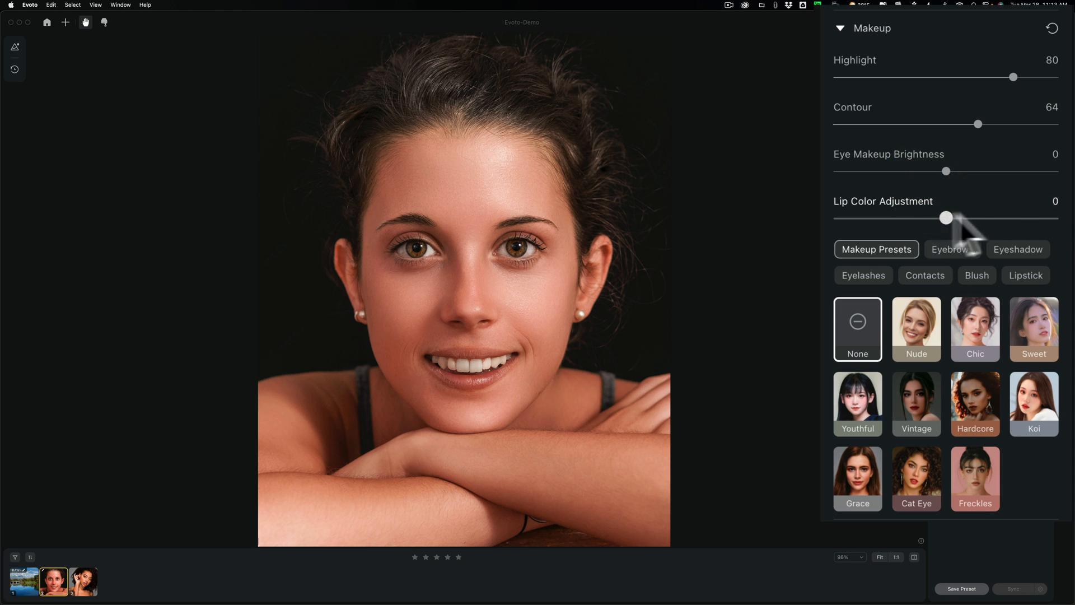
{"action": "left_click_drag", "start_coordinate": [946, 217], "coordinate": [872, 217]}
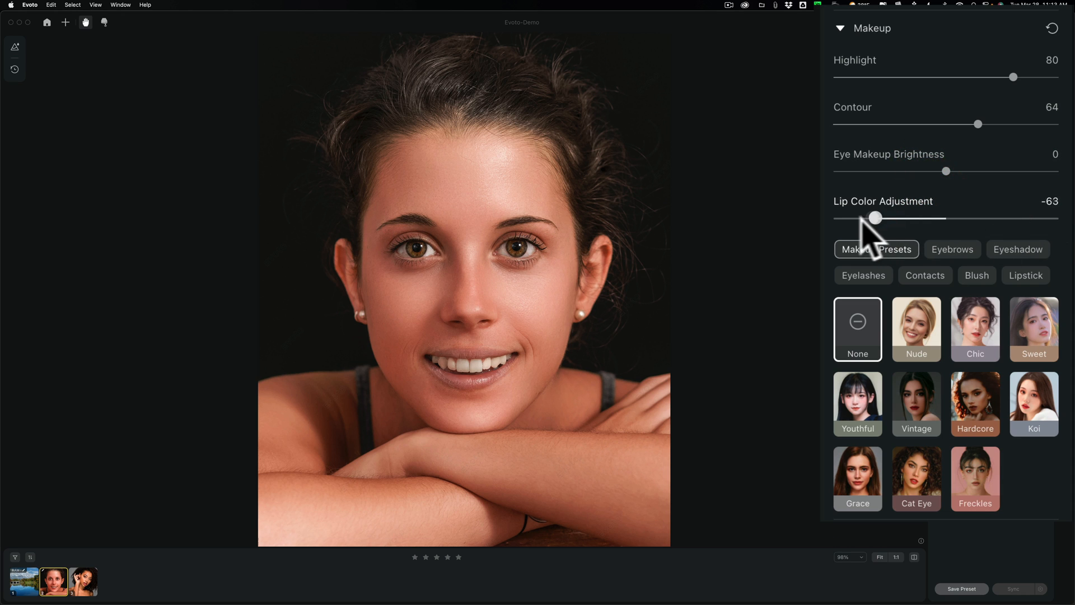
{"action": "left_click_drag", "start_coordinate": [873, 218], "coordinate": [899, 218]}
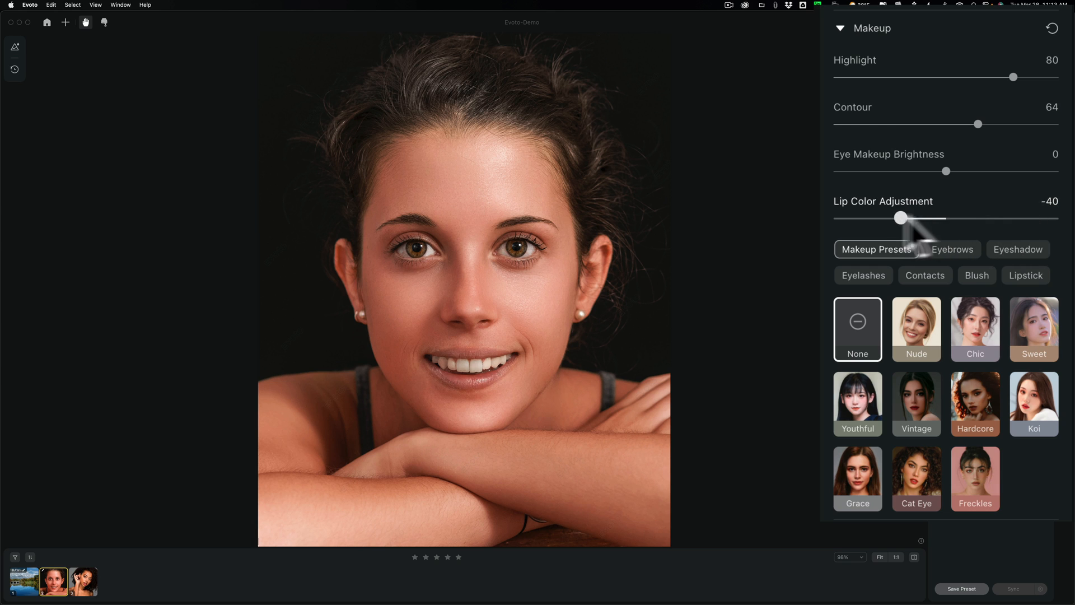
{"action": "left_click_drag", "start_coordinate": [893, 217], "coordinate": [959, 218]}
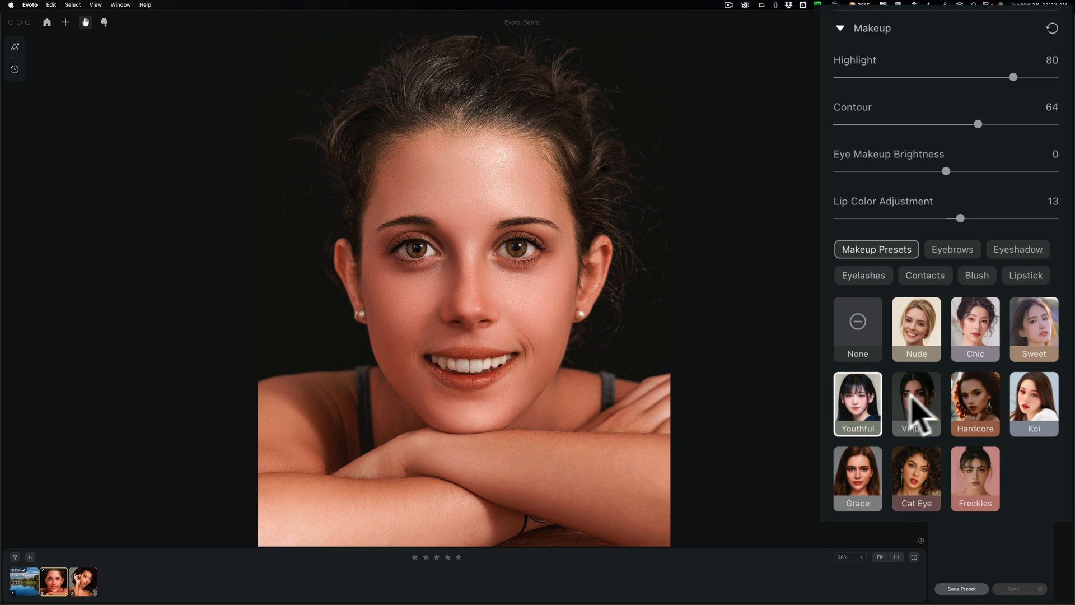
Try the Vintage, Chic and Nude makeup presets, then collapse the Makeup section.
{"action": "left_click", "coordinate": [916, 403]}
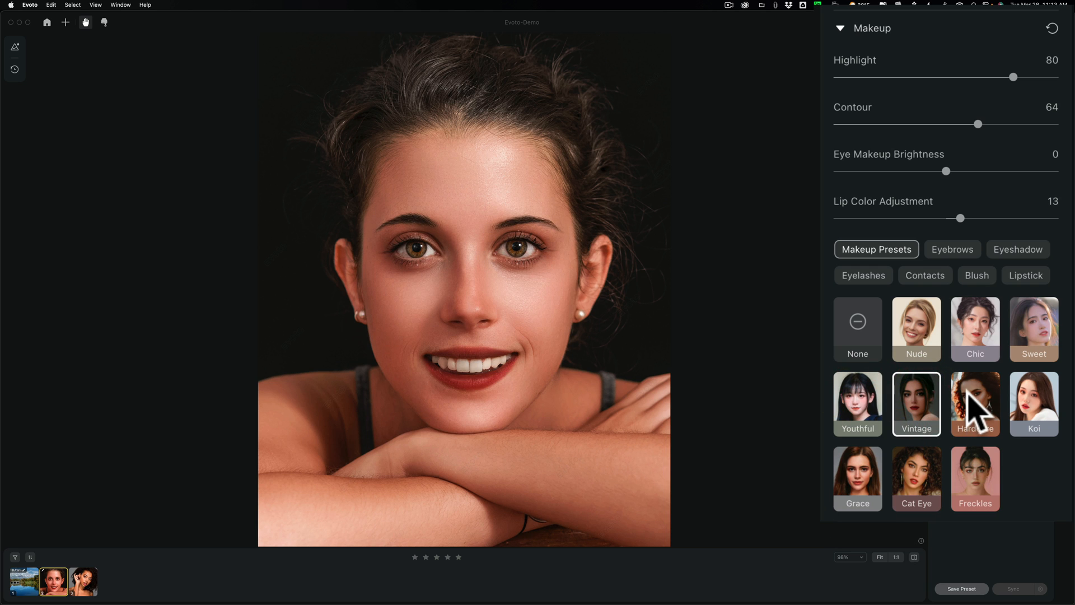
{"action": "left_click", "coordinate": [974, 328]}
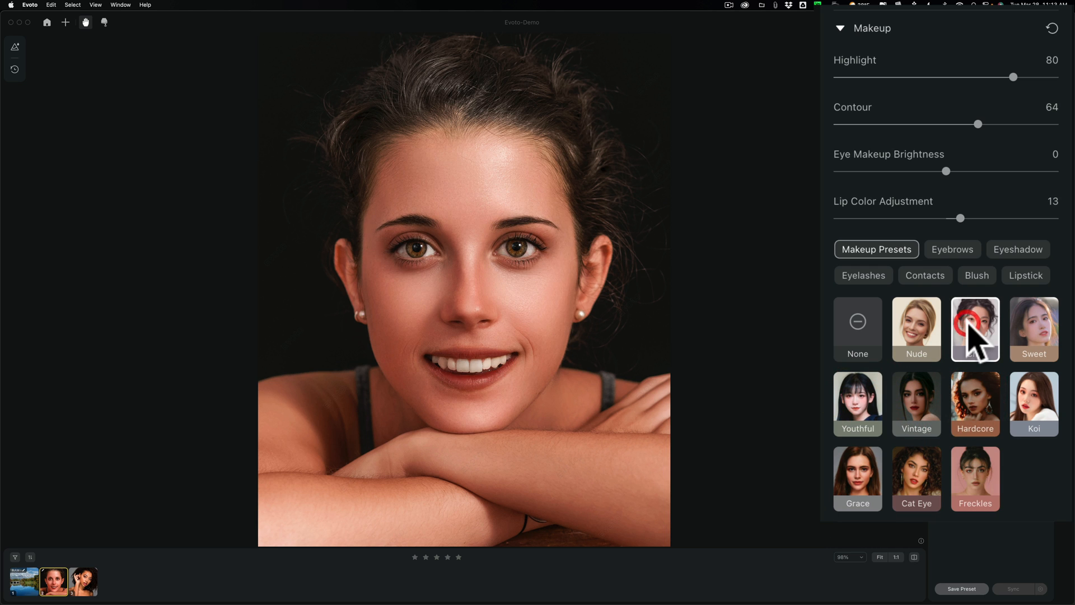
{"action": "left_click", "coordinate": [915, 329]}
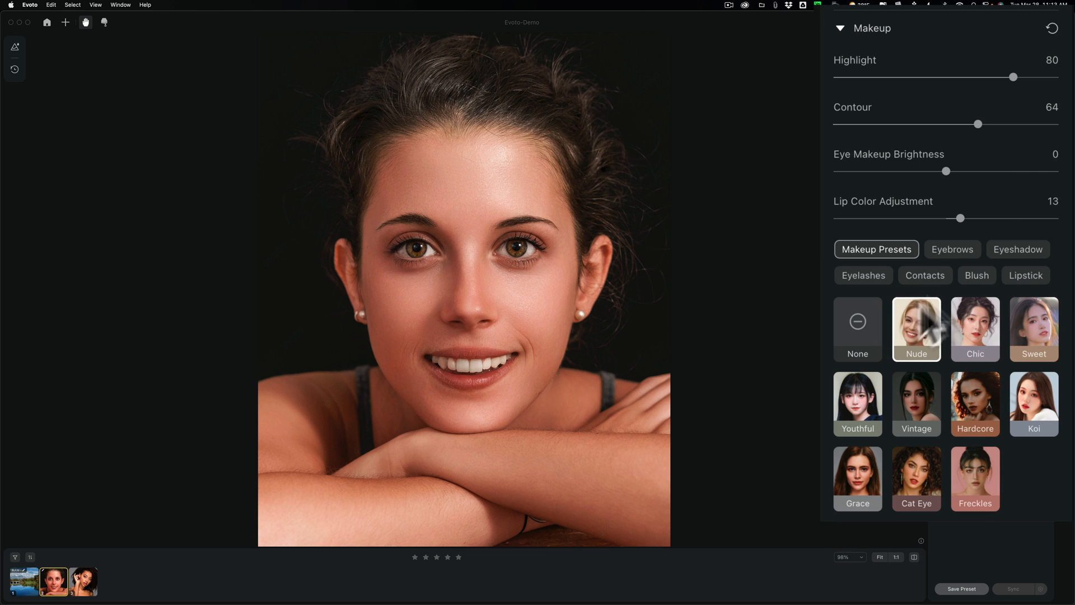
{"action": "left_click", "coordinate": [1052, 28]}
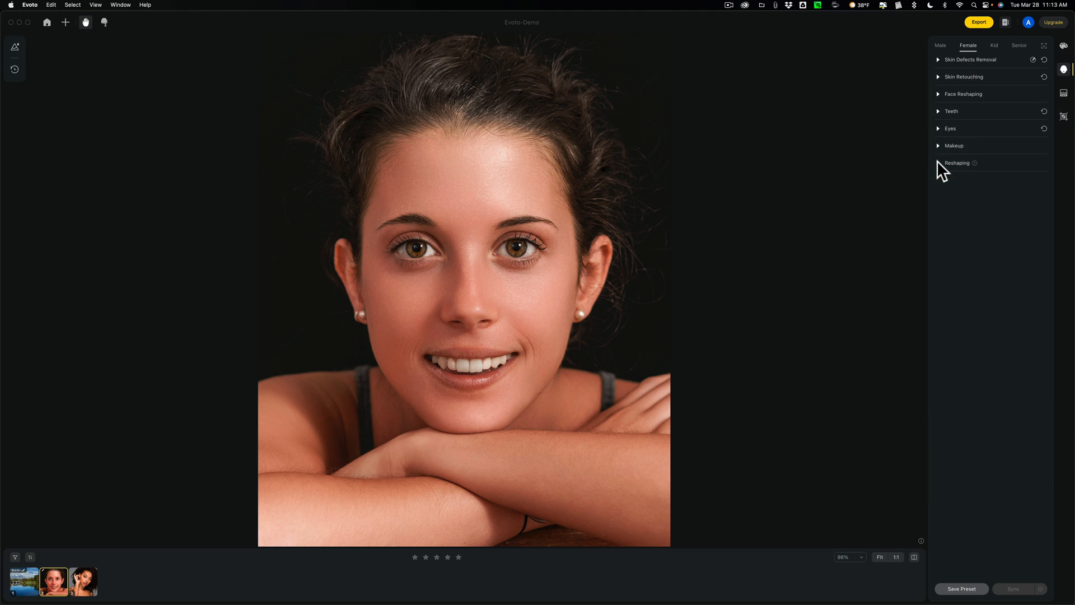
{"action": "left_click", "coordinate": [956, 162]}
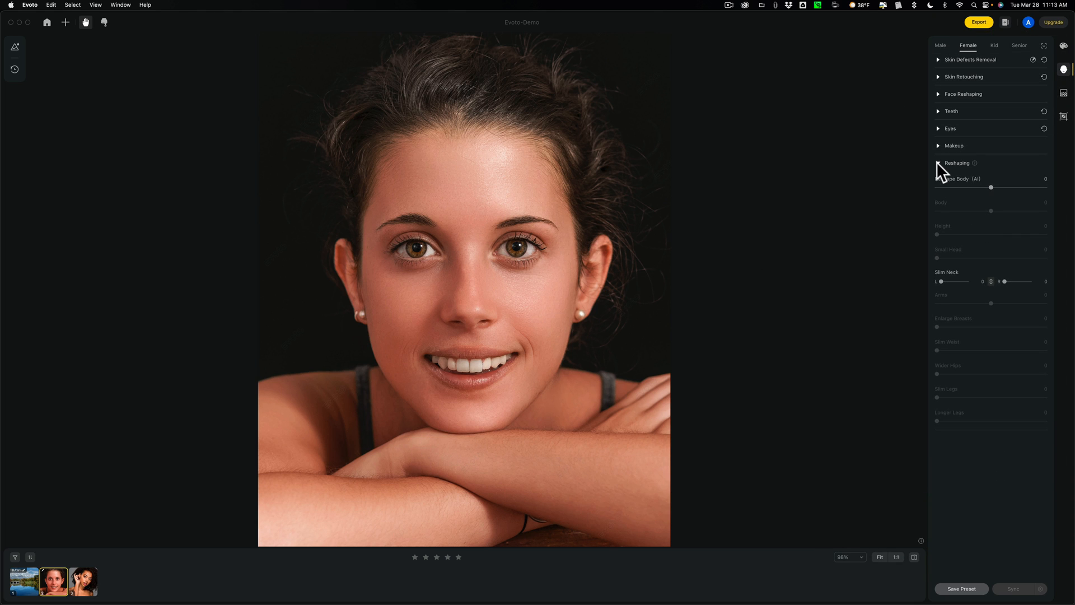
{"action": "left_click", "coordinate": [957, 163]}
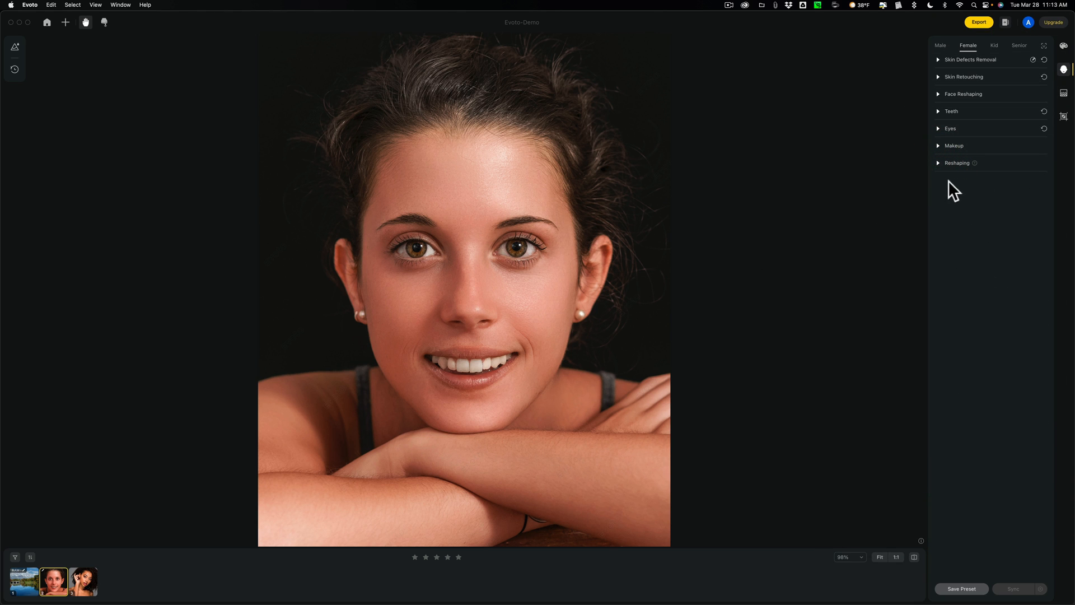
{"action": "mouse_move", "coordinate": [937, 113]}
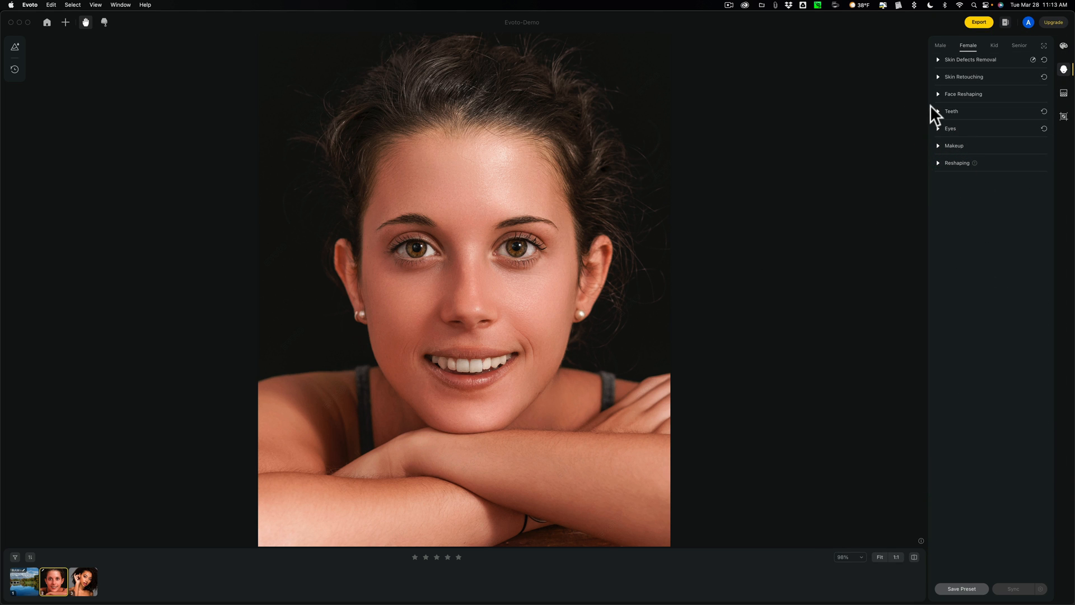
{"action": "left_click", "coordinate": [963, 76]}
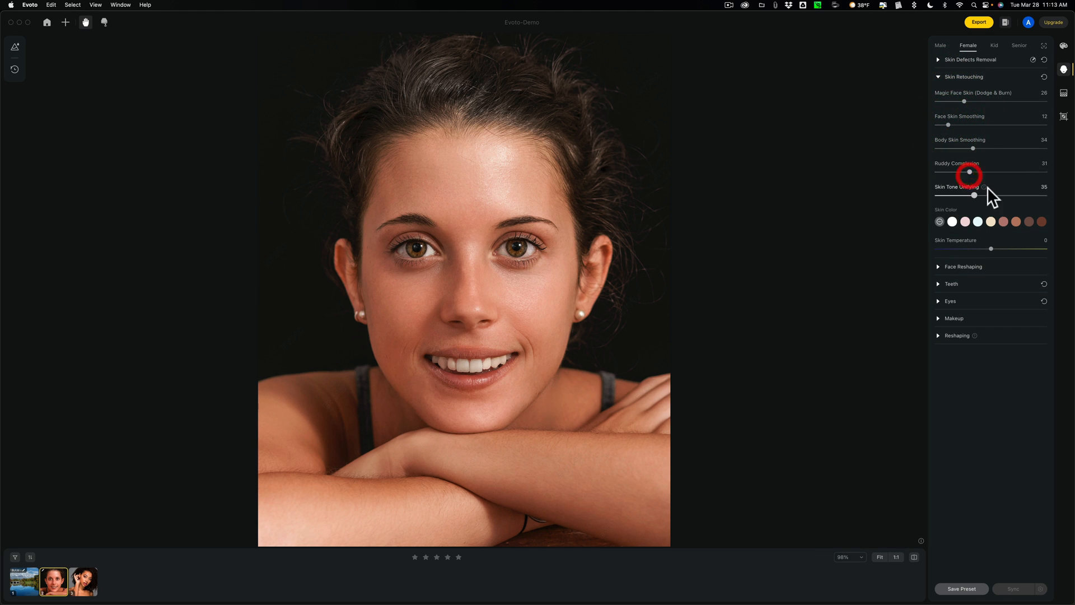
{"action": "left_click", "coordinate": [938, 59]}
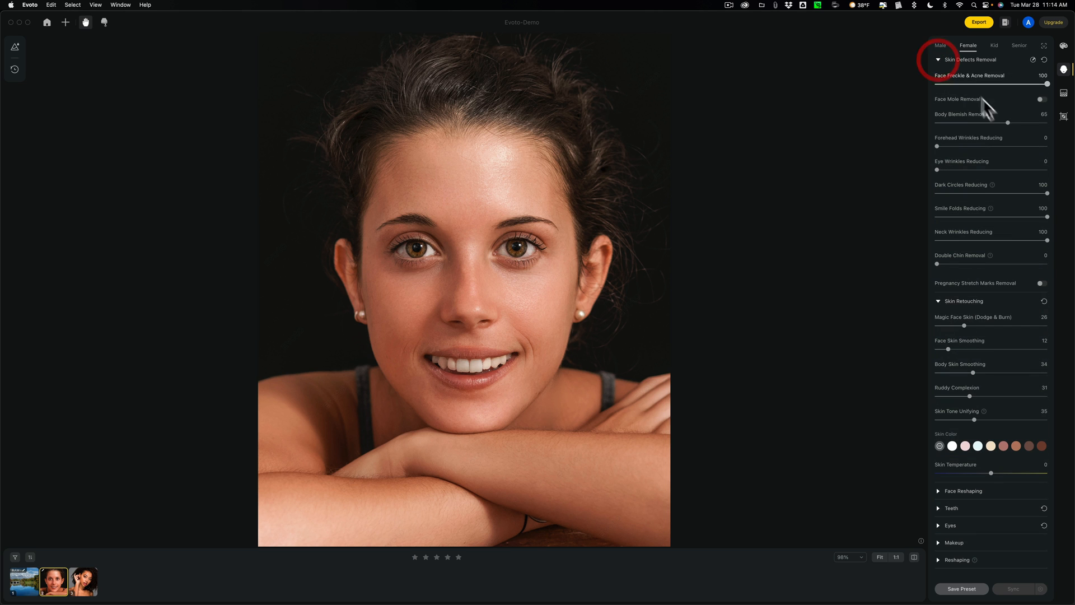
{"action": "left_click_drag", "start_coordinate": [1007, 124], "coordinate": [973, 123]}
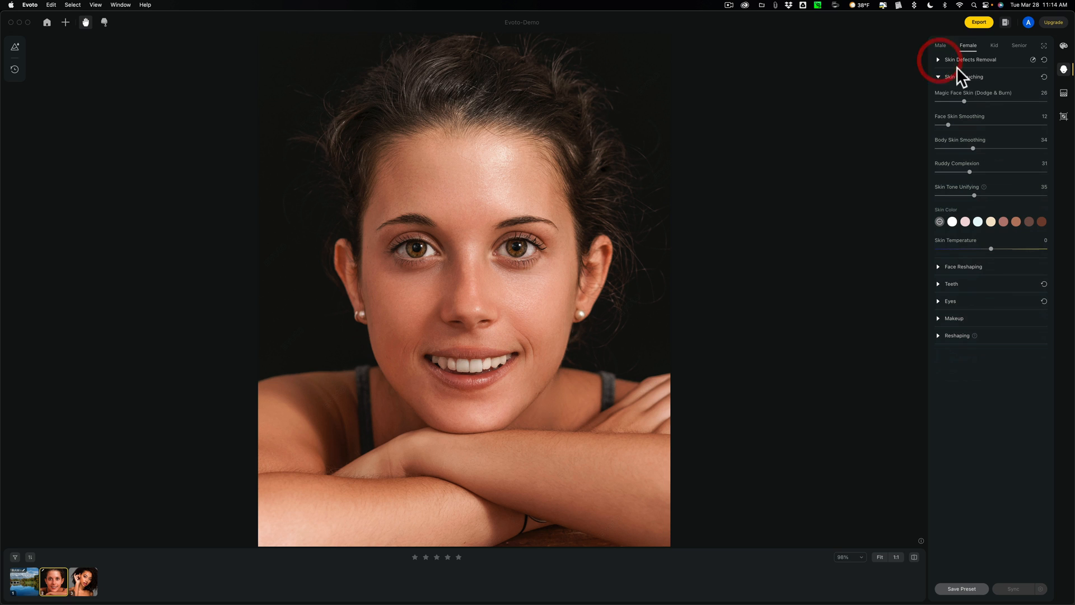
{"action": "left_click", "coordinate": [938, 76]}
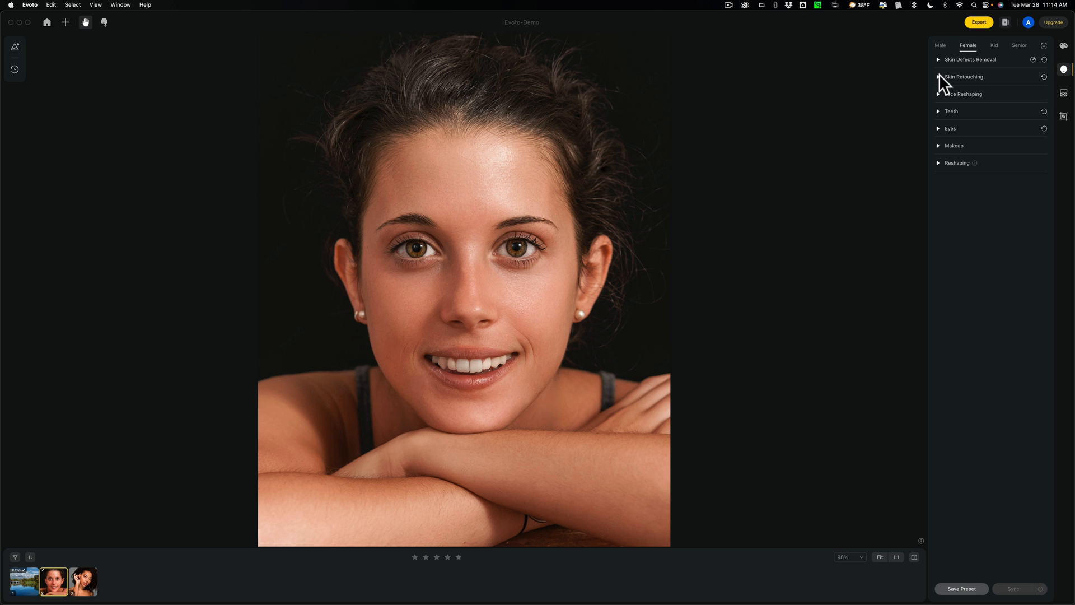
{"action": "mouse_move", "coordinate": [116, 556]}
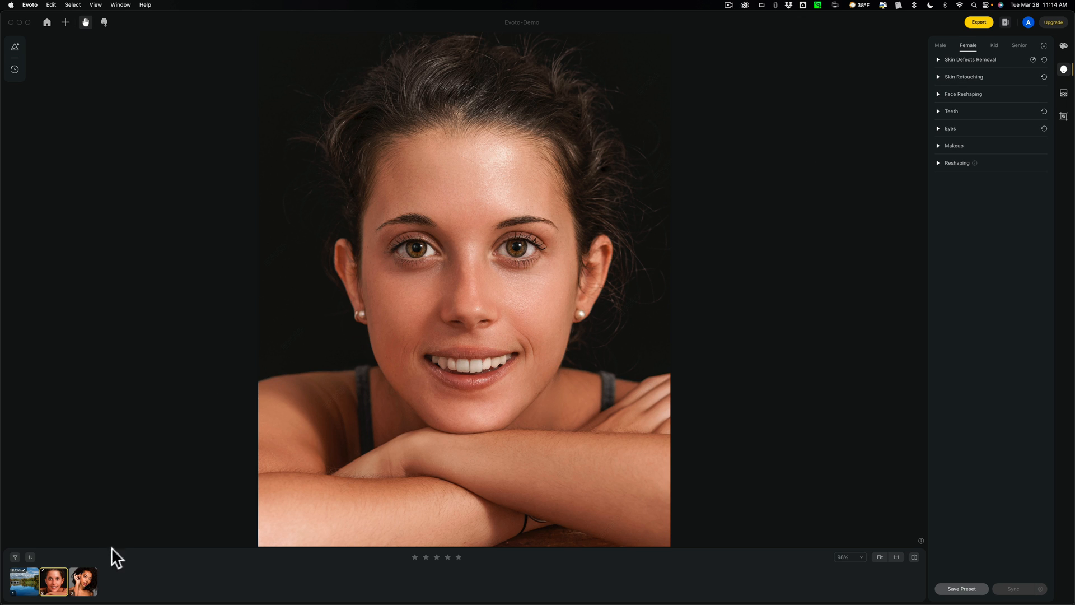
{"action": "mouse_move", "coordinate": [423, 265]}
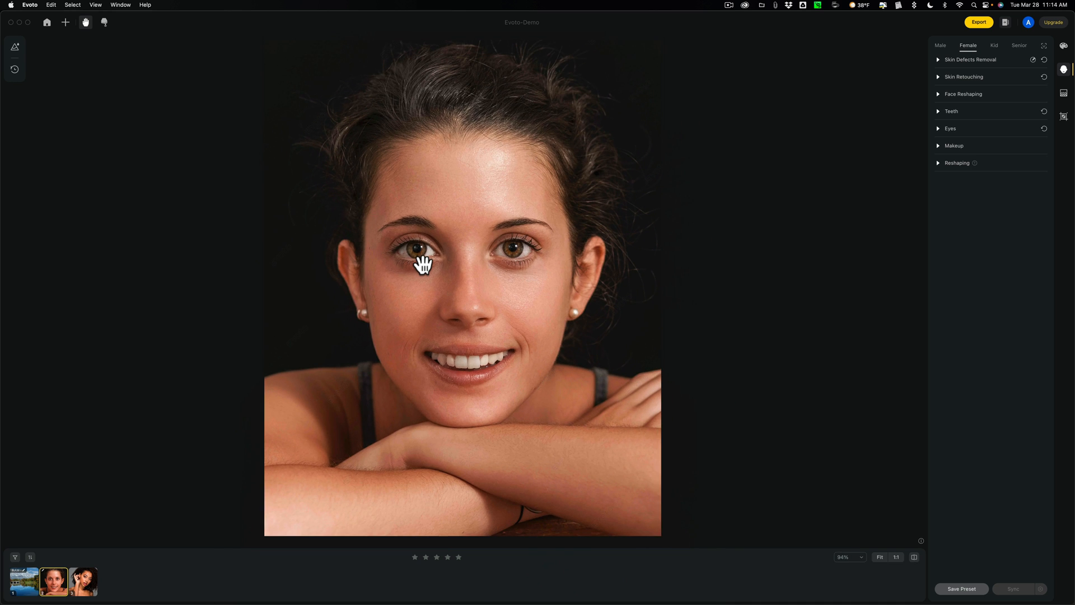
Switch to the curly-haired portrait on the grey backdrop.
{"action": "left_click", "coordinate": [84, 581]}
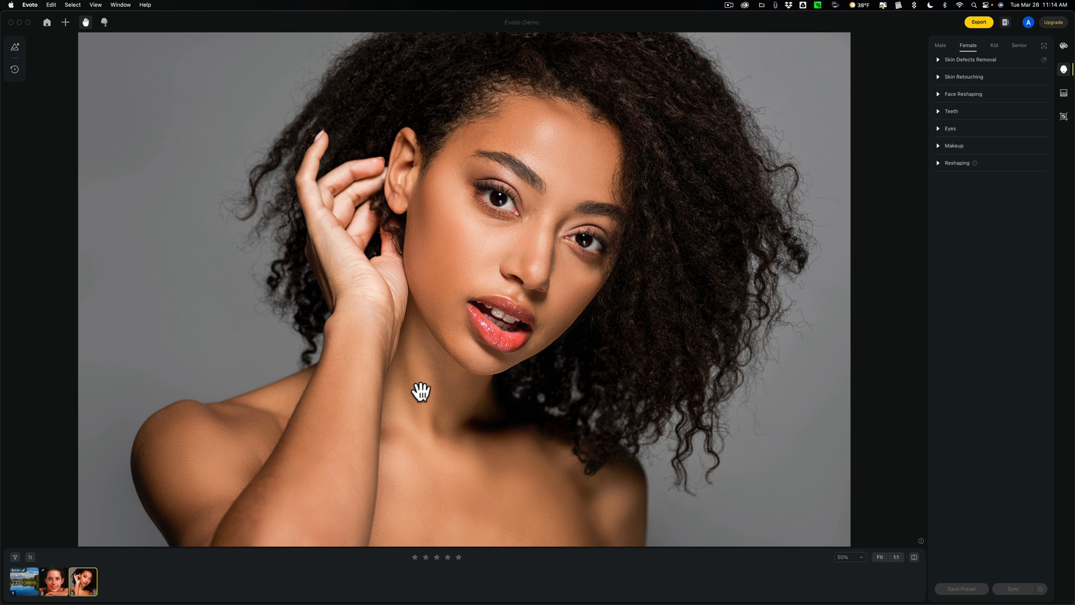
{"action": "mouse_move", "coordinate": [450, 267]}
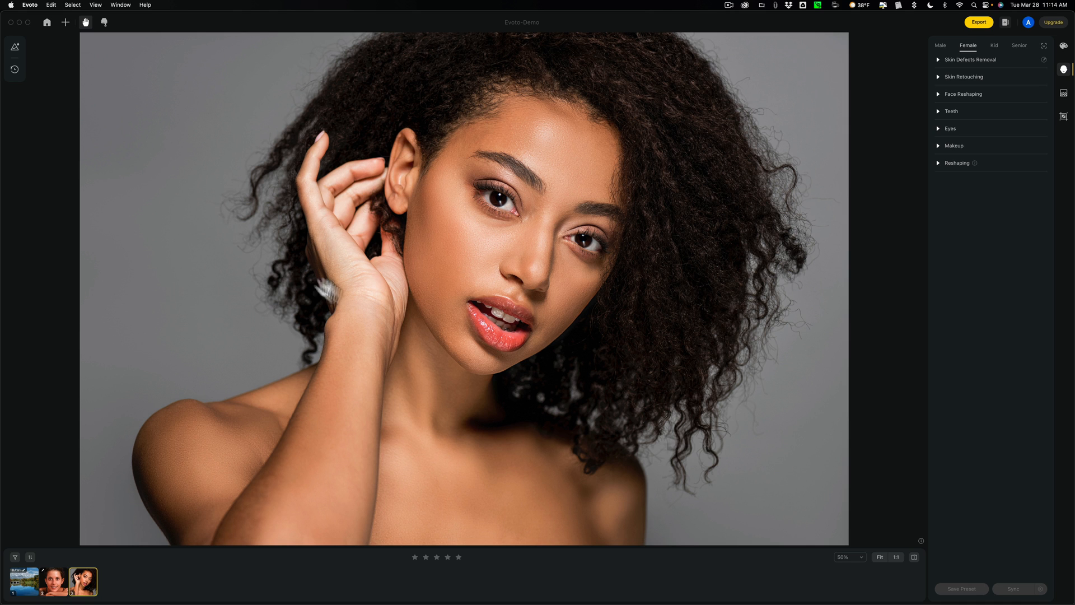
{"action": "mouse_move", "coordinate": [782, 233]}
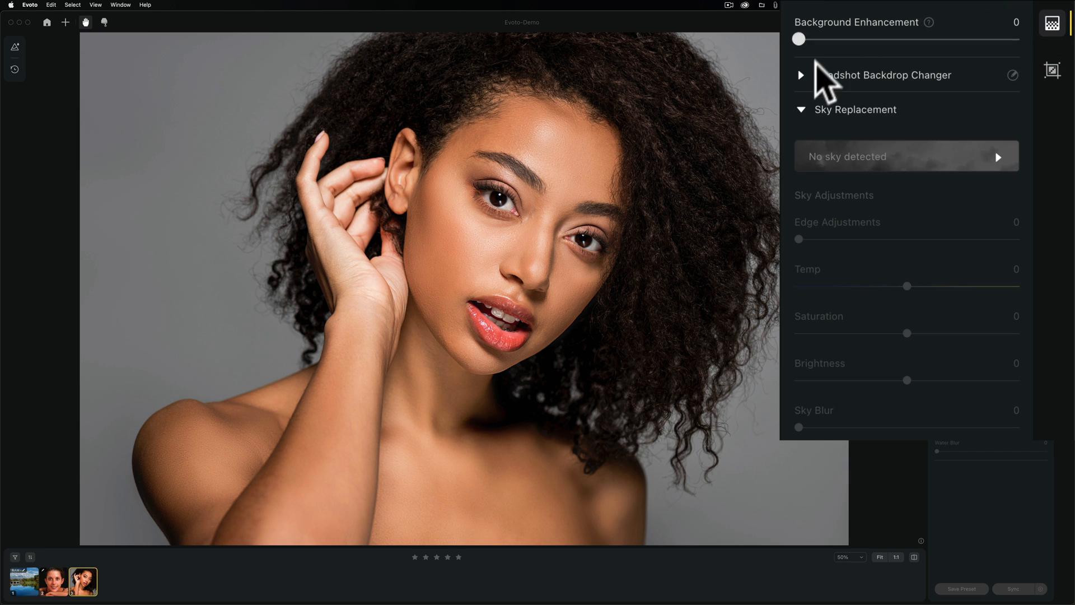
In Headshot Backdrop Changer, try the Red01 and Blue05 backdrops and show the full colour palette.
{"action": "left_click", "coordinate": [801, 109]}
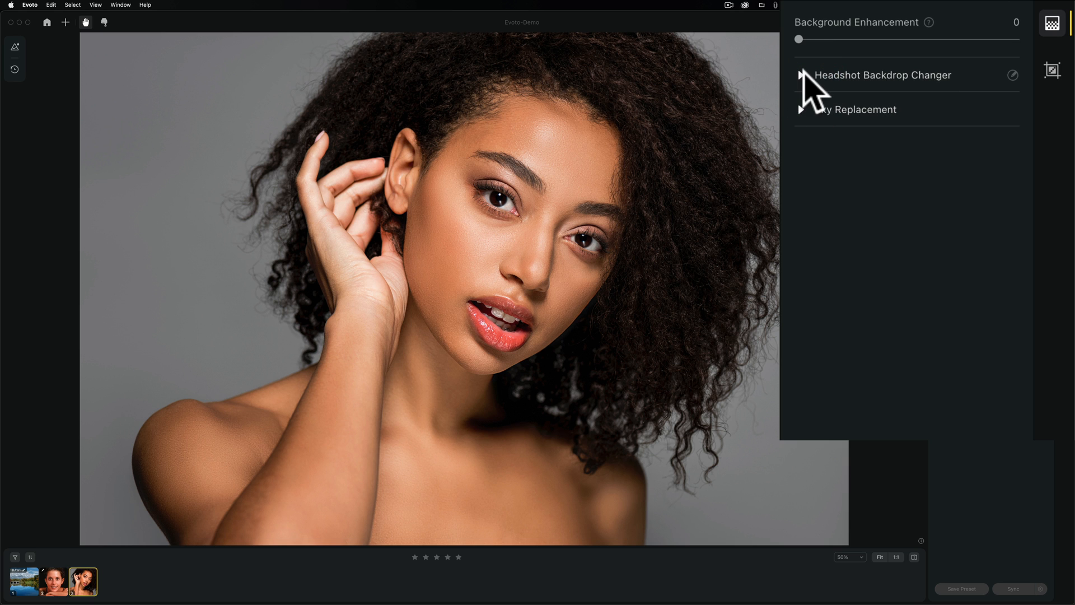
{"action": "left_click", "coordinate": [801, 75]}
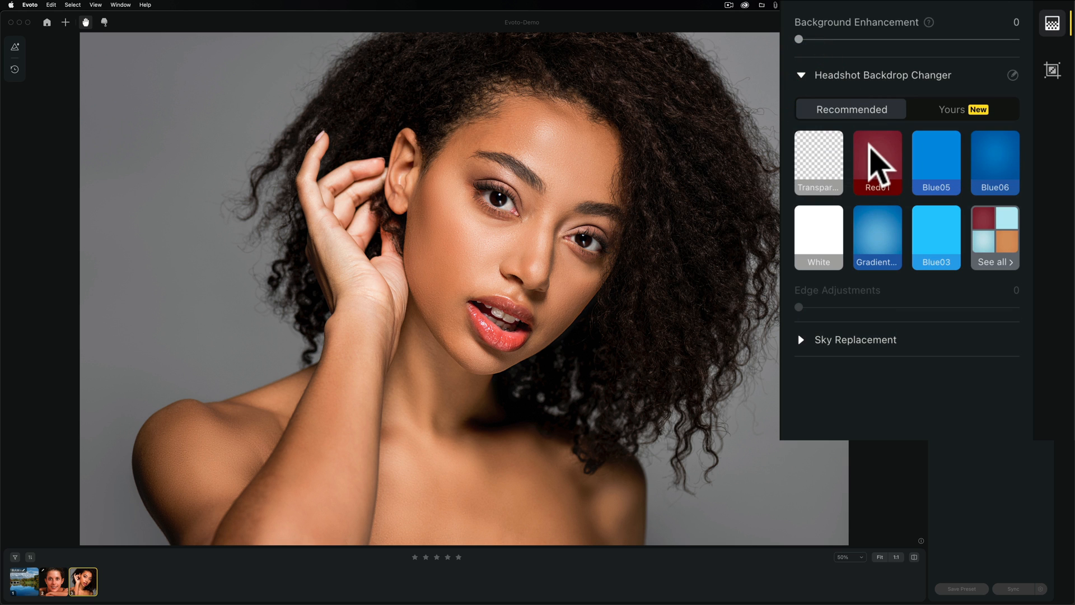
{"action": "left_click", "coordinate": [876, 162]}
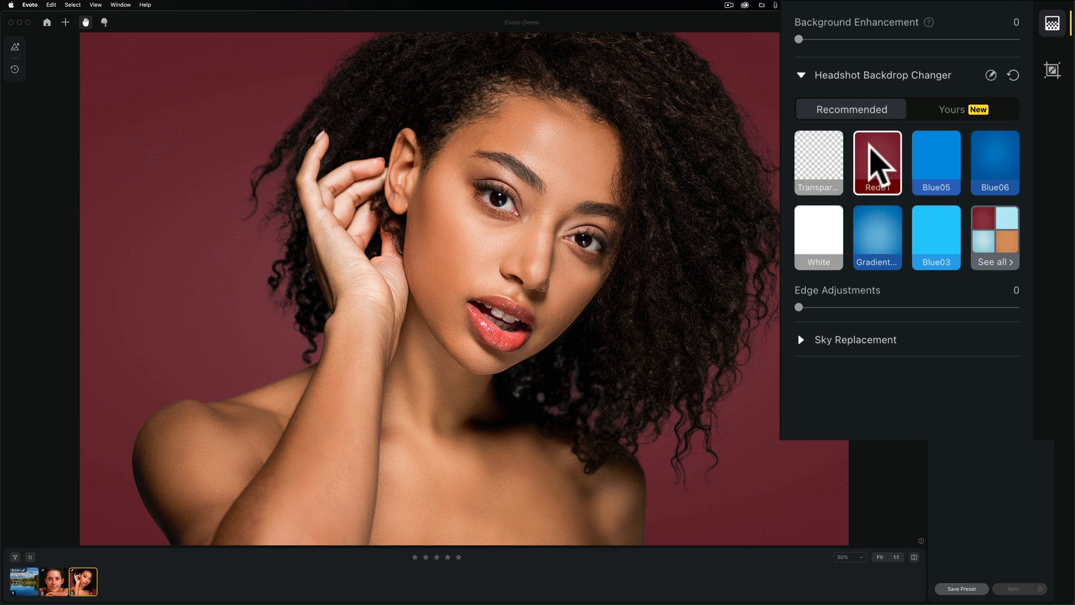
{"action": "mouse_move", "coordinate": [929, 165]}
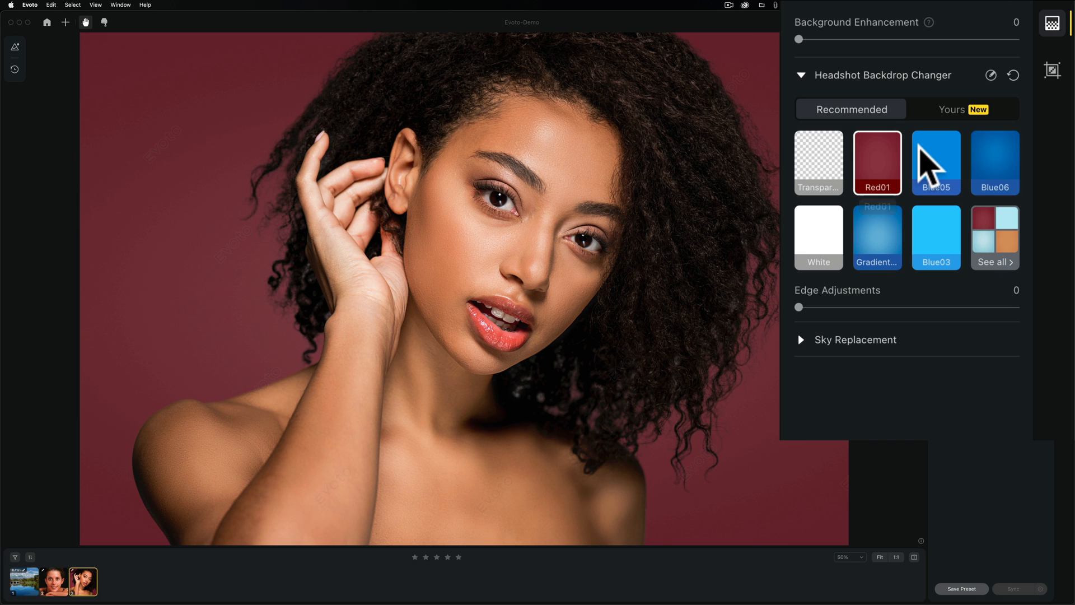
{"action": "left_click", "coordinate": [936, 163]}
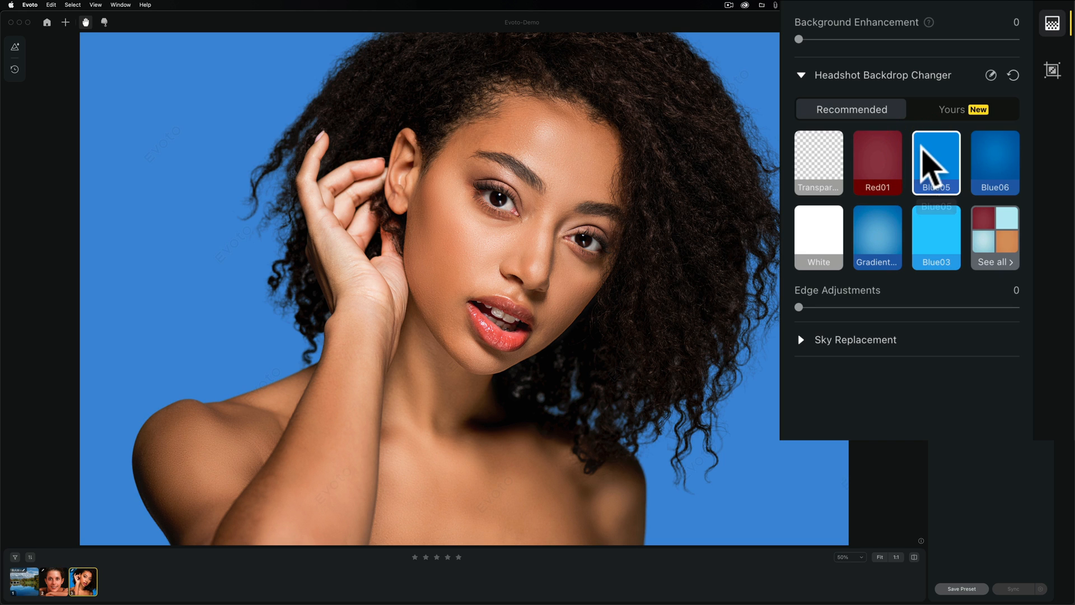
{"action": "left_click", "coordinate": [936, 236]}
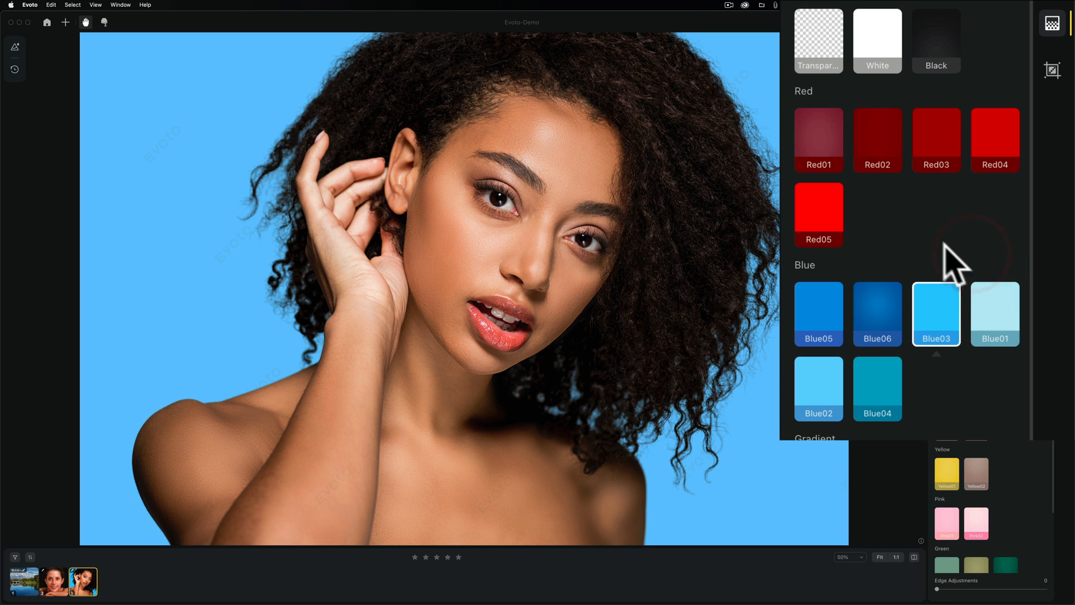
Test Red02, an edge adjustment and a pale blue gradient, then settle on the light blue Blue01 backdrop.
{"action": "scroll", "scroll_direction": "down", "scroll_amount": 3}
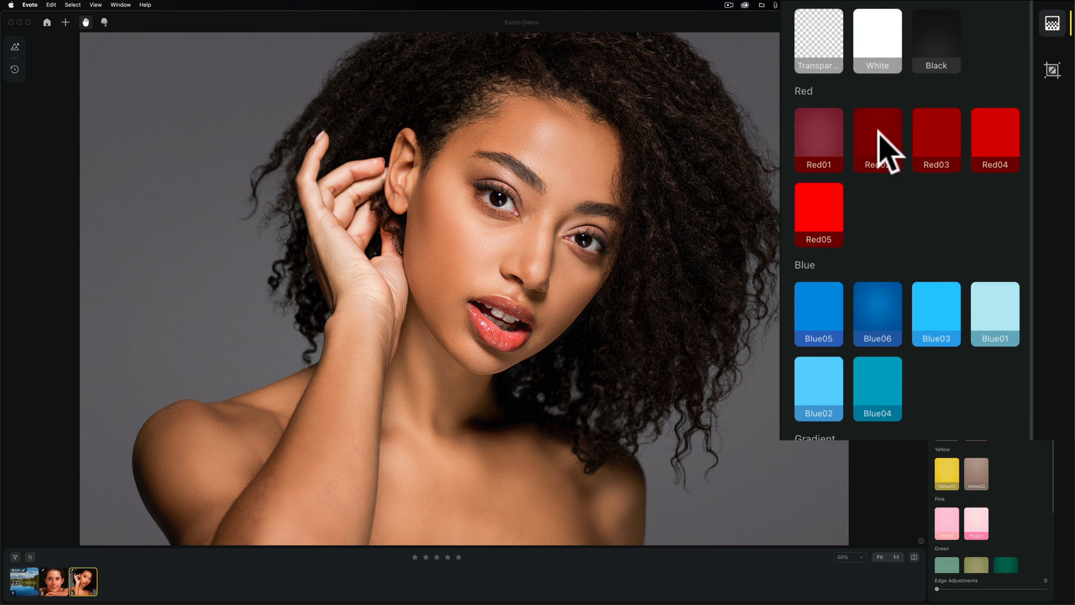
{"action": "left_click", "coordinate": [877, 140]}
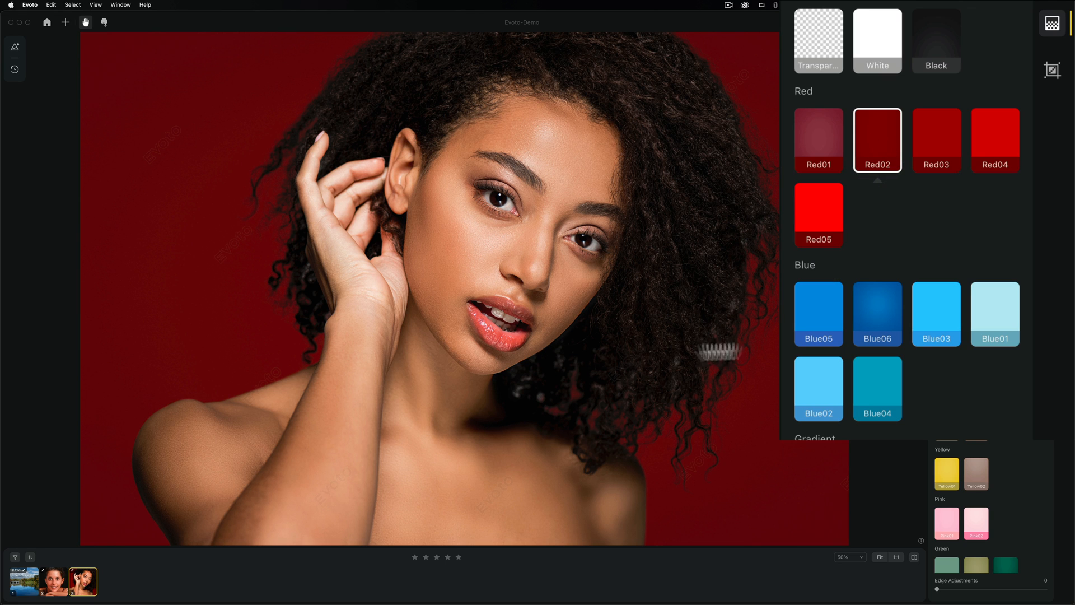
{"action": "scroll", "scroll_direction": "down", "scroll_amount": 3}
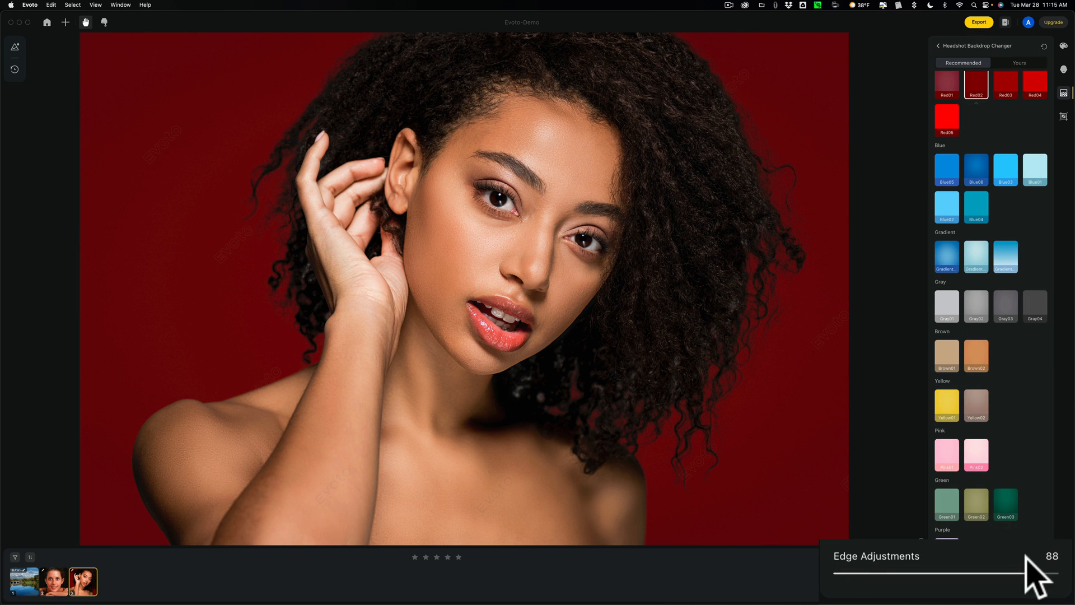
{"action": "left_click_drag", "start_coordinate": [1049, 570], "coordinate": [1058, 570]}
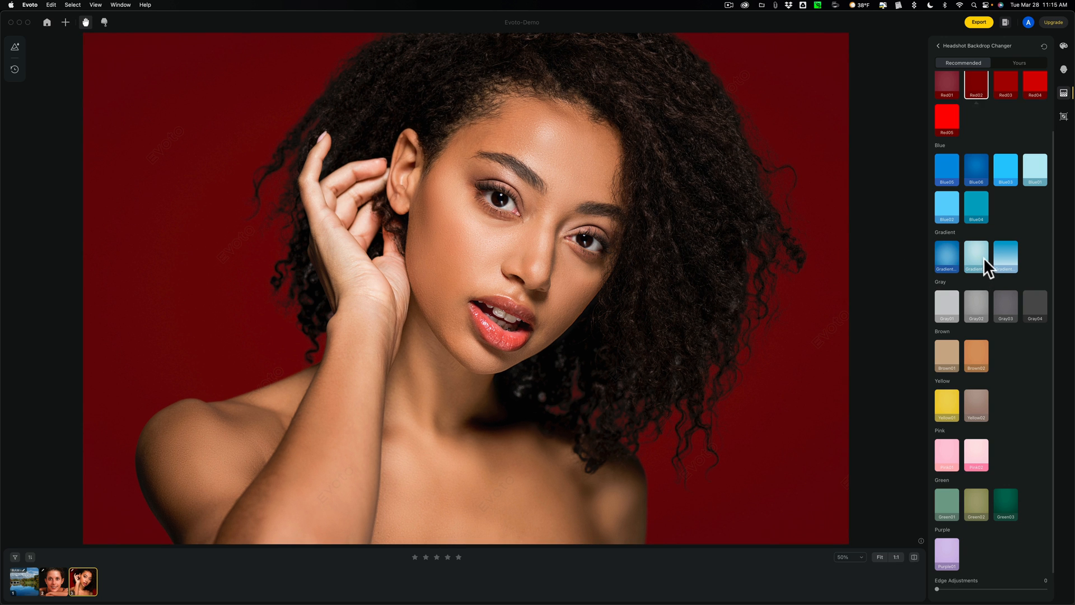
{"action": "left_click", "coordinate": [975, 256]}
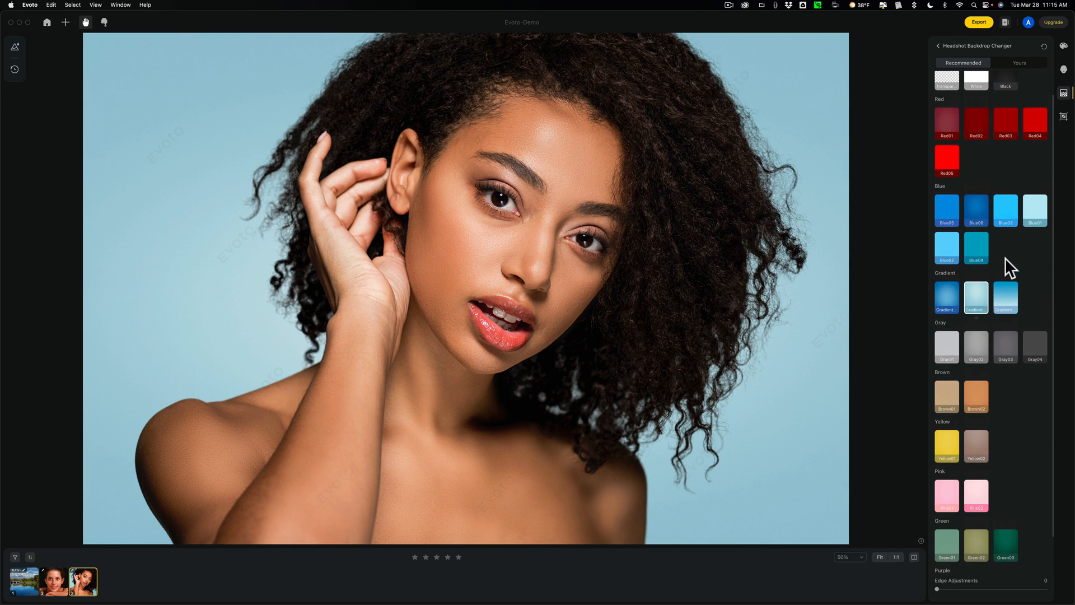
{"action": "left_click", "coordinate": [1035, 210]}
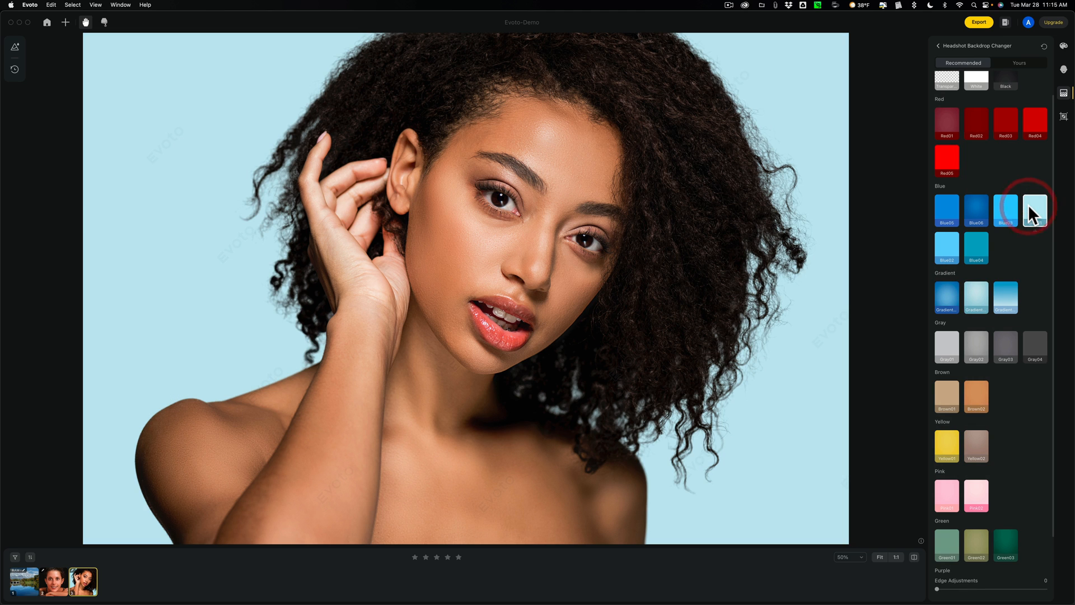
{"action": "left_click", "coordinate": [1035, 210]}
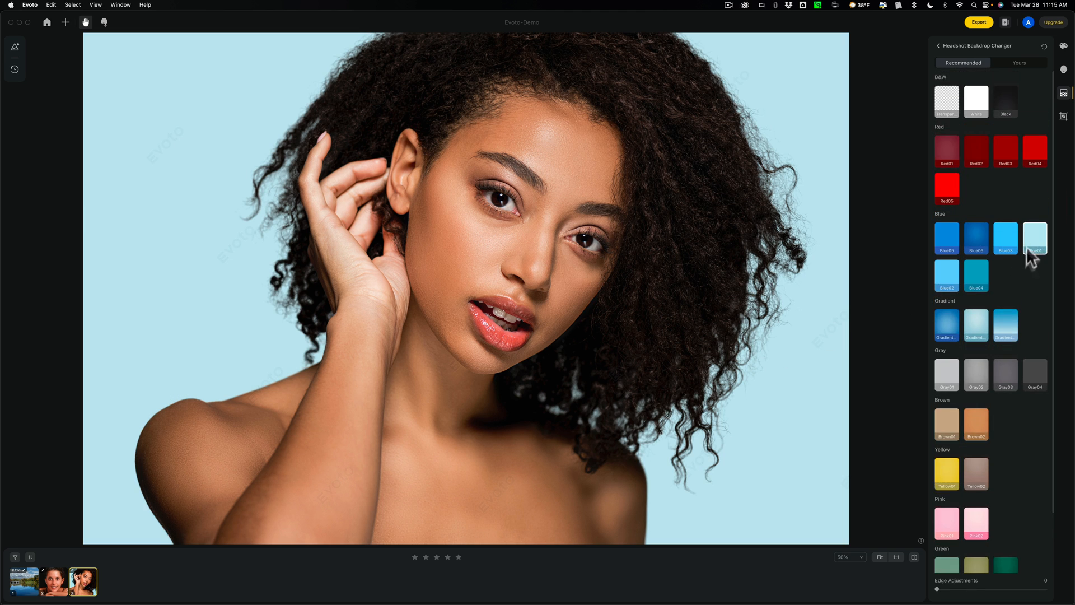
{"action": "mouse_move", "coordinate": [1018, 290]}
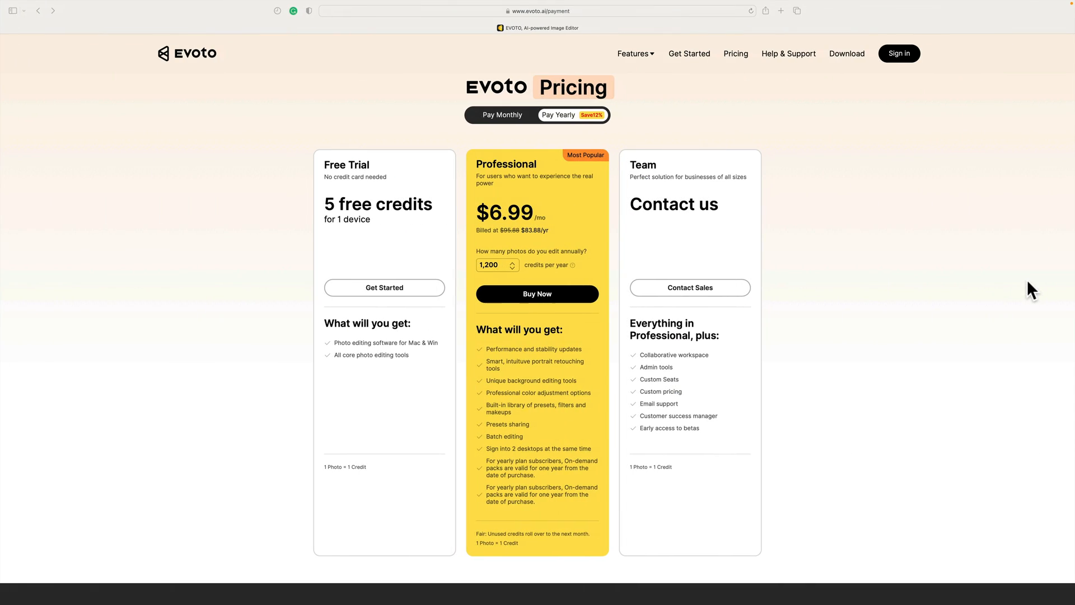
{"action": "mouse_move", "coordinate": [333, 199]}
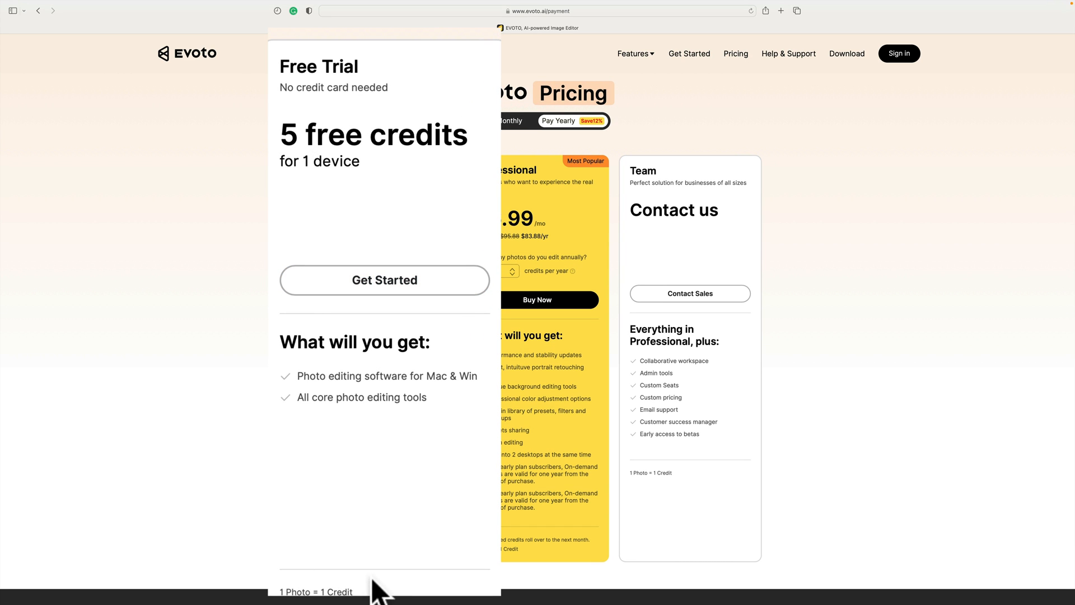
{"action": "mouse_move", "coordinate": [194, 291]}
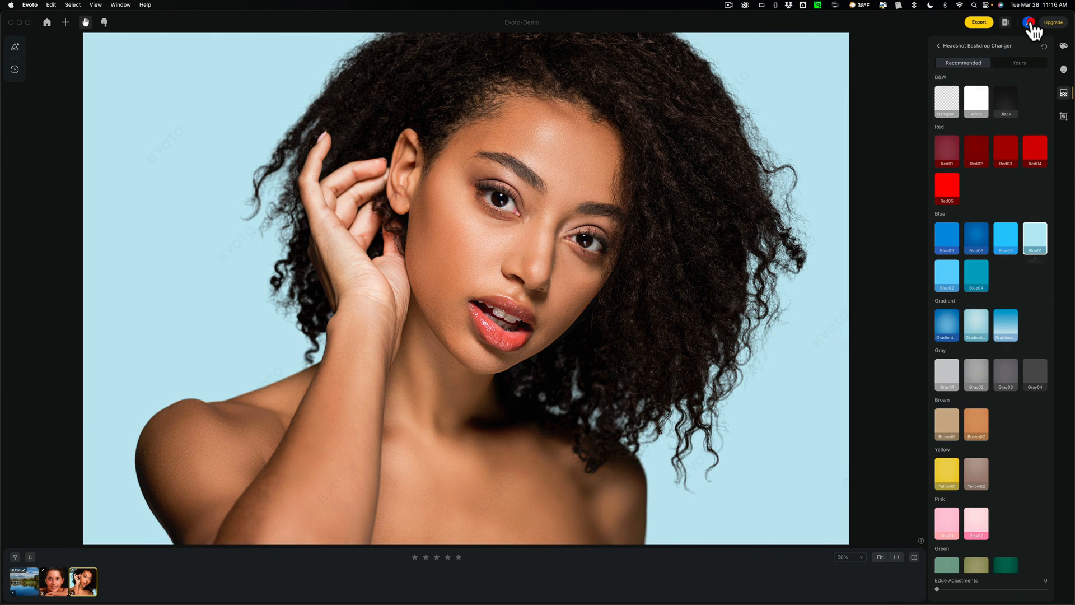
{"action": "left_click", "coordinate": [1028, 22]}
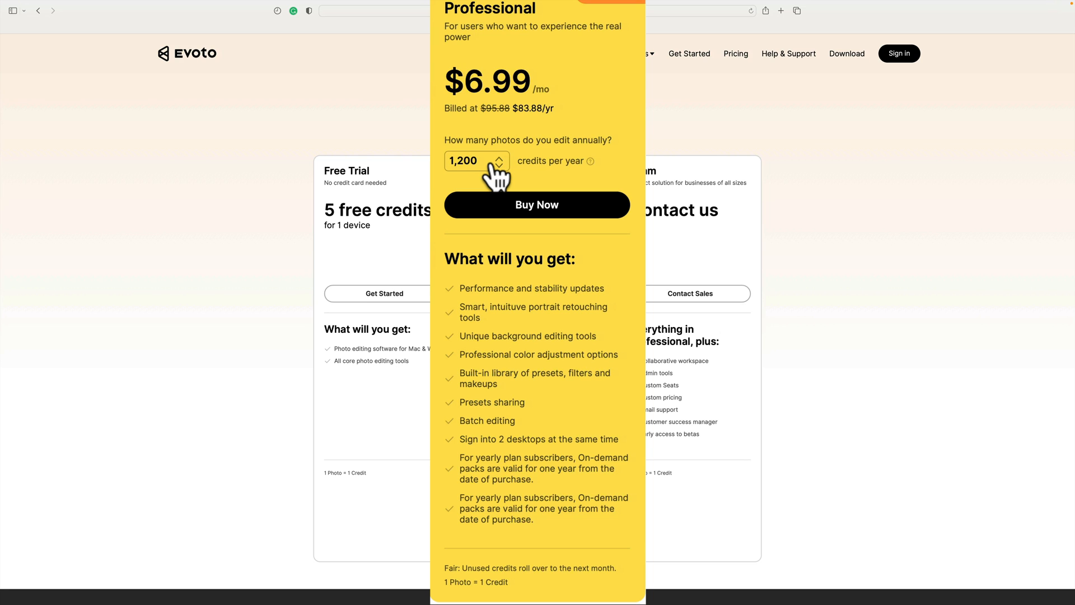
Set the Professional plan to 9,000 credits per year, priced $42.99 per month.
{"action": "left_click", "coordinate": [477, 160]}
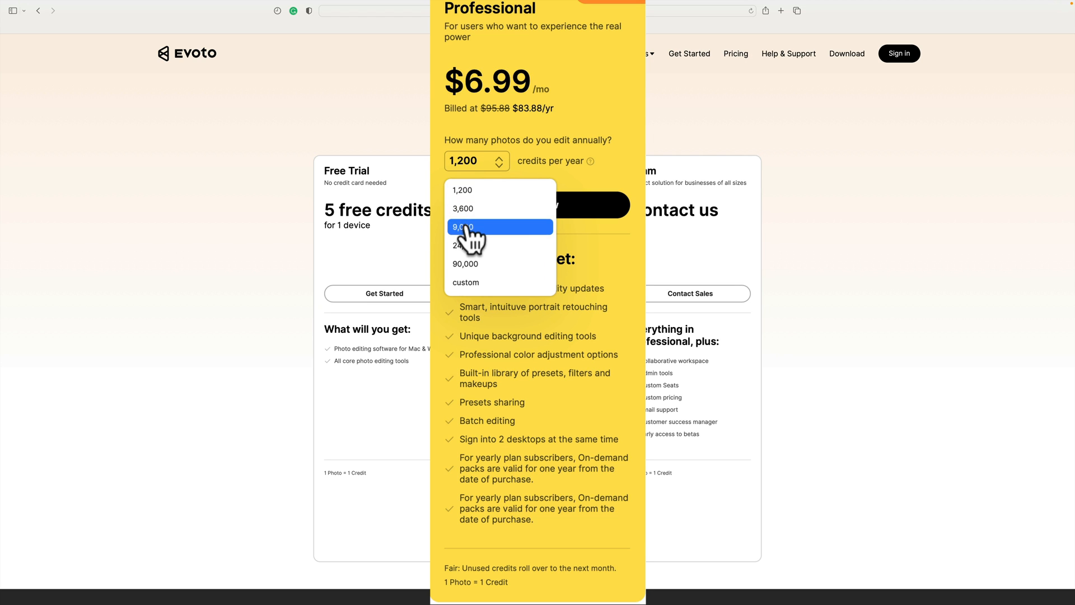
{"action": "left_click", "coordinate": [463, 227]}
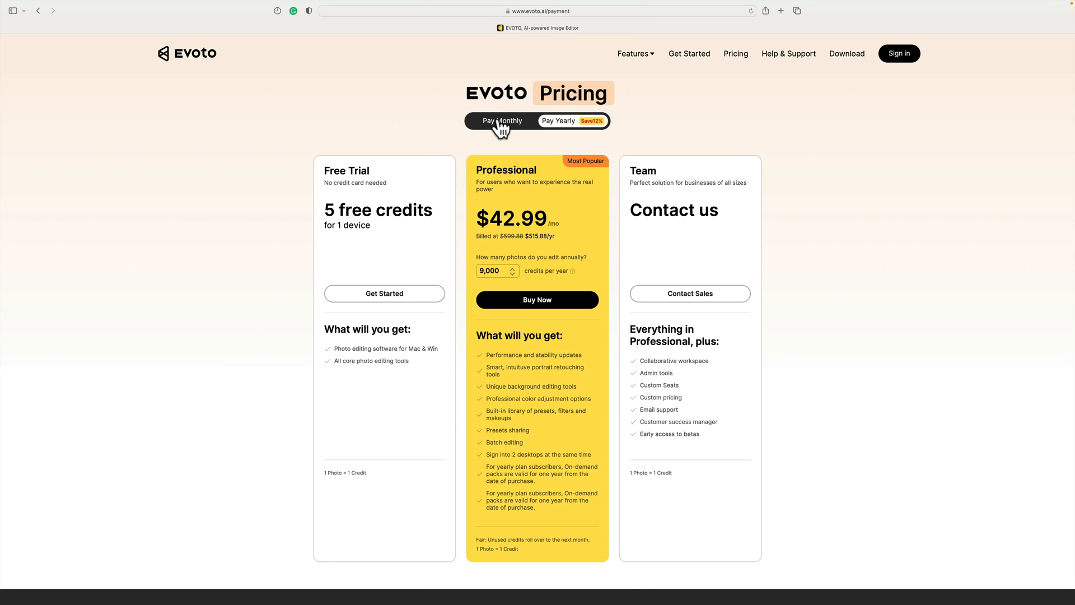
Switch to monthly billing and try the Professional plan at 2,000 credits ($117.99/month).
{"action": "left_click", "coordinate": [502, 120]}
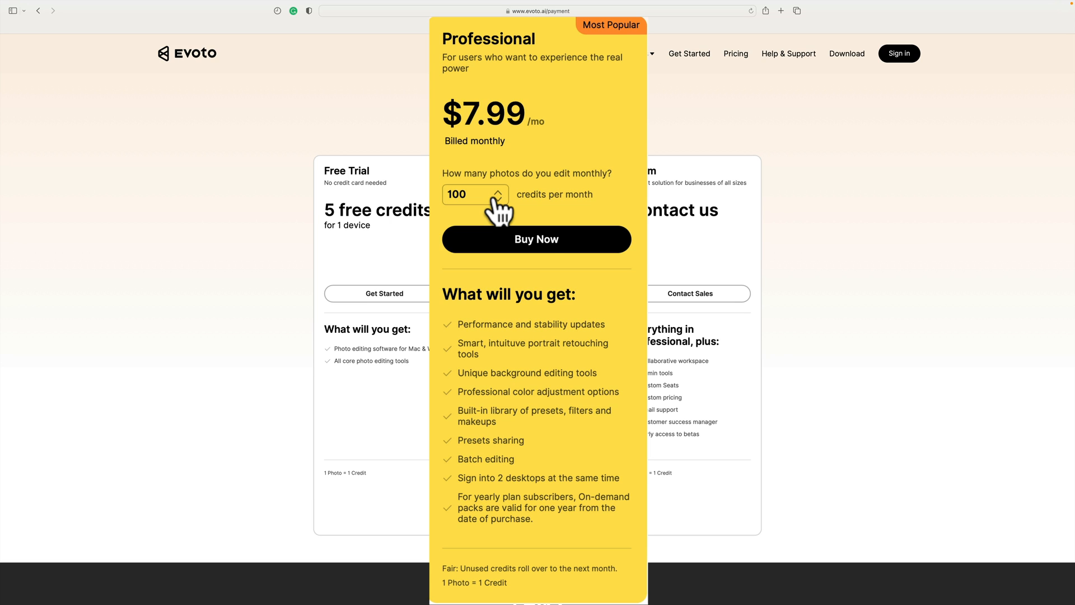
{"action": "left_click", "coordinate": [474, 194]}
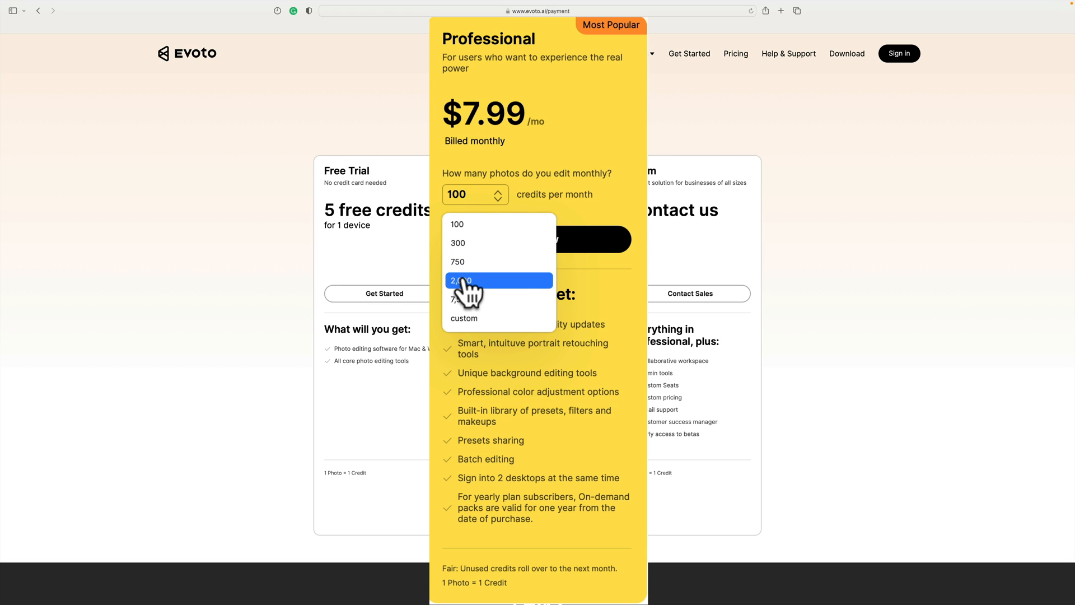
{"action": "left_click", "coordinate": [460, 280]}
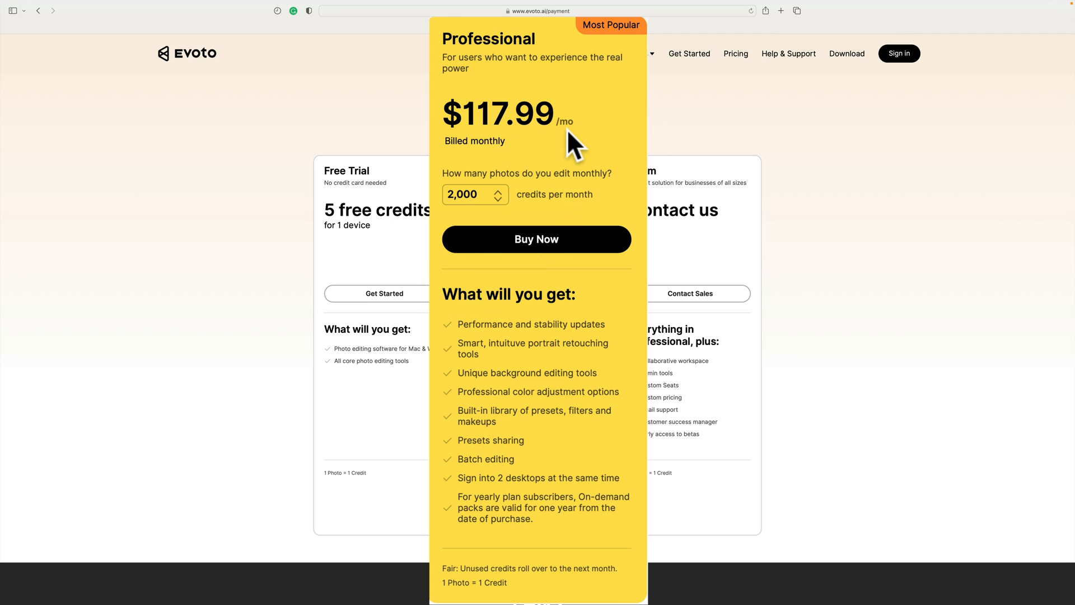
{"action": "mouse_move", "coordinate": [519, 165]}
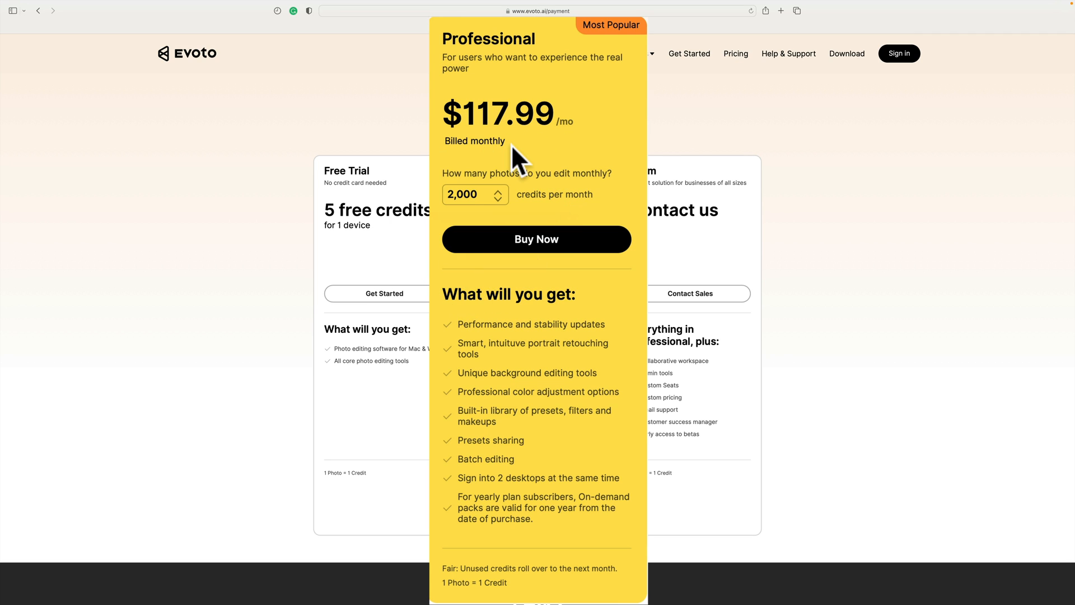
Settle on 750 credits per month for the Professional plan at $49.99/month.
{"action": "left_click", "coordinate": [474, 193]}
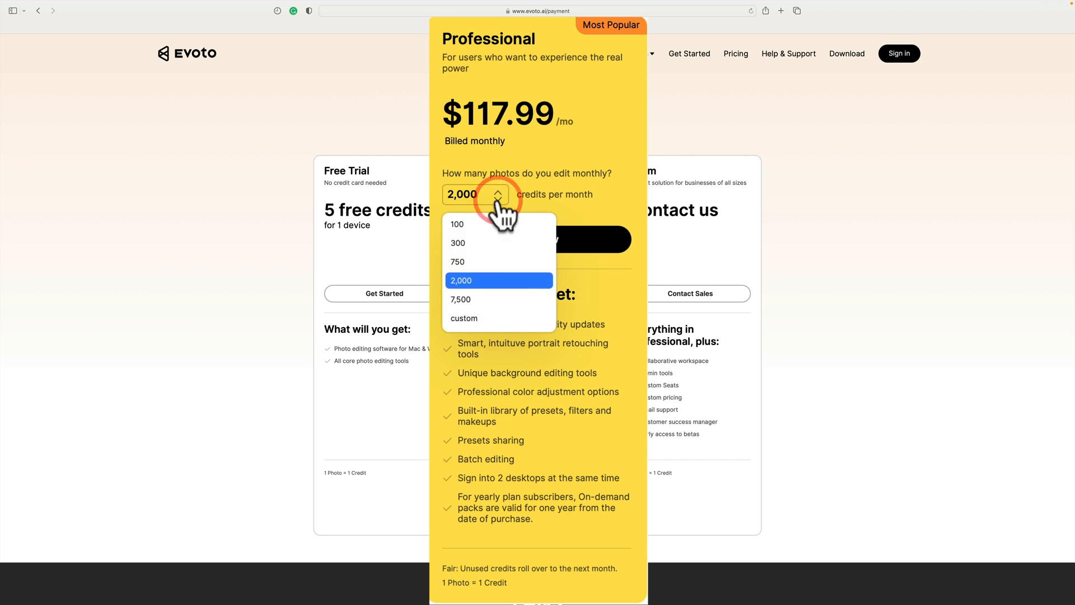
{"action": "left_click", "coordinate": [457, 261]}
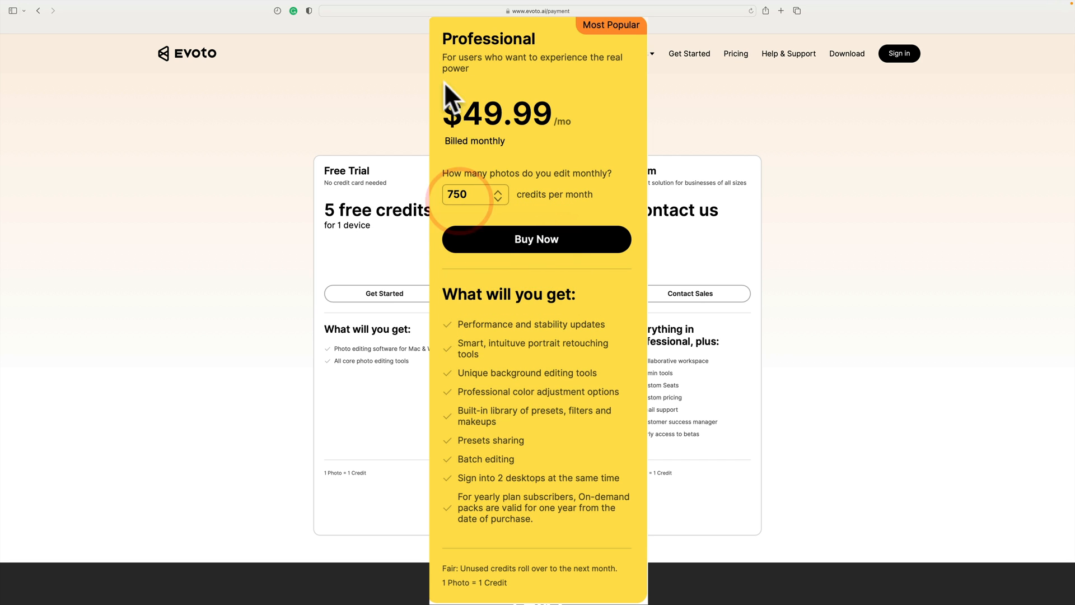
{"action": "mouse_move", "coordinate": [568, 103]}
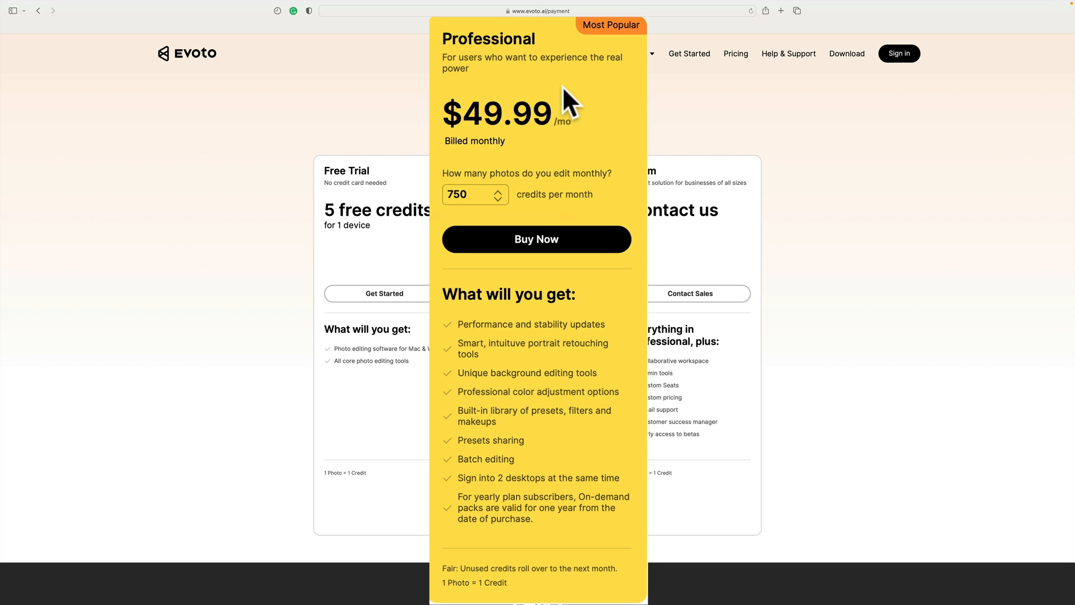
{"action": "scroll", "scroll_direction": "down", "scroll_amount": 3}
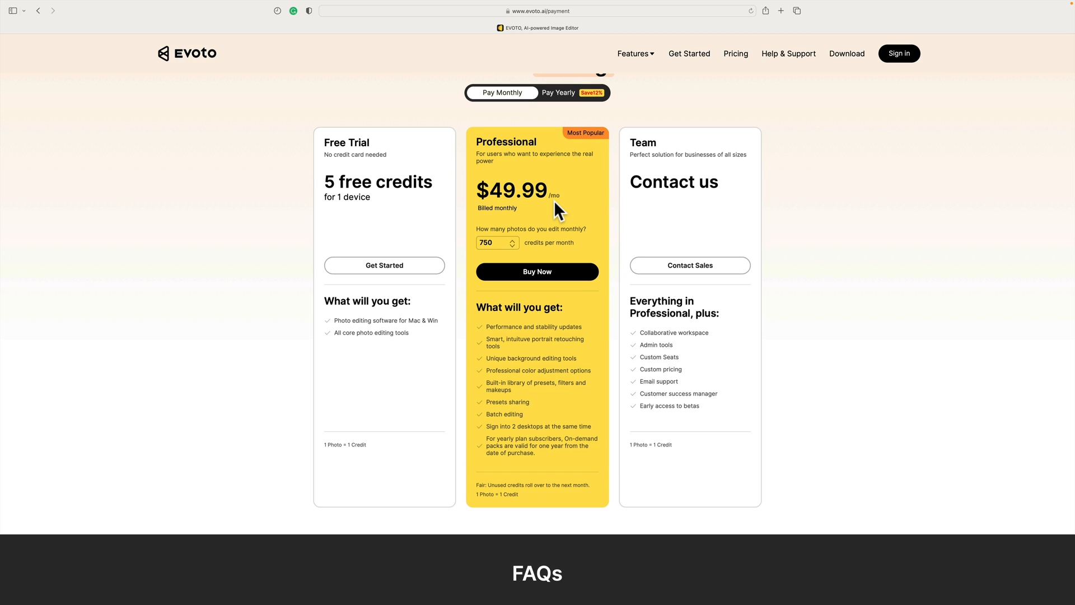
{"action": "mouse_move", "coordinate": [552, 192]}
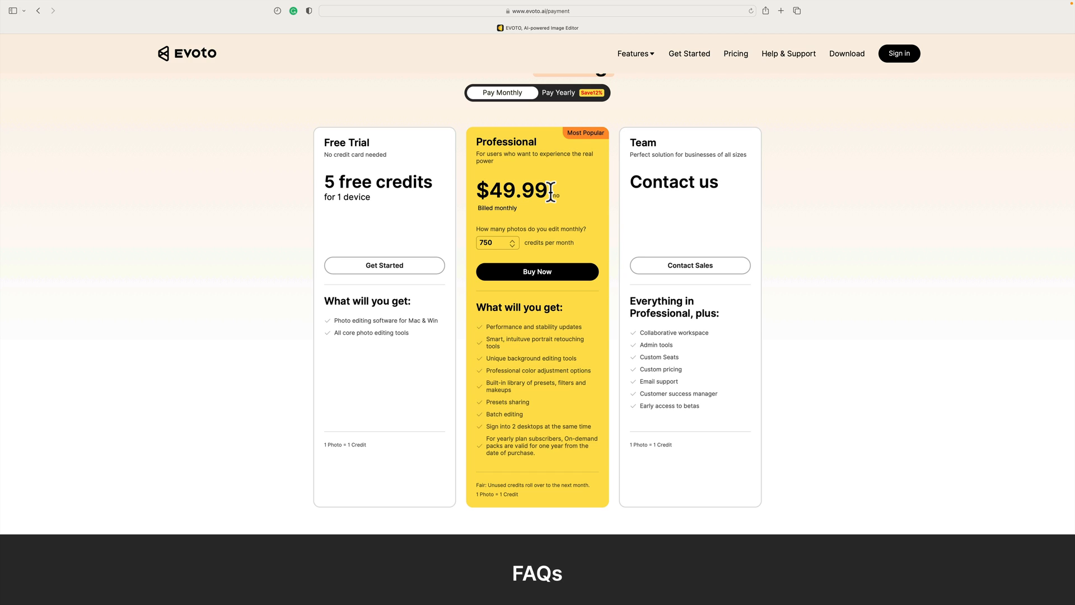